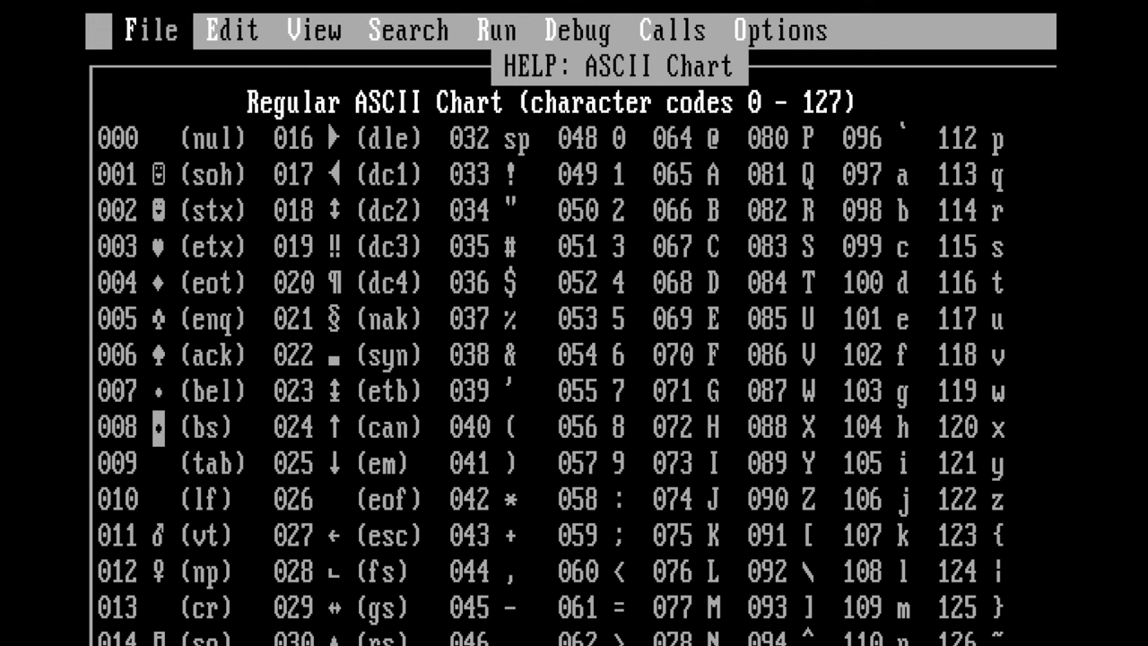
# Step: Launch the xymda game program from the A:\> prompt
pyautogui.scroll(-3)
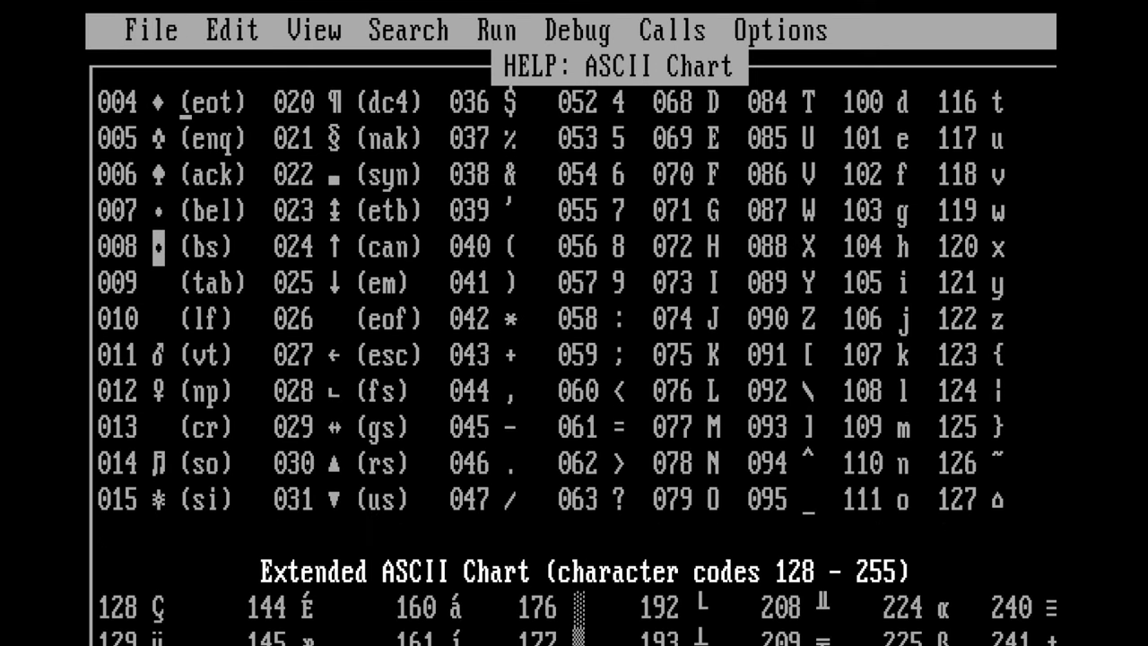
pyautogui.scroll(-3)
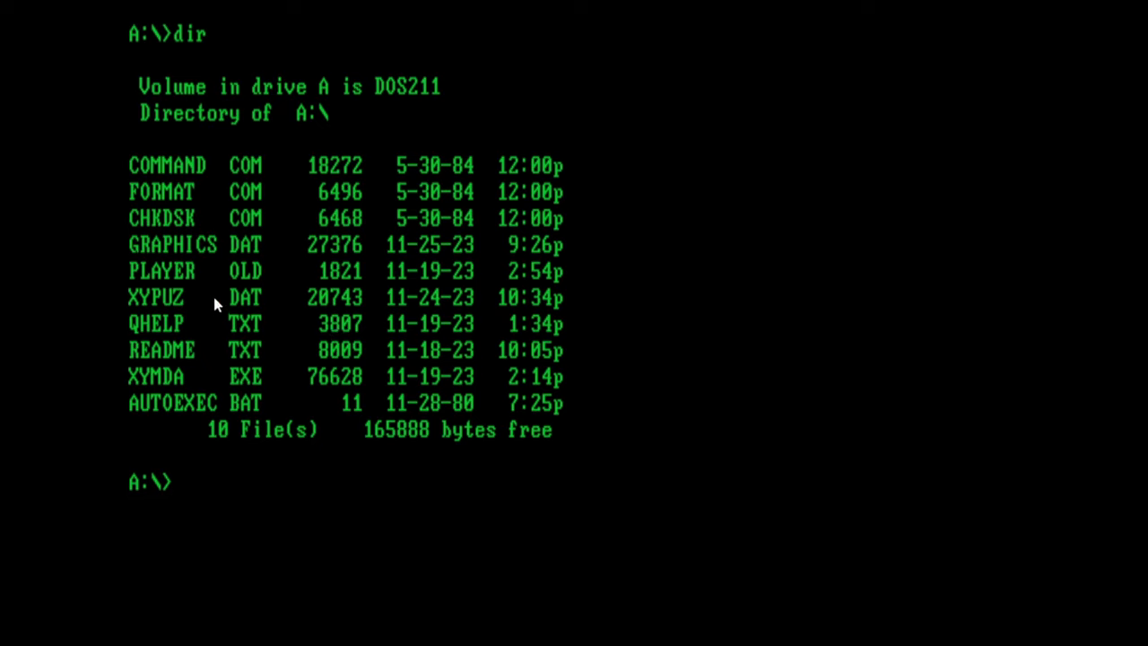
pyautogui.moveTo(269, 283)
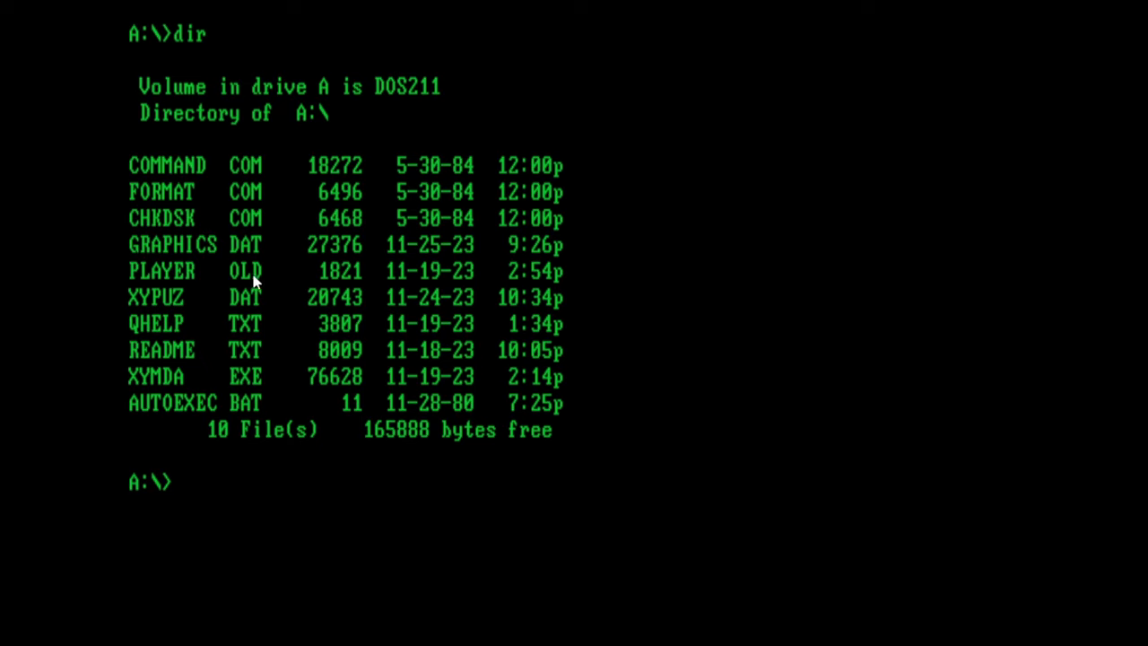
pyautogui.moveTo(843, 370)
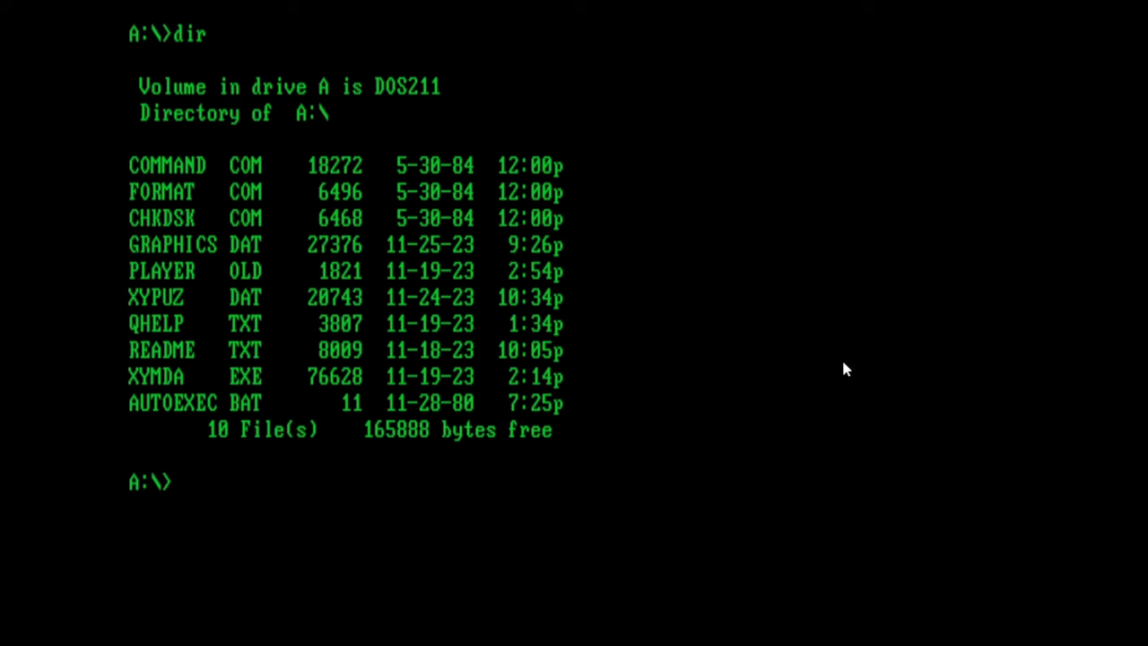
pyautogui.write('xymda')
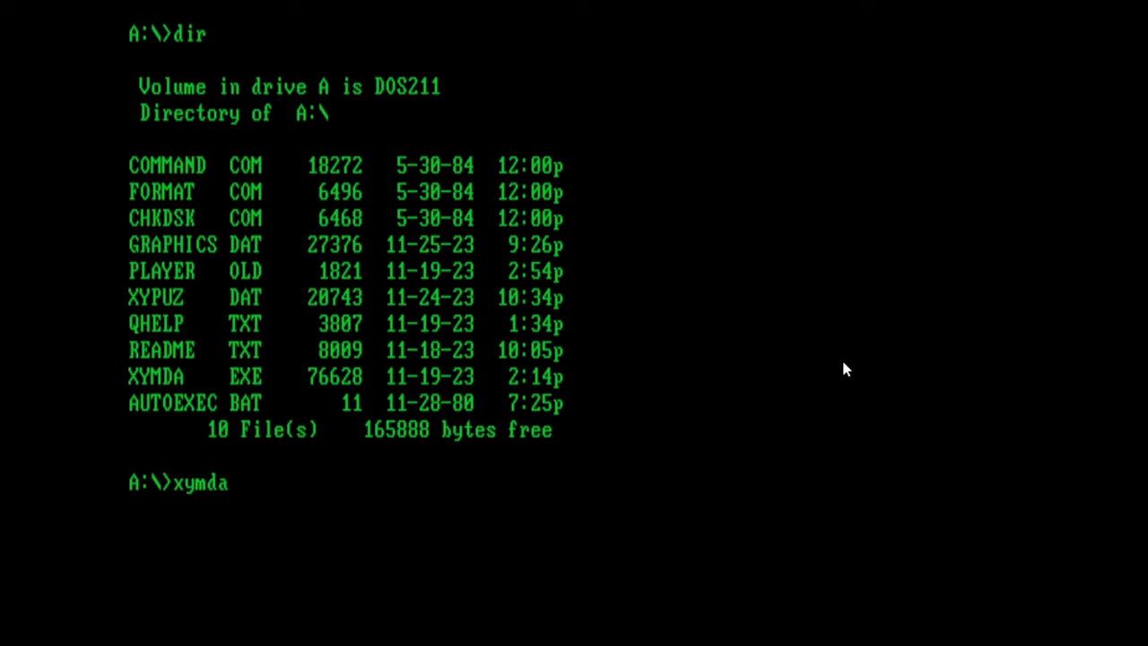
pyautogui.press('enter')
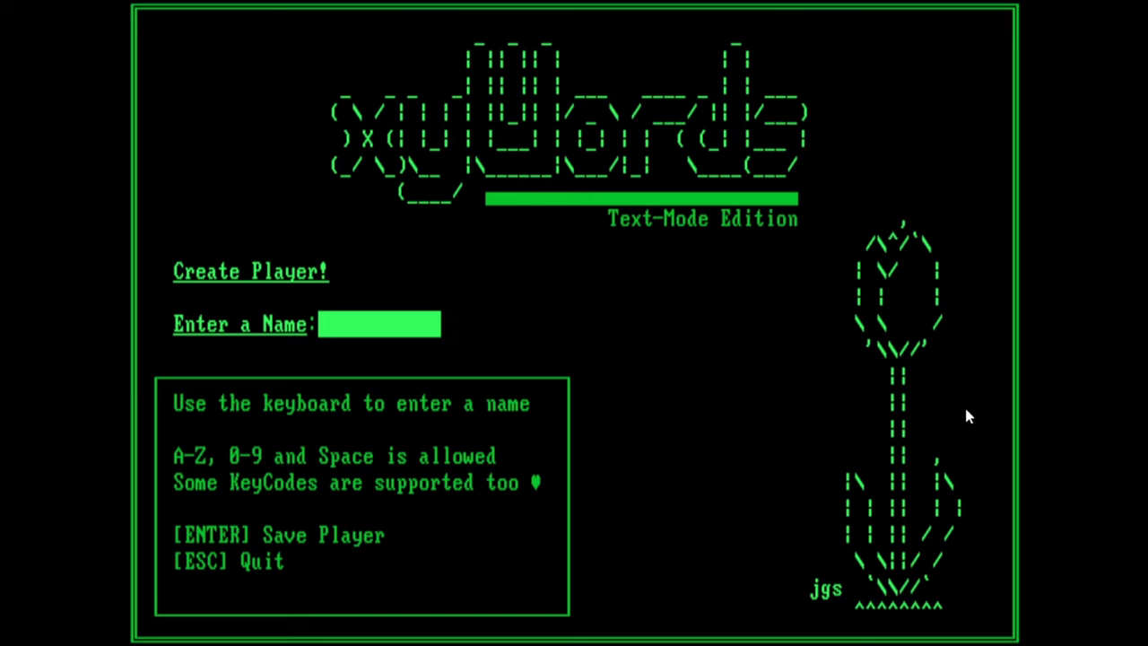
# Step: Create and save a new player named TD
pyautogui.write('TD')
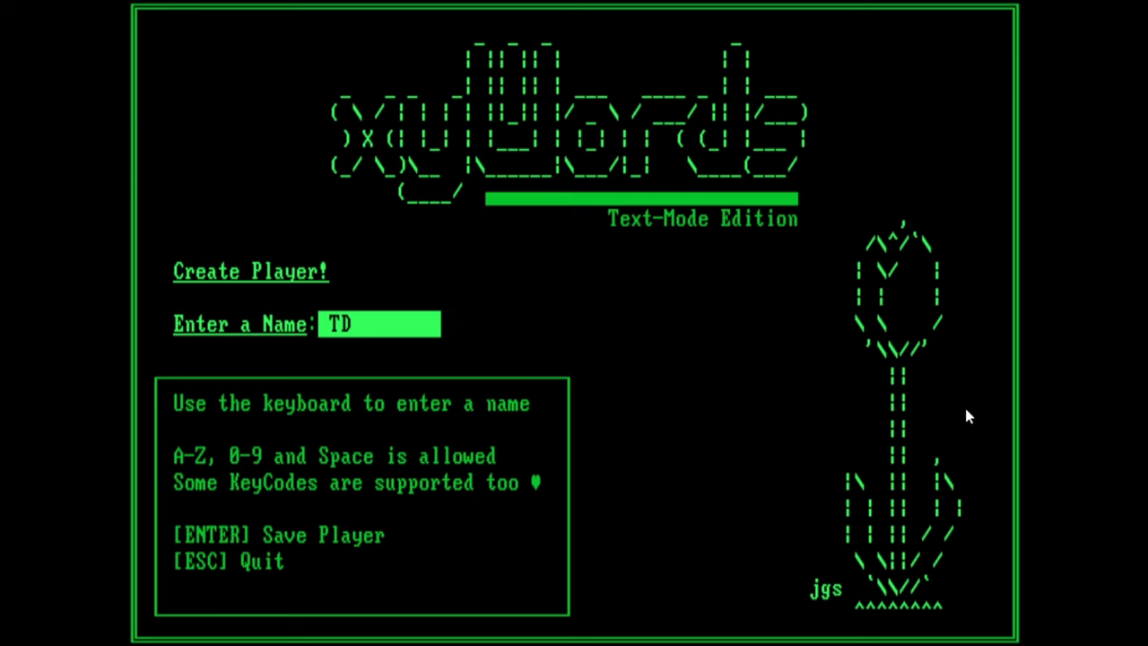
pyautogui.moveTo(834, 366)
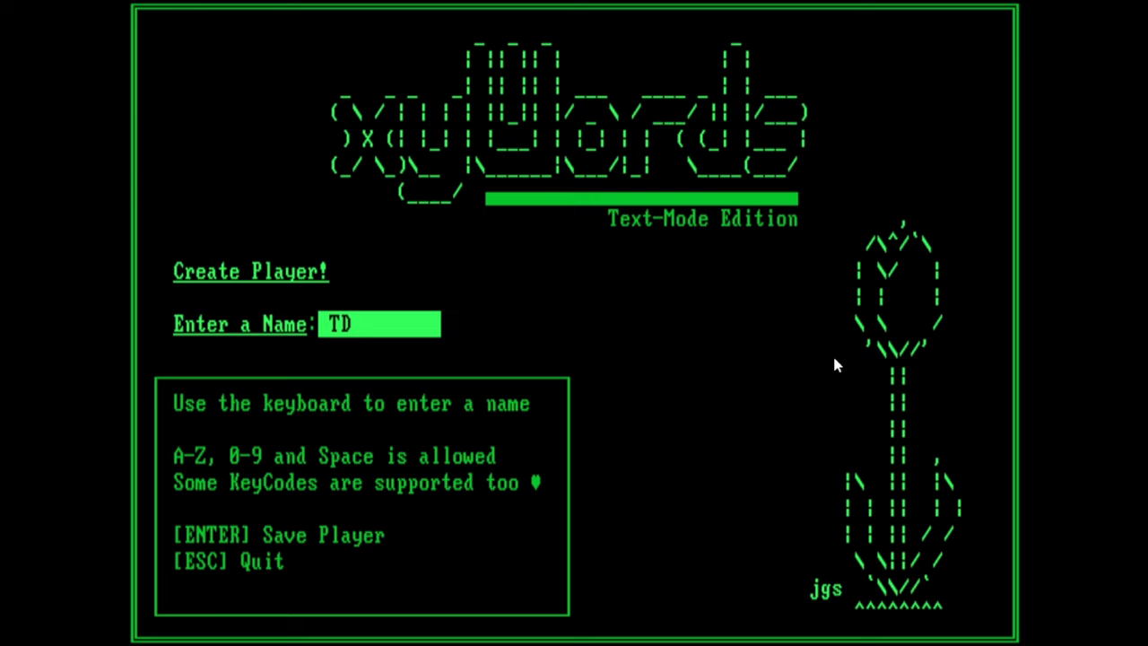
pyautogui.moveTo(894, 540)
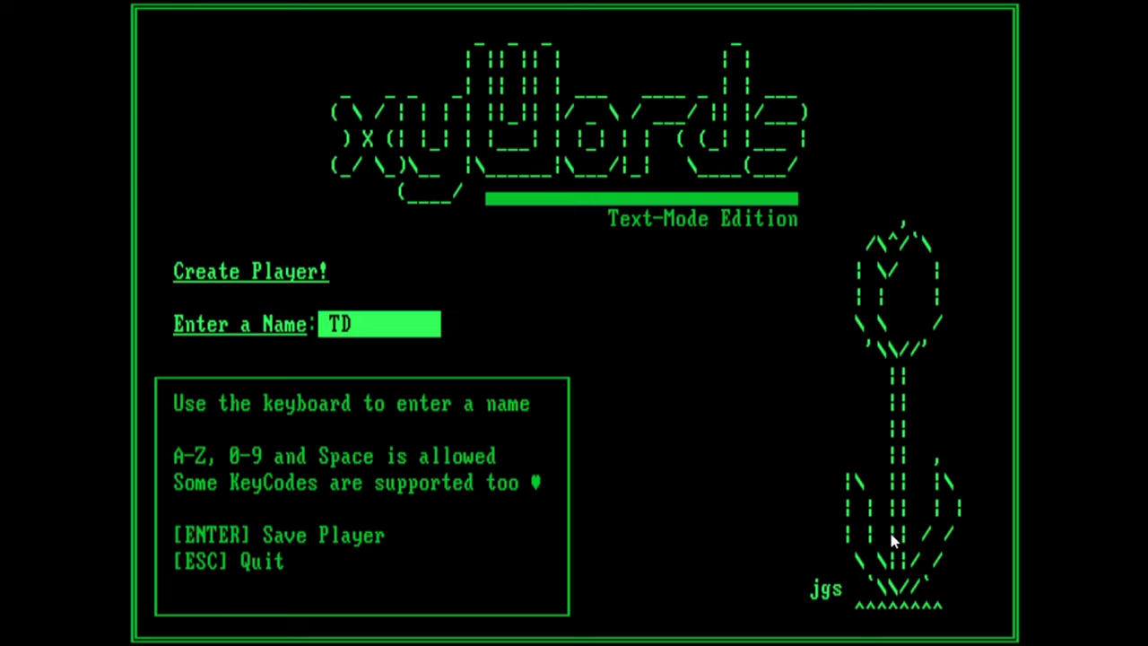
pyautogui.moveTo(834, 610)
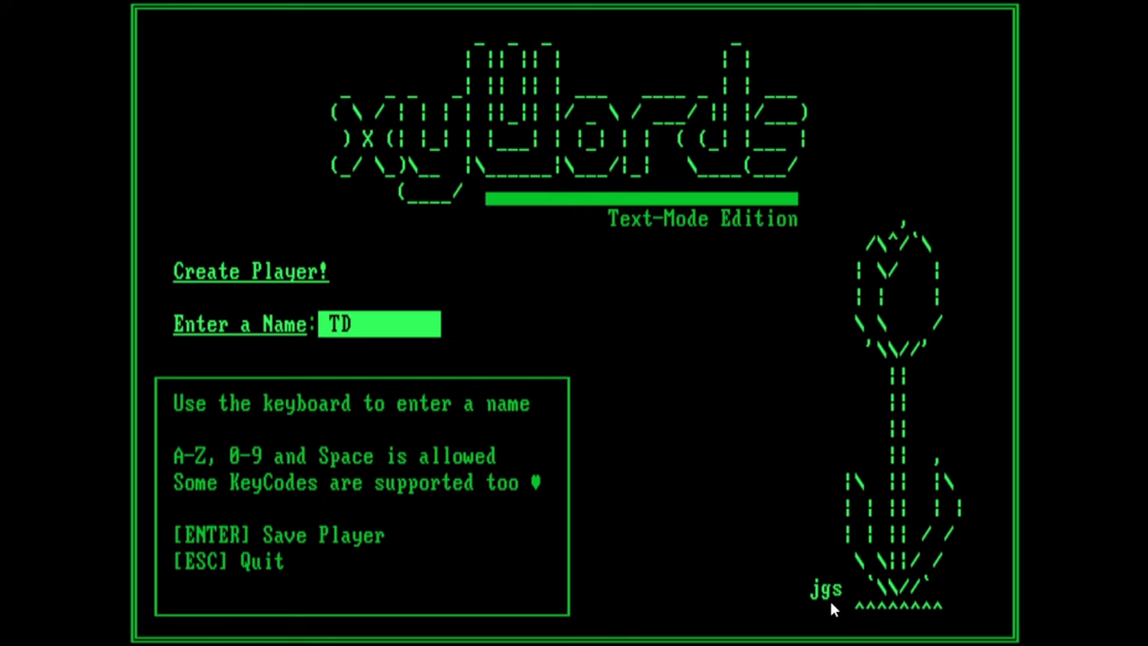
pyautogui.moveTo(967, 233)
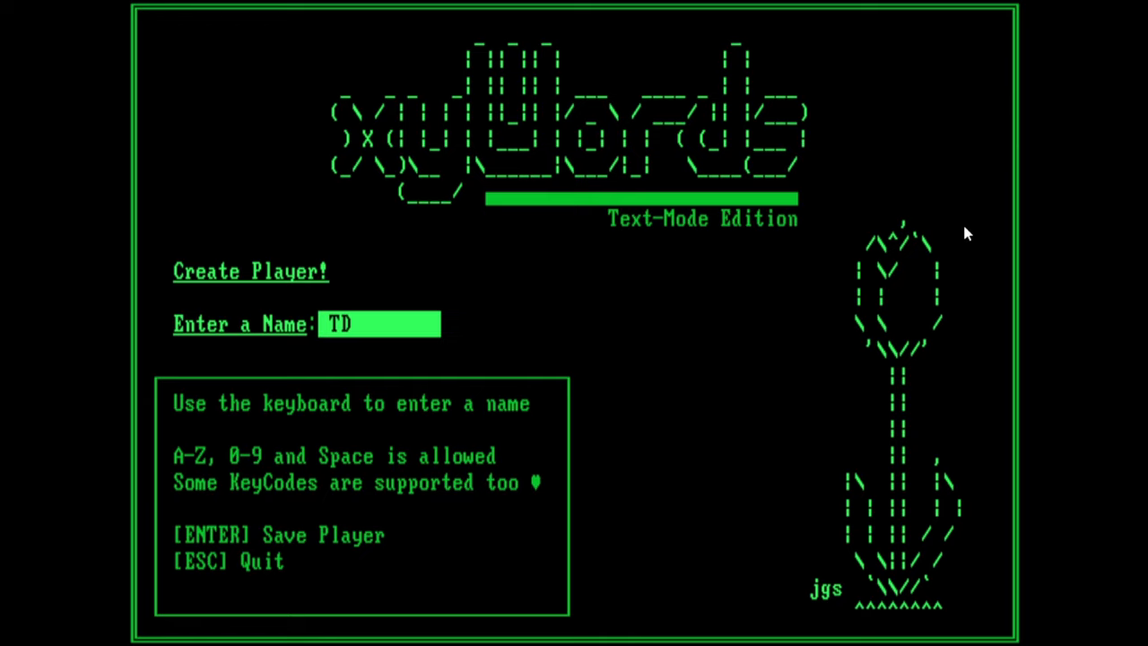
pyautogui.moveTo(824, 624)
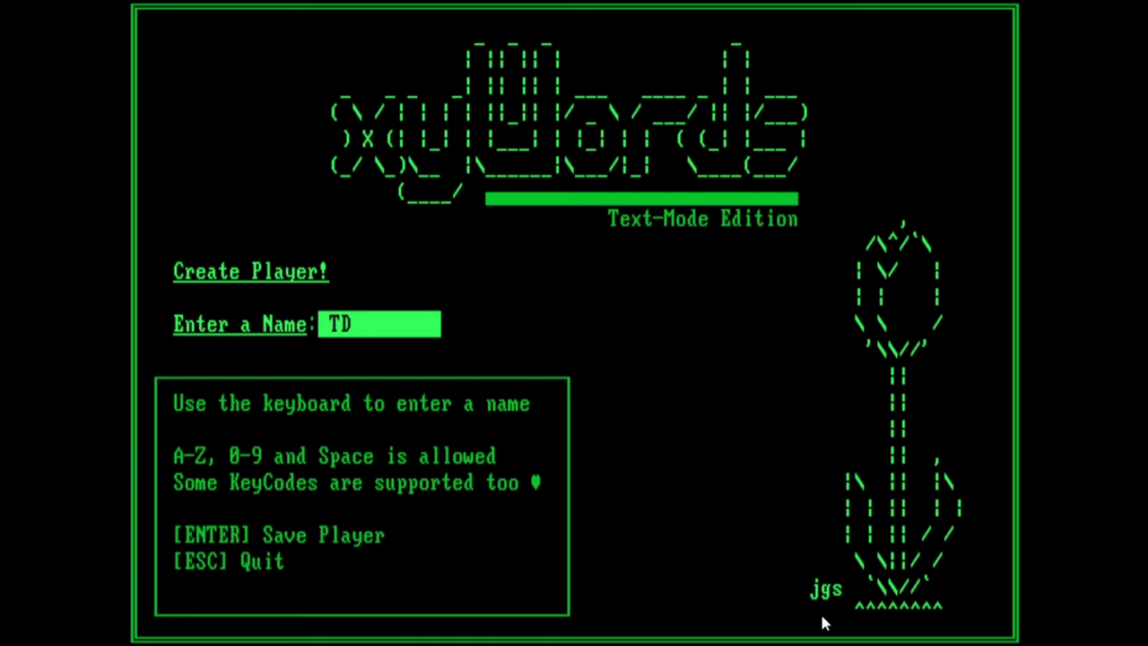
pyautogui.moveTo(826, 607)
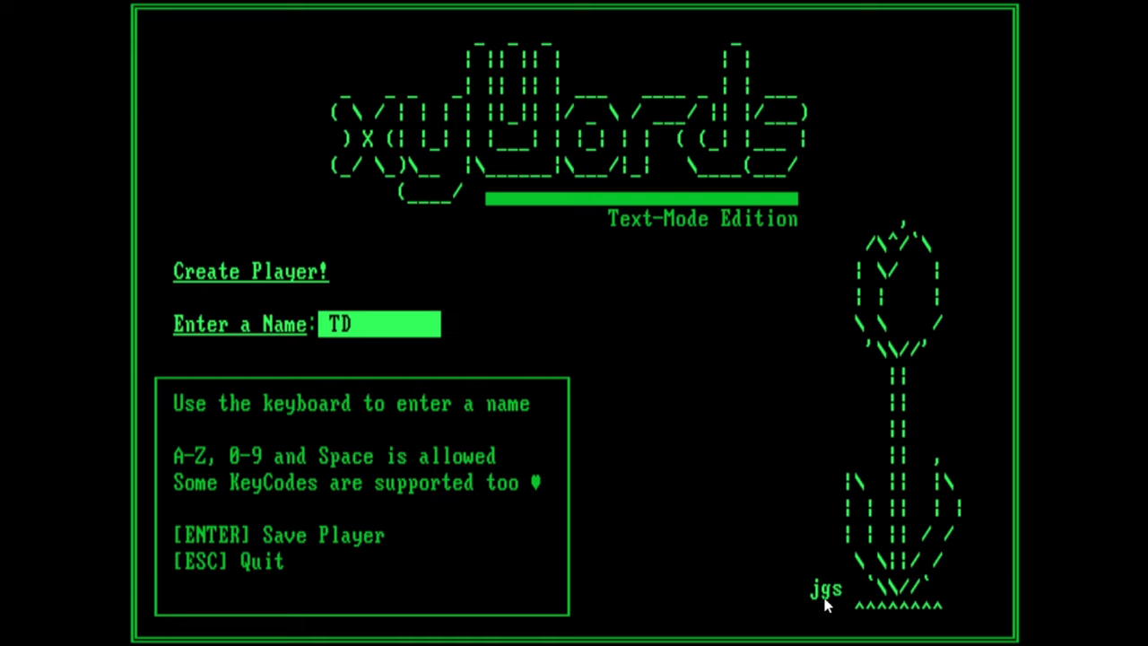
pyautogui.moveTo(942, 592)
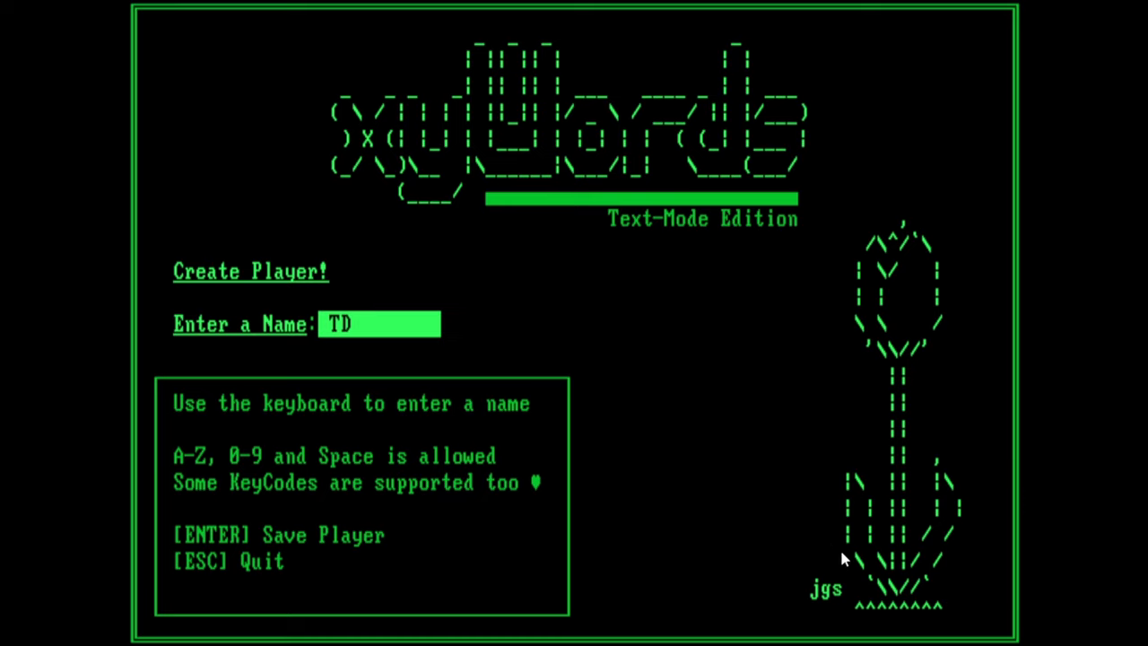
pyautogui.moveTo(825, 606)
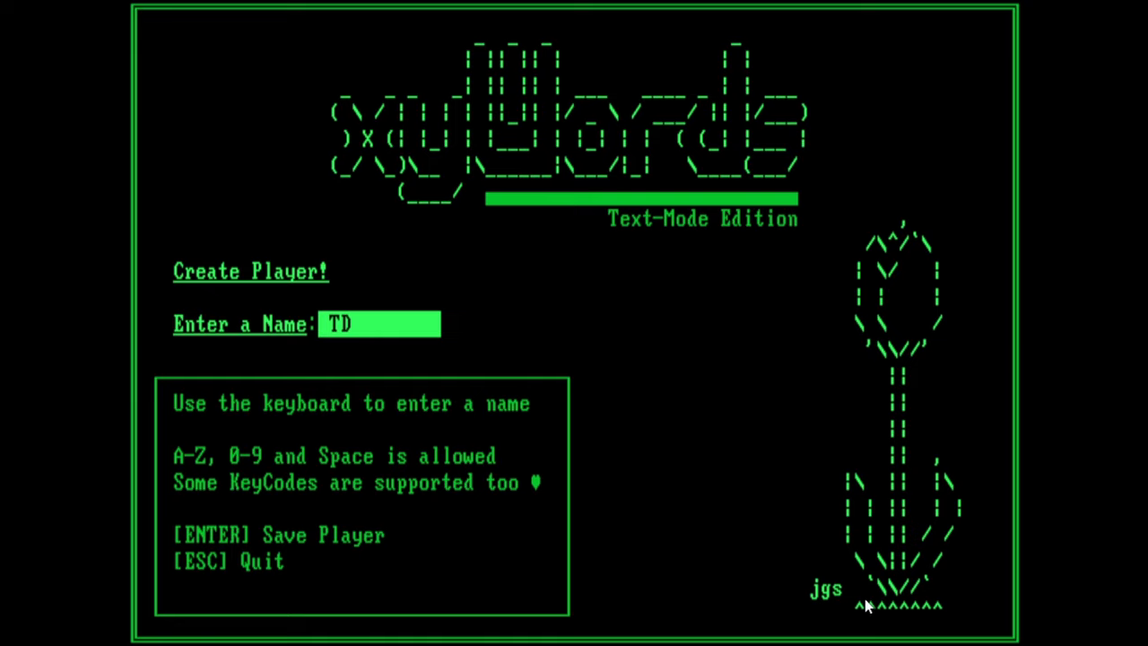
pyautogui.moveTo(929, 273)
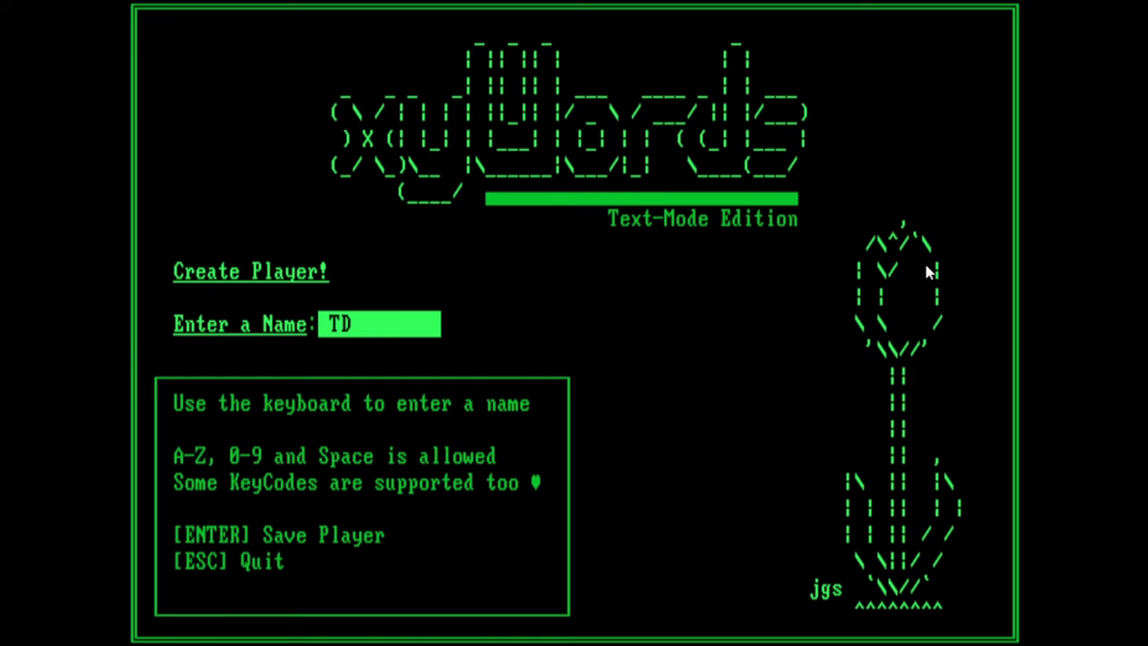
pyautogui.moveTo(736, 308)
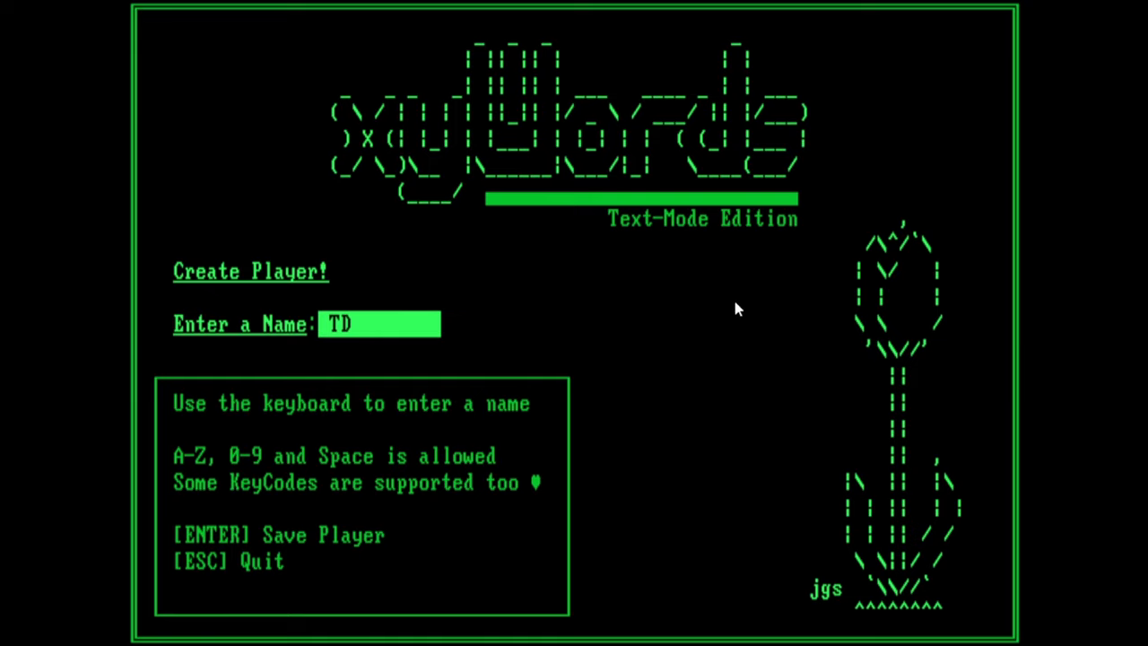
pyautogui.moveTo(588, 398)
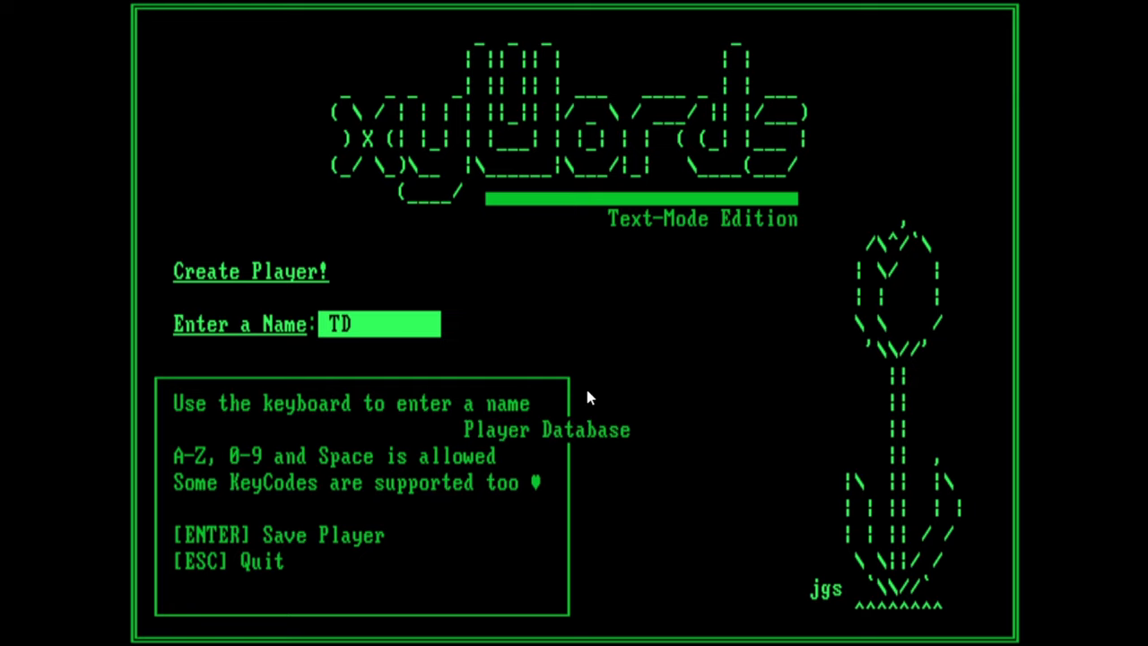
pyautogui.press('enter')
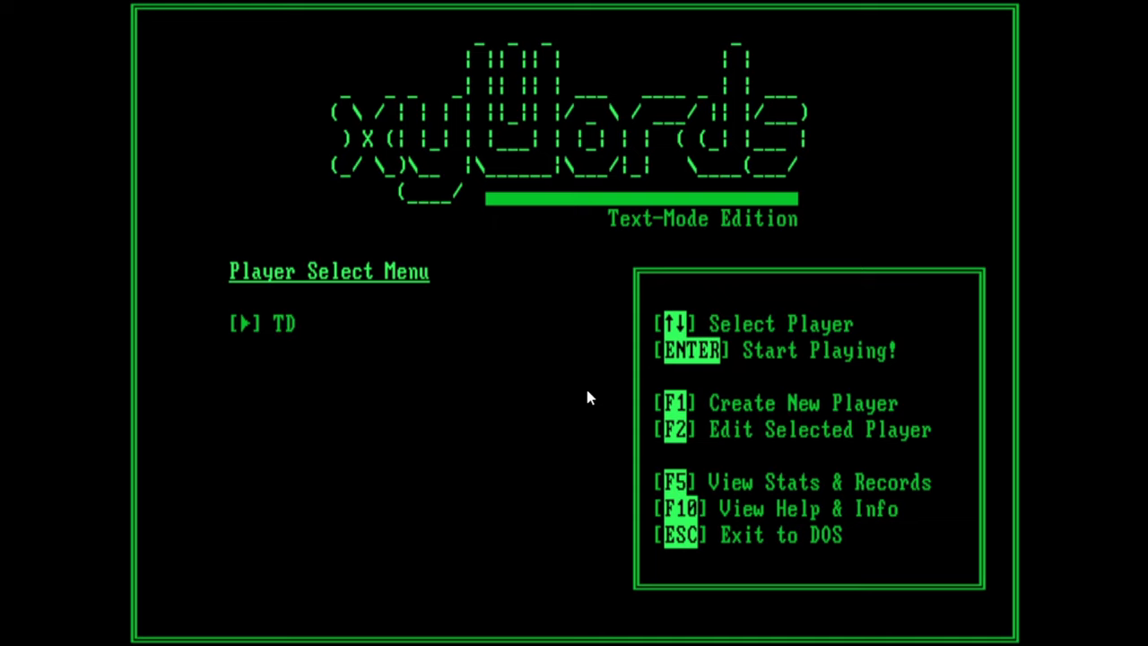
pyautogui.moveTo(877, 345)
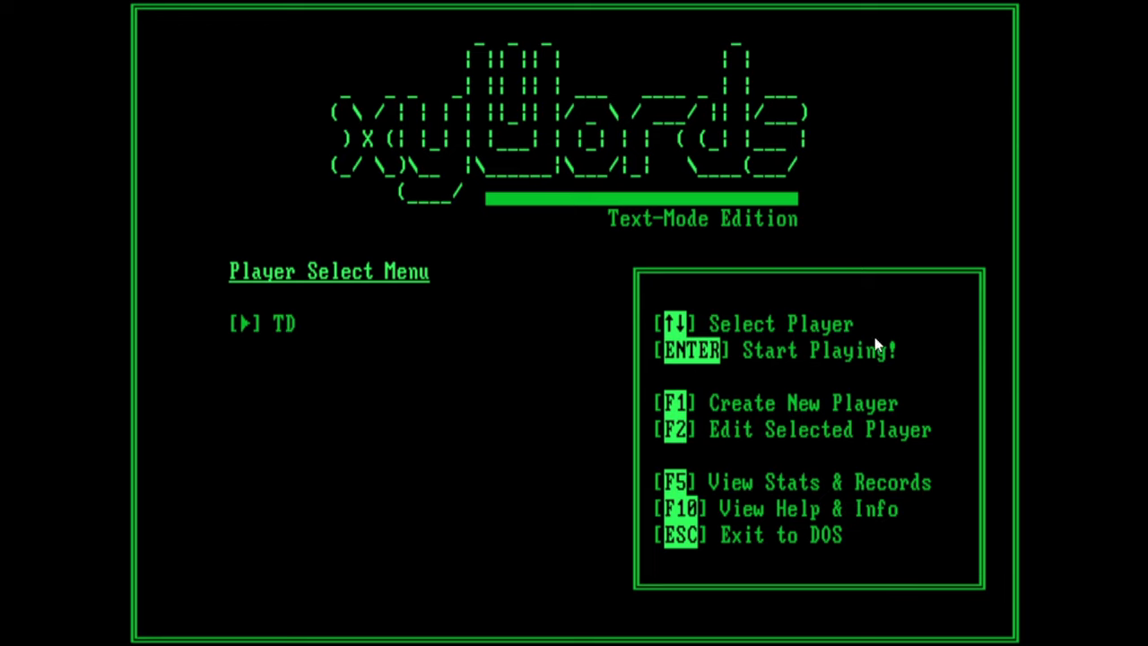
pyautogui.moveTo(911, 359)
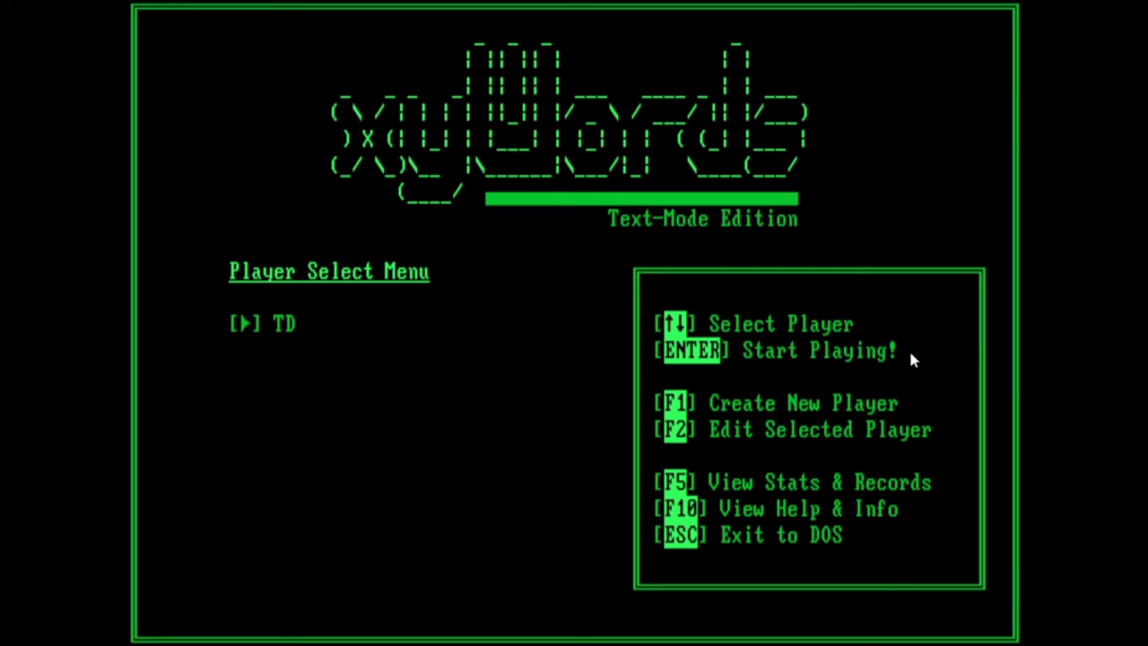
pyautogui.press('enter')
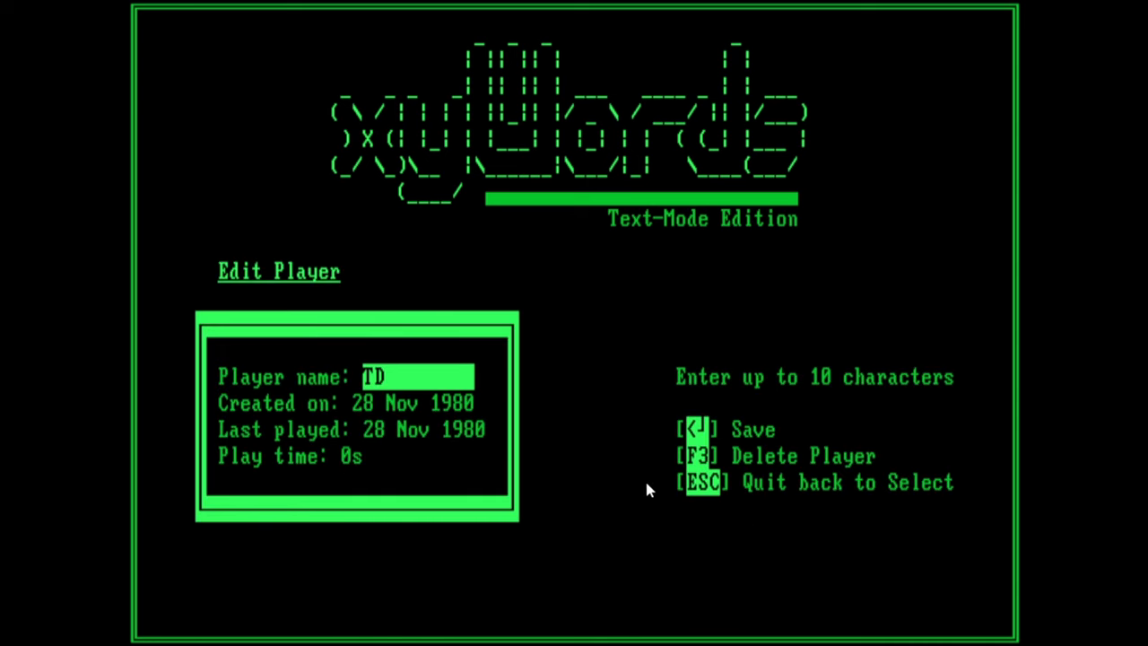
pyautogui.moveTo(453, 404)
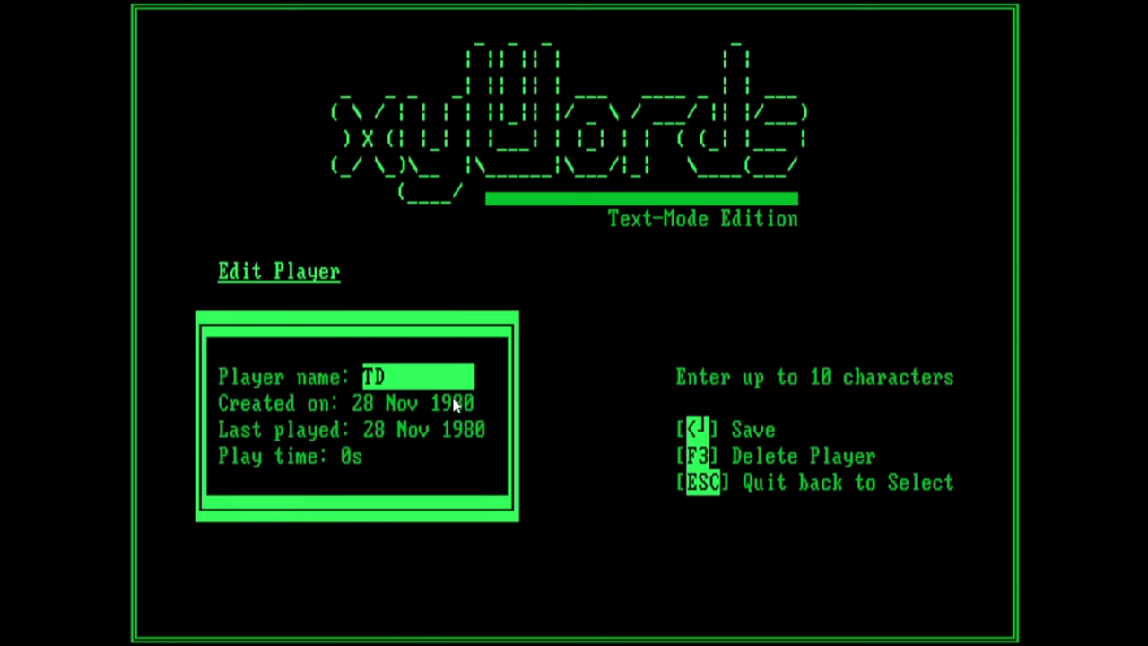
pyautogui.moveTo(653, 513)
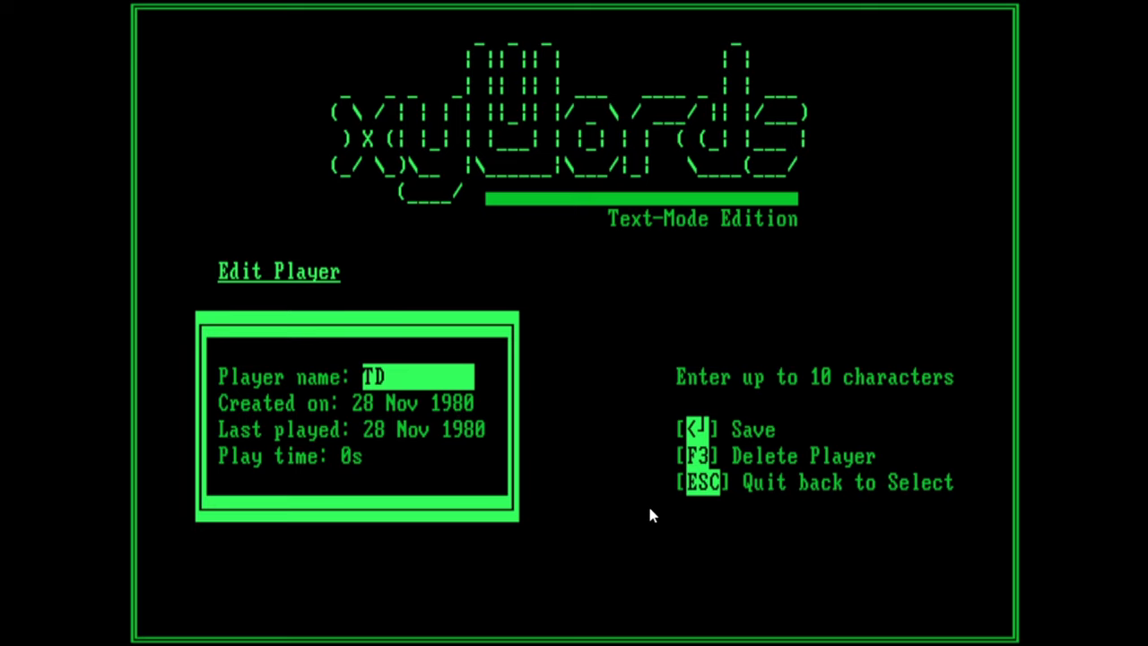
pyautogui.moveTo(485, 424)
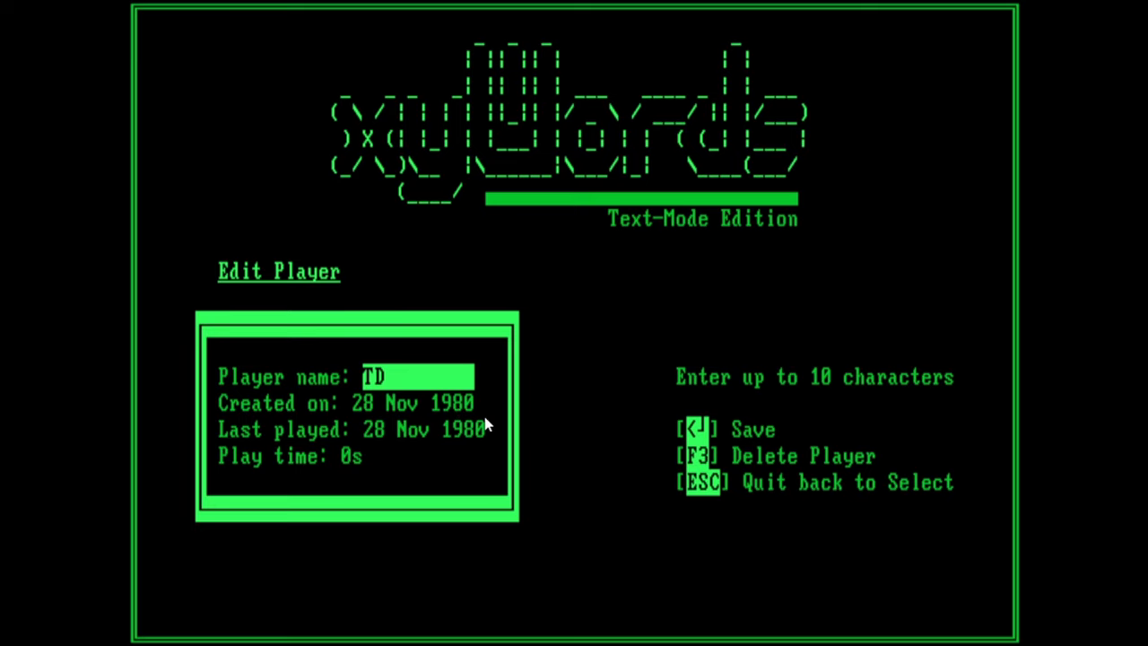
pyautogui.moveTo(434, 402)
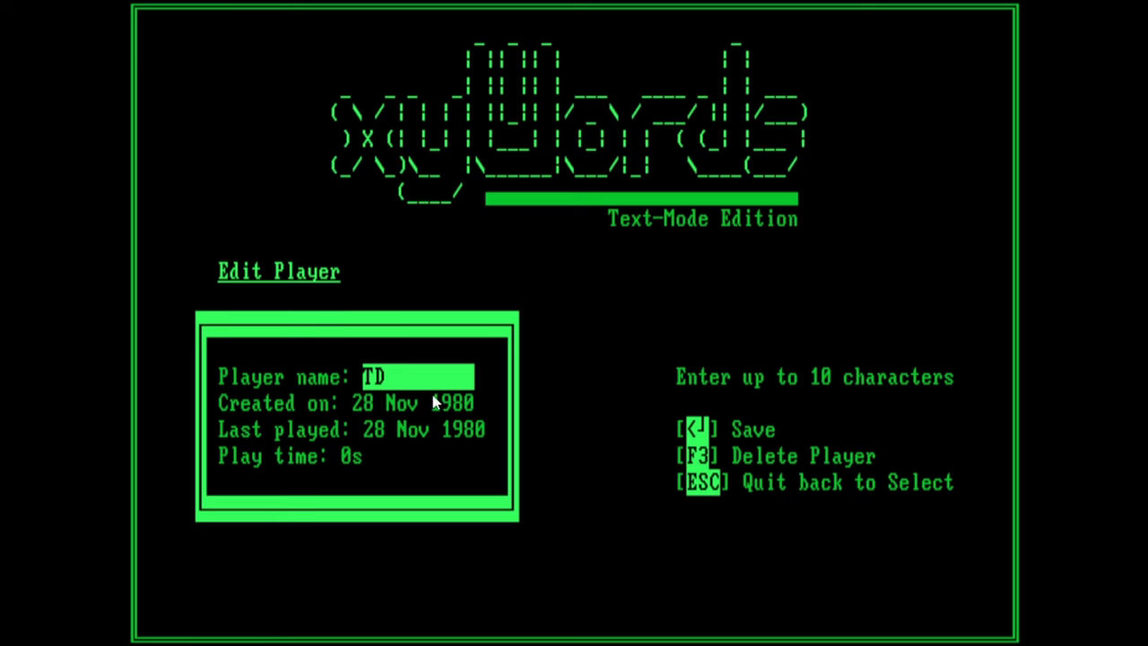
pyautogui.moveTo(415, 618)
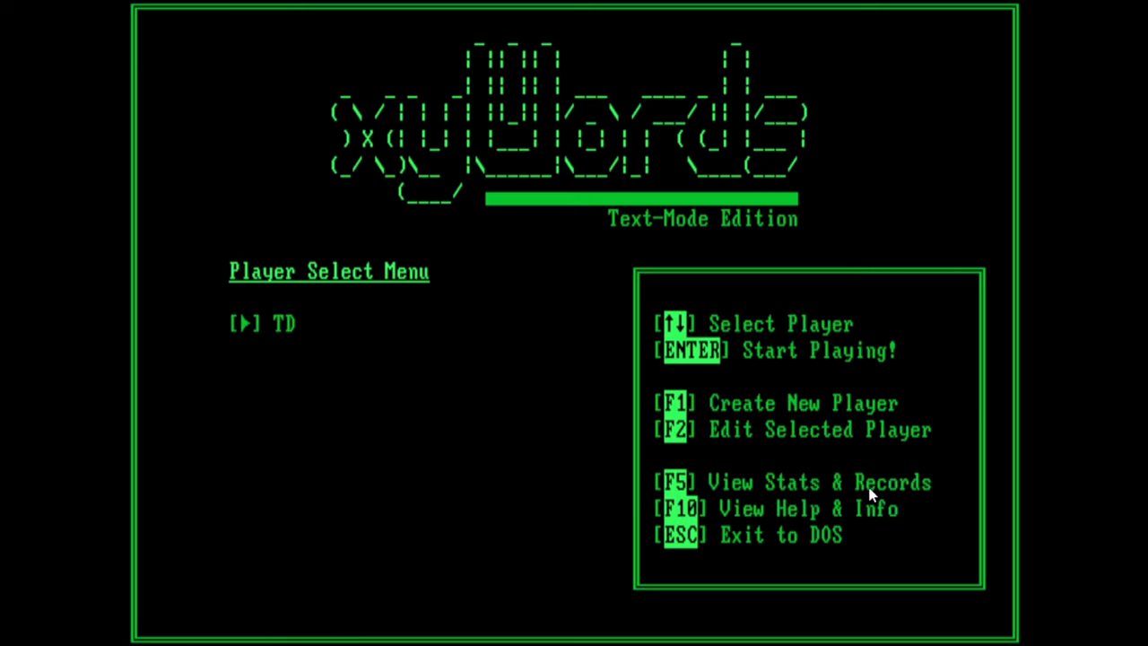
pyautogui.moveTo(832, 482)
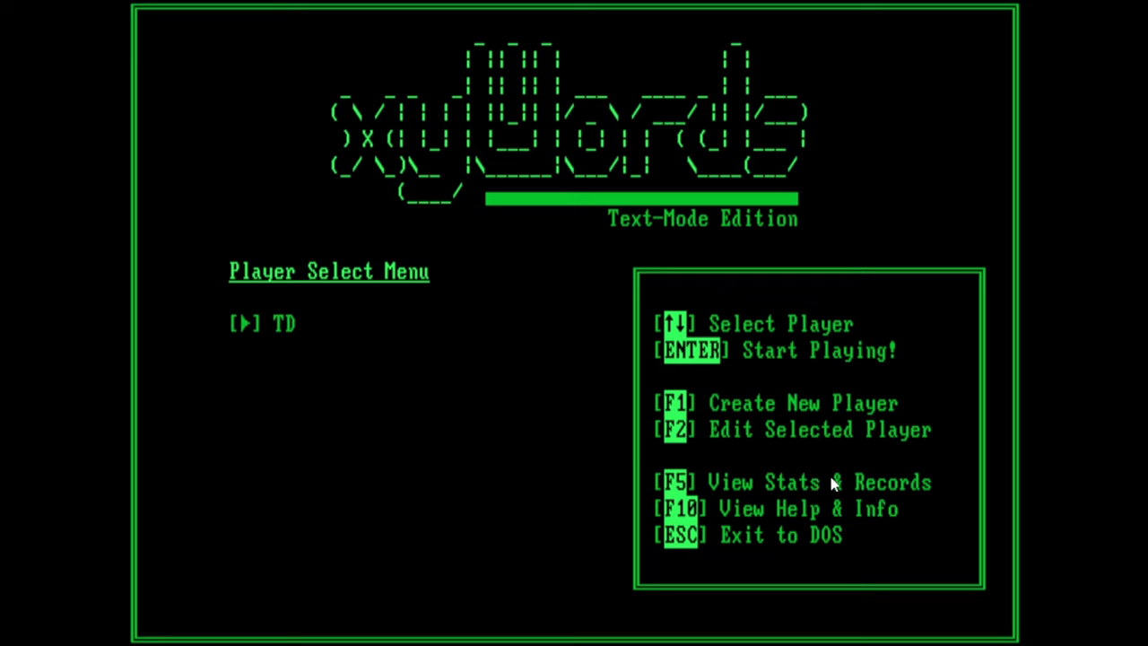
pyautogui.moveTo(834, 492)
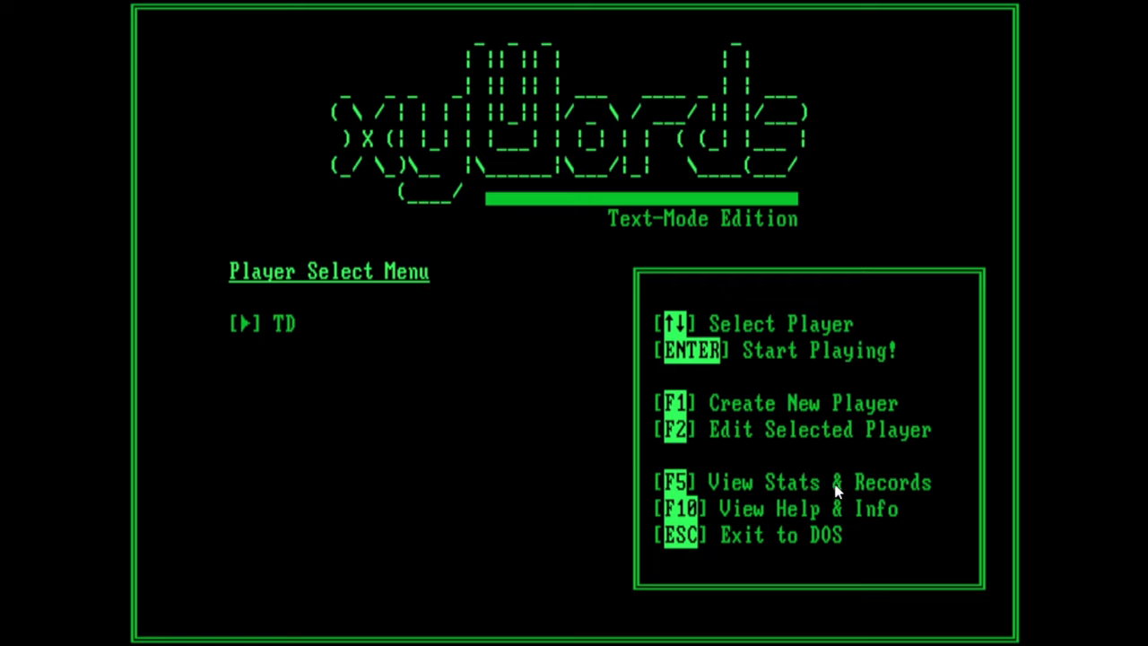
pyautogui.moveTo(859, 534)
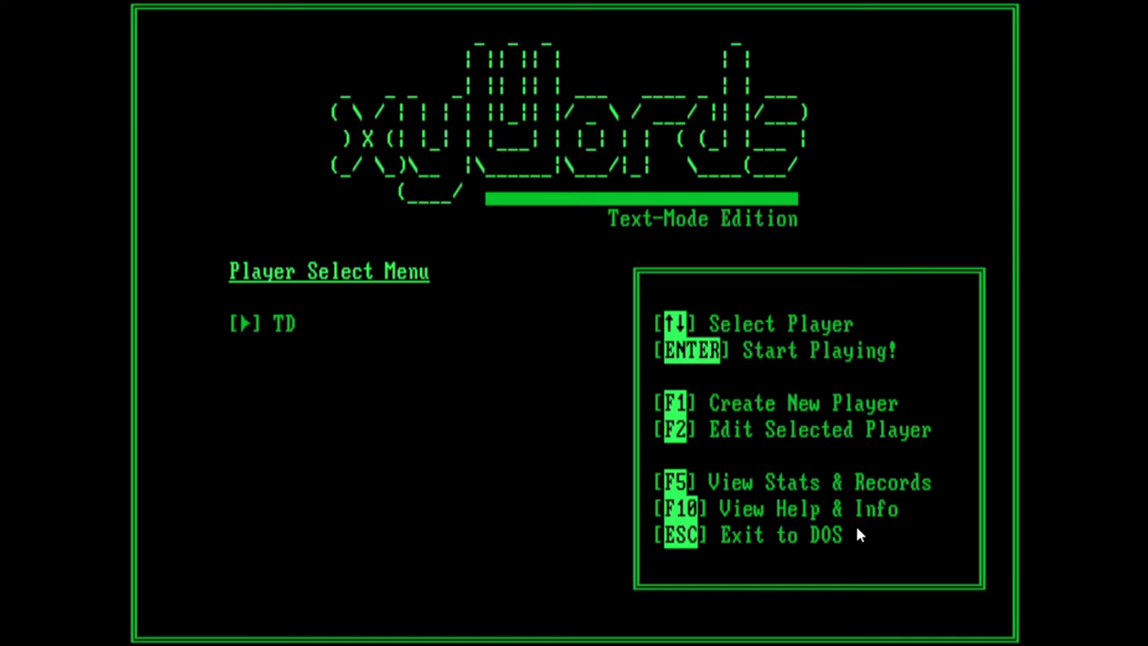
pyautogui.moveTo(791, 524)
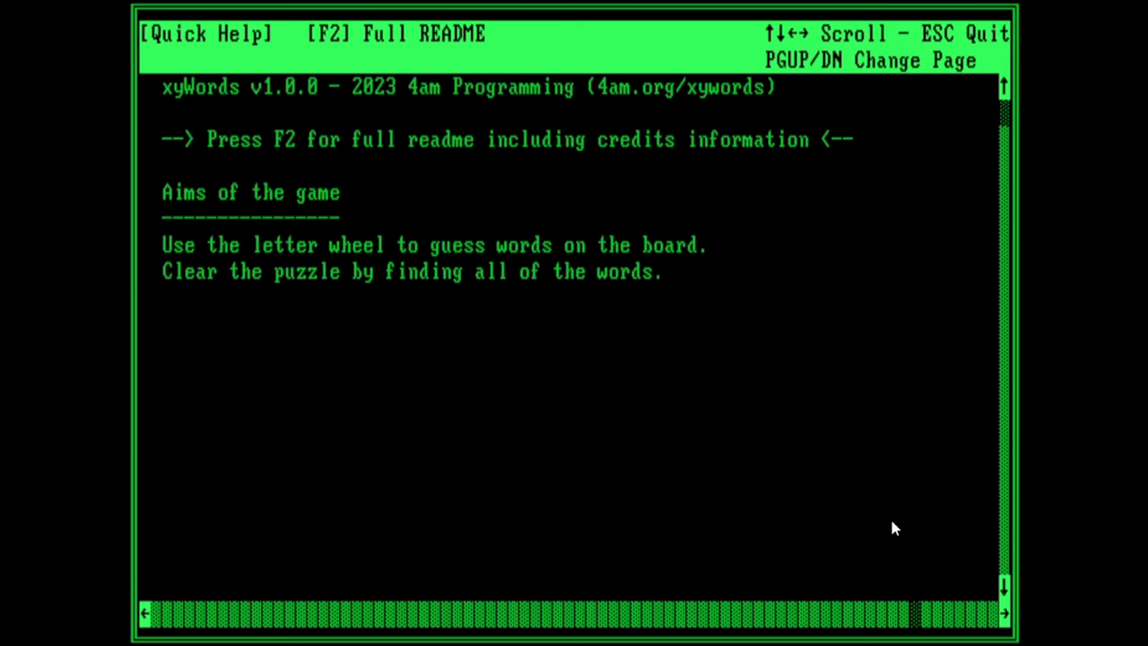
# Step: Page through the Quick Help screens
pyautogui.scroll(-3)
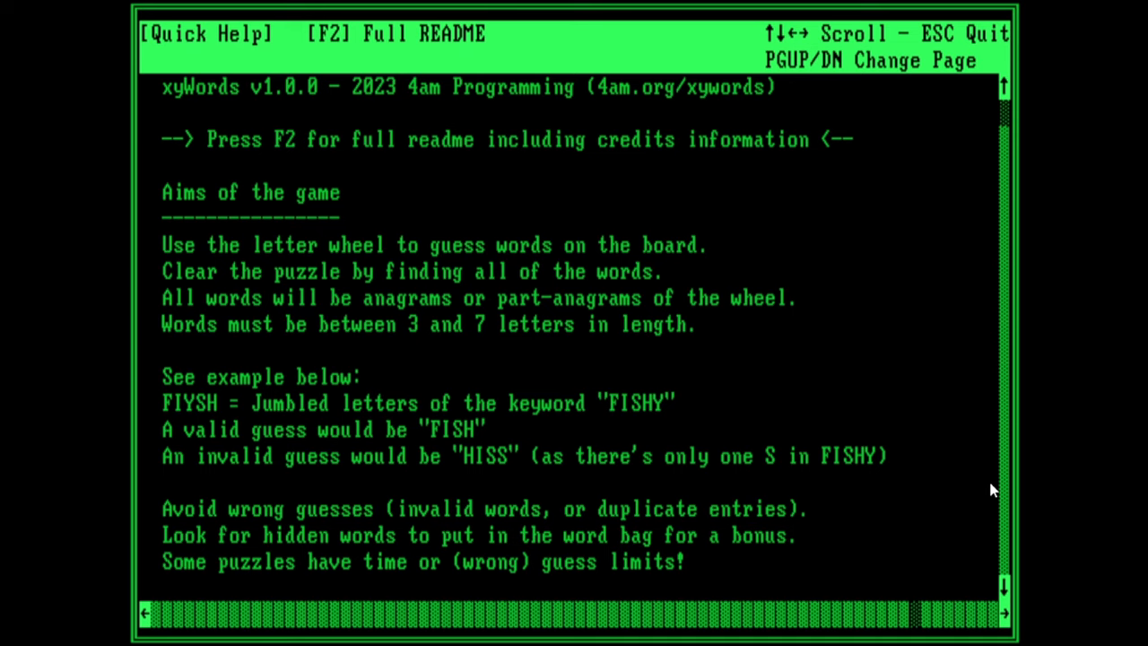
pyautogui.press('Escape')
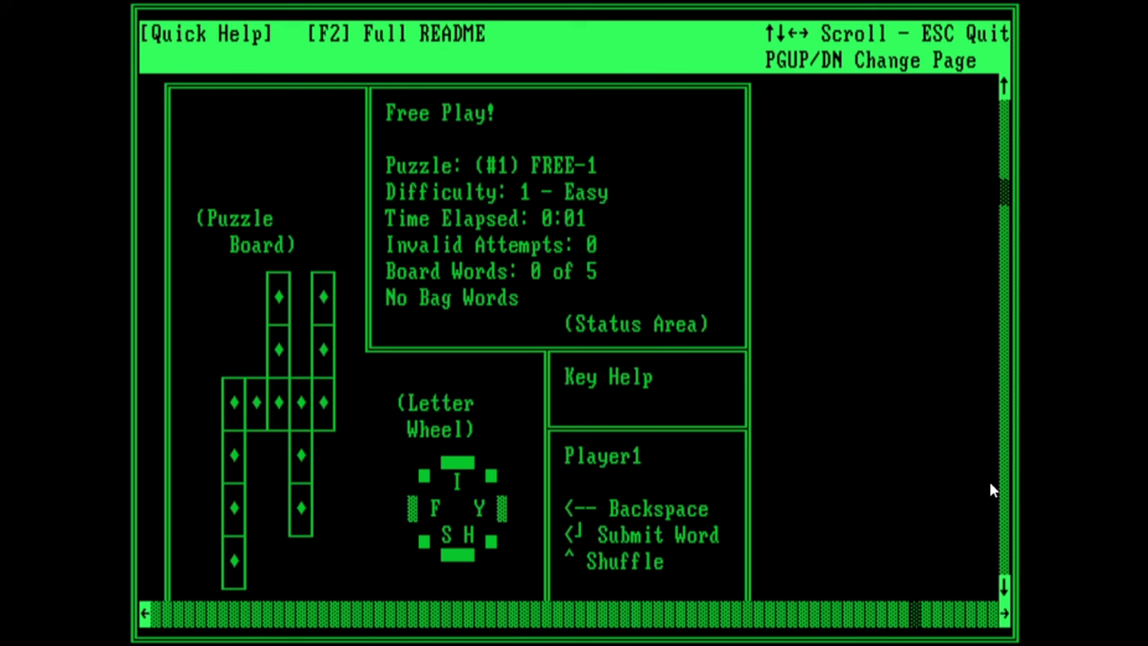
pyautogui.scroll(-3)
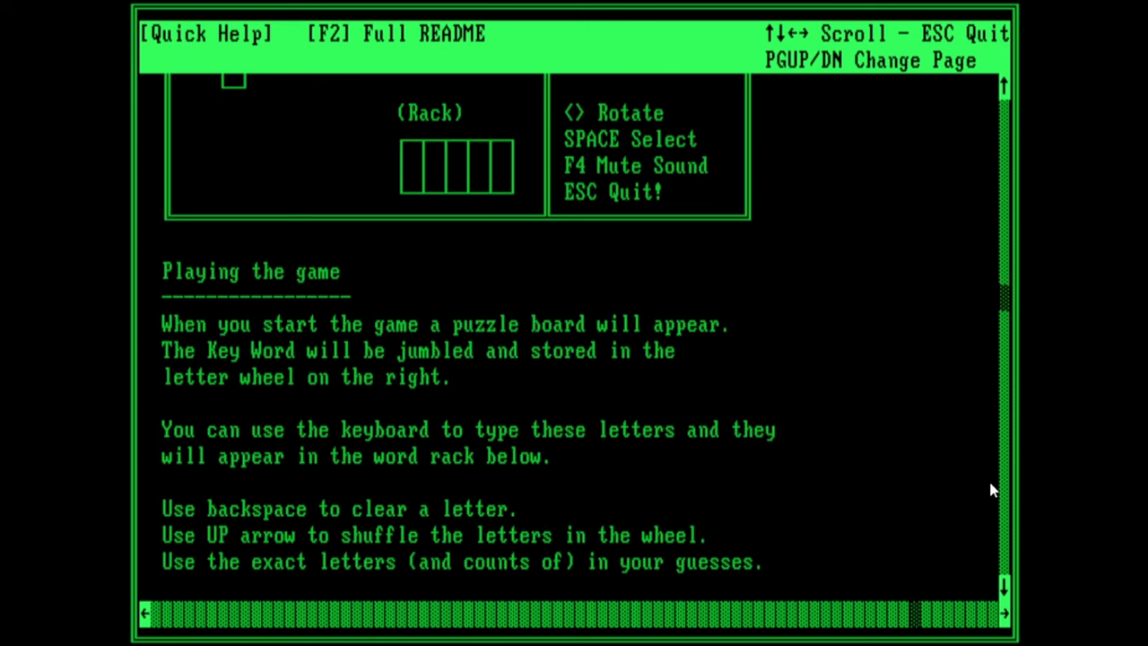
pyautogui.scroll(-3)
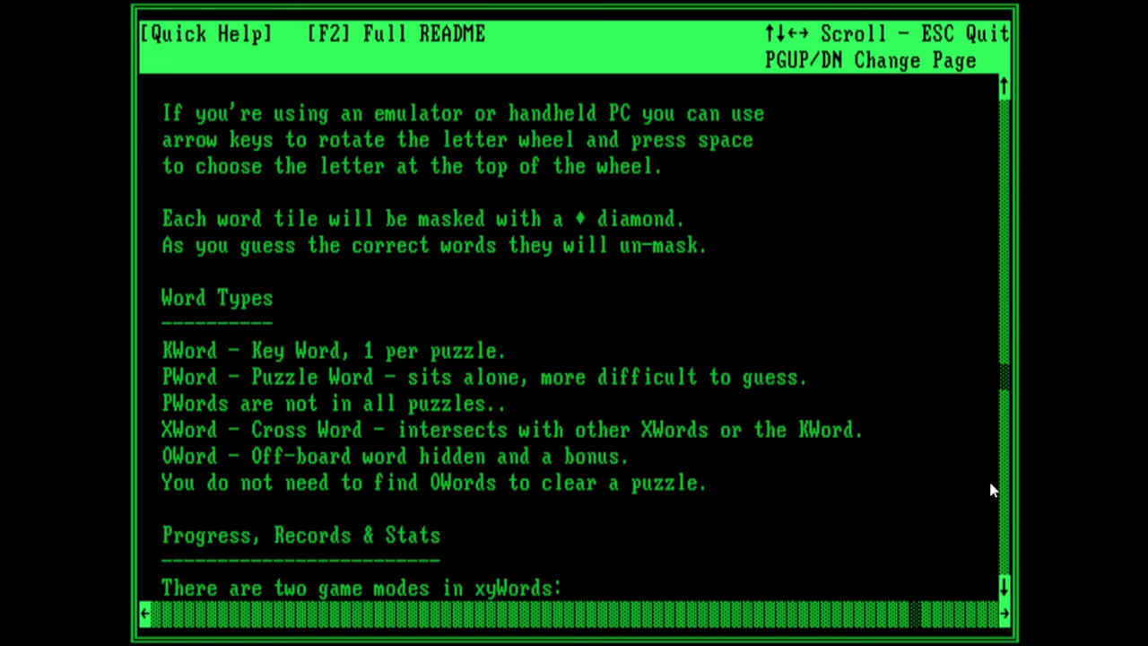
pyautogui.scroll(-3)
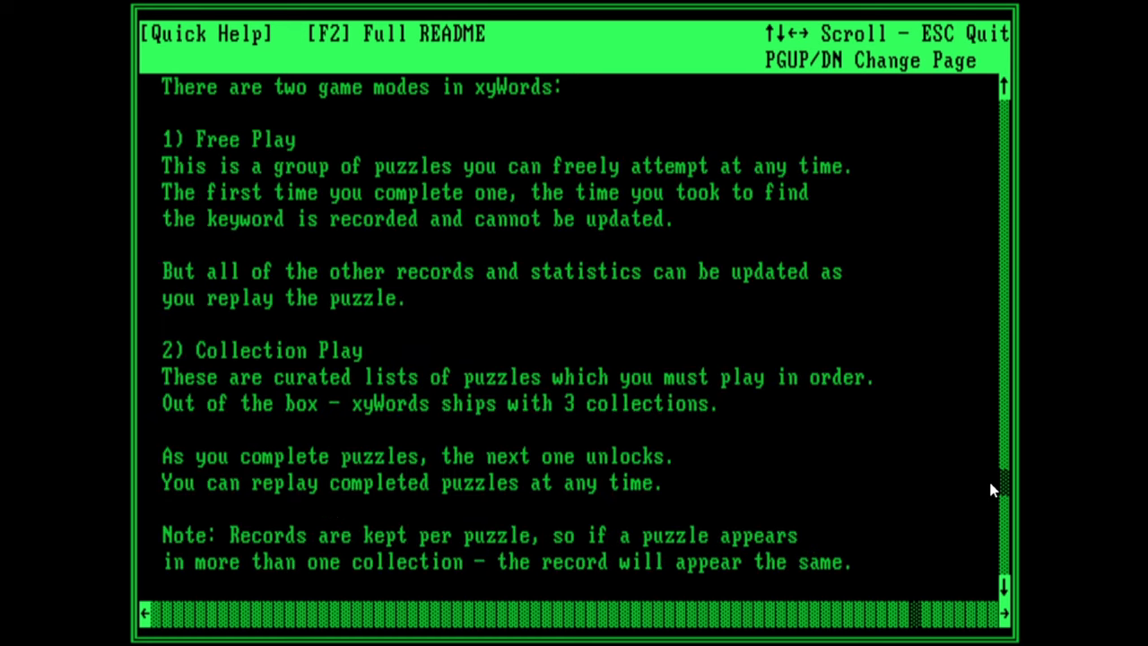
# Step: Show the full README with the version 1.0.0 date, freeware notice and license via F2
pyautogui.press('f2')
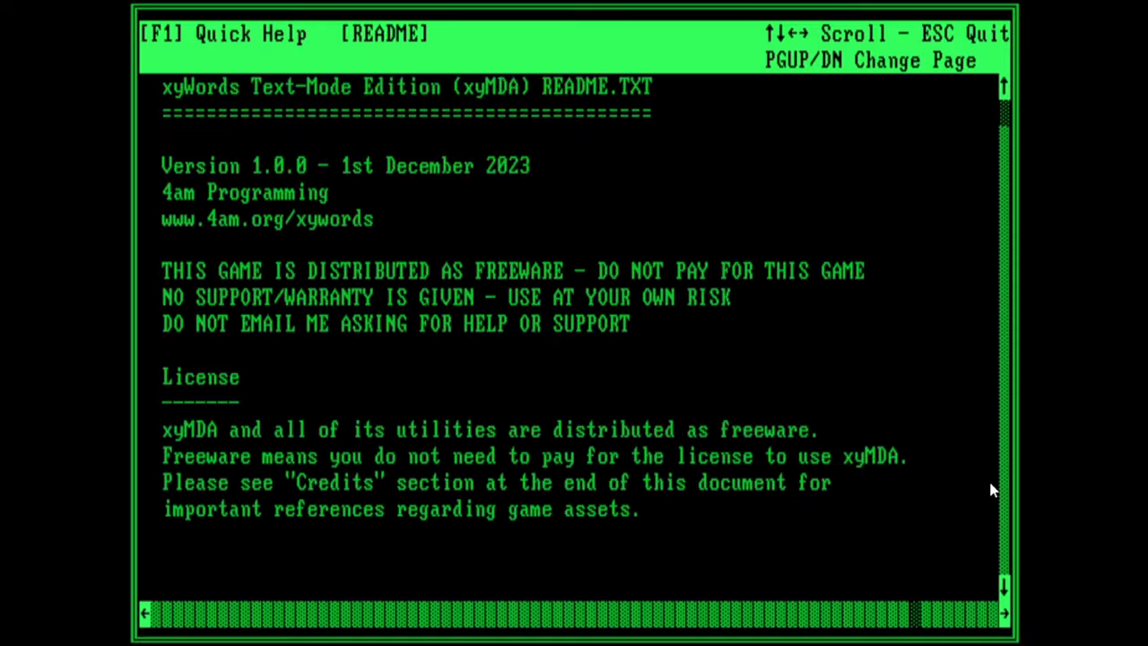
pyautogui.scroll(-3)
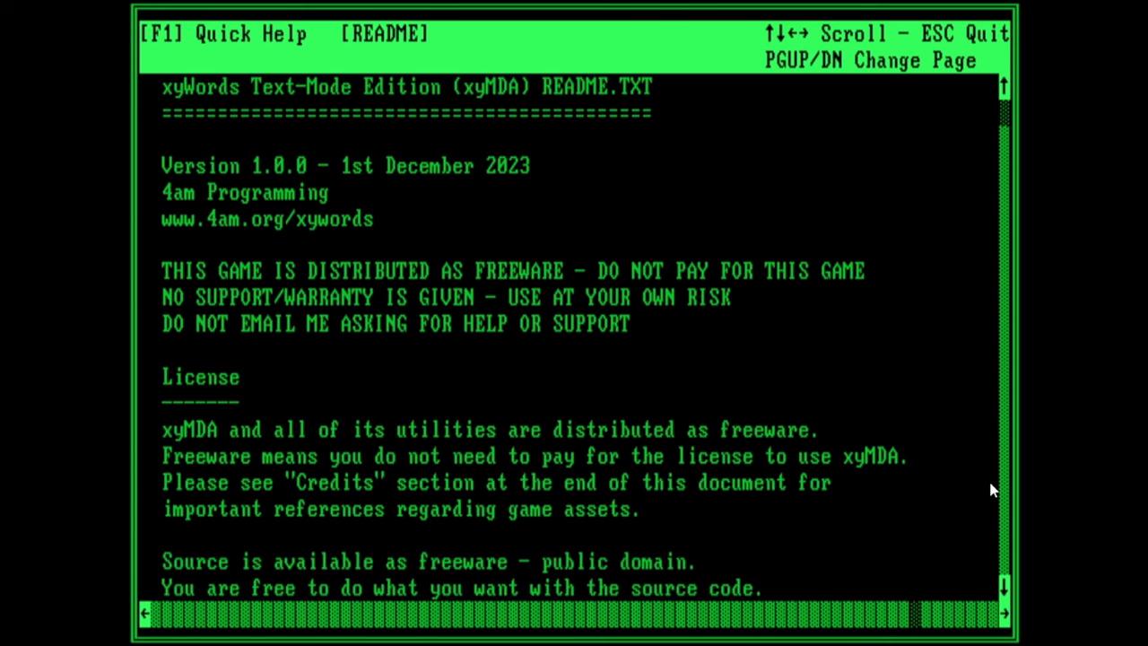
pyautogui.scroll(-3)
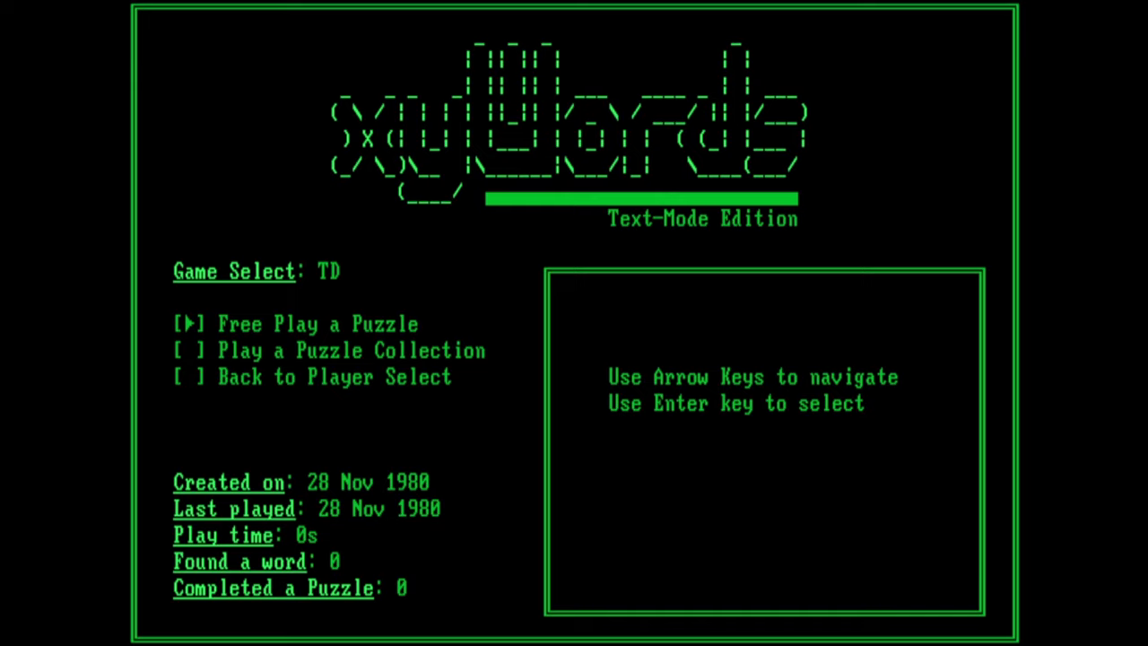
# Step: Browse the free-play puzzle list, back out, and show the puzzle collections list
pyautogui.press('Enter')
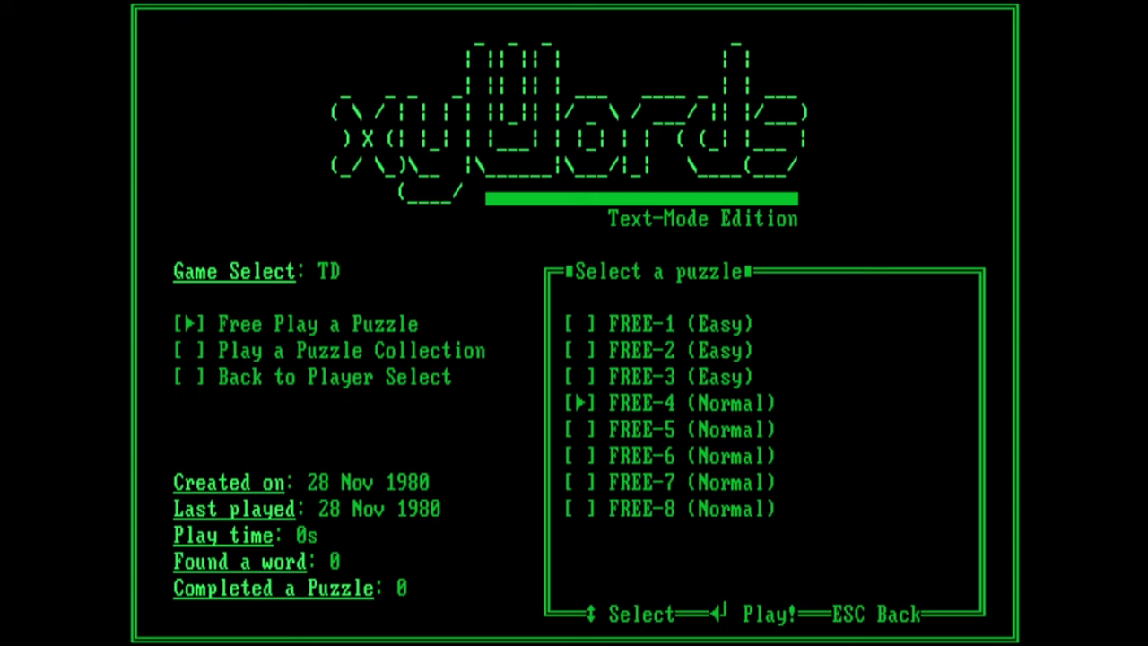
pyautogui.press('up')
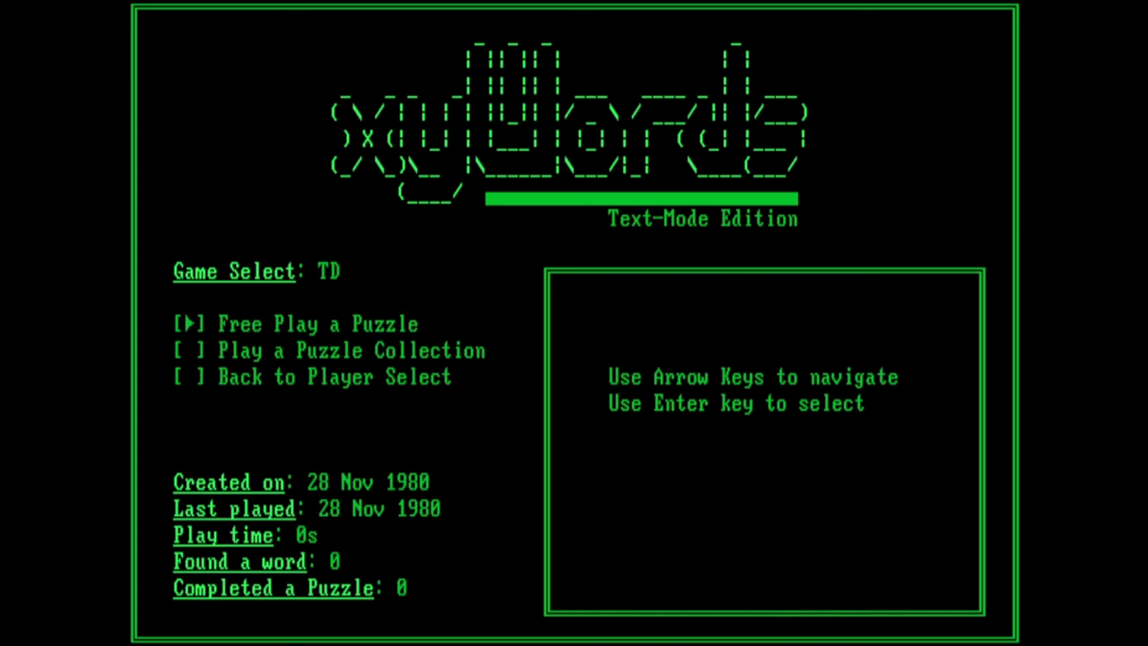
pyautogui.press('Down')
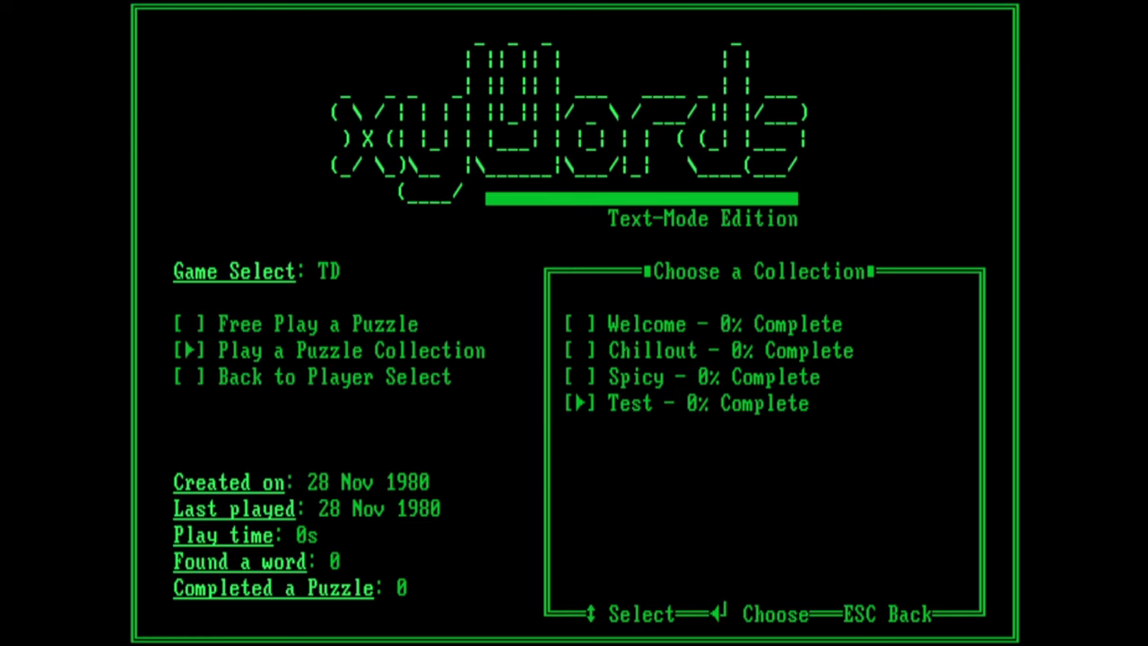
# Step: View the Welcome collection's locked intro list, then return to the free-play list
pyautogui.press('up')
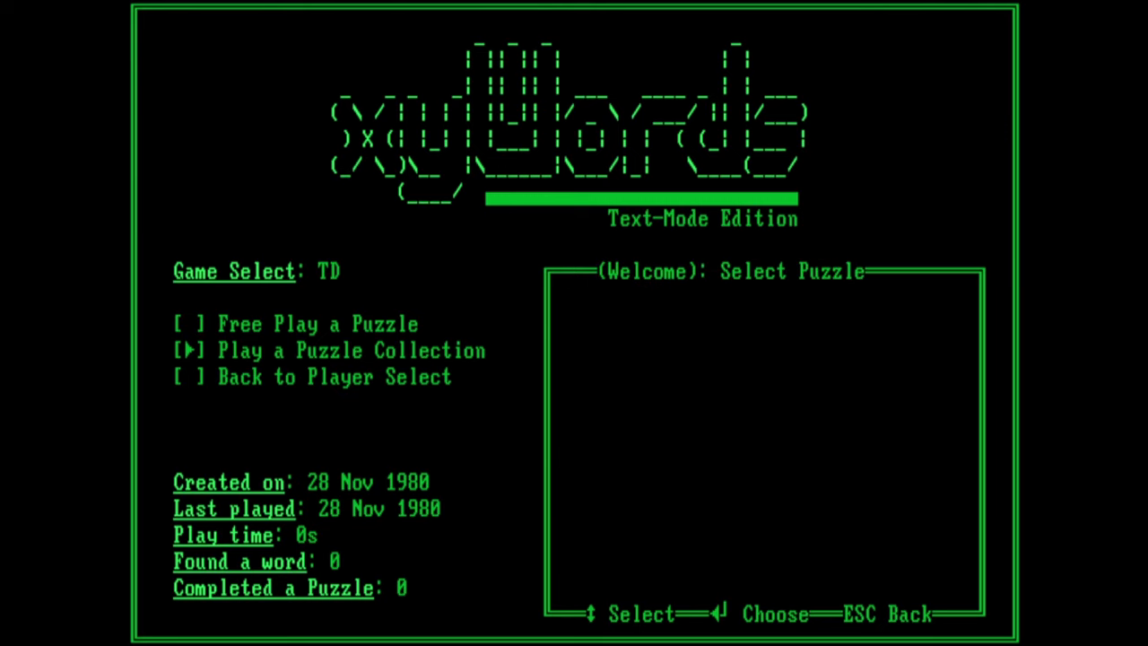
pyautogui.press('enter')
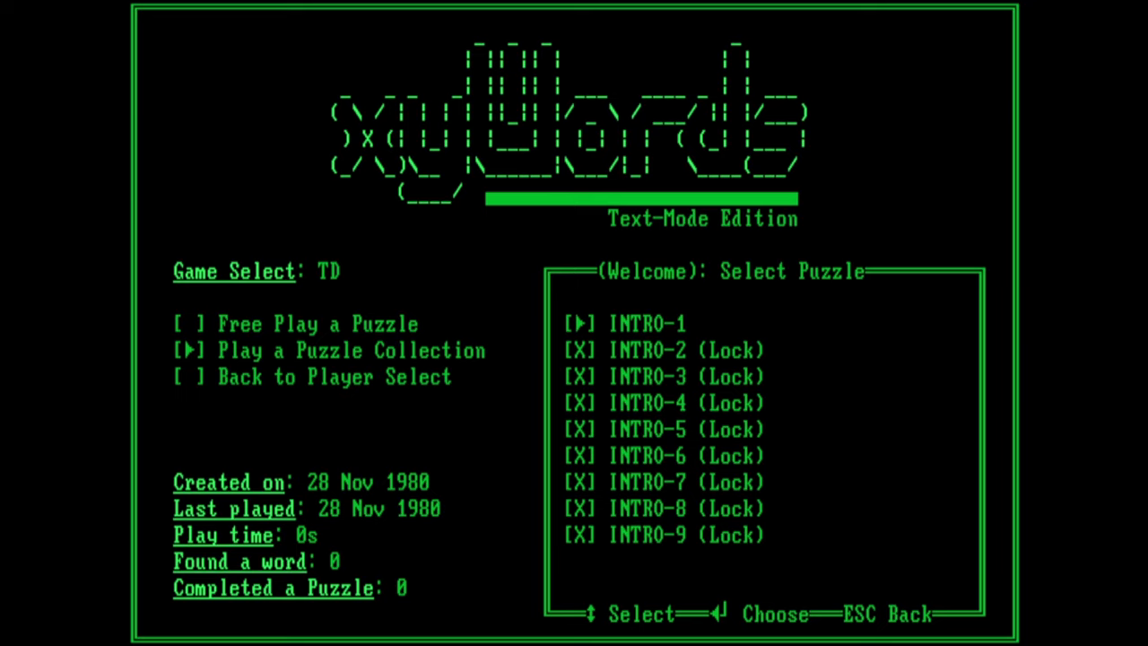
pyautogui.press('Enter')
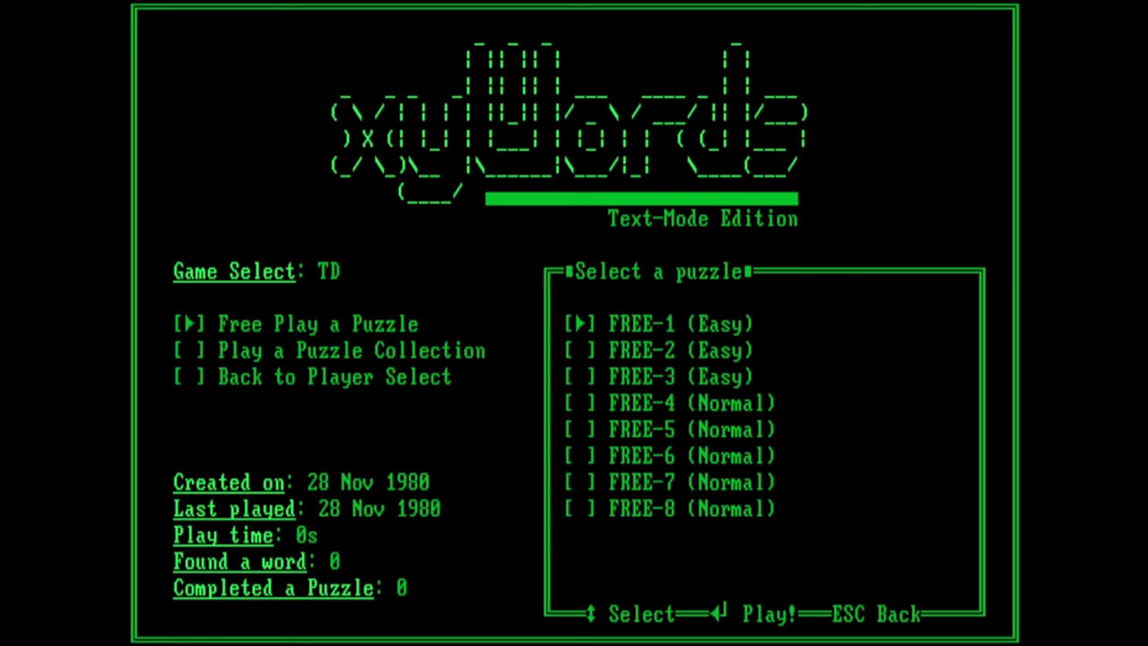
# Step: Start the easy FREE-1 puzzle with letters S H F Y I on the wheel
pyautogui.press('enter')
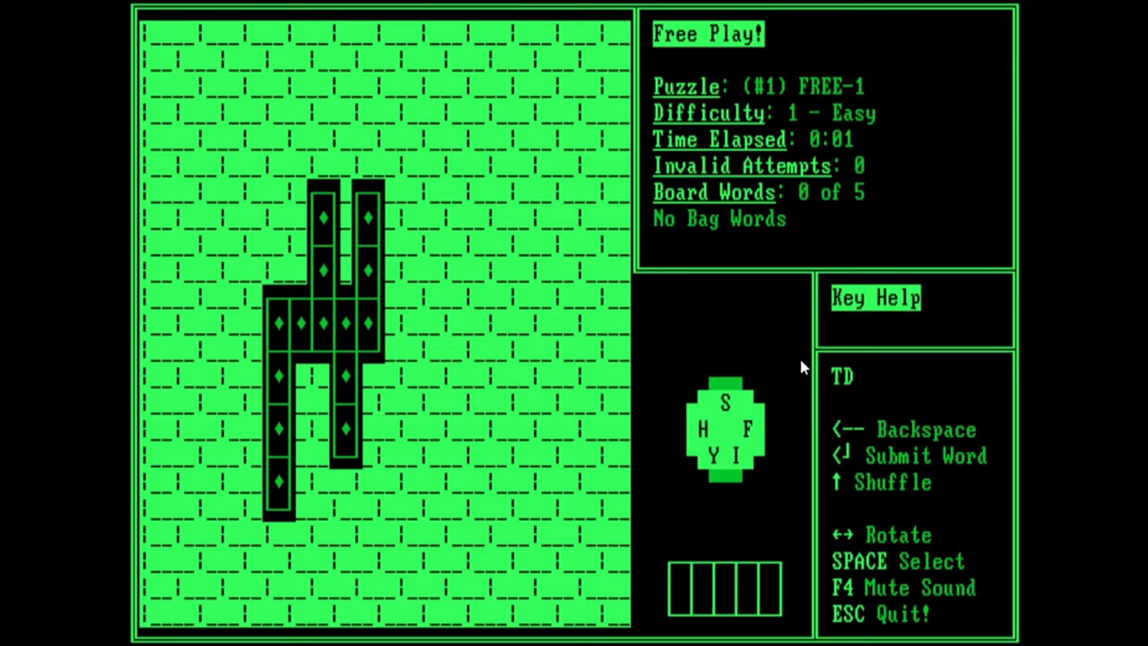
pyautogui.moveTo(493, 276)
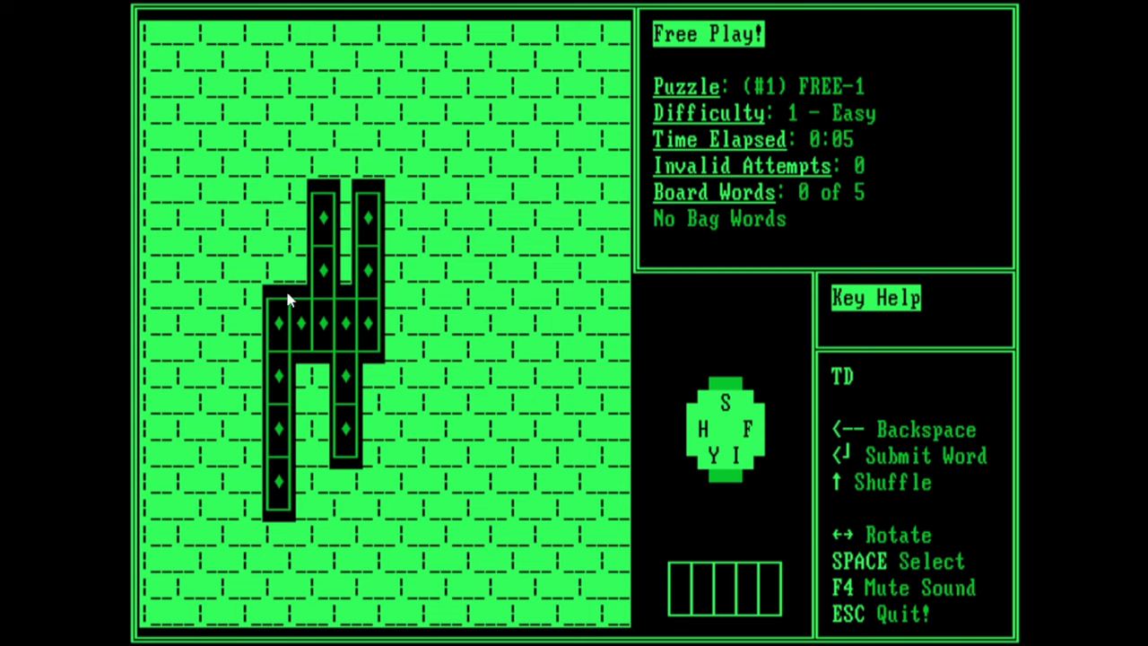
pyautogui.moveTo(350, 332)
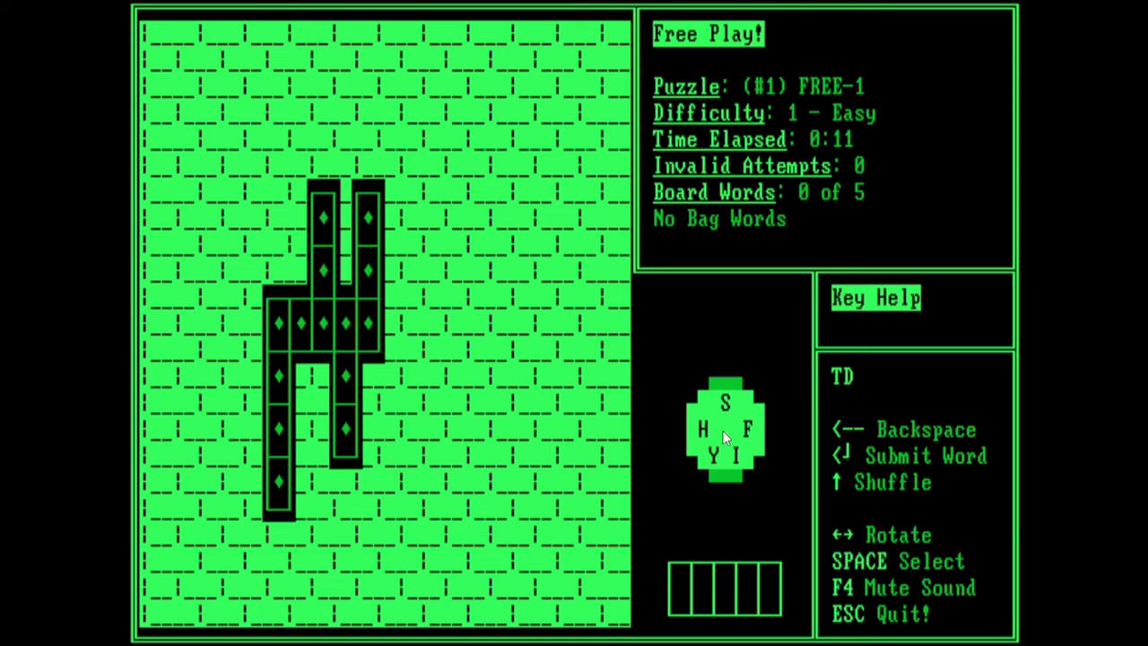
pyautogui.moveTo(248, 88)
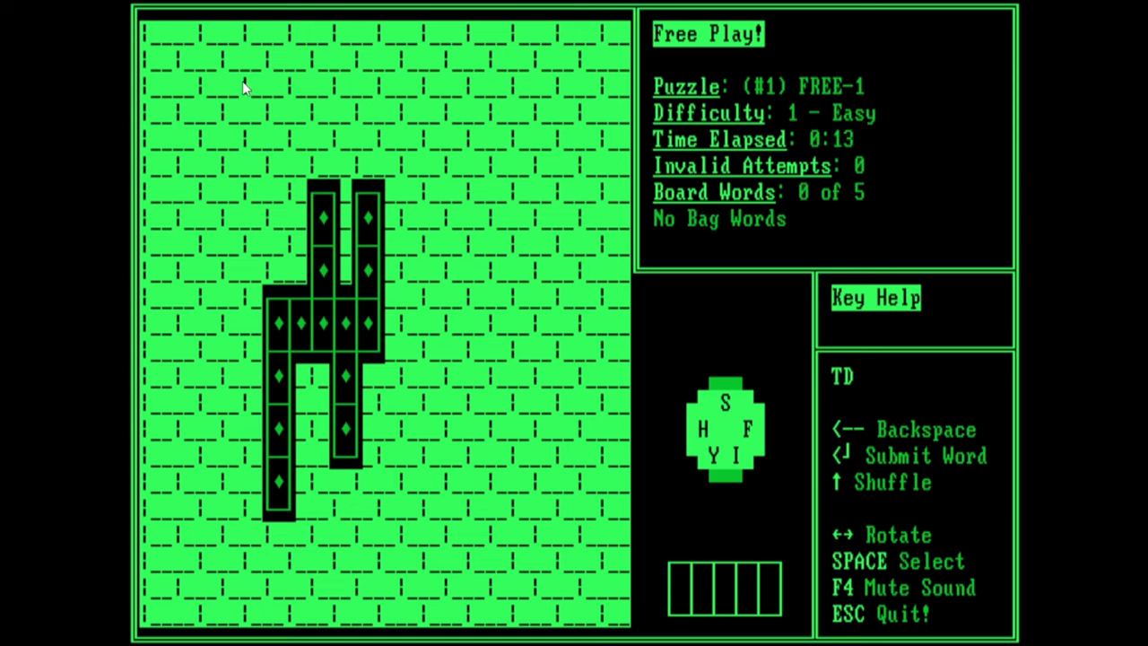
pyautogui.moveTo(459, 169)
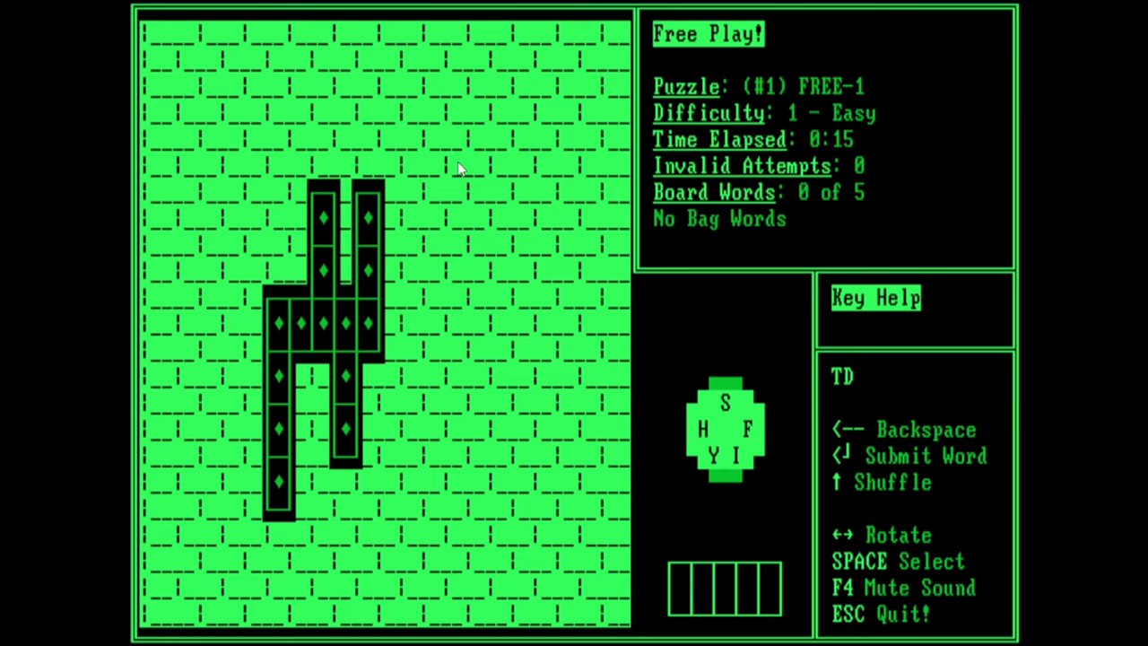
pyautogui.moveTo(613, 226)
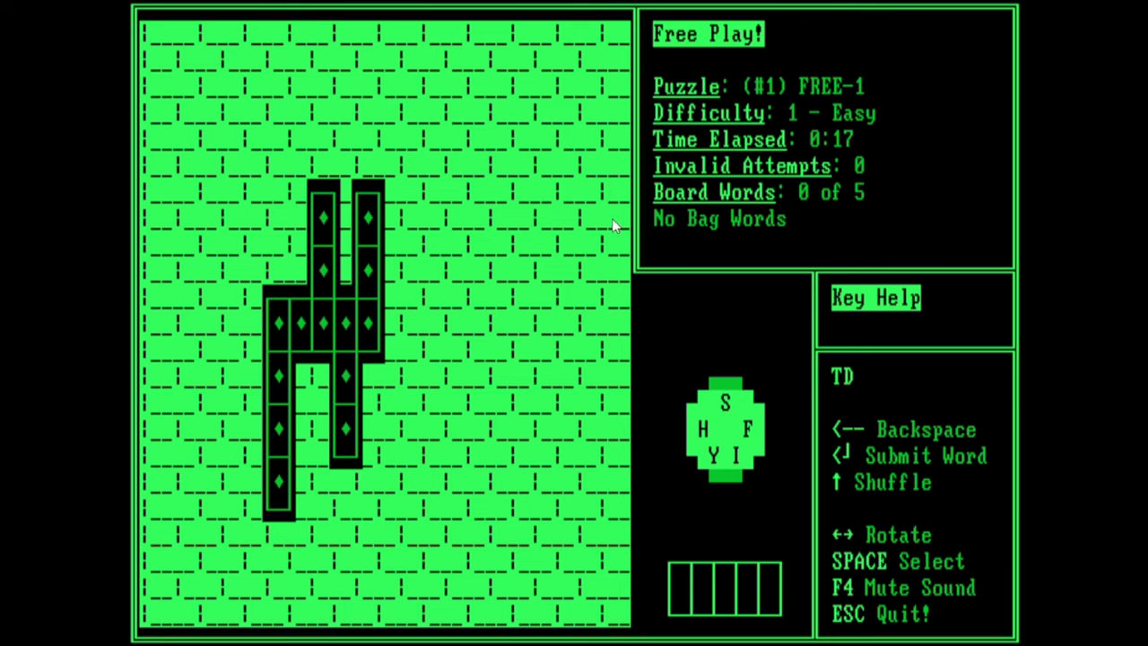
pyautogui.moveTo(804, 79)
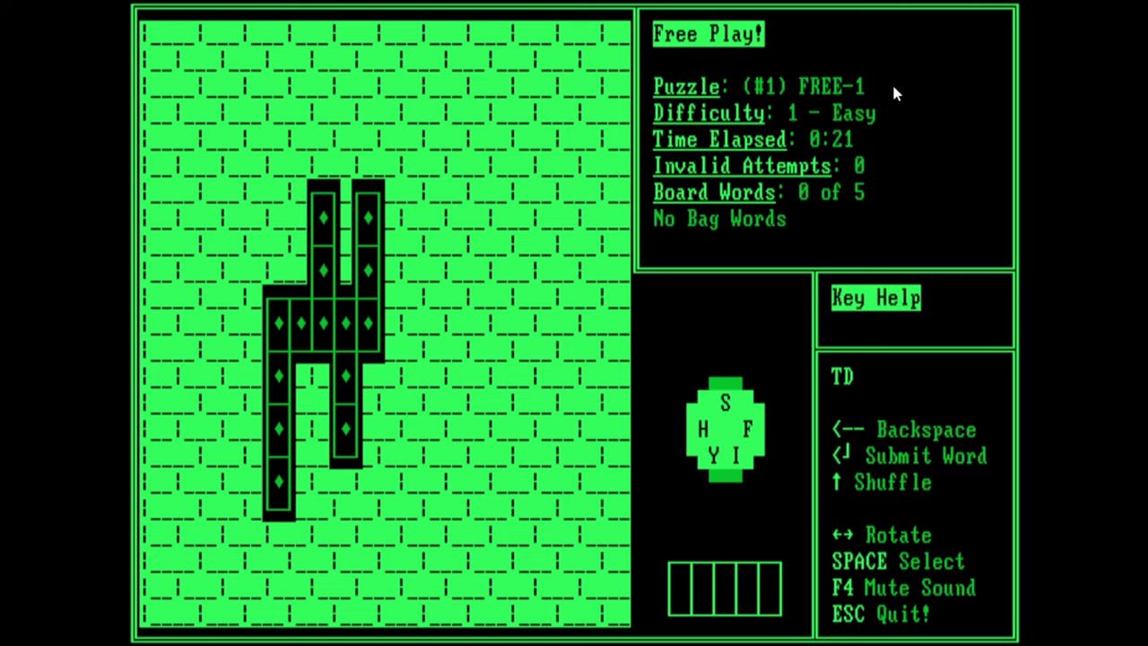
pyautogui.moveTo(879, 97)
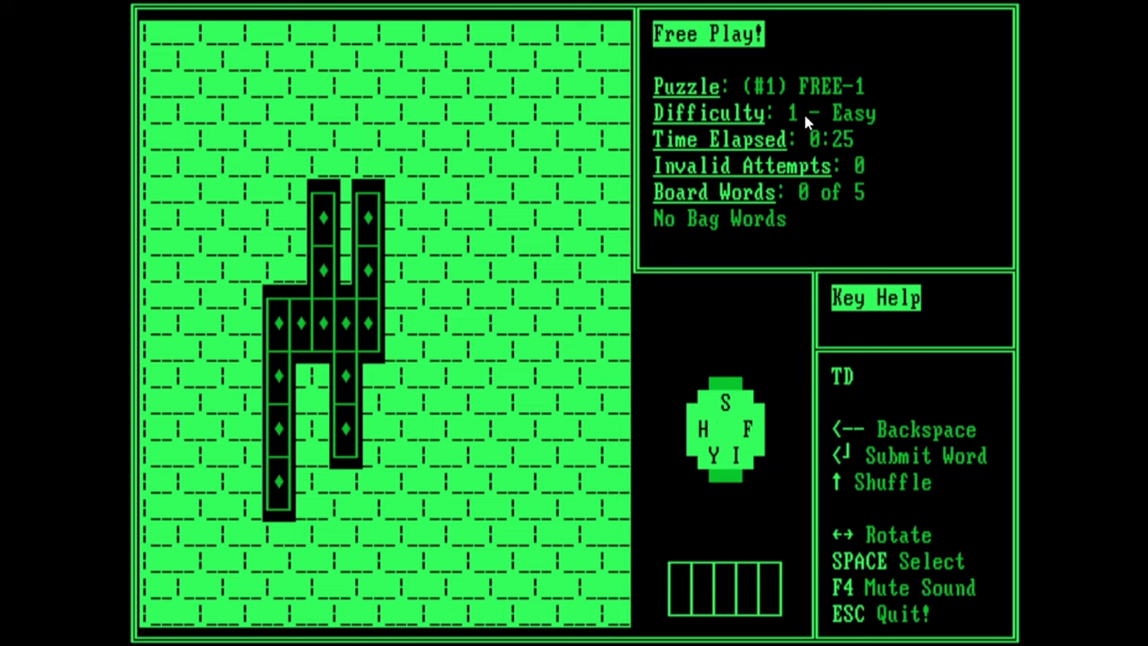
pyautogui.moveTo(853, 159)
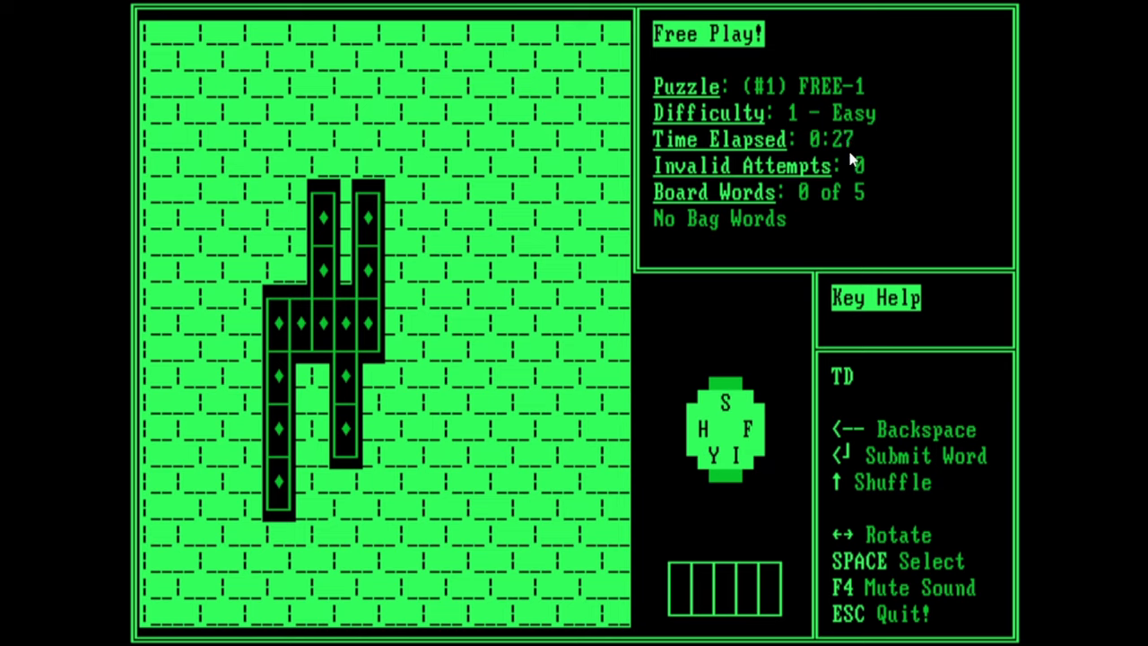
pyautogui.moveTo(825, 155)
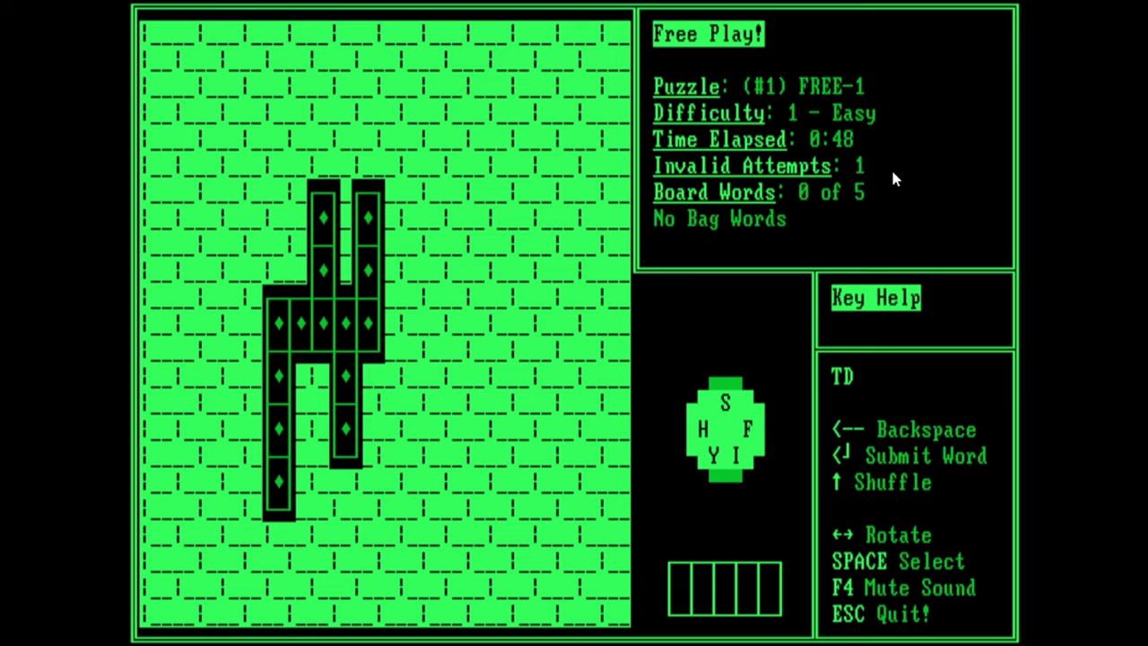
pyautogui.moveTo(904, 535)
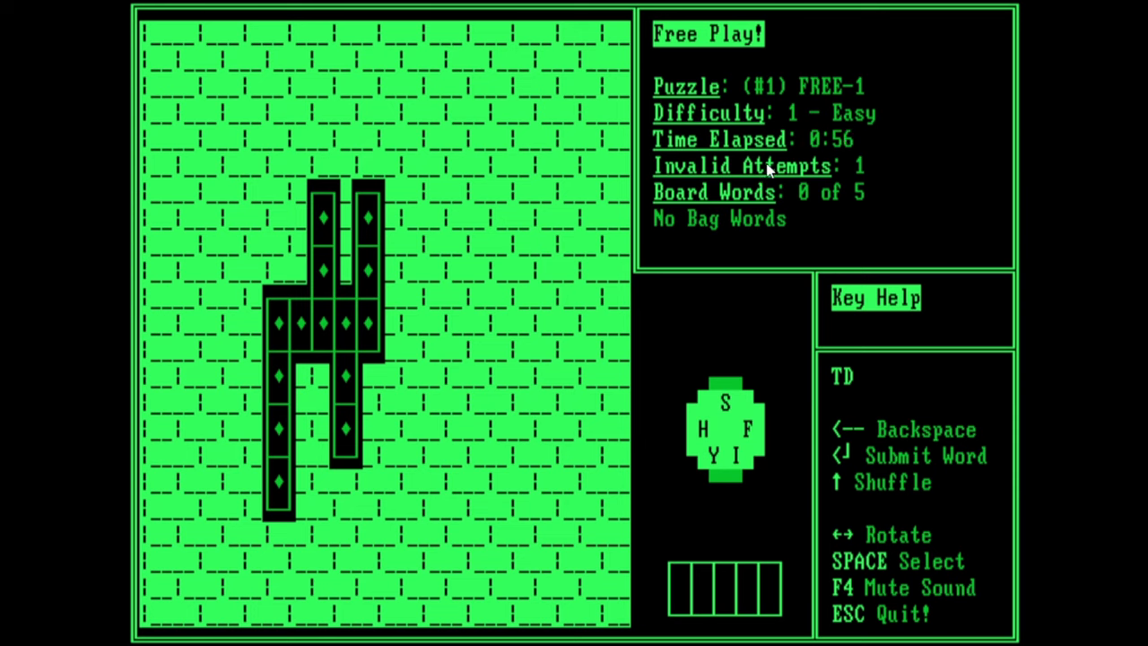
pyautogui.moveTo(870, 195)
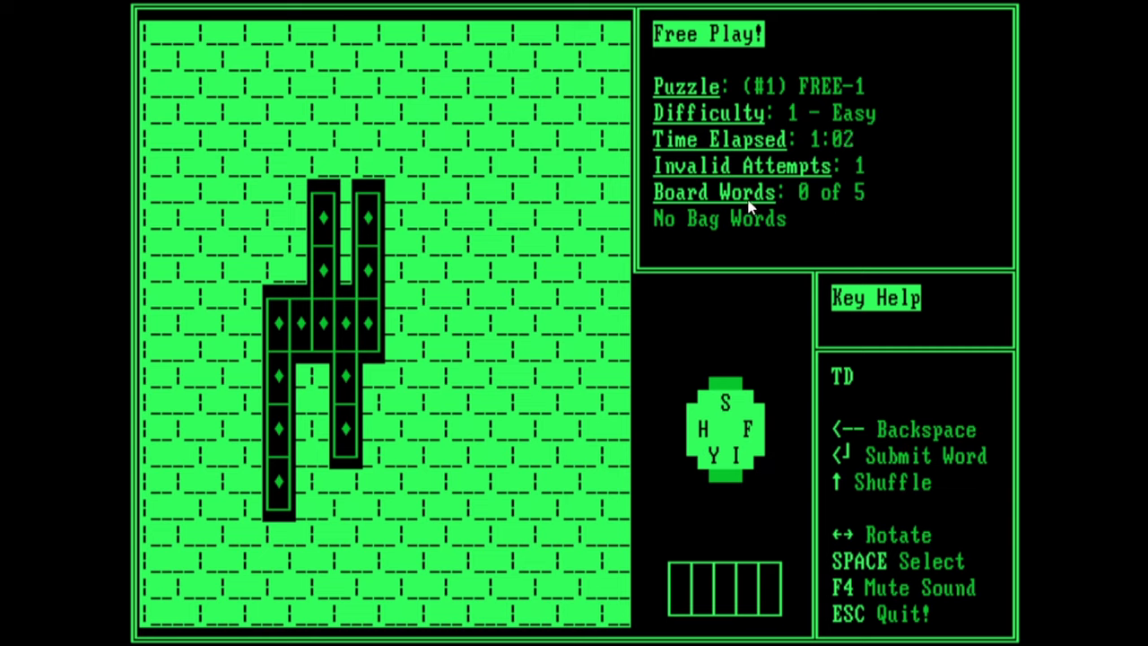
pyautogui.moveTo(445, 248)
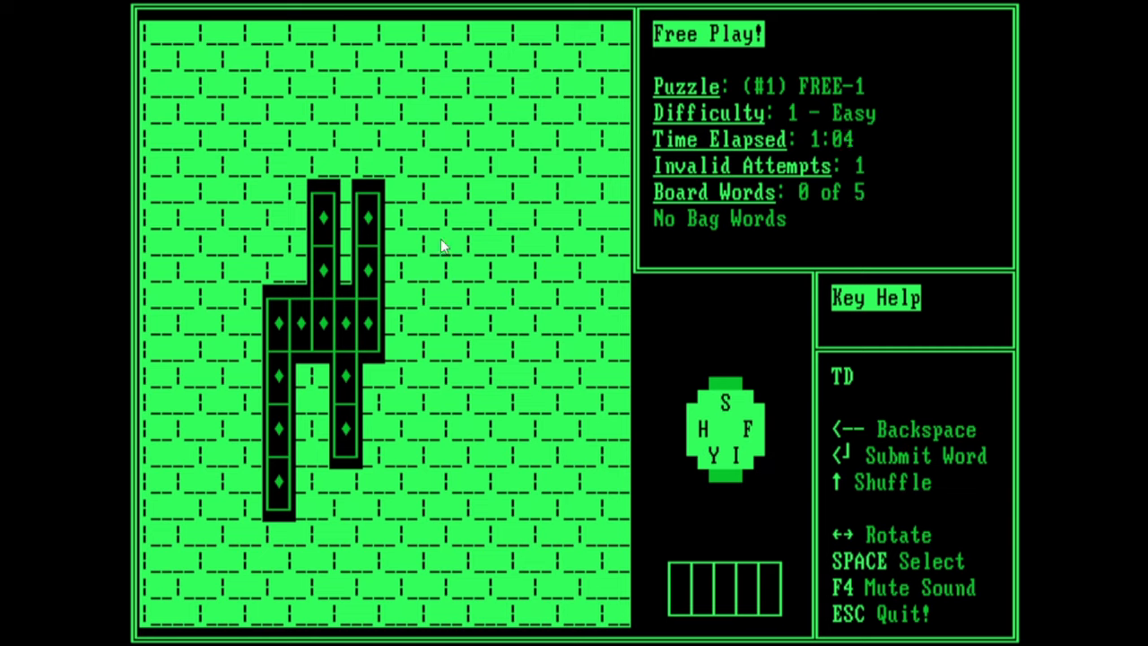
pyautogui.moveTo(305, 321)
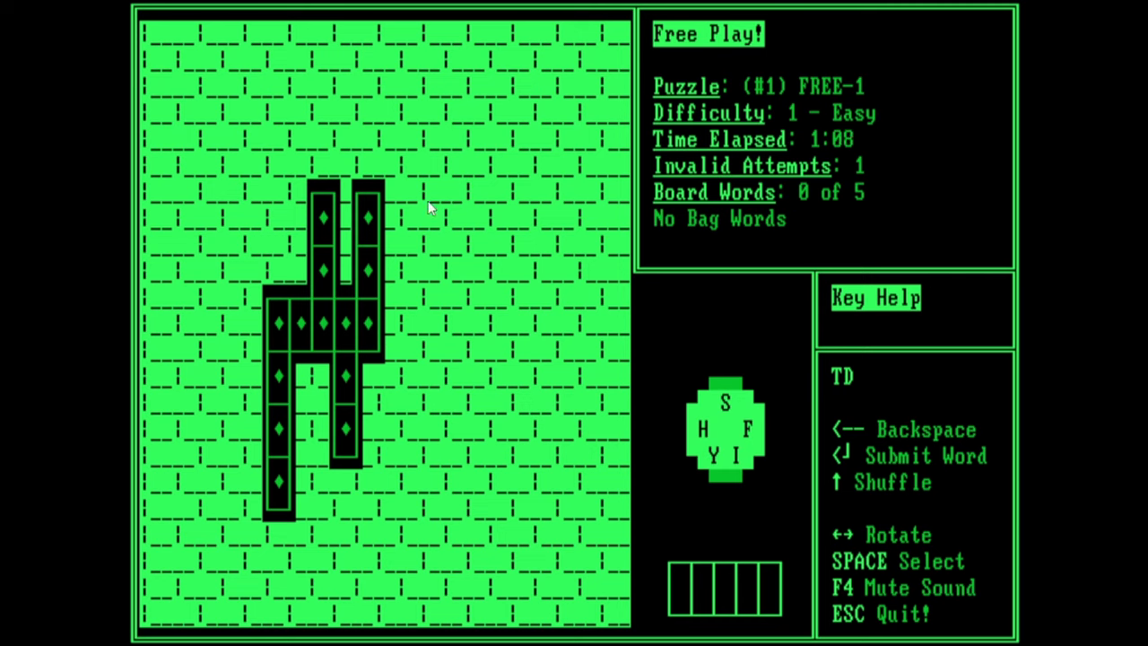
pyautogui.moveTo(757, 237)
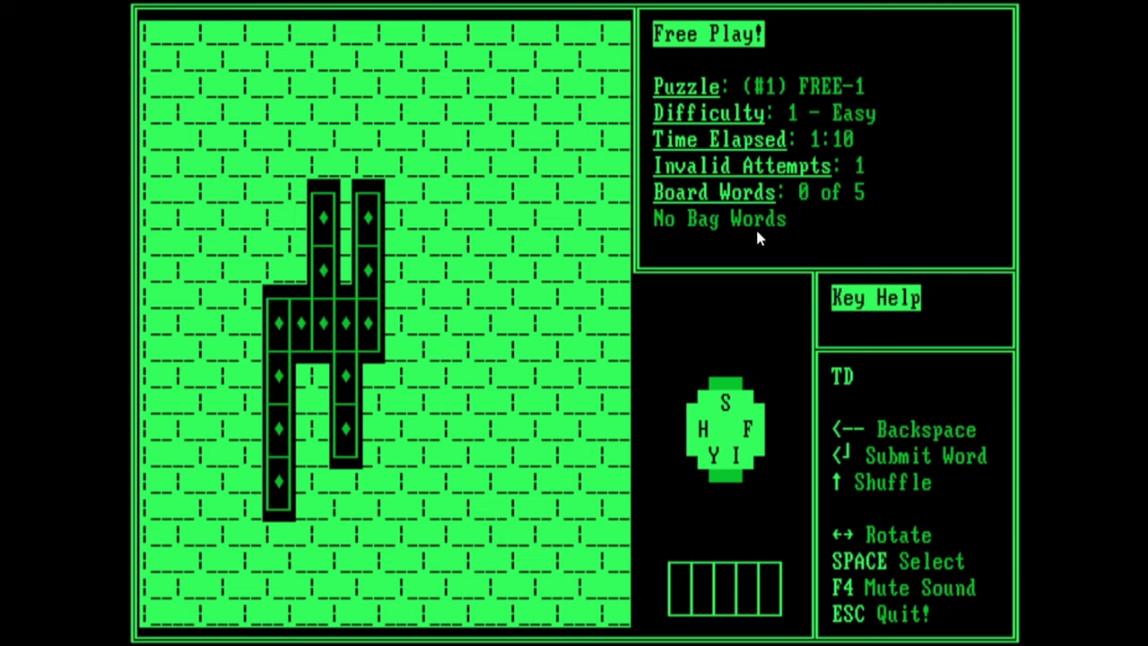
pyautogui.moveTo(399, 183)
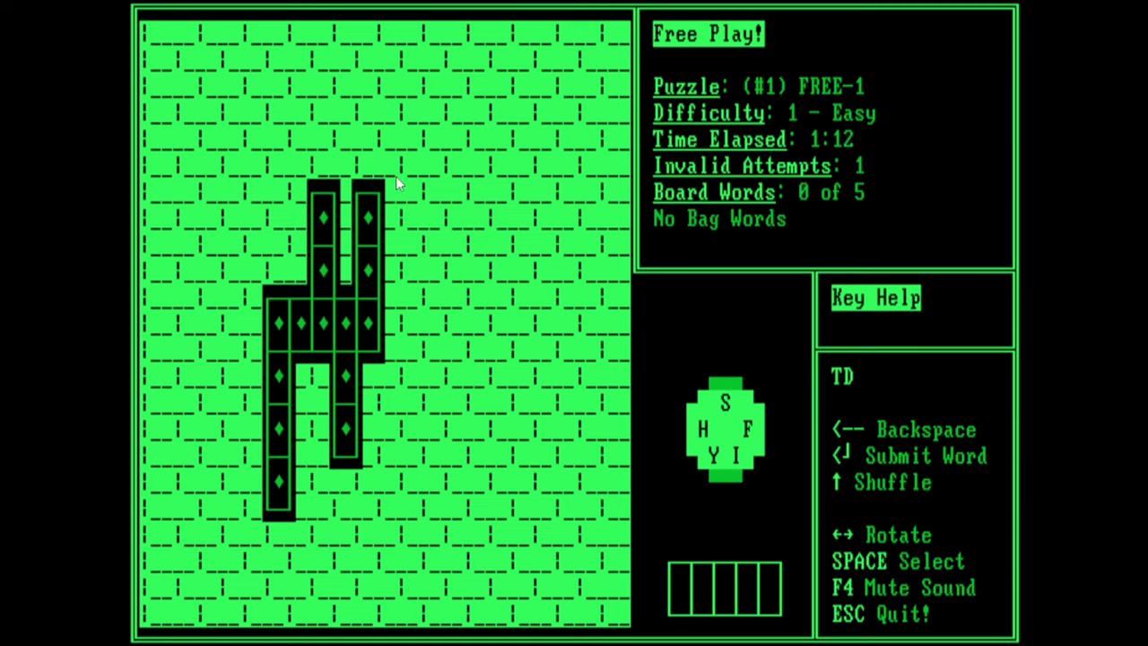
pyautogui.moveTo(614, 272)
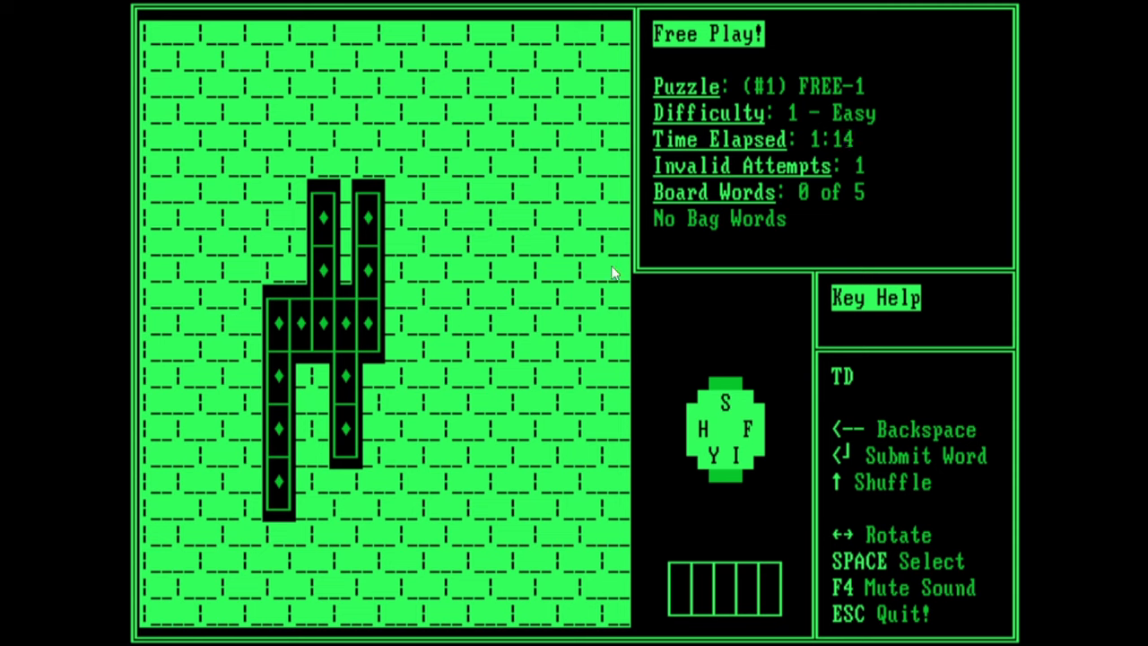
pyautogui.moveTo(778, 244)
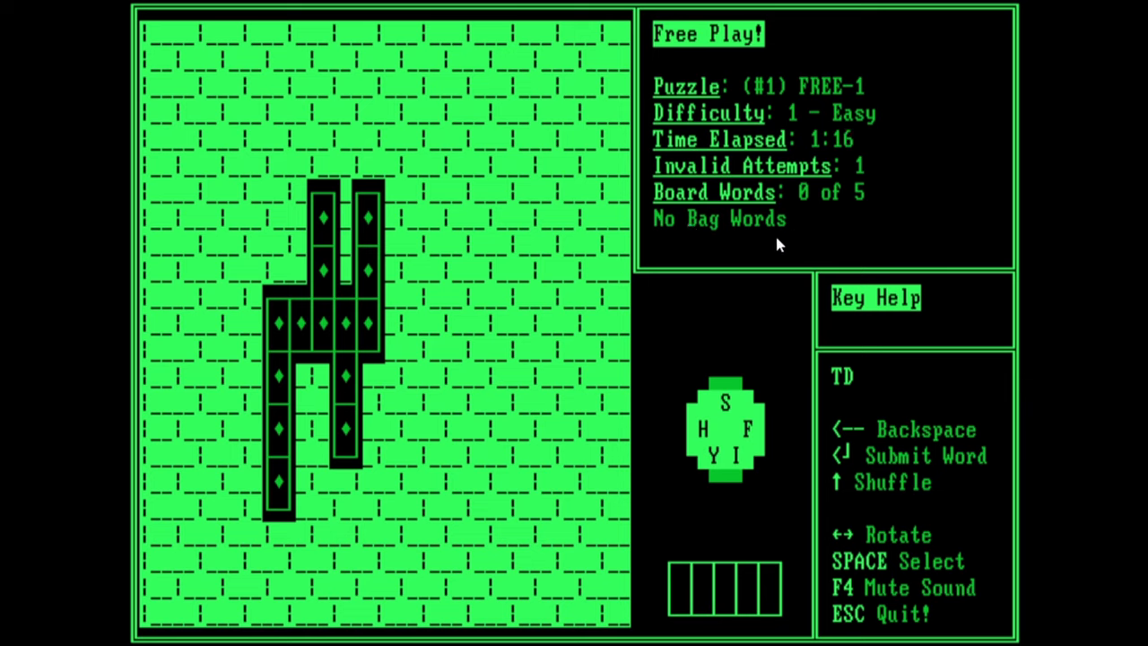
pyautogui.moveTo(668, 254)
pyautogui.write('SHY')
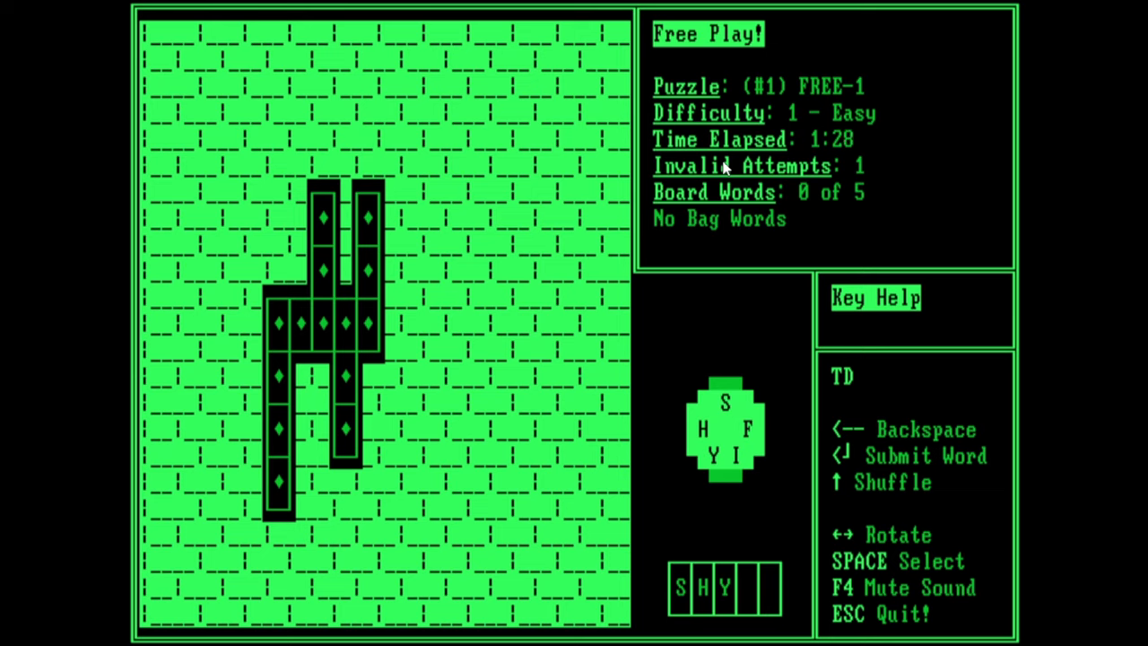
# Step: Submit SHY and FISH to complete FREE-1 in 2:42 with 1 invalid attempt
pyautogui.press('Enter')
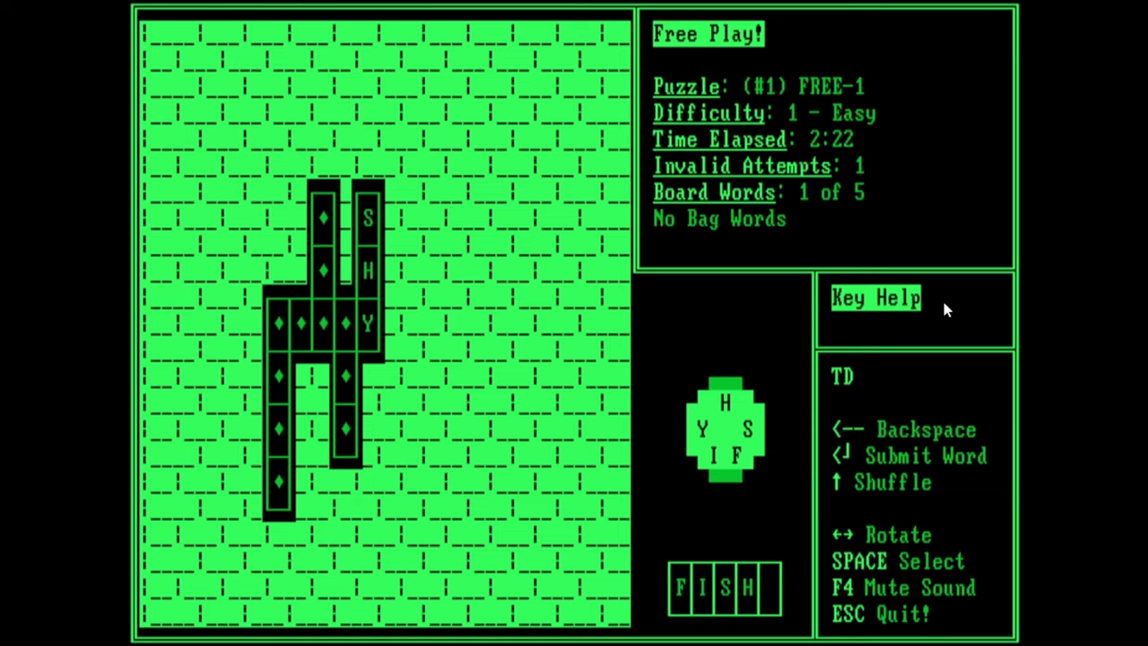
pyautogui.press('Enter')
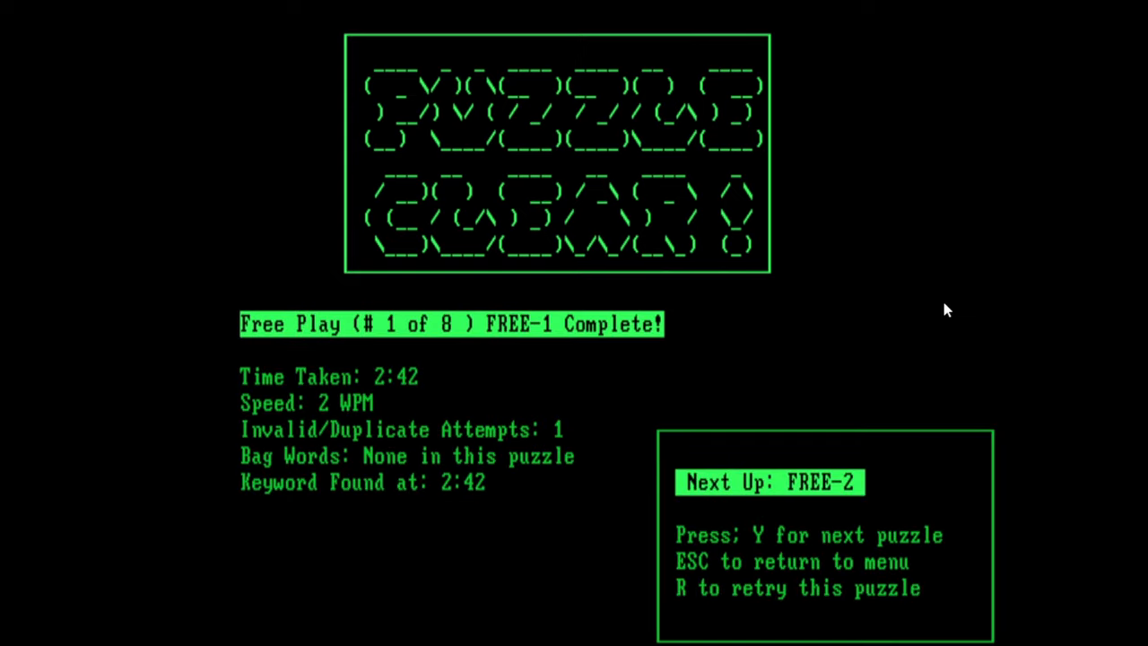
pyautogui.moveTo(631, 342)
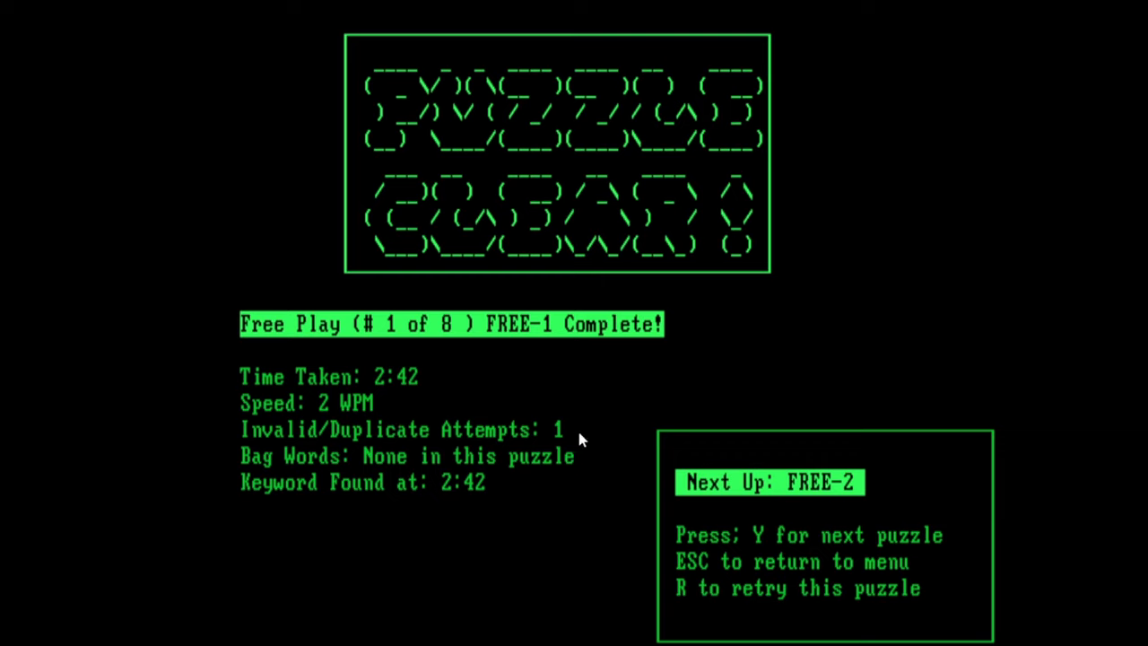
pyautogui.moveTo(360, 463)
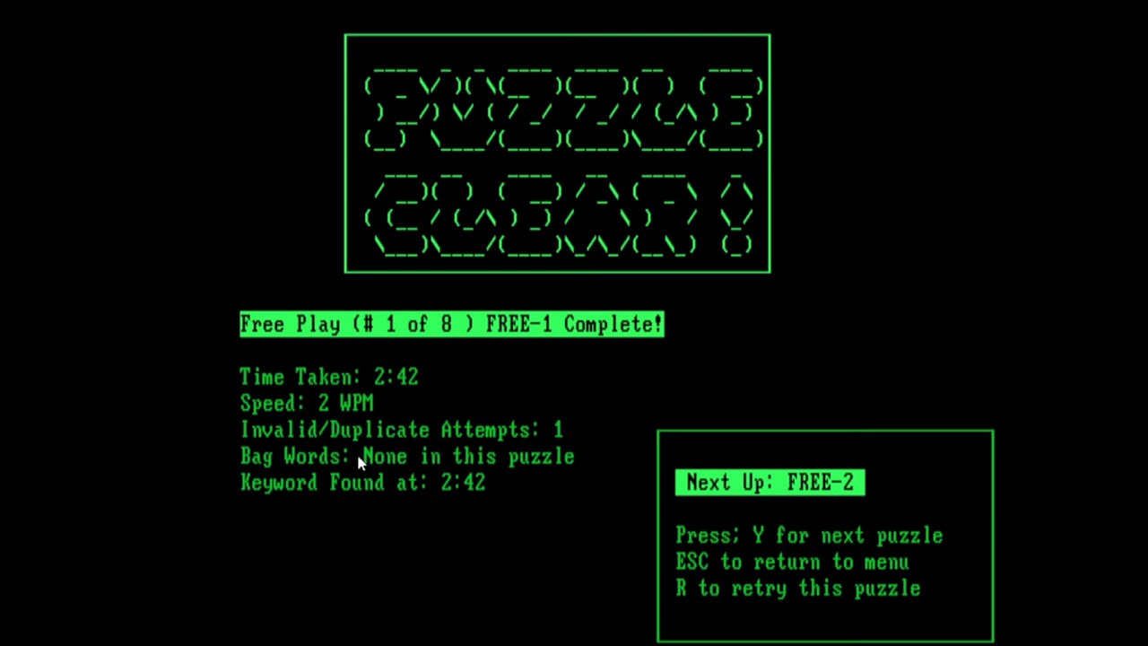
pyautogui.moveTo(439, 499)
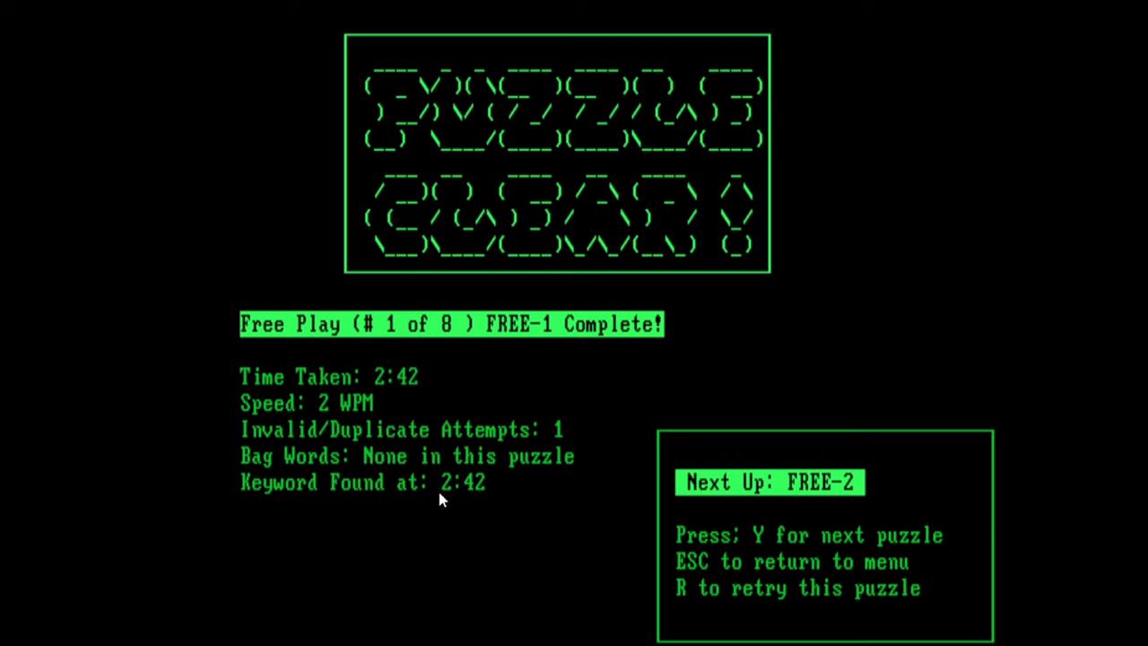
pyautogui.moveTo(494, 488)
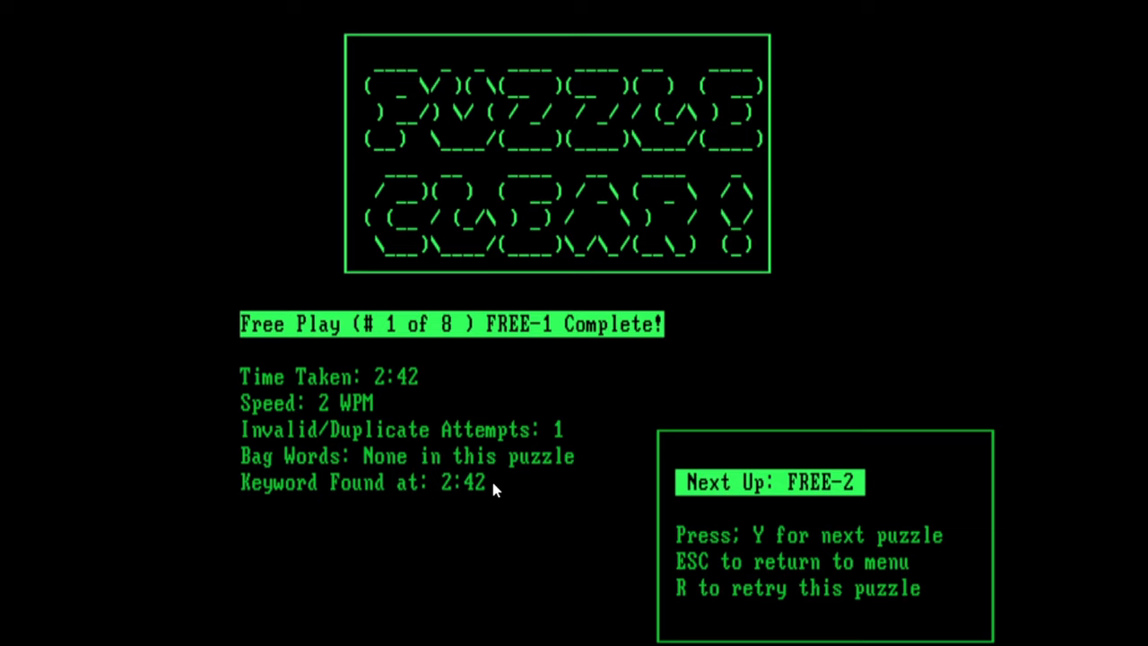
pyautogui.moveTo(516, 473)
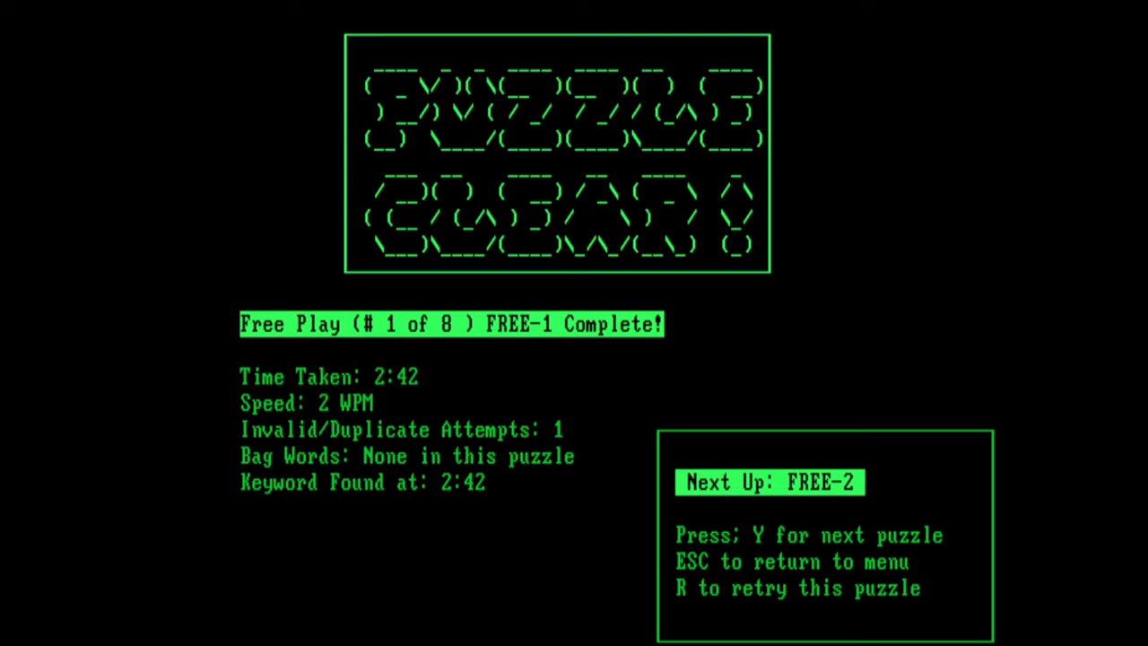
# Step: Retry the FREE-1 puzzle from the results screen
pyautogui.press('y')
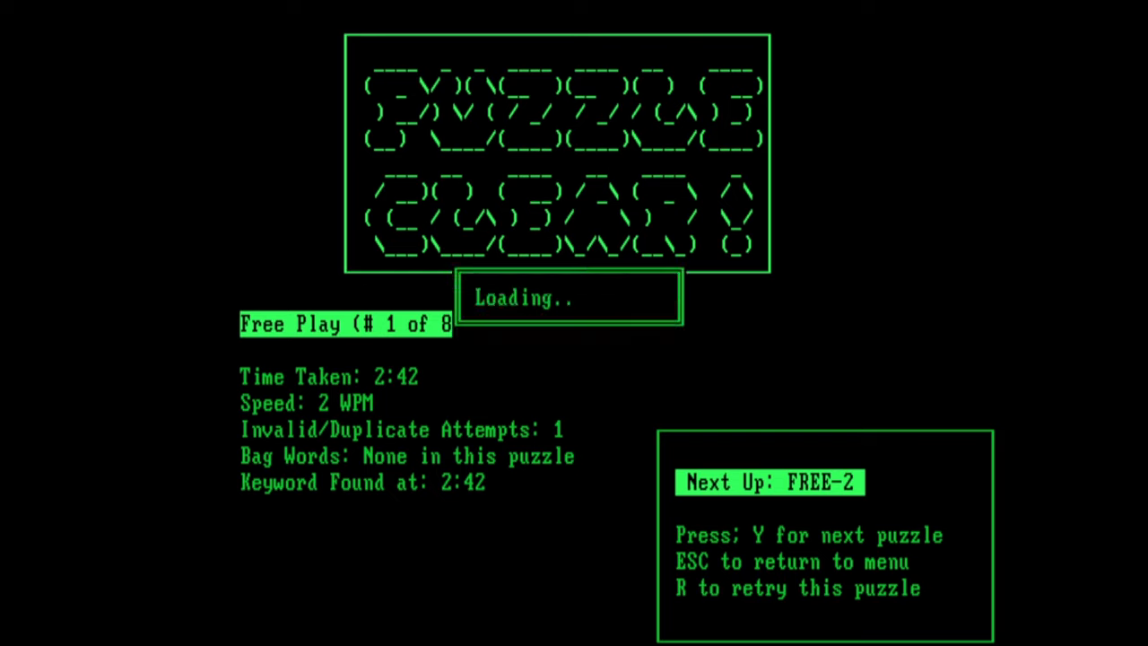
# Step: Re-enter the board words to finish FREE-1 in a record 0:06 at 50 WPM with no invalid attempts
pyautogui.press('y')
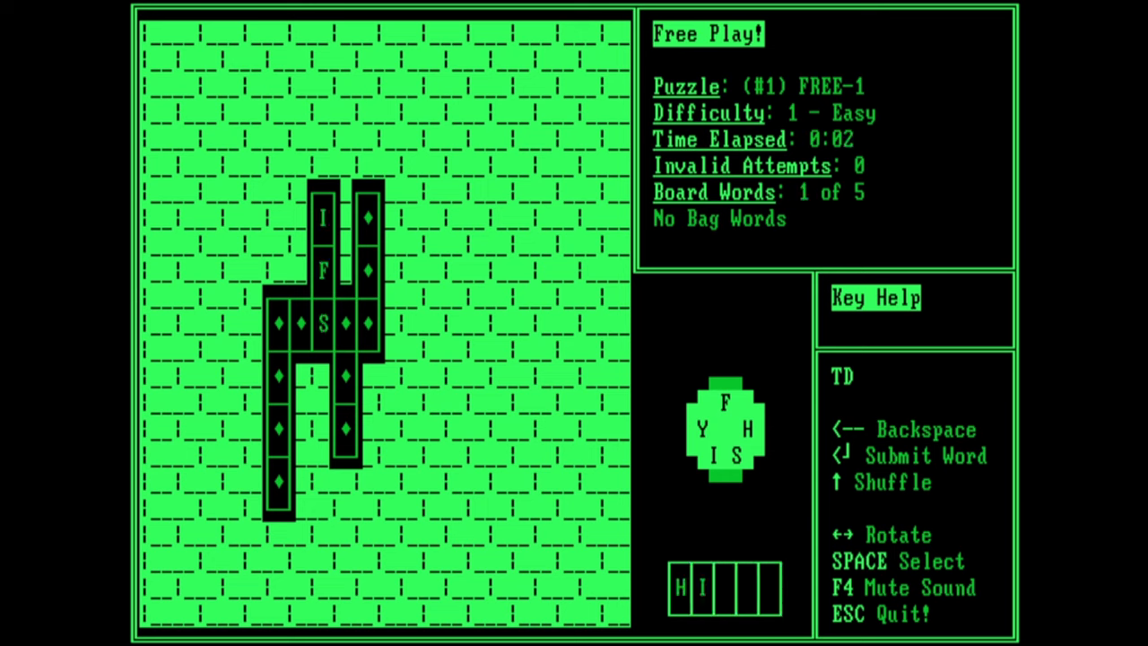
pyautogui.press('Return')
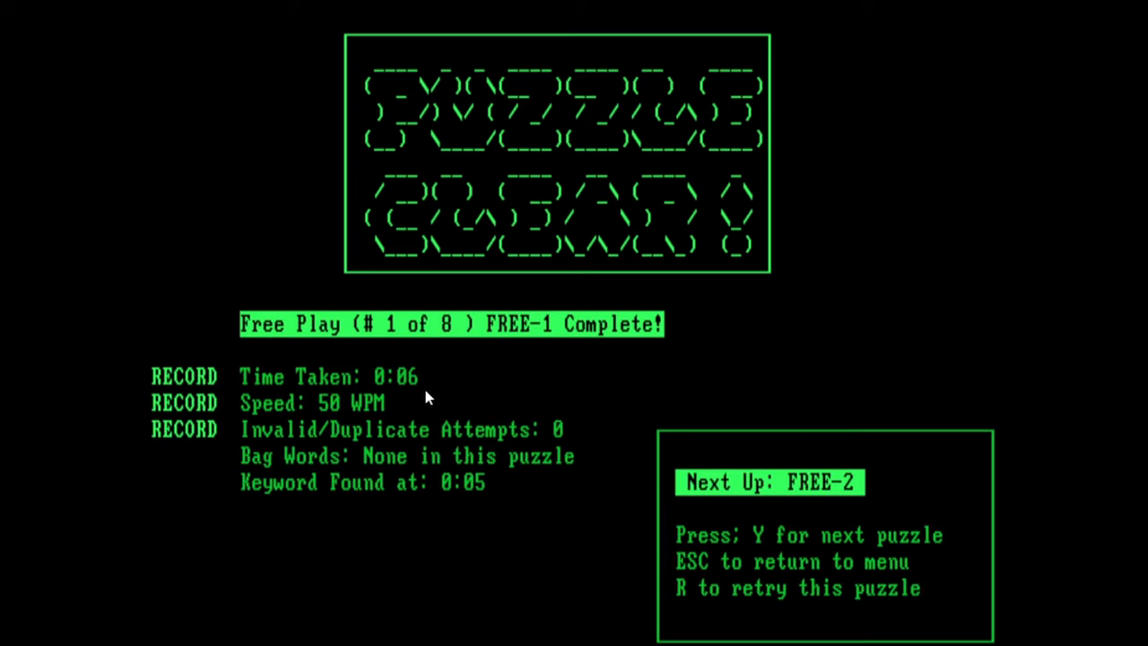
pyautogui.moveTo(402, 393)
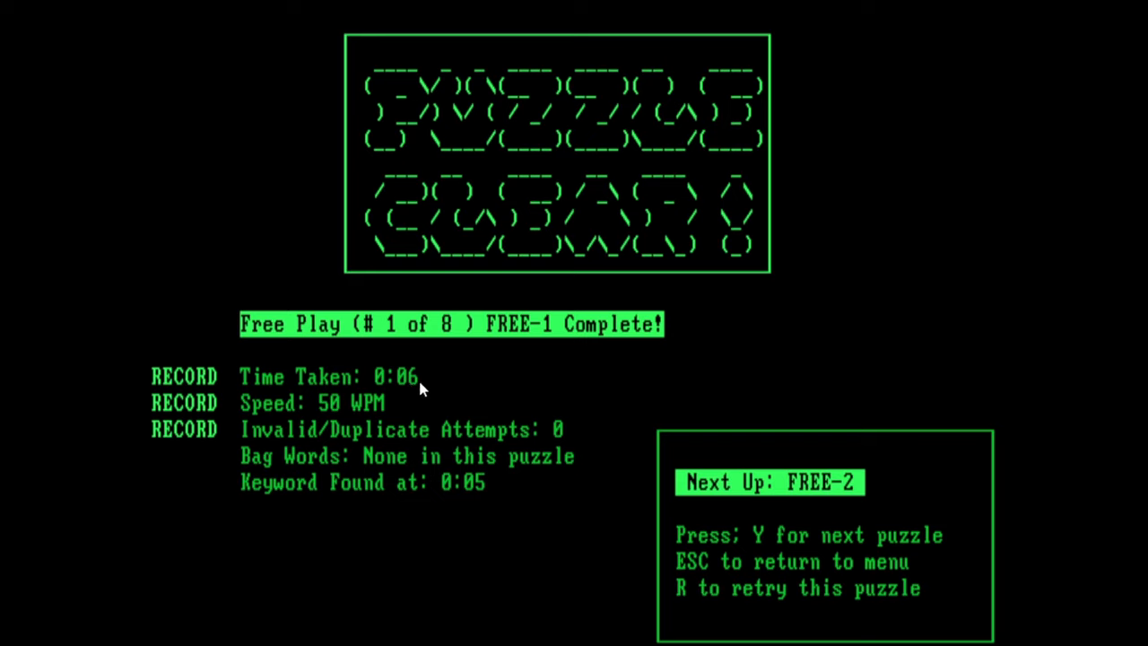
pyautogui.moveTo(305, 452)
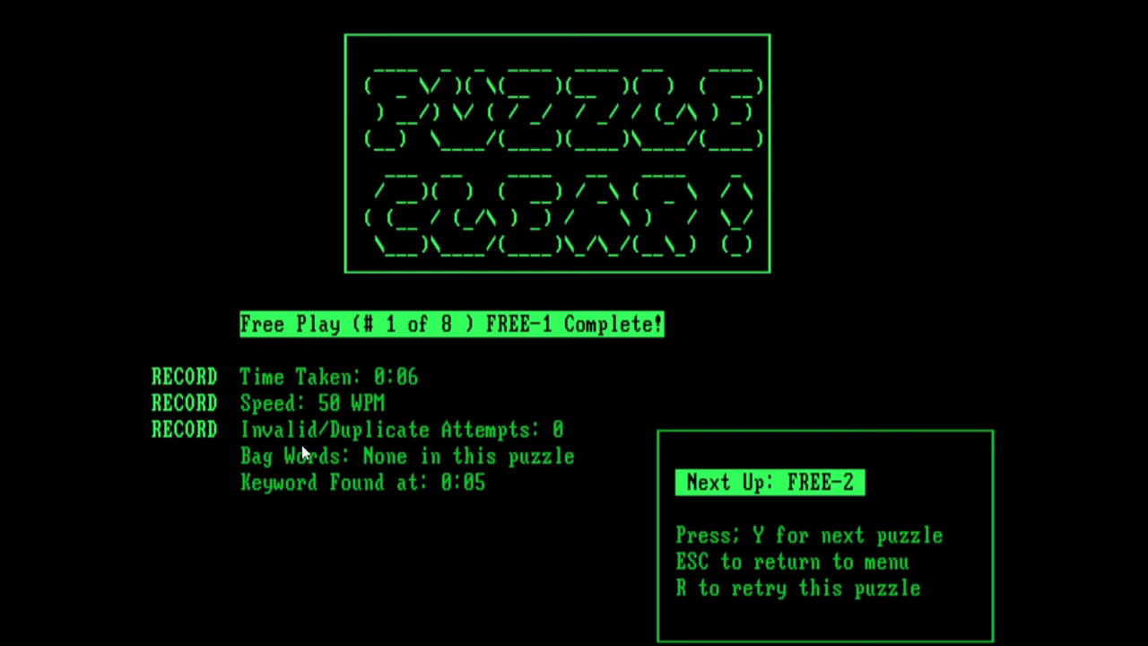
pyautogui.moveTo(516, 449)
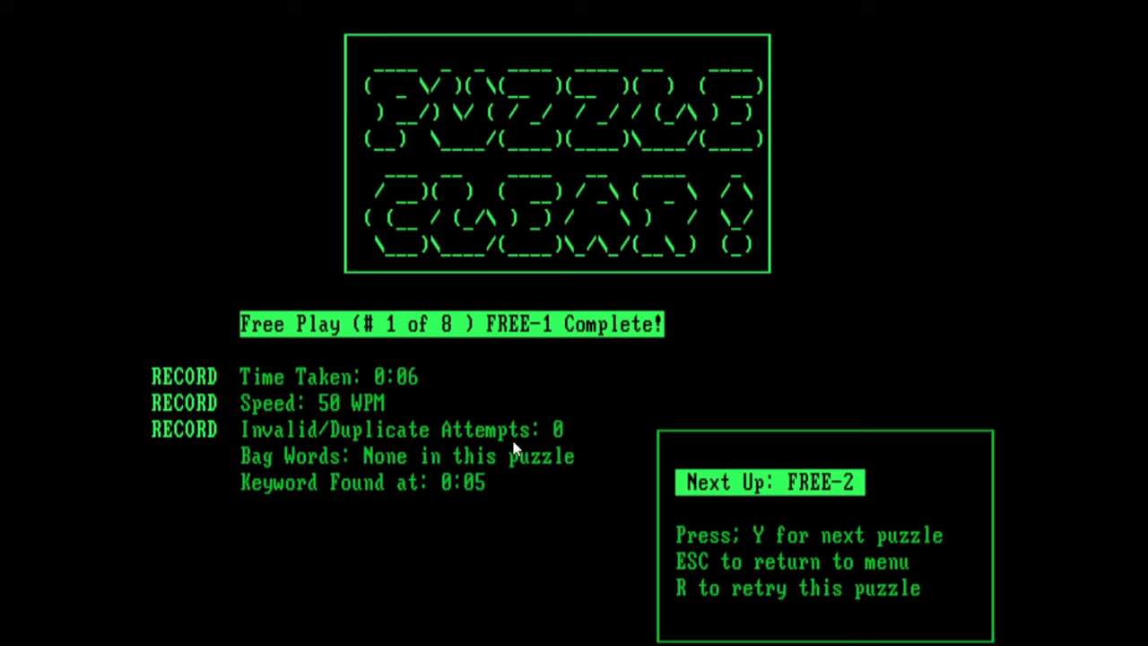
pyautogui.moveTo(391, 495)
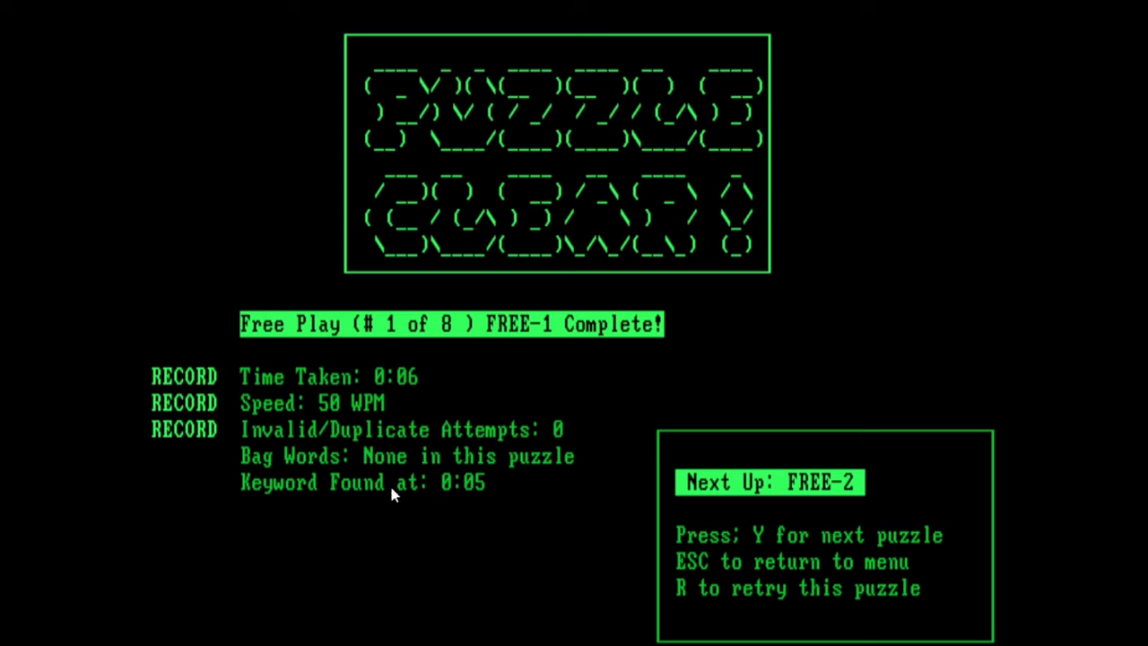
pyautogui.moveTo(237, 500)
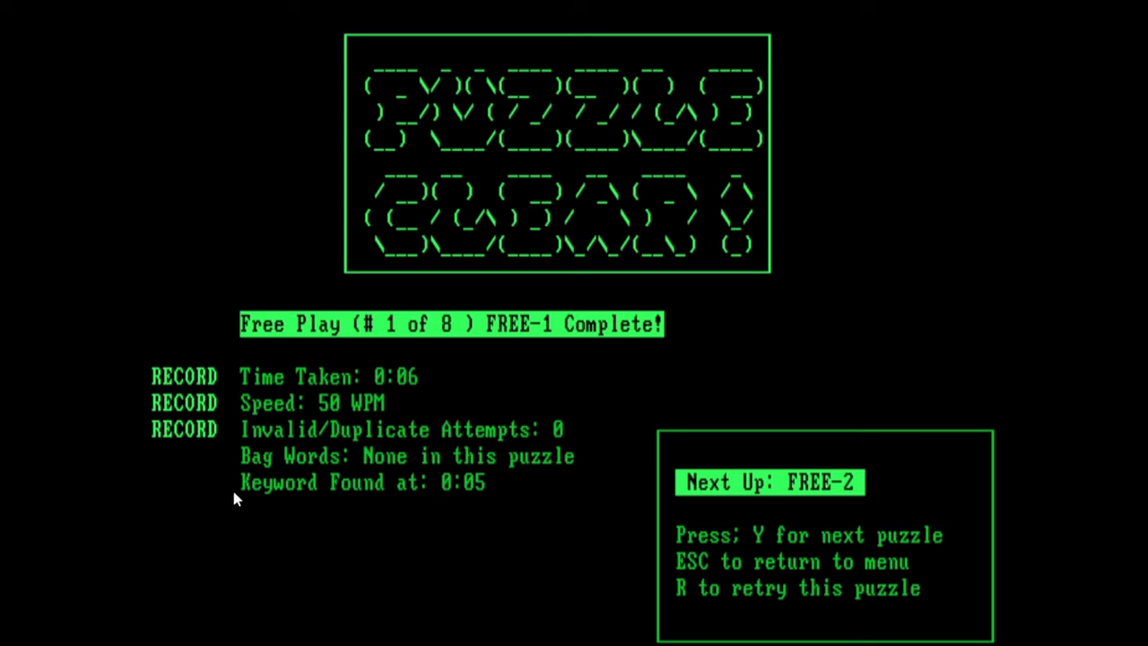
pyautogui.moveTo(344, 488)
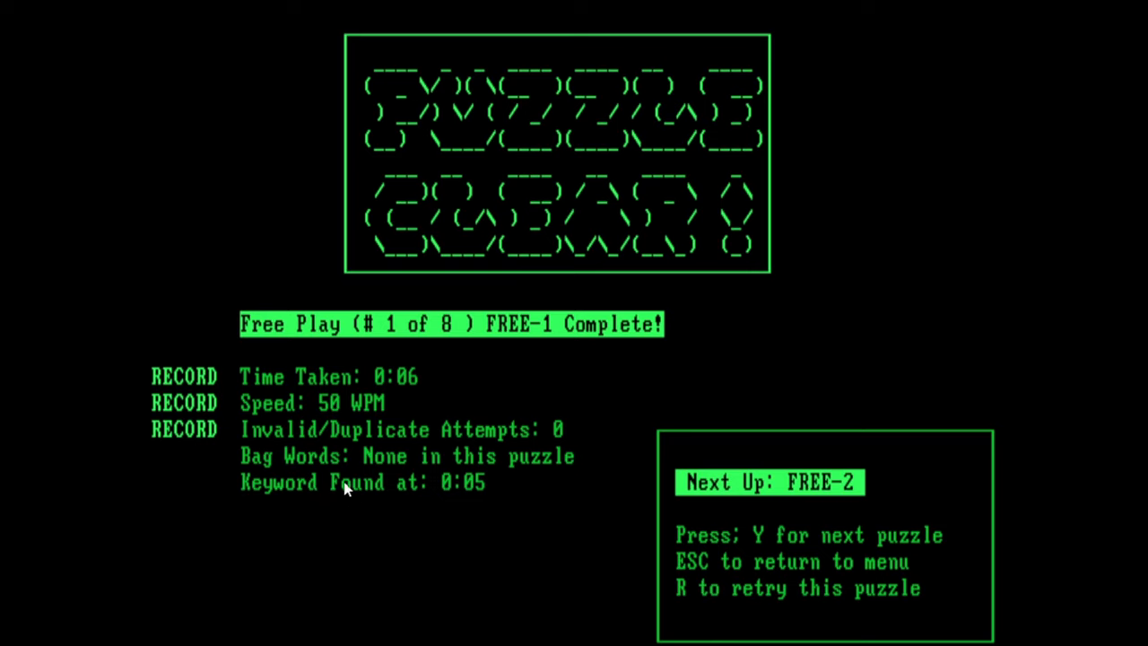
pyautogui.moveTo(517, 509)
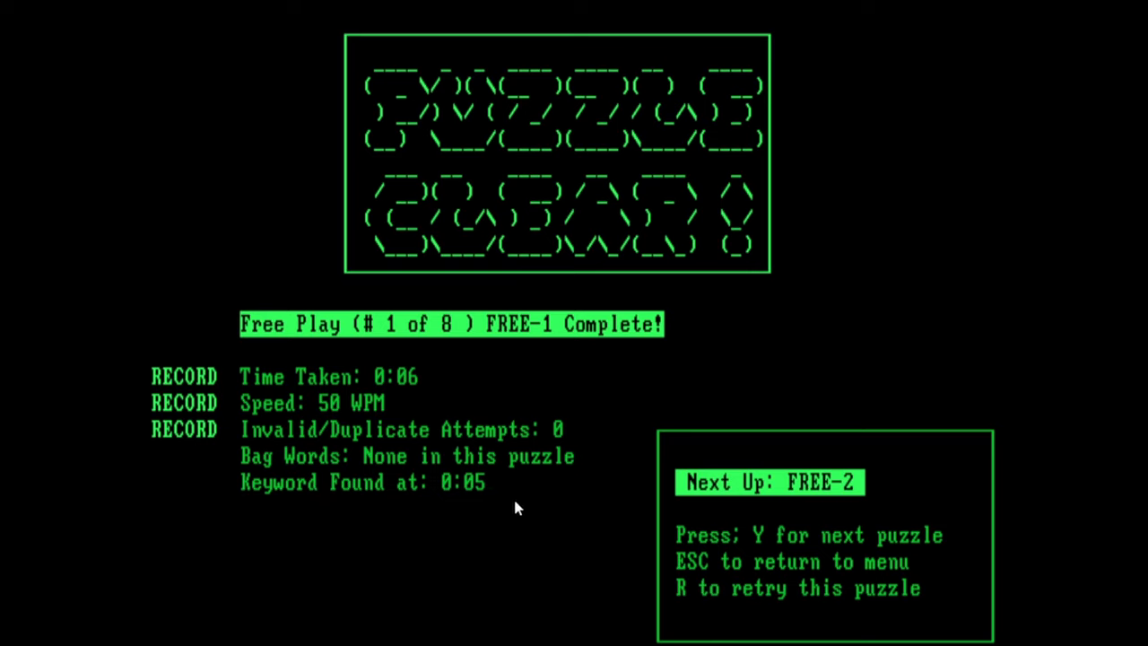
pyautogui.moveTo(500, 500)
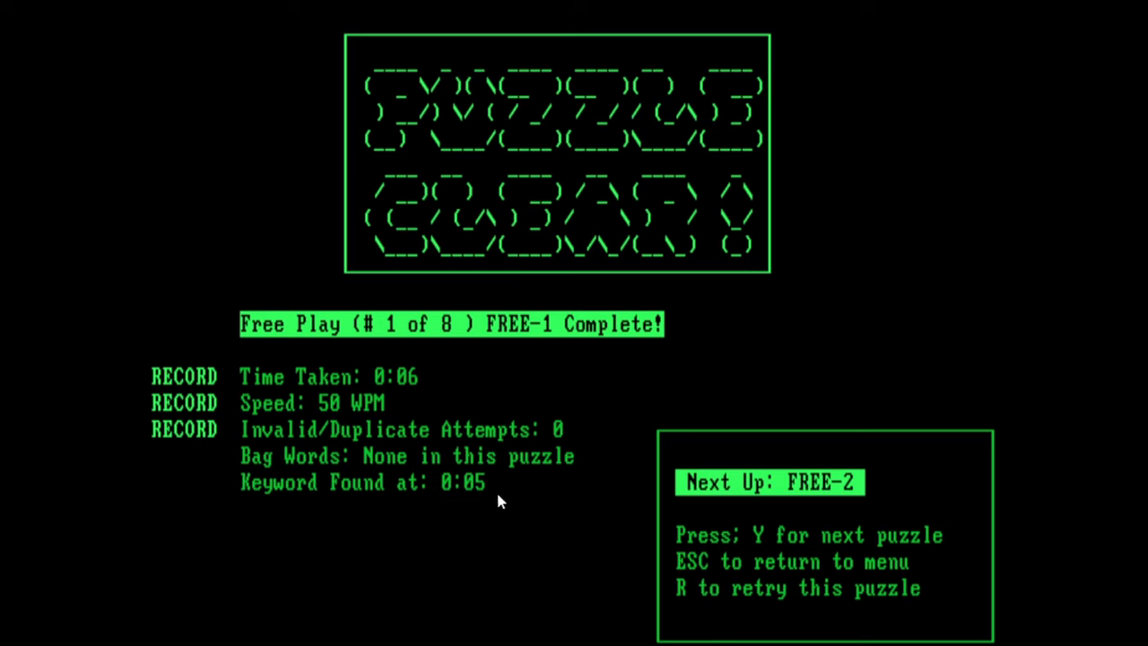
pyautogui.moveTo(477, 488)
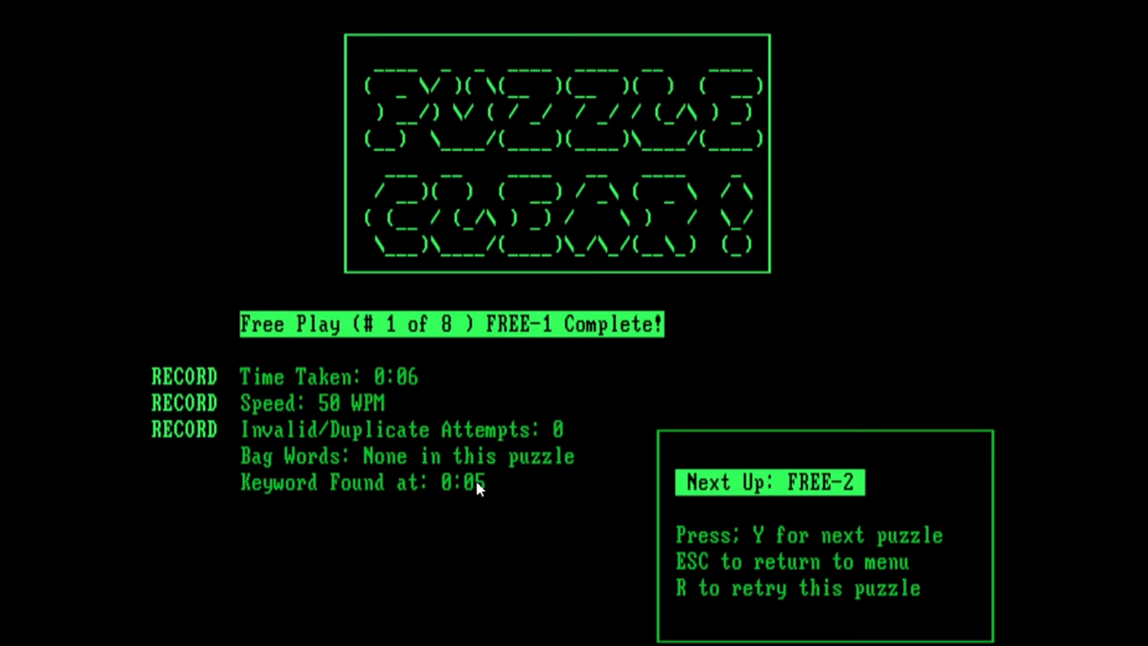
pyautogui.moveTo(460, 500)
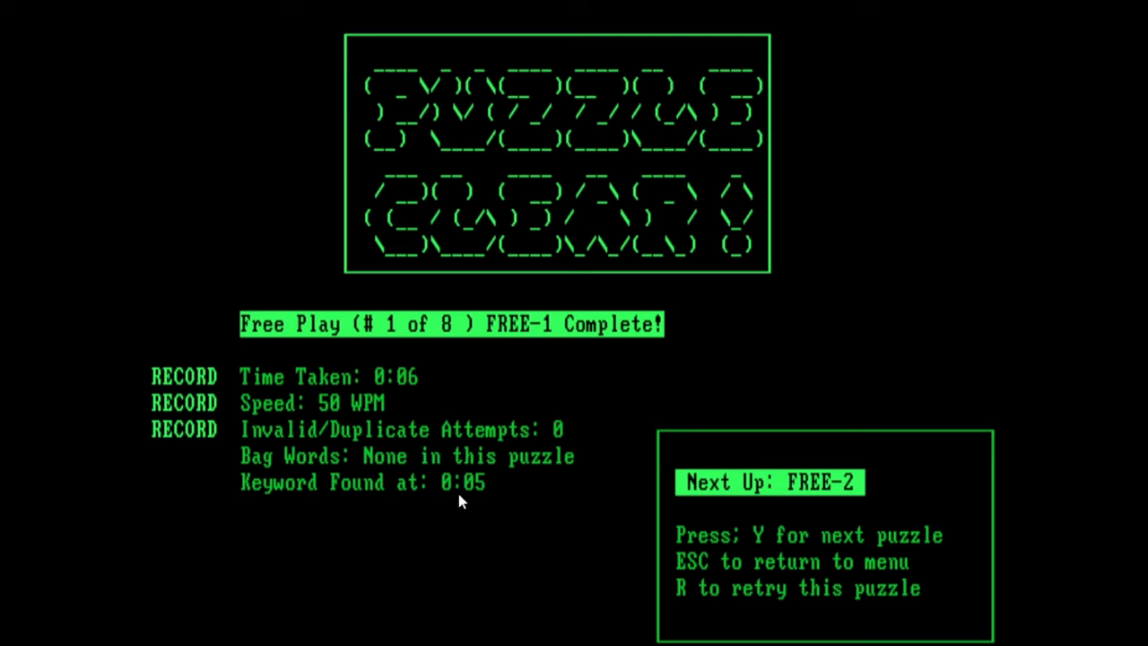
pyautogui.moveTo(298, 416)
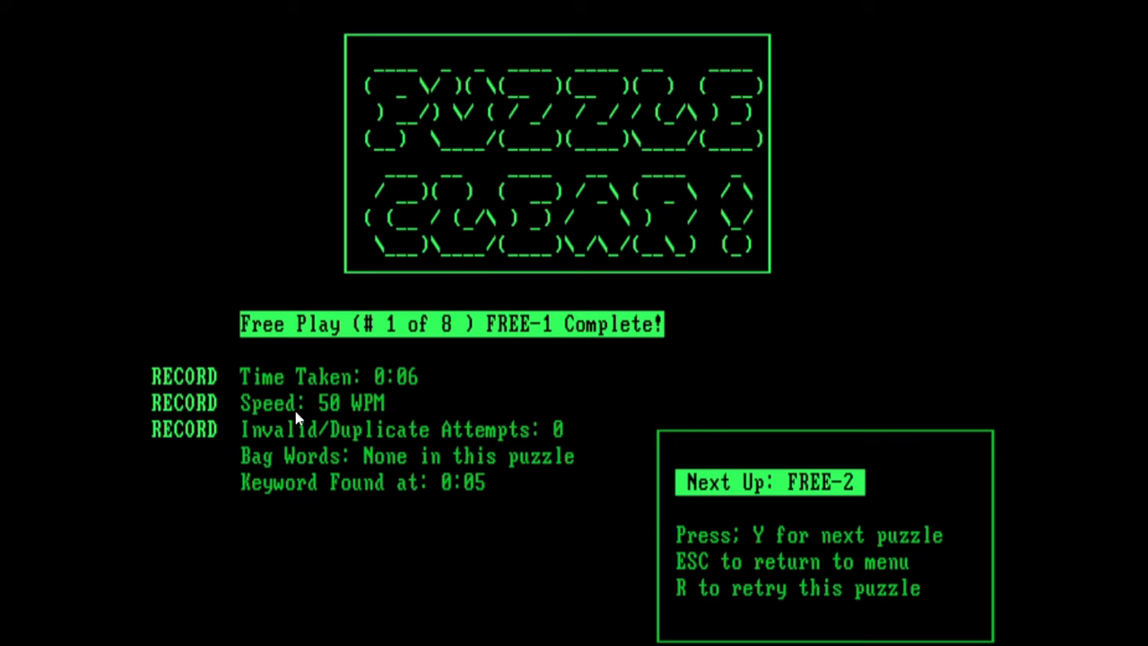
pyautogui.moveTo(516, 432)
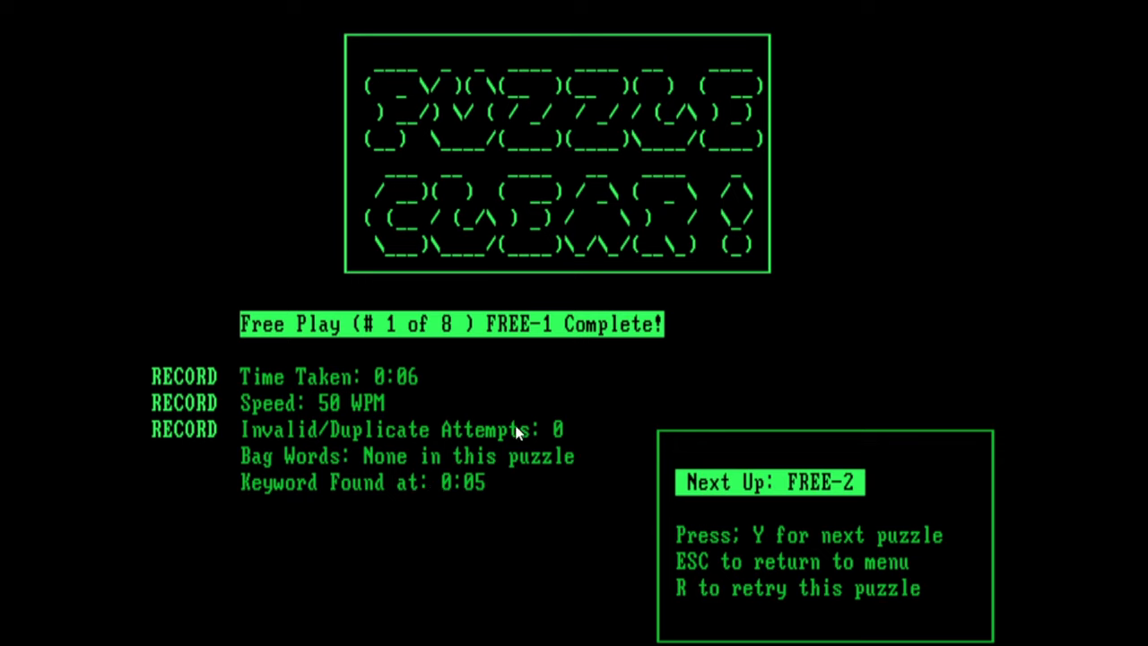
pyautogui.moveTo(734, 553)
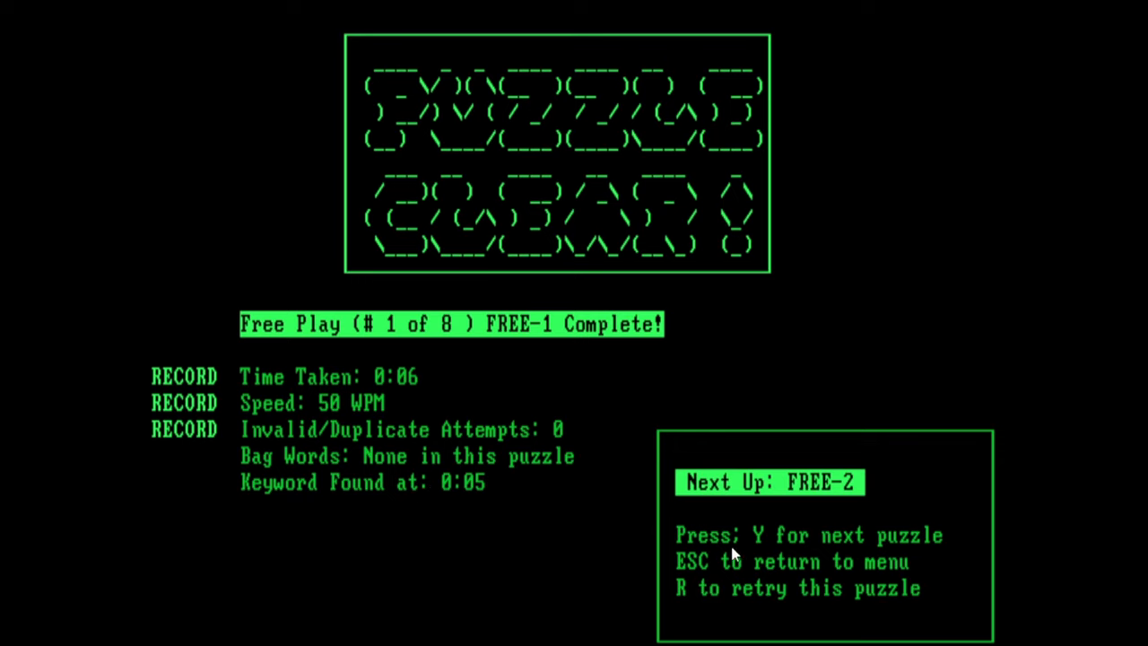
pyautogui.moveTo(807, 280)
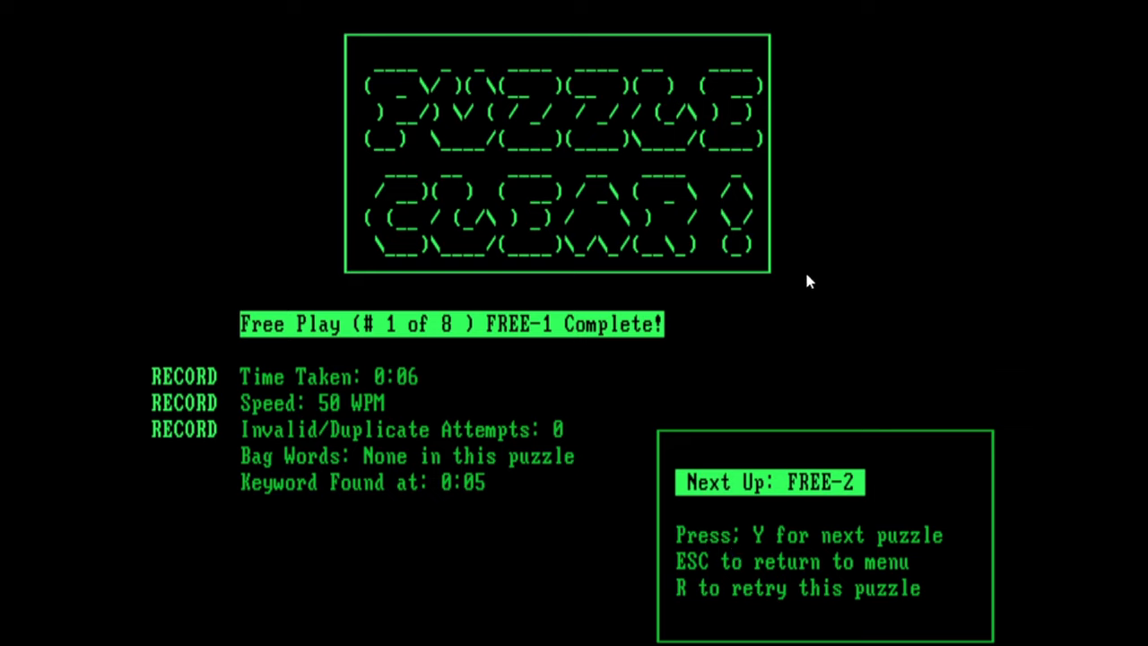
pyautogui.moveTo(915, 275)
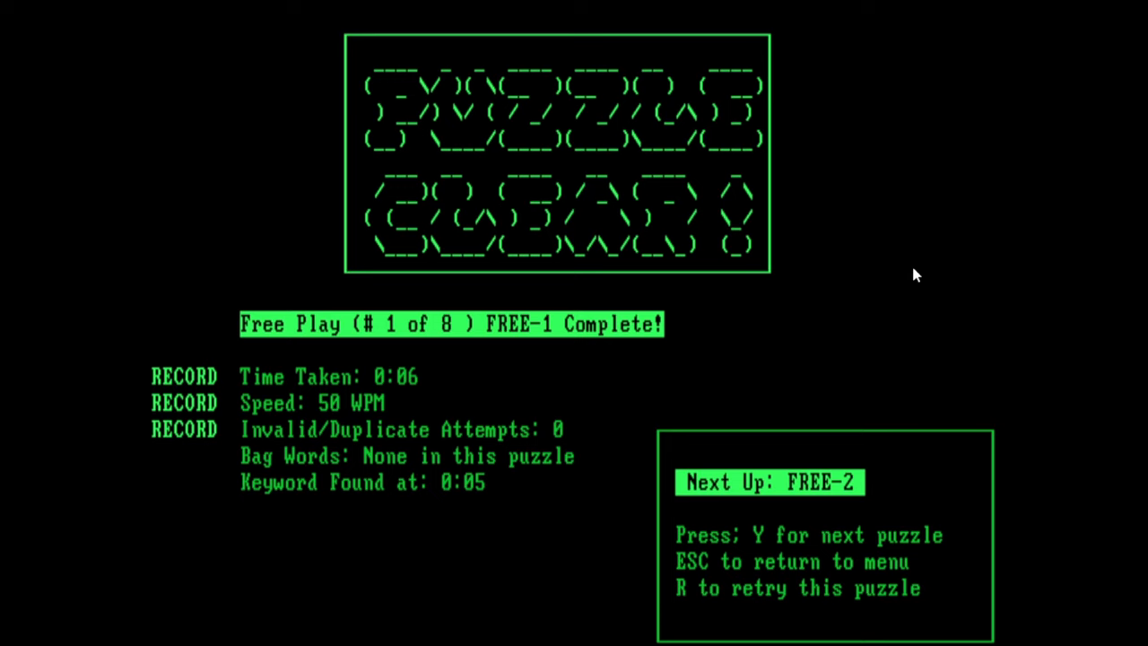
# Step: Return to TD's free-play list and move the marker down to FREE-2
pyautogui.press('Escape')
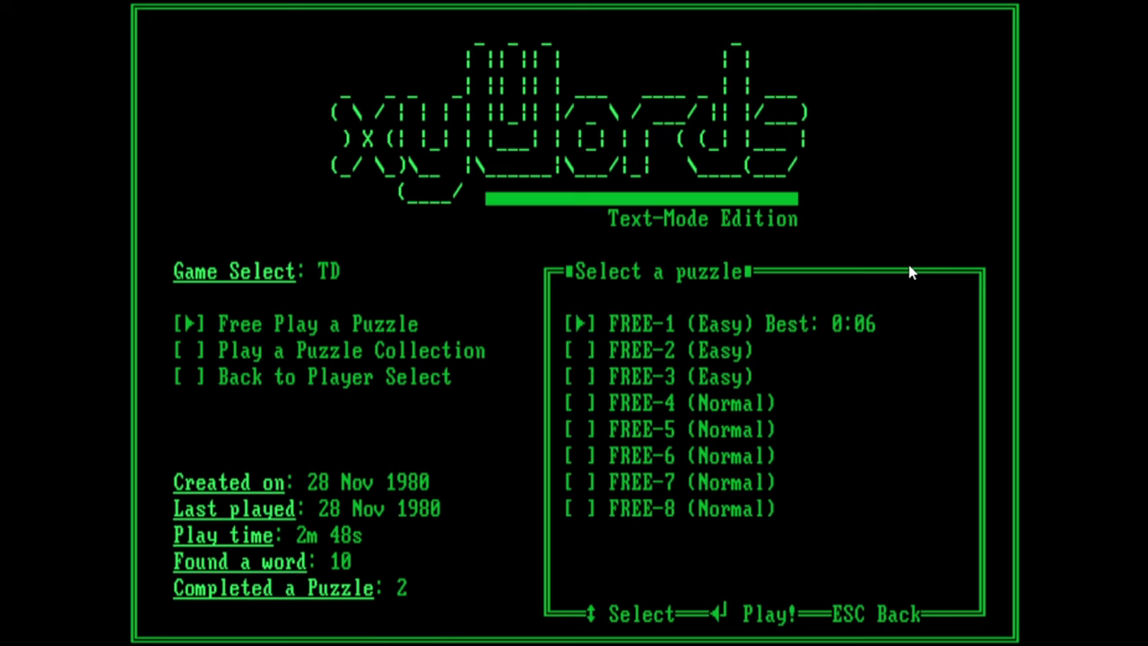
pyautogui.moveTo(624, 180)
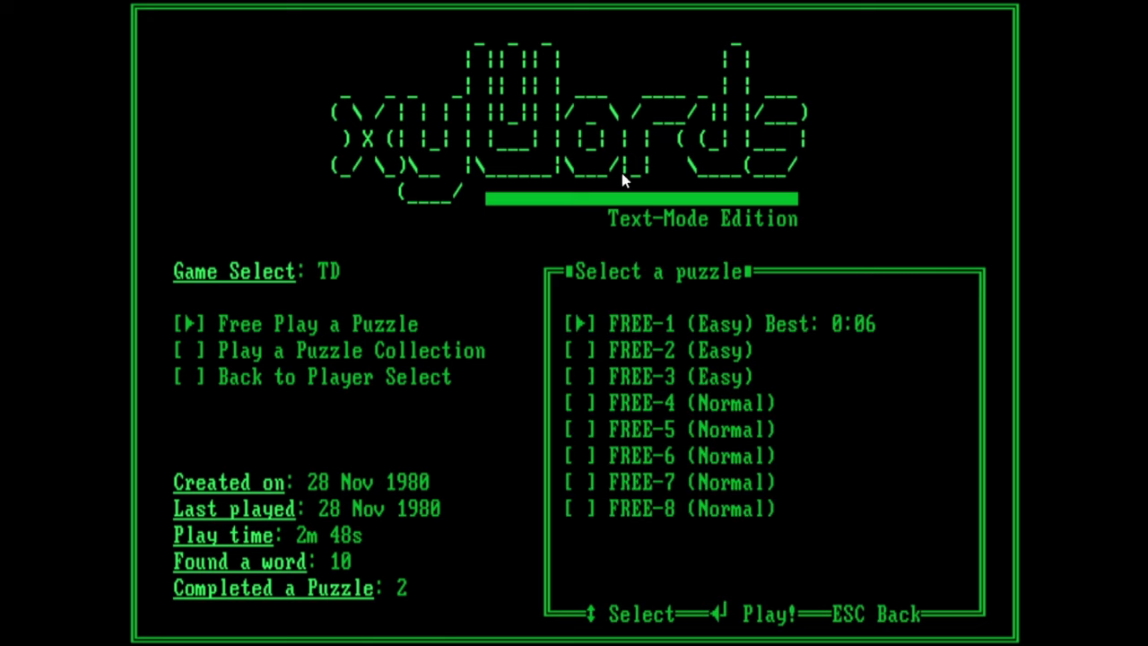
pyautogui.moveTo(362, 462)
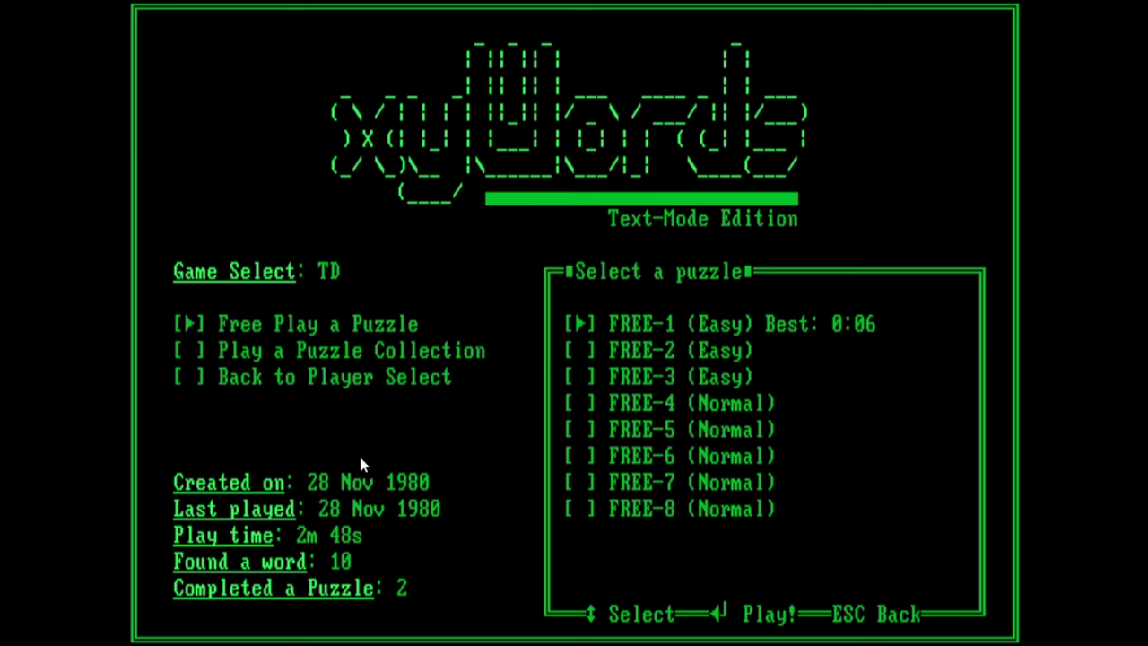
pyautogui.moveTo(567, 277)
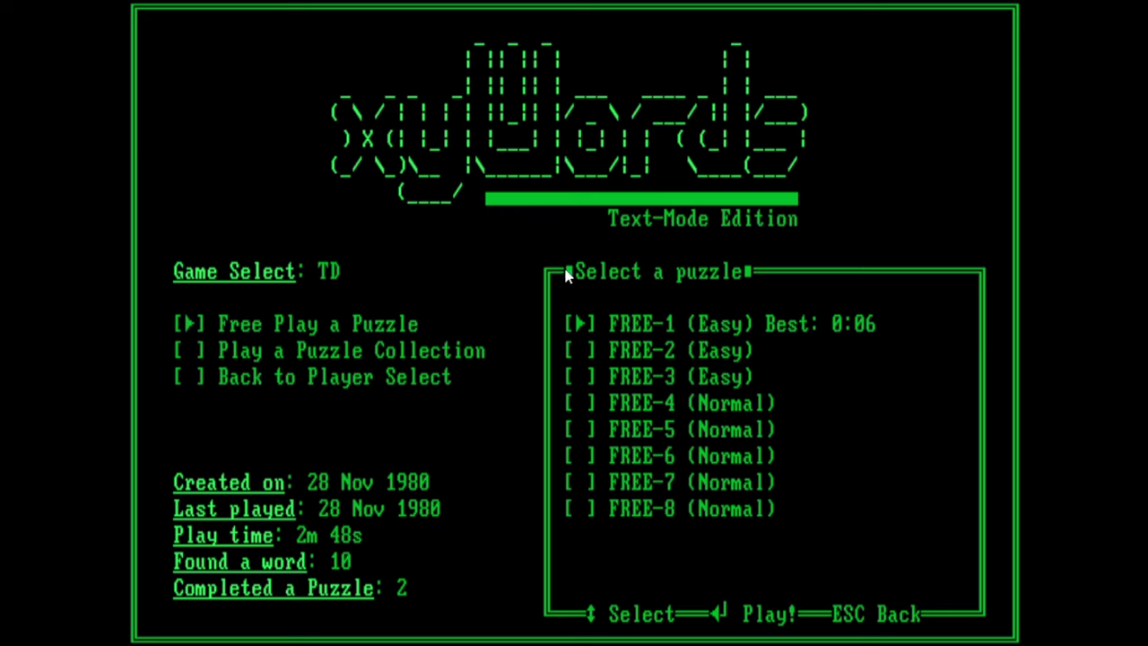
pyautogui.moveTo(545, 276)
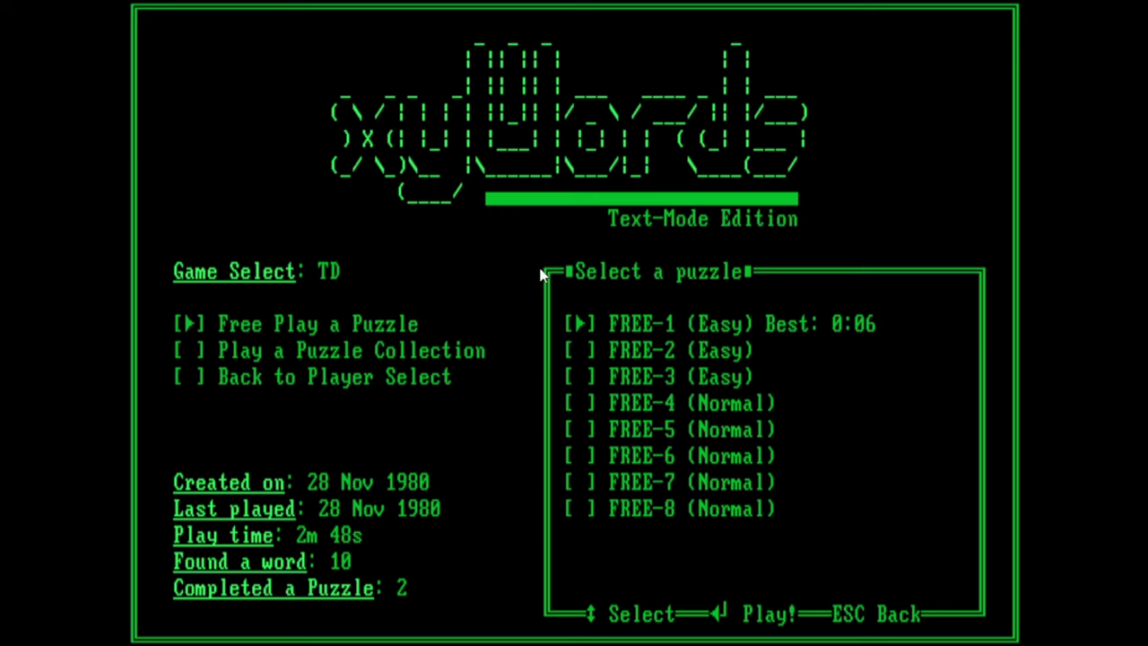
pyautogui.moveTo(897, 265)
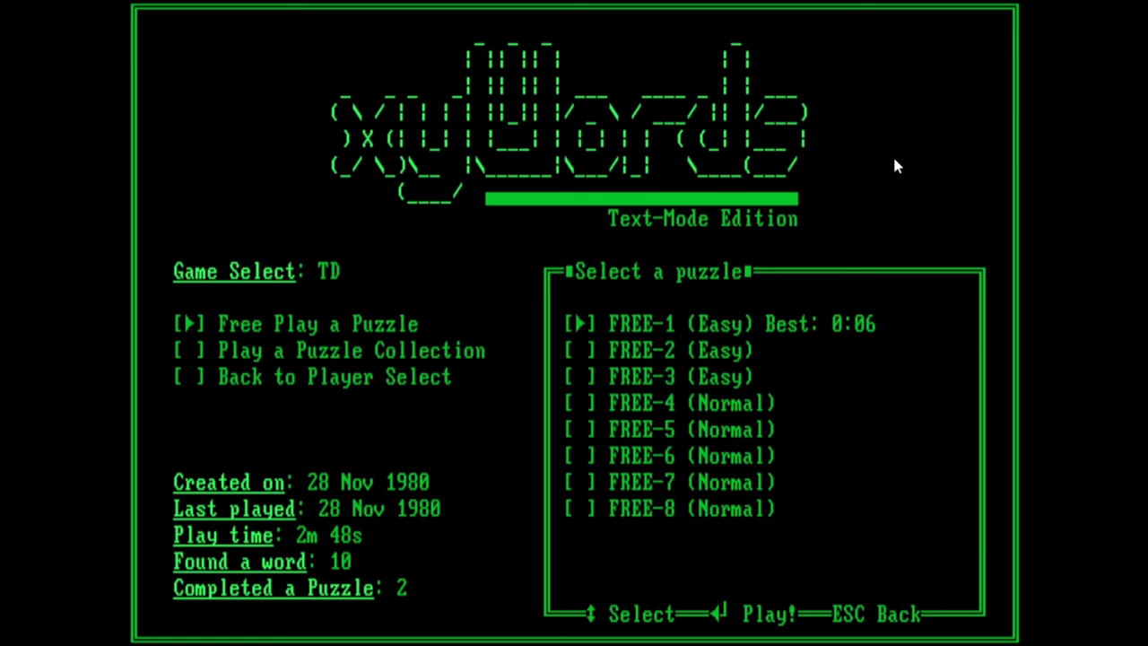
pyautogui.moveTo(979, 278)
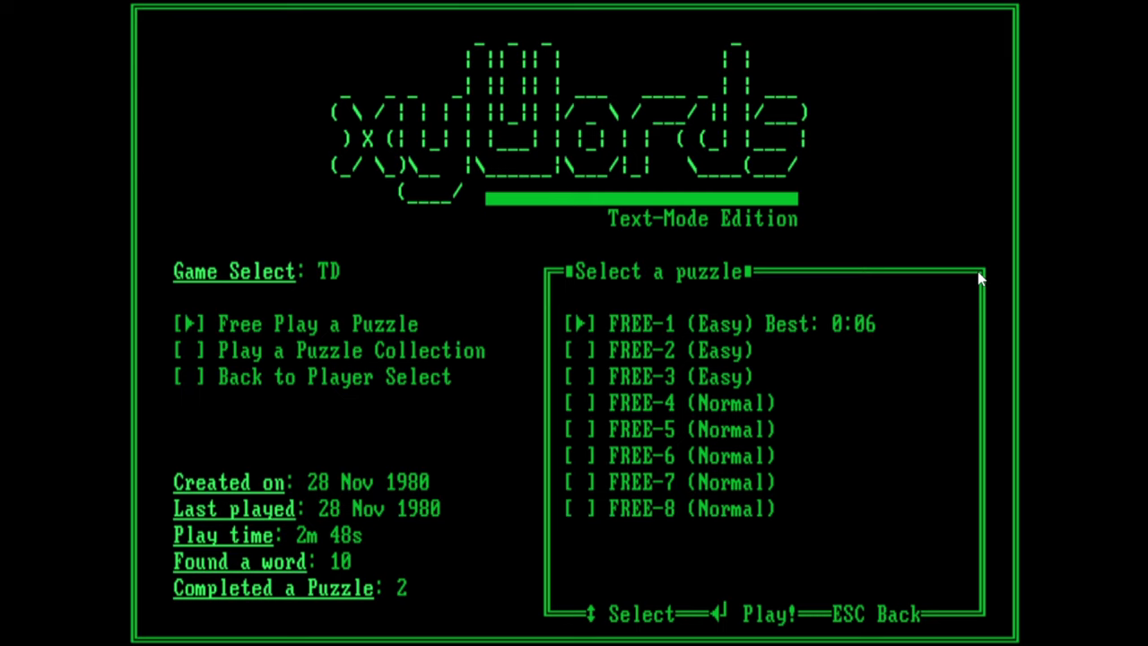
pyautogui.moveTo(836, 339)
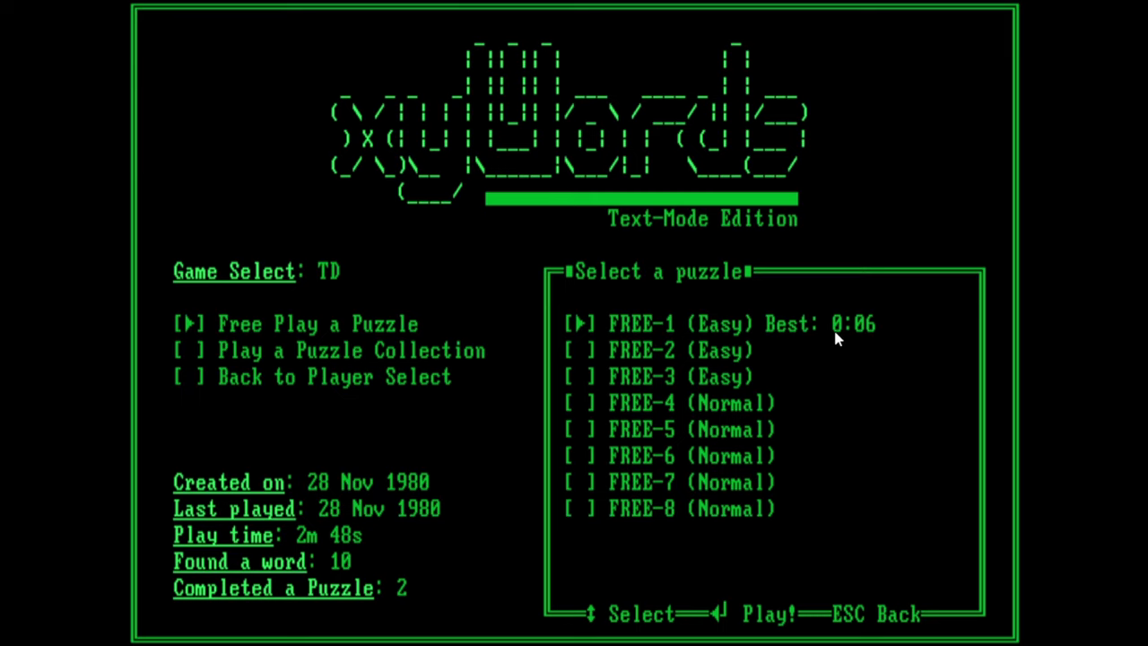
pyautogui.moveTo(709, 330)
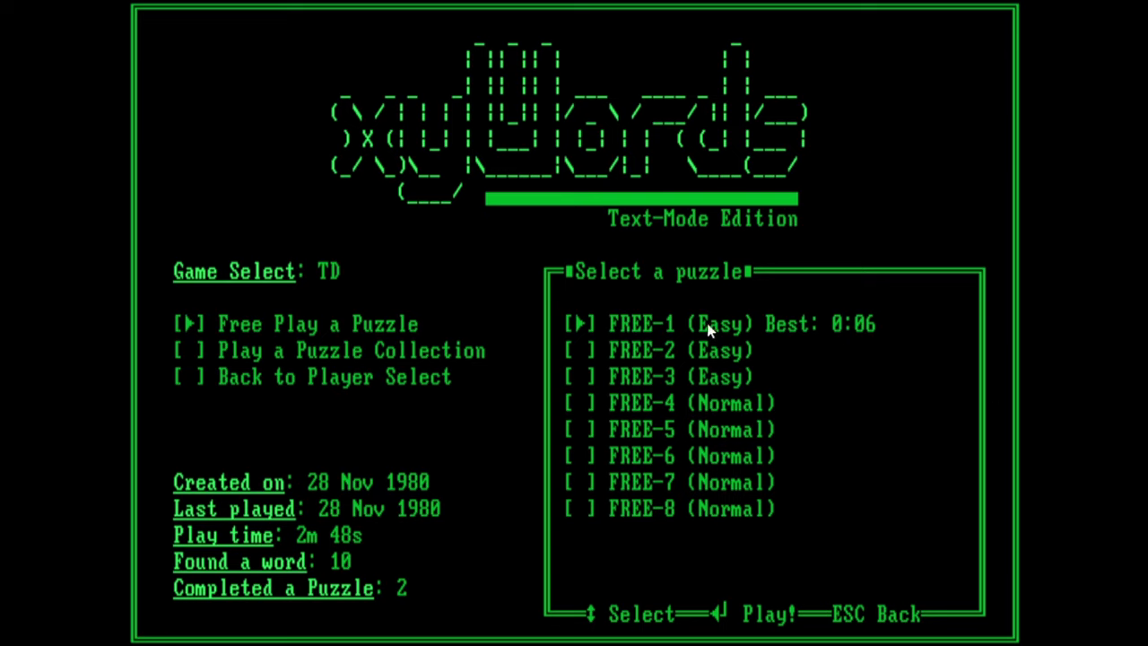
pyautogui.moveTo(668, 463)
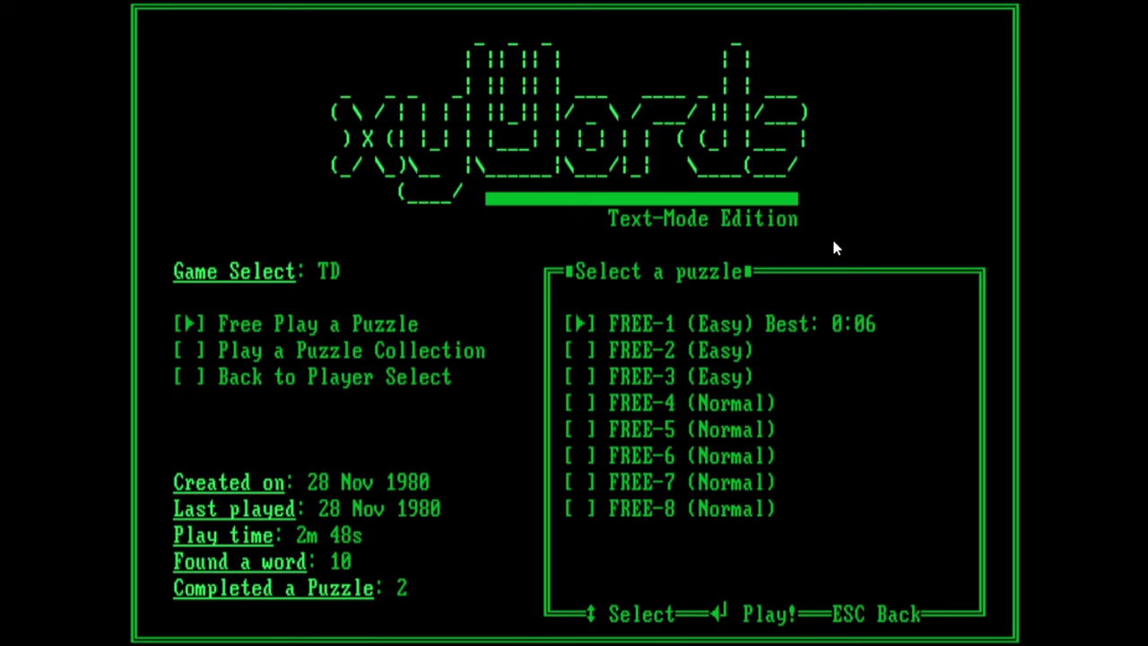
pyautogui.moveTo(425, 488)
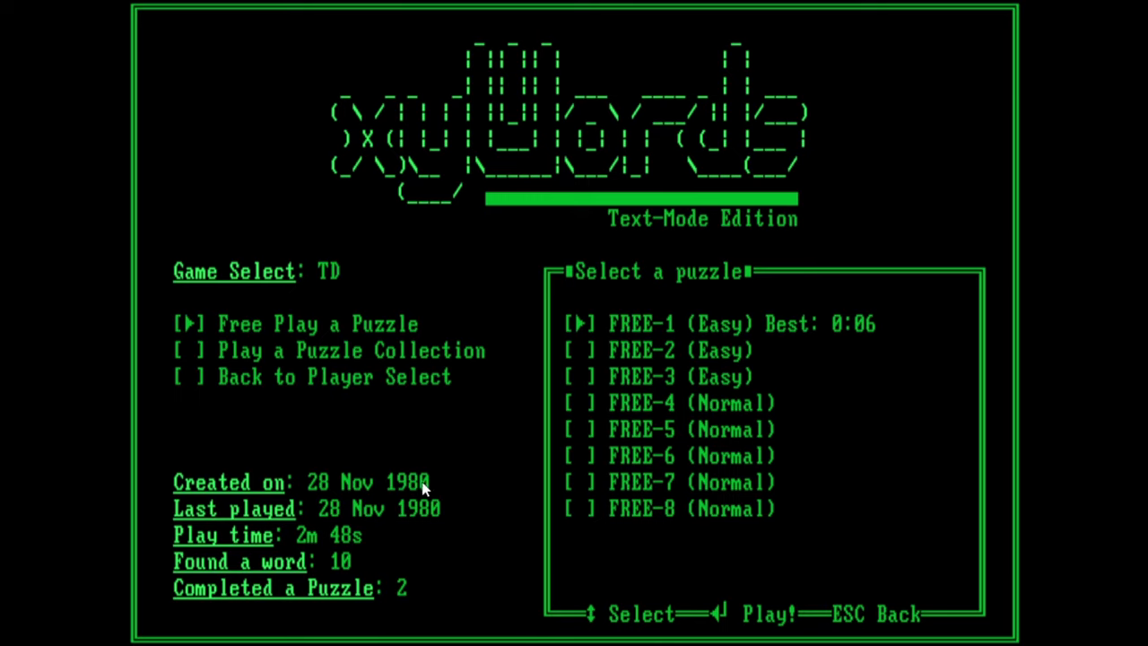
pyautogui.moveTo(314, 565)
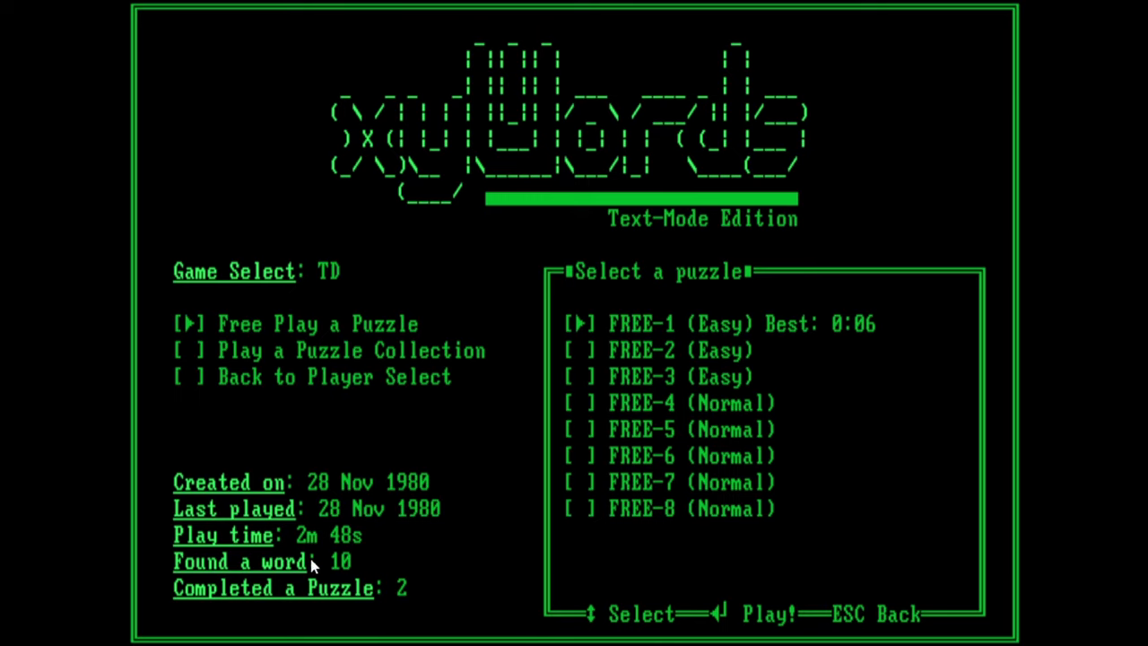
pyautogui.moveTo(427, 598)
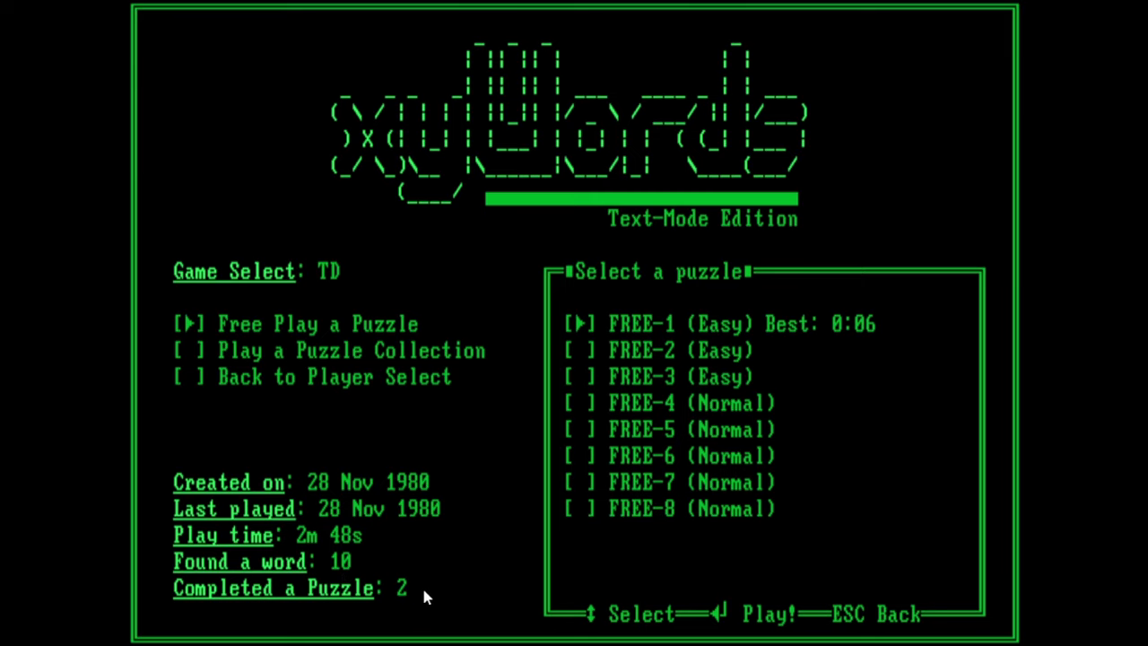
pyautogui.moveTo(474, 585)
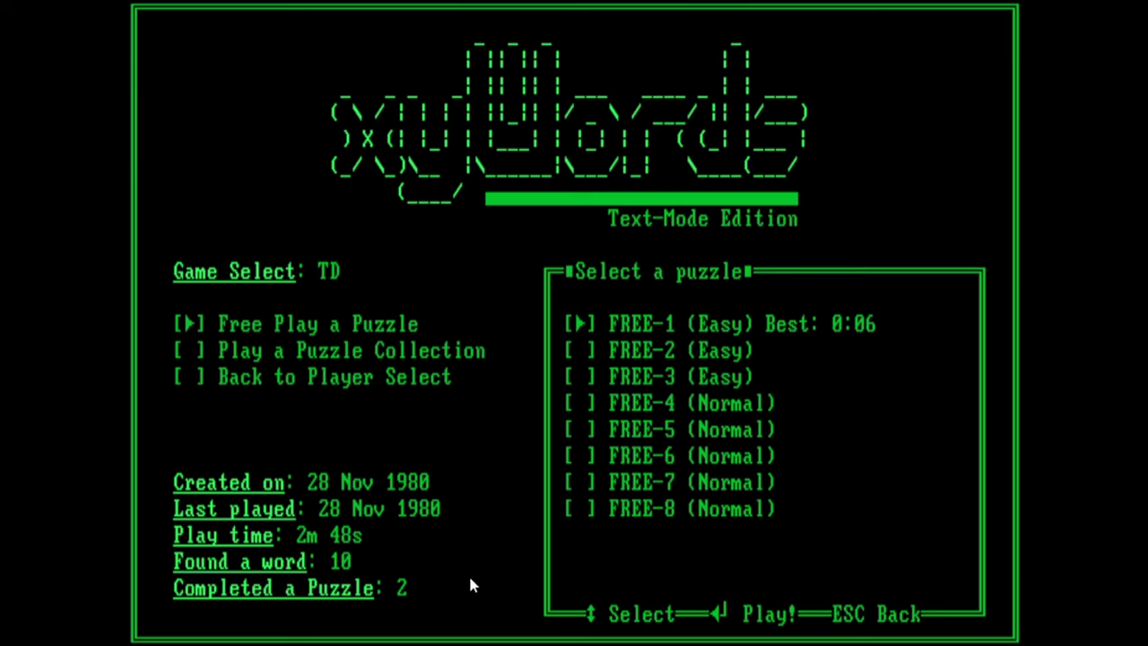
pyautogui.moveTo(531, 542)
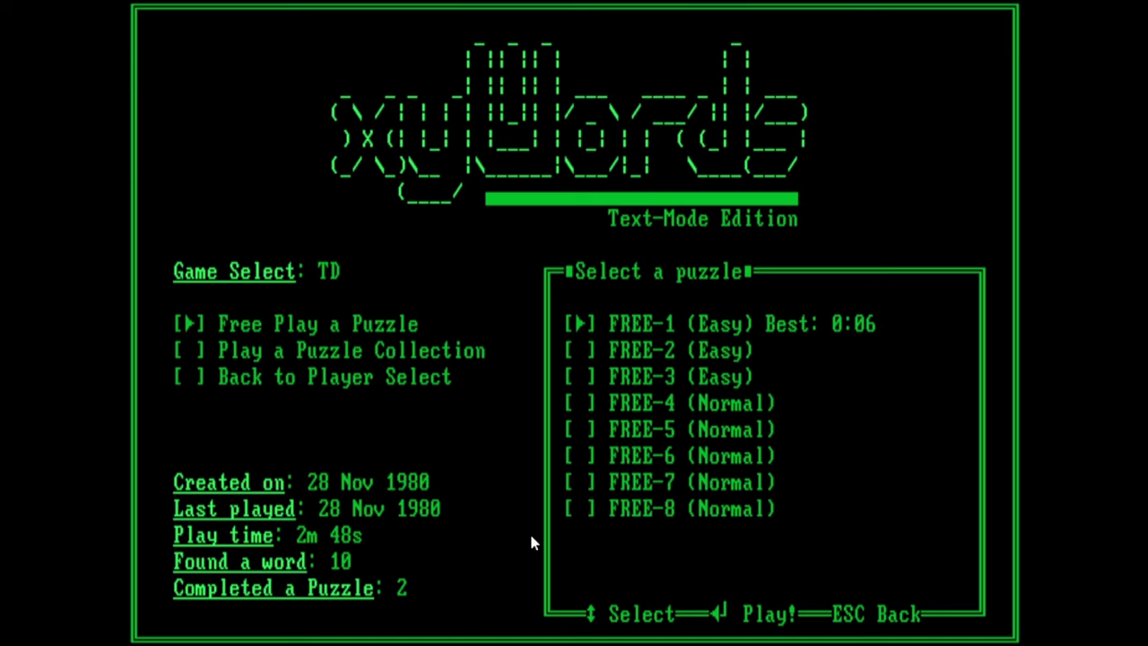
pyautogui.moveTo(439, 524)
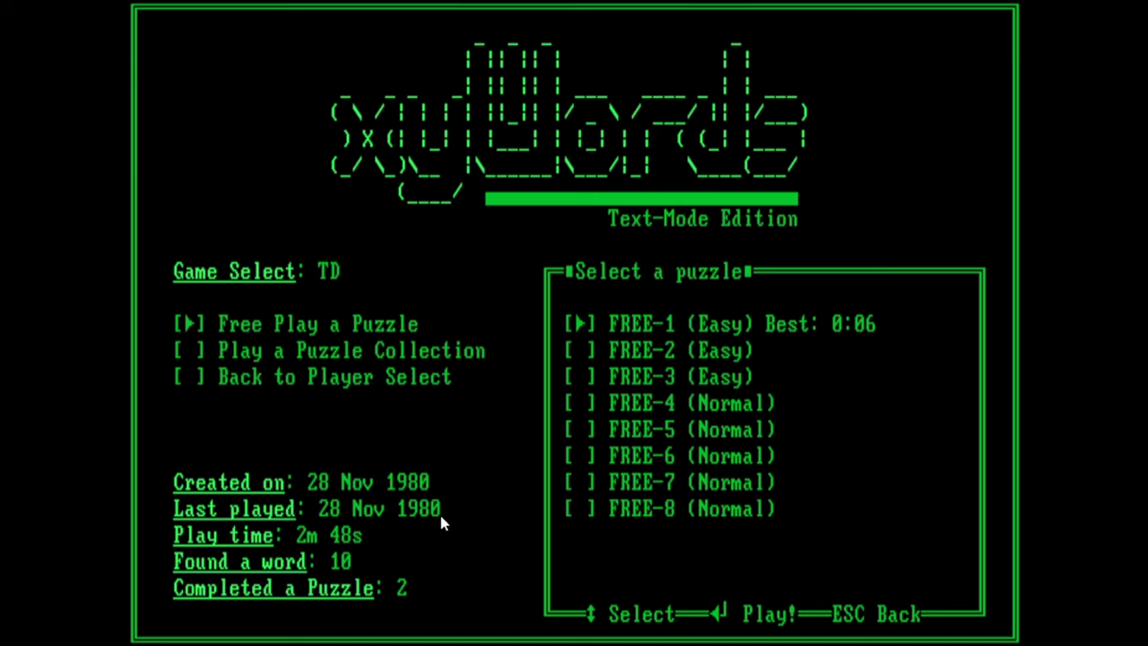
pyautogui.moveTo(606, 460)
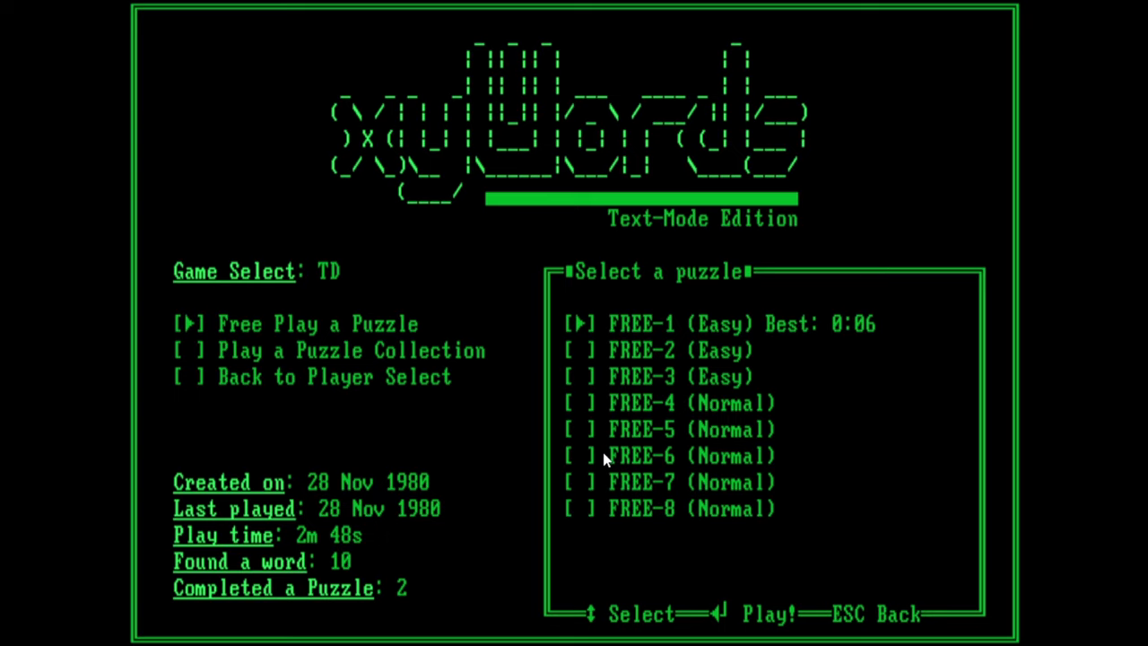
pyautogui.press('Down')
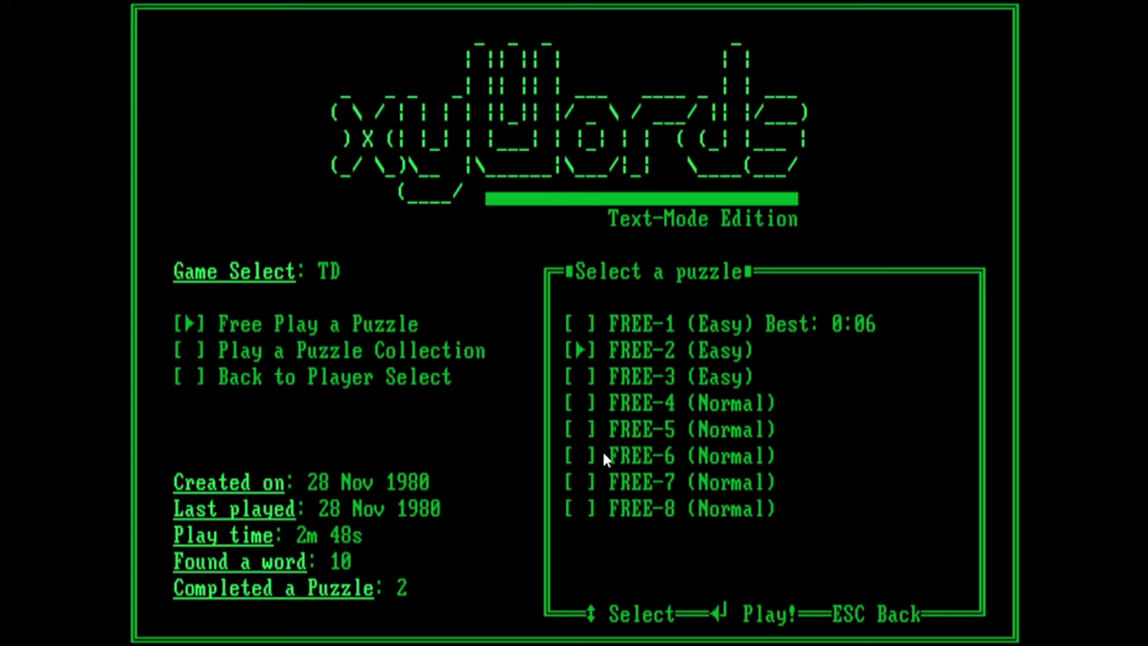
# Step: Play INTRO-1, spelling BLOW to reach 3 of 4 board words, and check the Word Bag
pyautogui.press('Down')
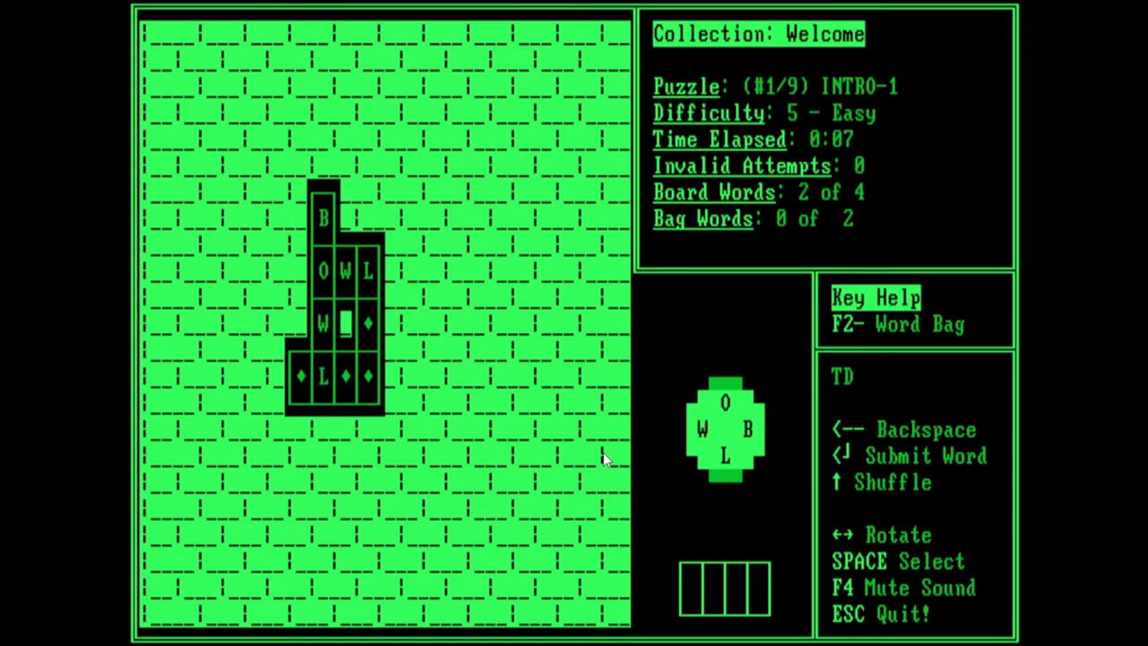
pyautogui.press('Return')
pyautogui.write('LO')
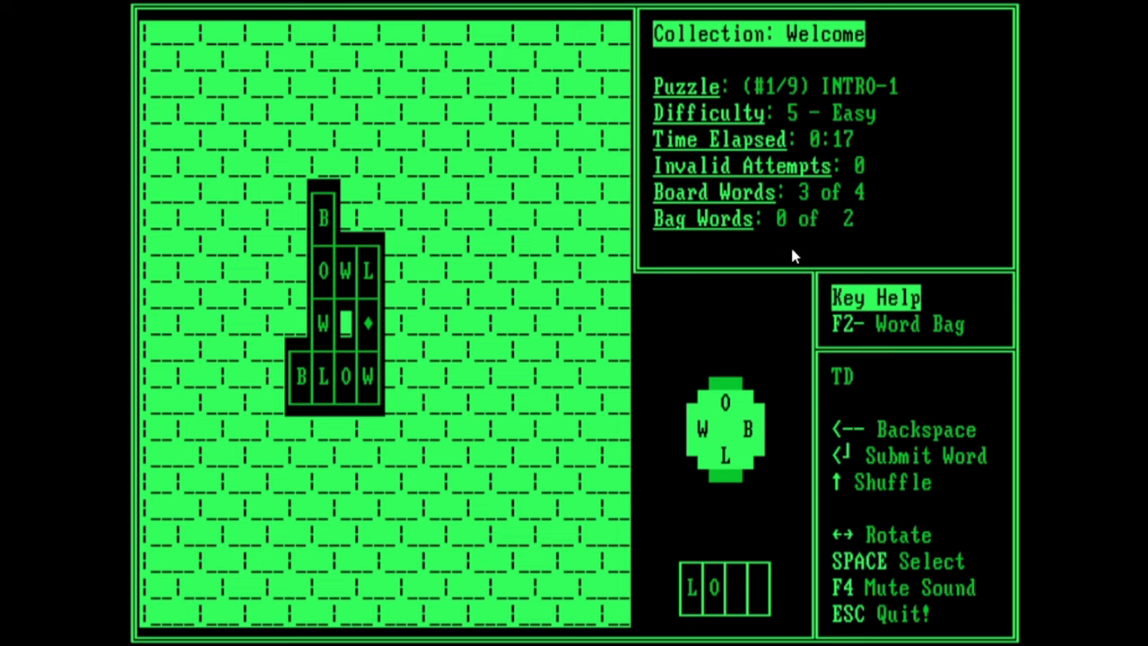
pyautogui.moveTo(965, 320)
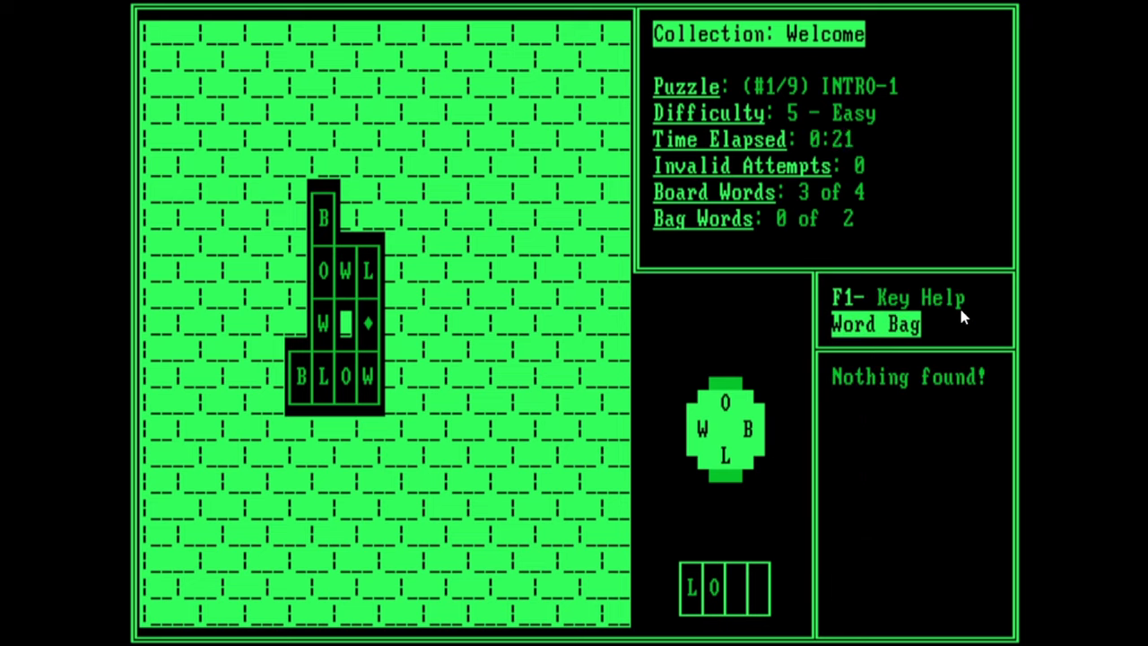
pyautogui.press('f1')
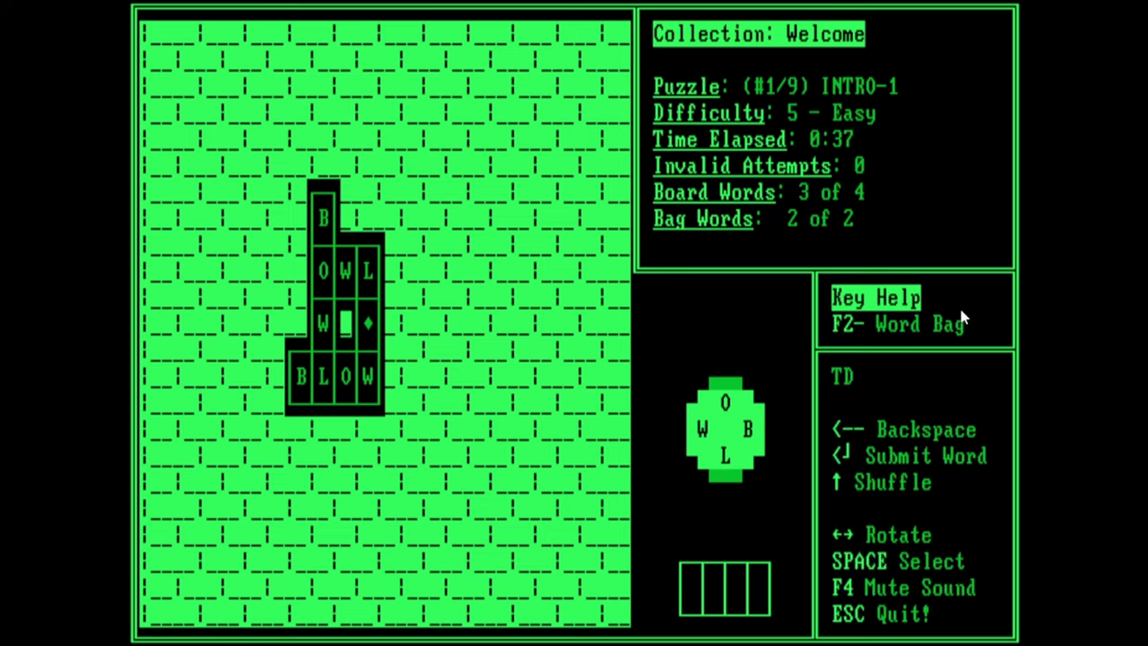
# Step: Submit the final word to solve INTRO-1 in 0:44, unlocking INTRO-2
pyautogui.press('F2')
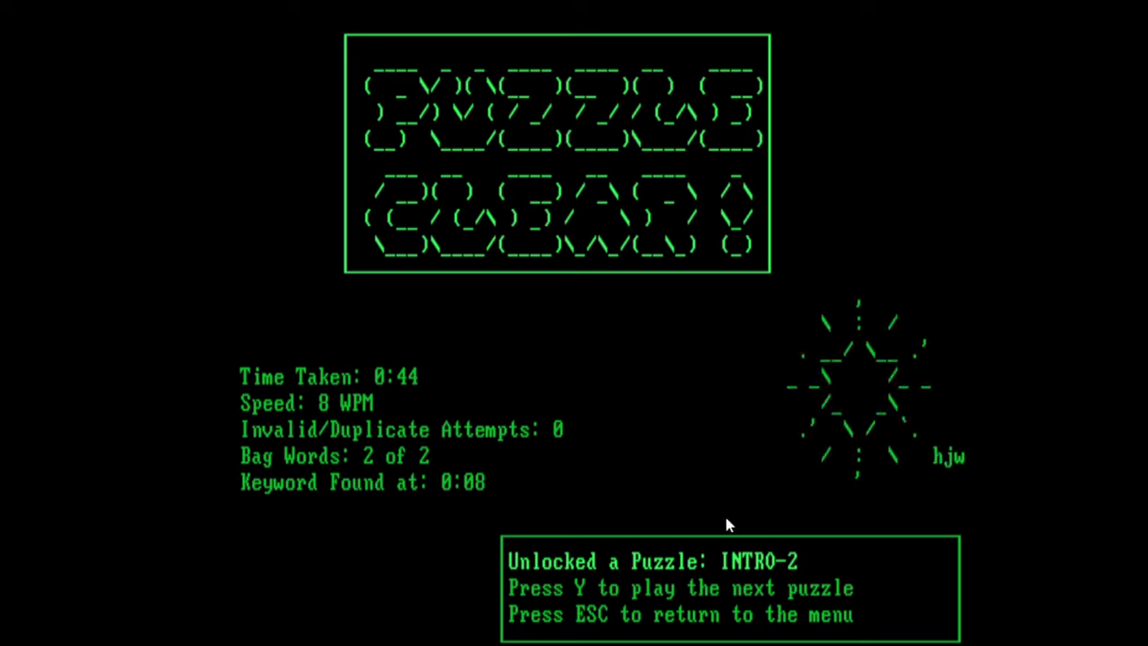
pyautogui.moveTo(391, 369)
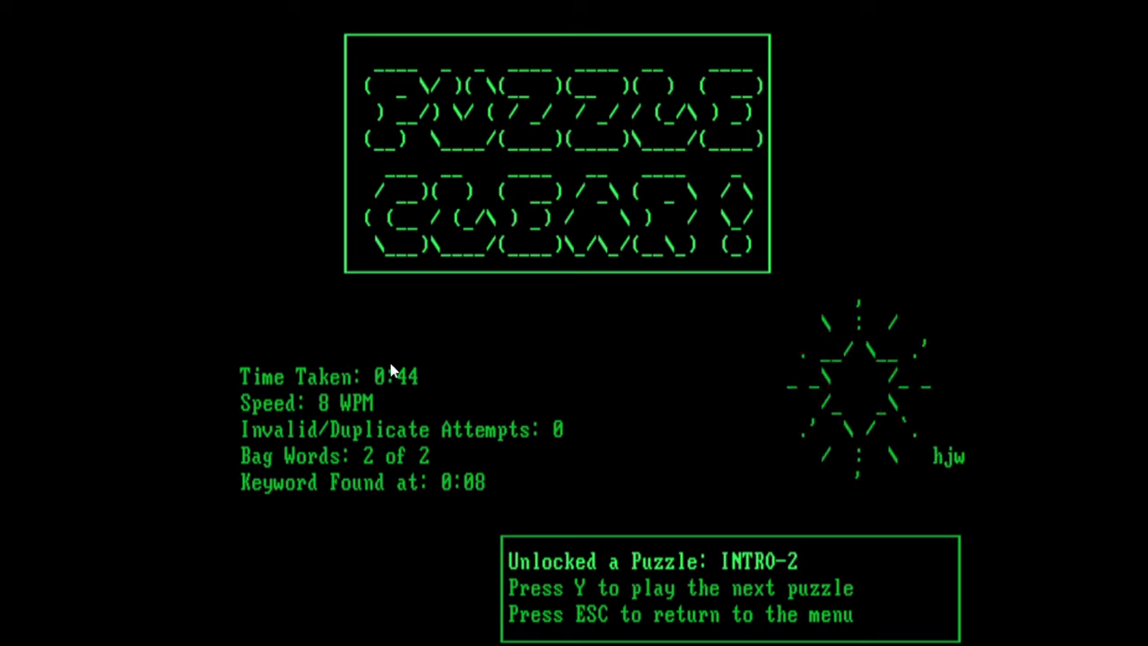
pyautogui.moveTo(503, 355)
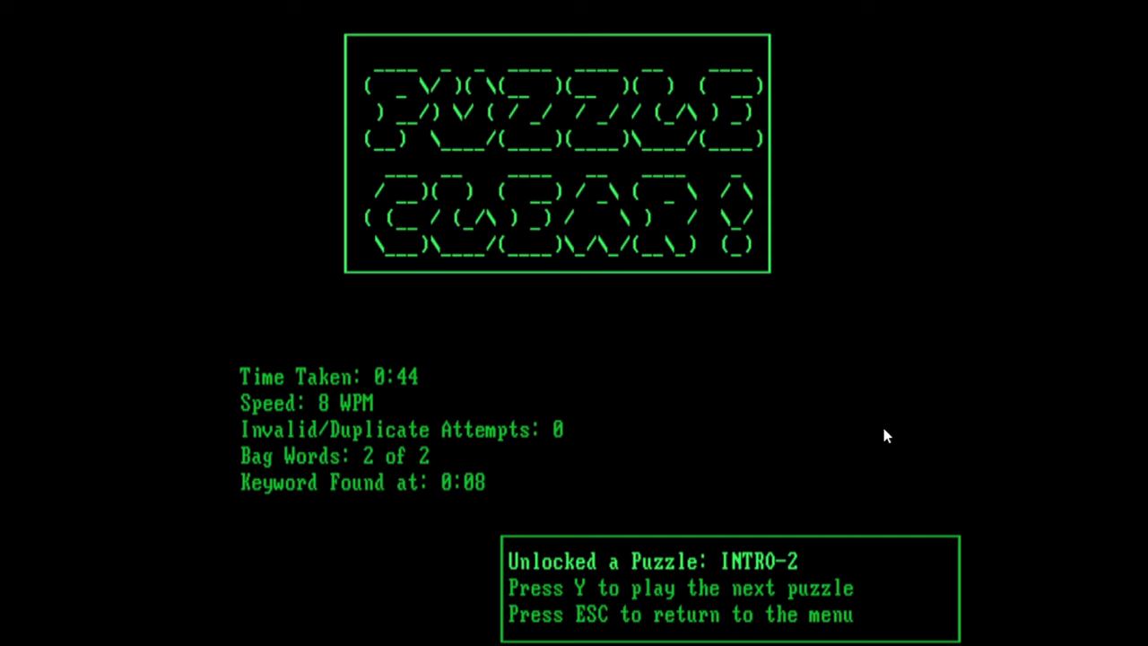
# Step: Check the Welcome list shows INTRO-1 done at 0:44 and INTRO-2 unlocked, then return to Player Select
pyautogui.press('Escape')
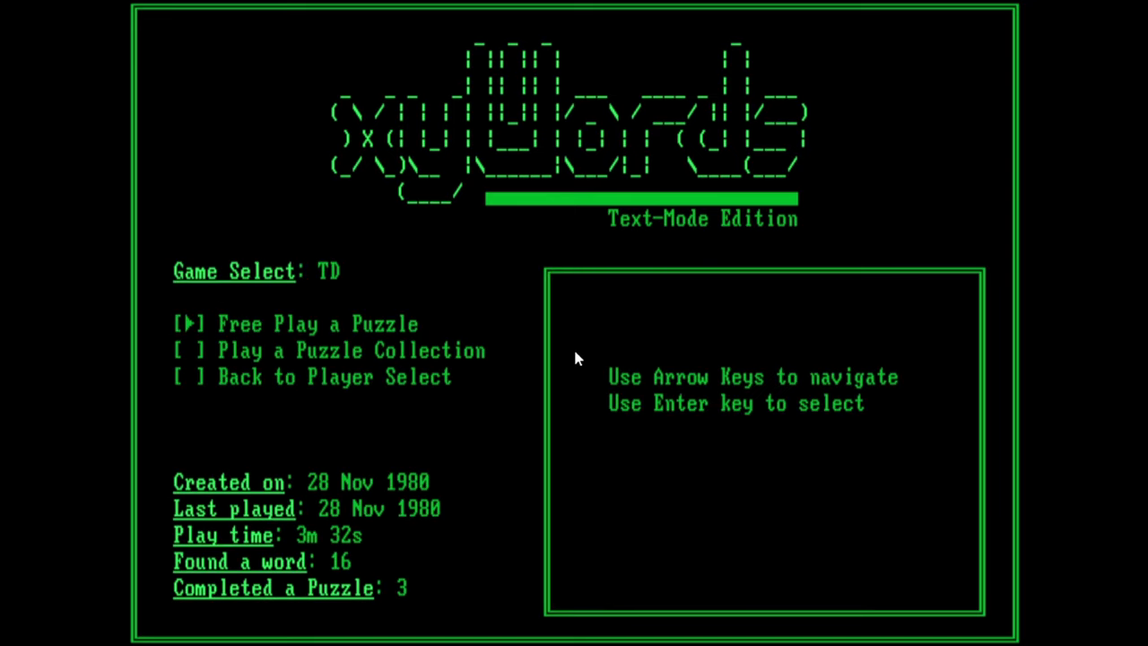
pyautogui.press('Down')
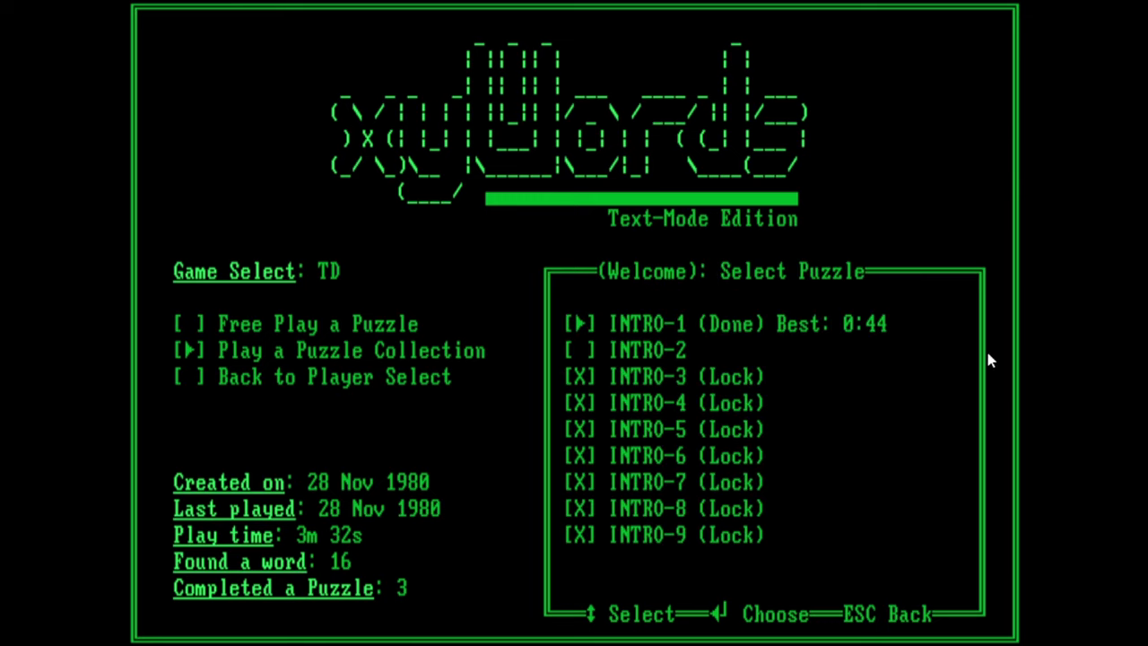
pyautogui.moveTo(710, 368)
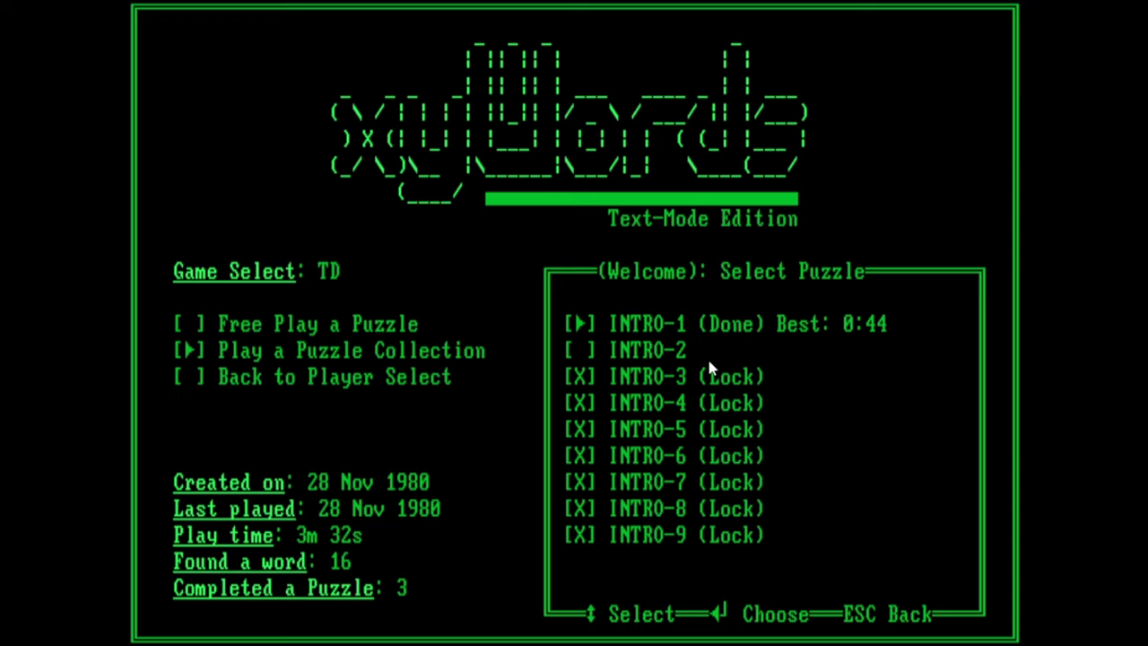
pyautogui.press('Down')
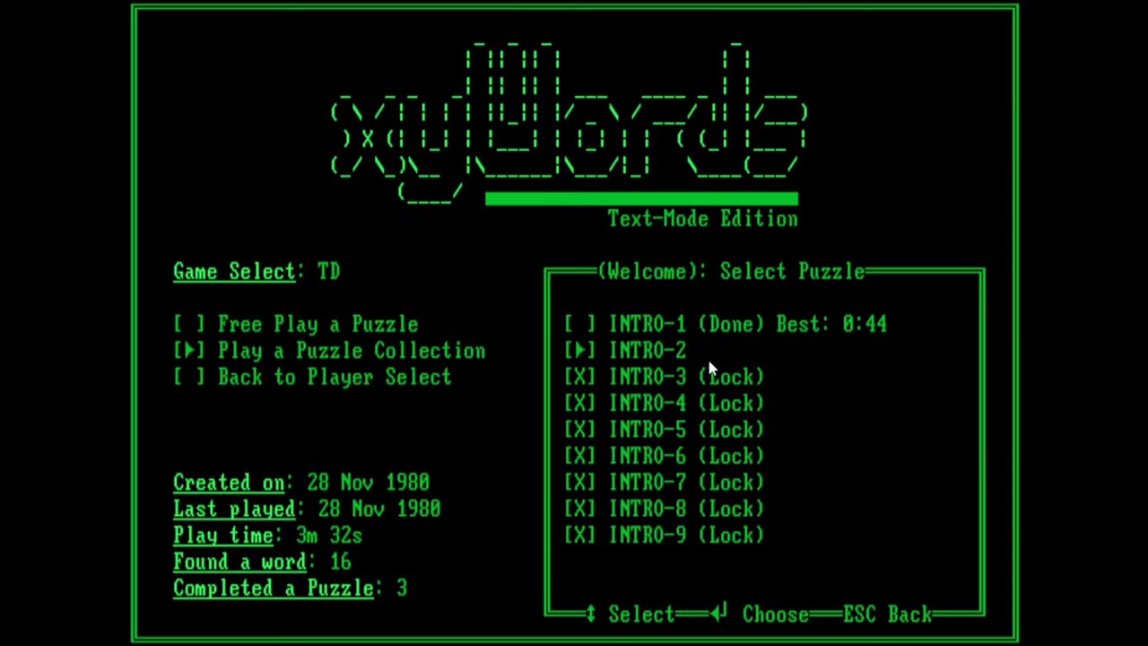
pyautogui.press('Escape')
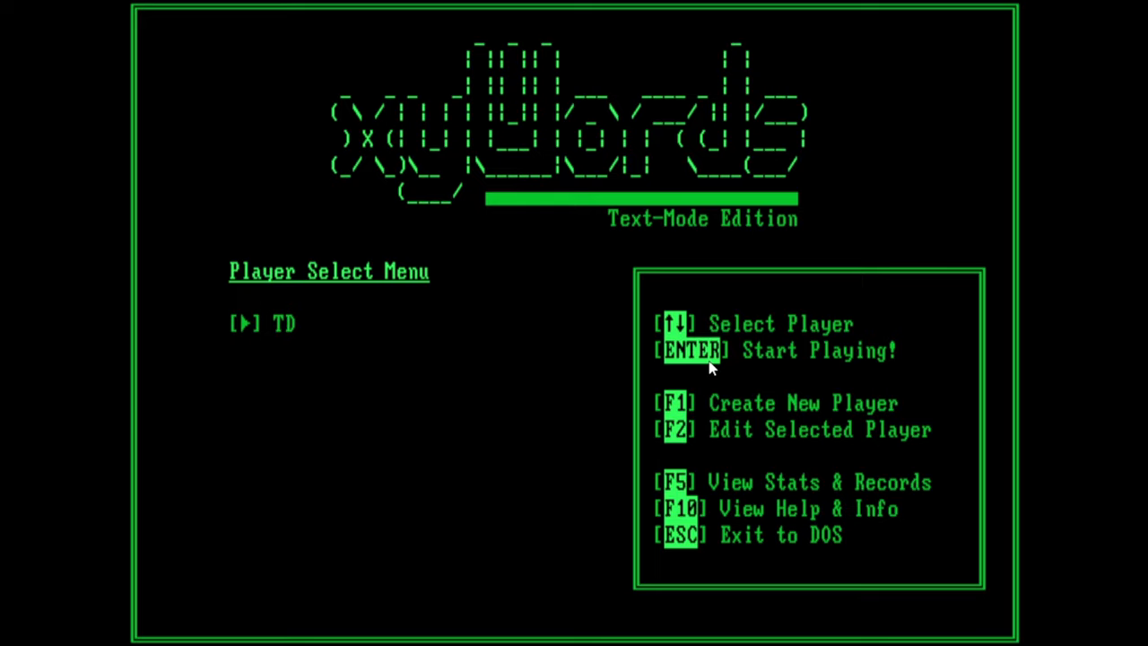
pyautogui.press('f5')
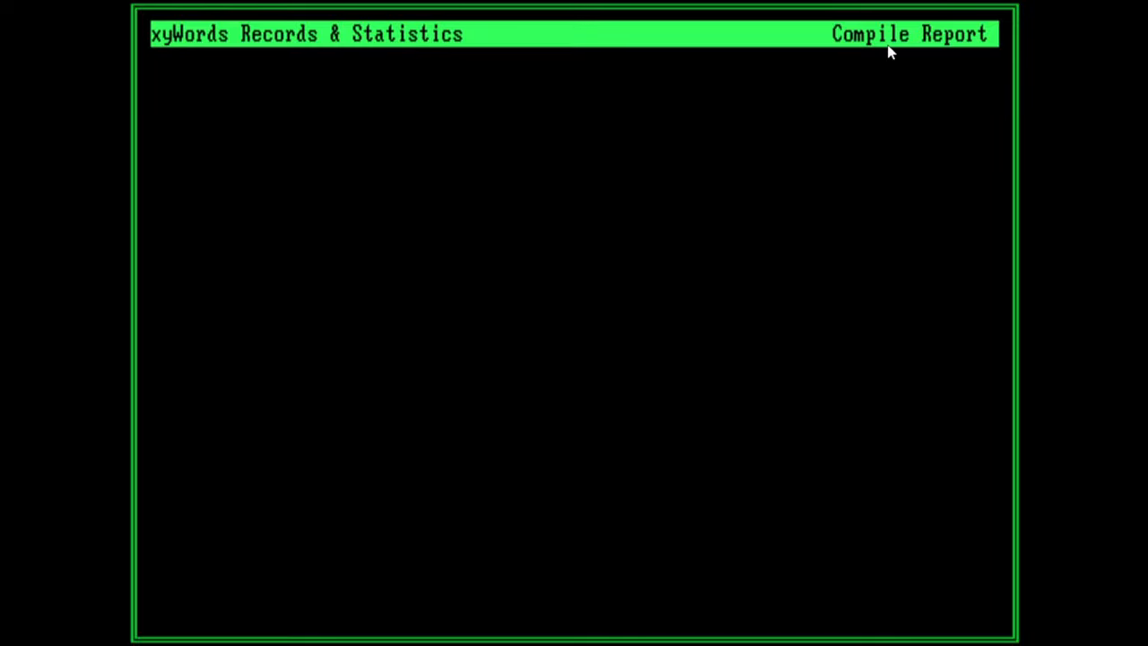
pyautogui.moveTo(871, 68)
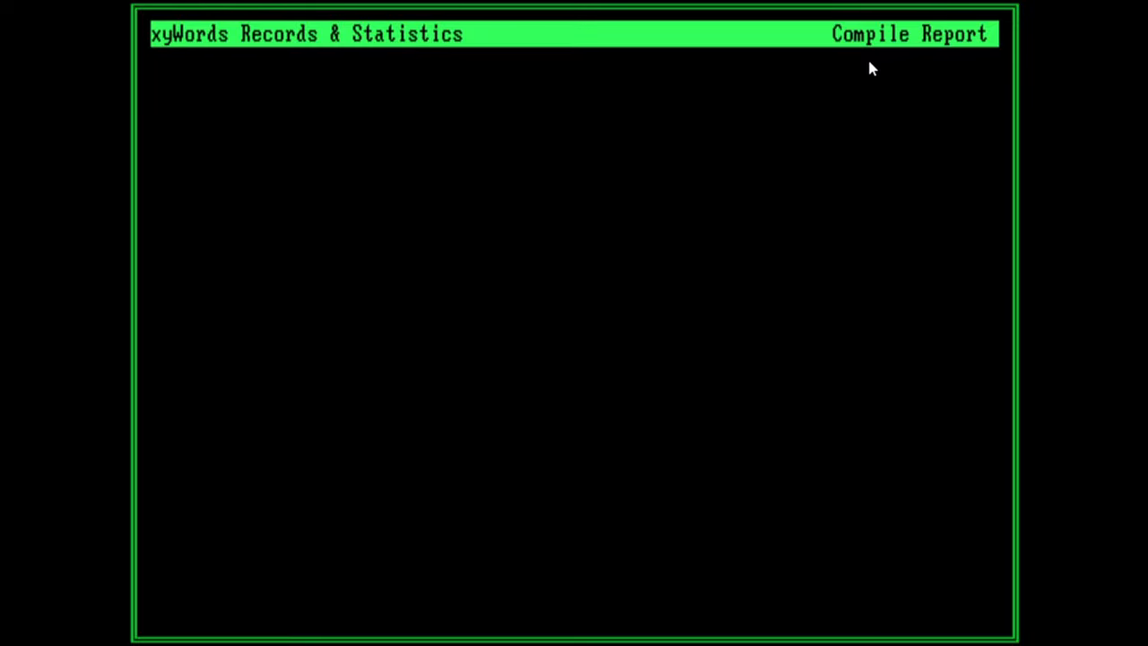
pyautogui.moveTo(933, 57)
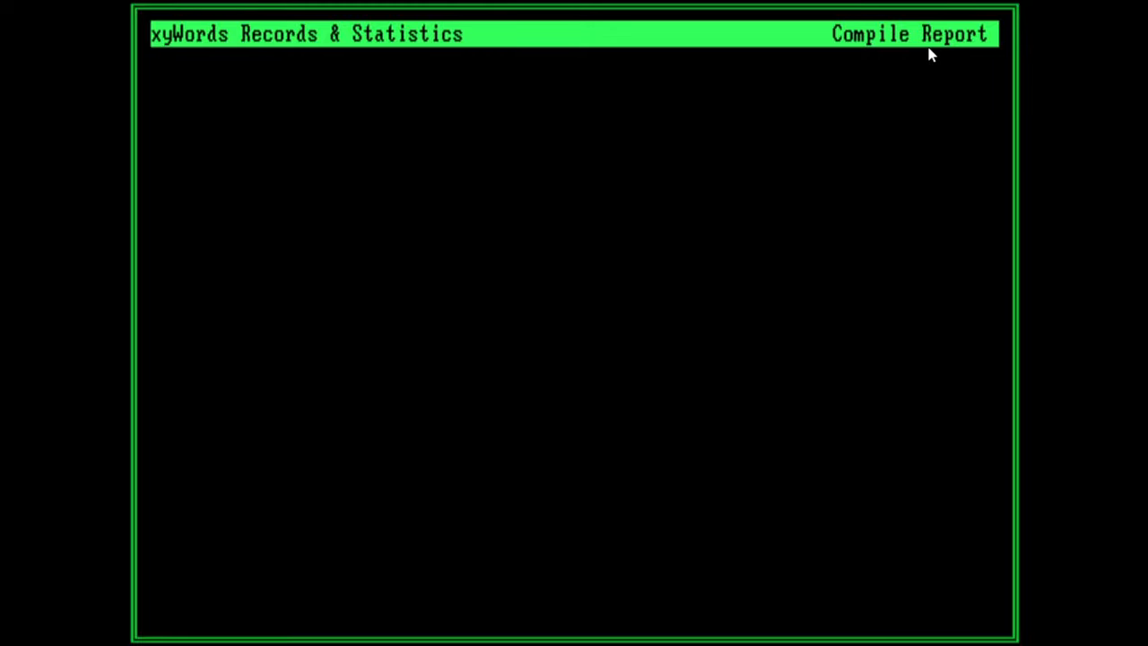
pyautogui.moveTo(911, 144)
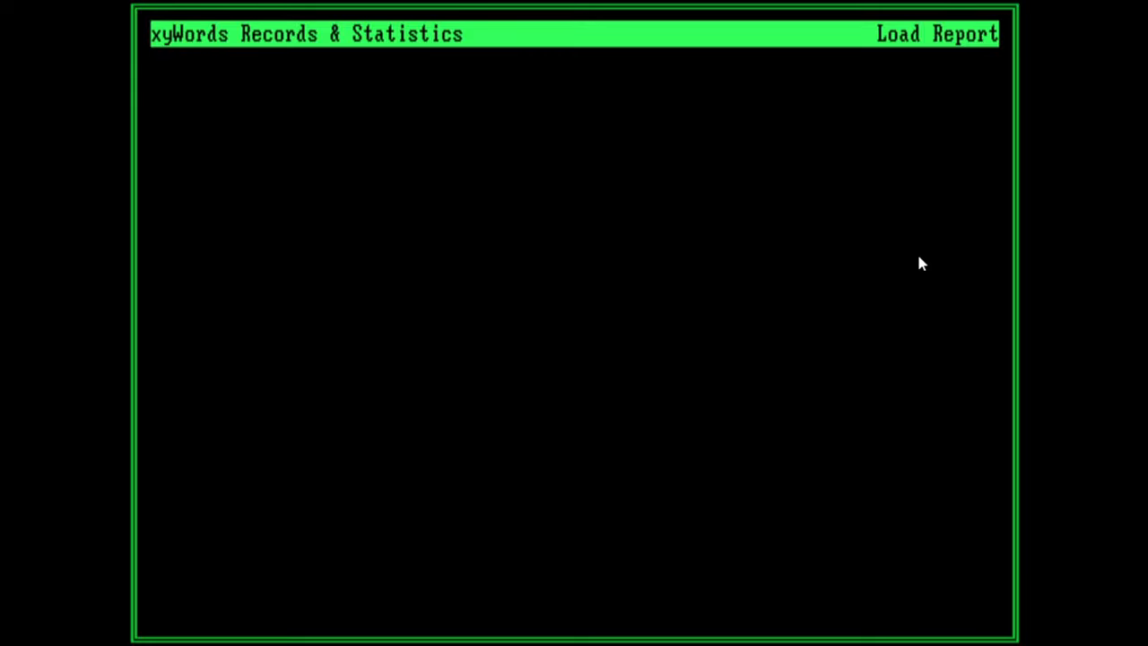
pyautogui.moveTo(691, 193)
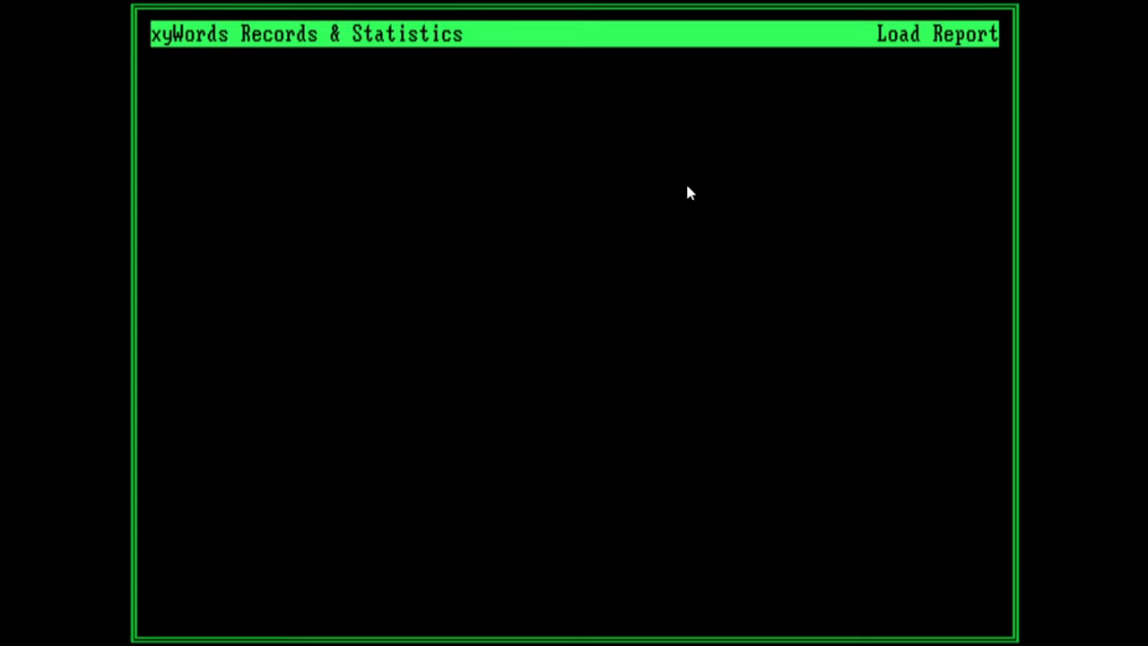
pyautogui.moveTo(750, 58)
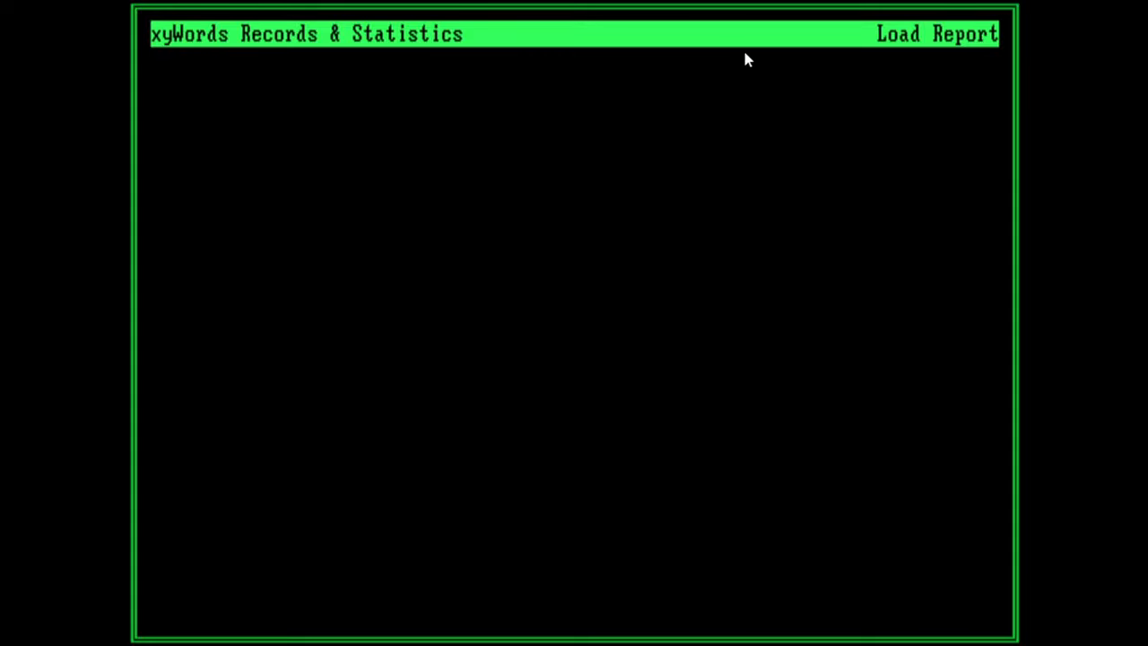
pyautogui.moveTo(930, 111)
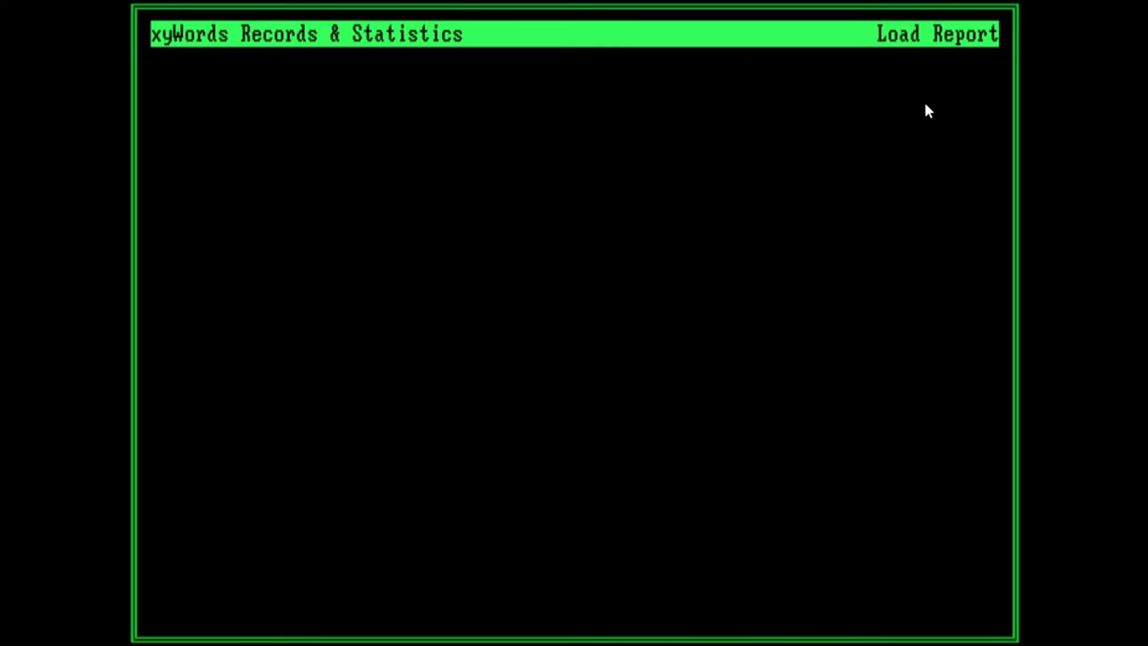
pyautogui.click(936, 33)
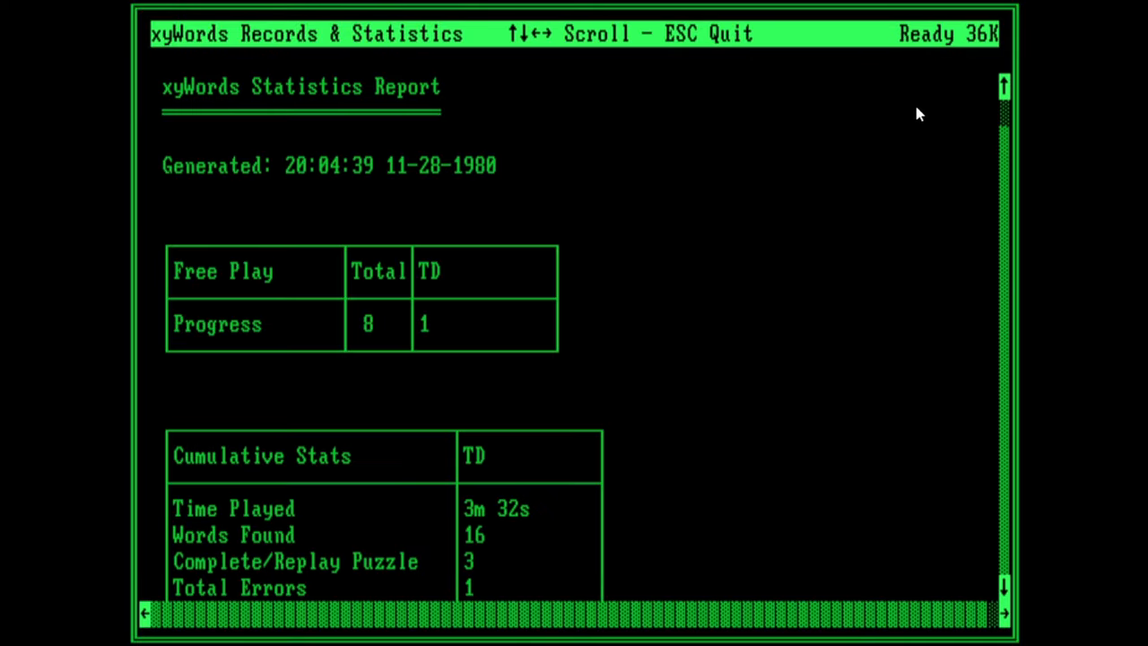
pyautogui.moveTo(980, 133)
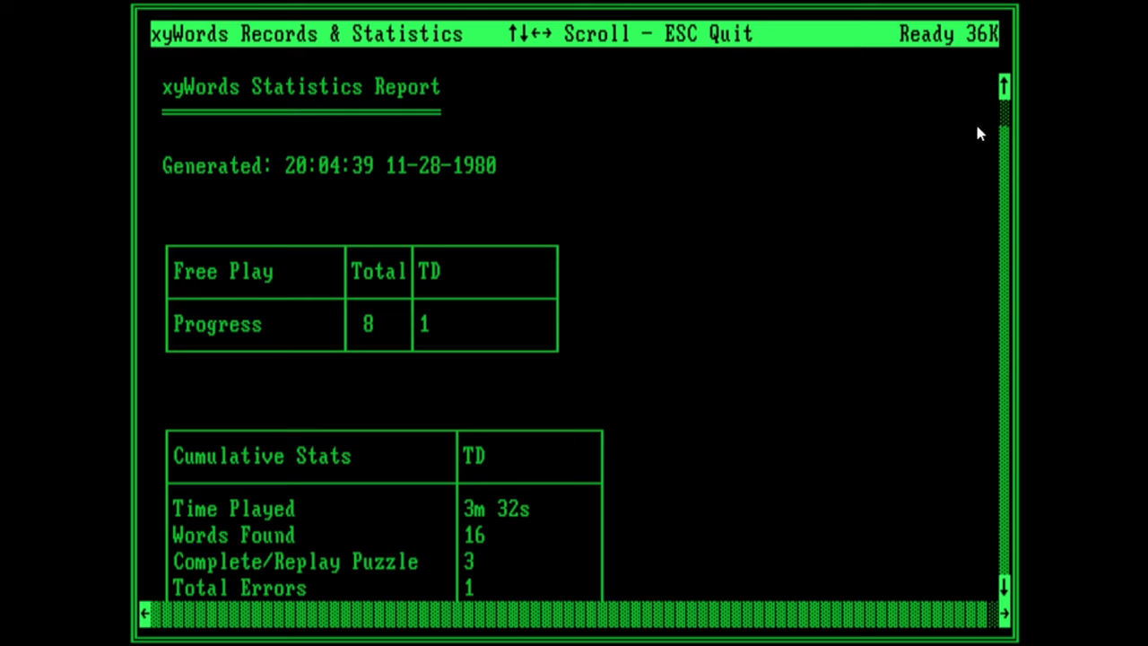
pyautogui.moveTo(912, 220)
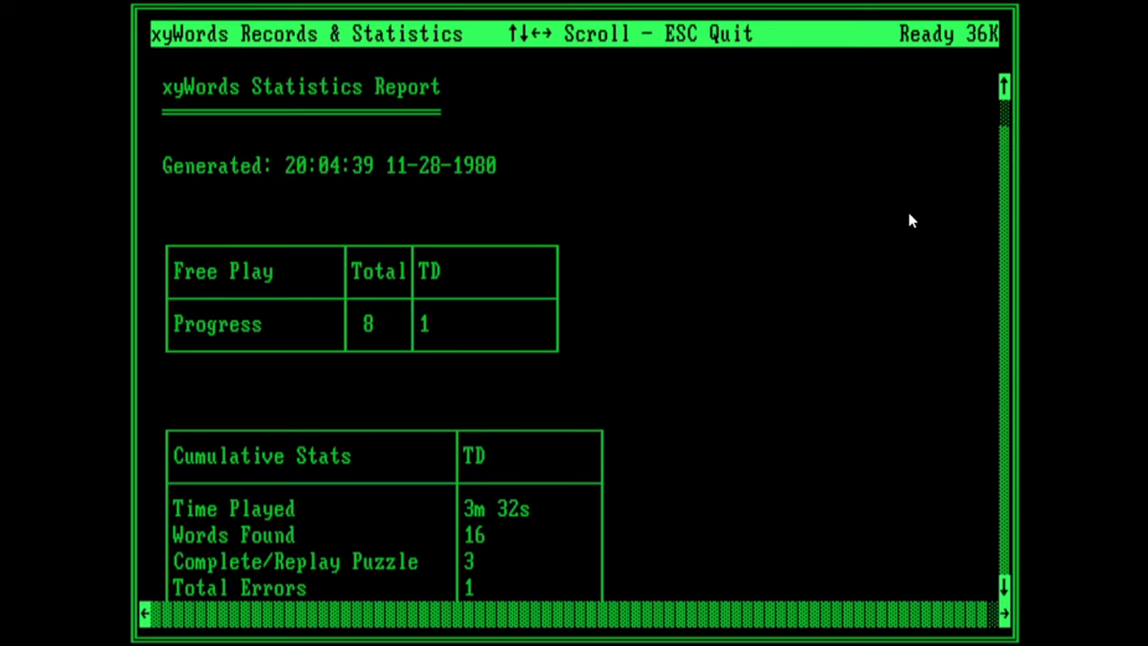
# Step: Review the Puzzle, Collection and FREE-1 to FREE-4 tables, then quit the statistics viewer to DOS
pyautogui.scroll(-3)
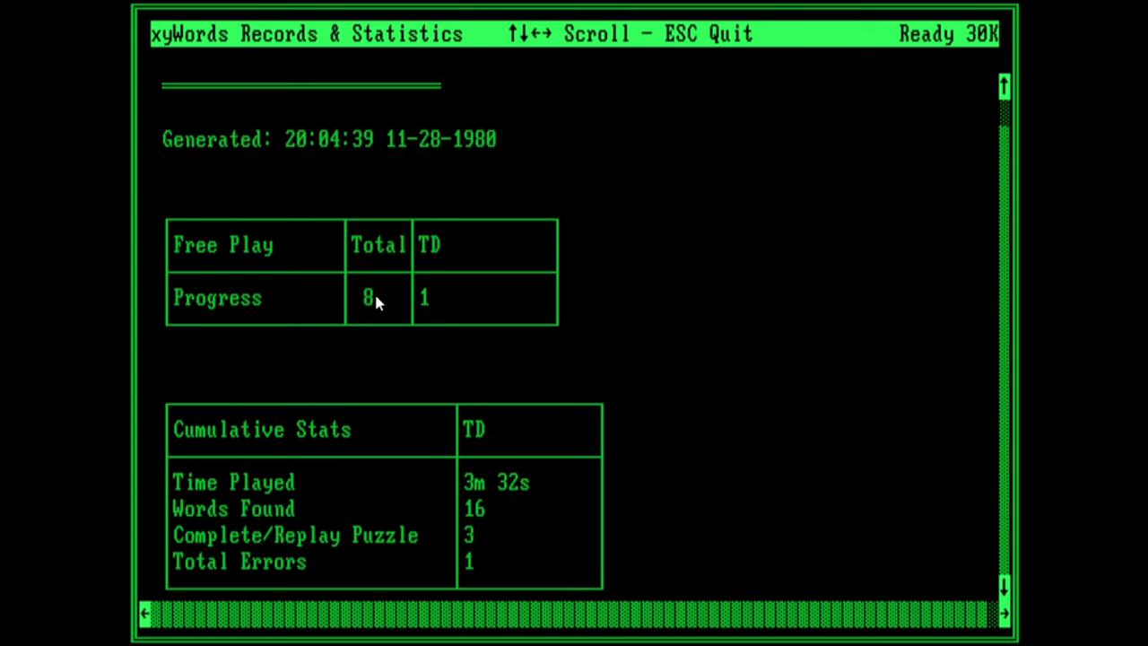
pyautogui.moveTo(398, 298)
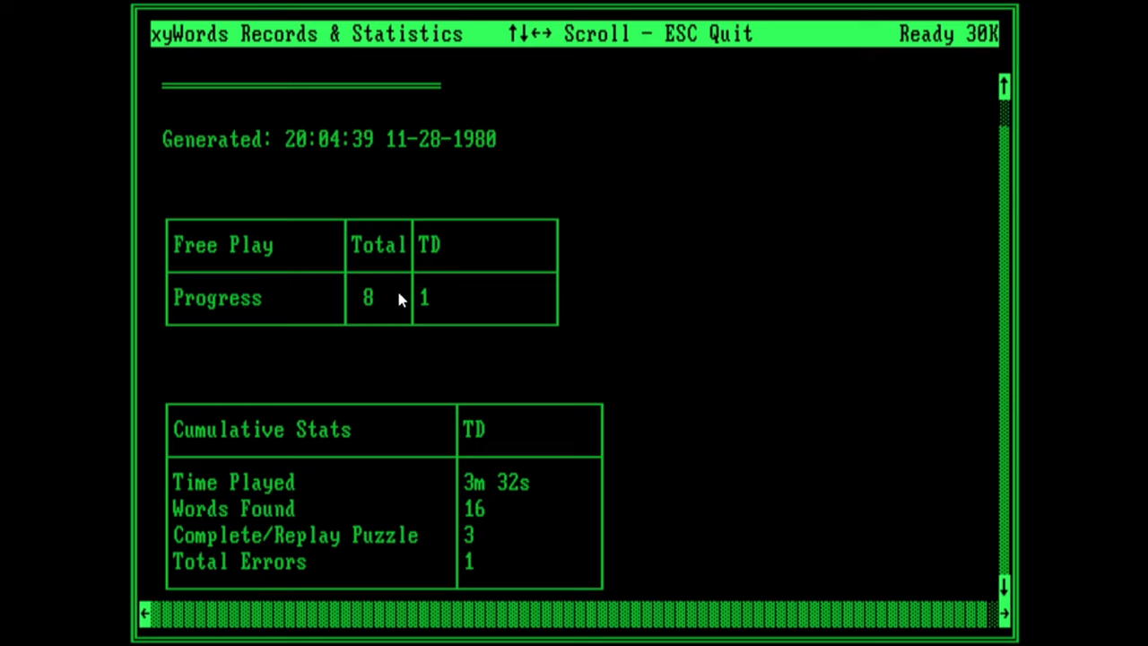
pyautogui.moveTo(441, 294)
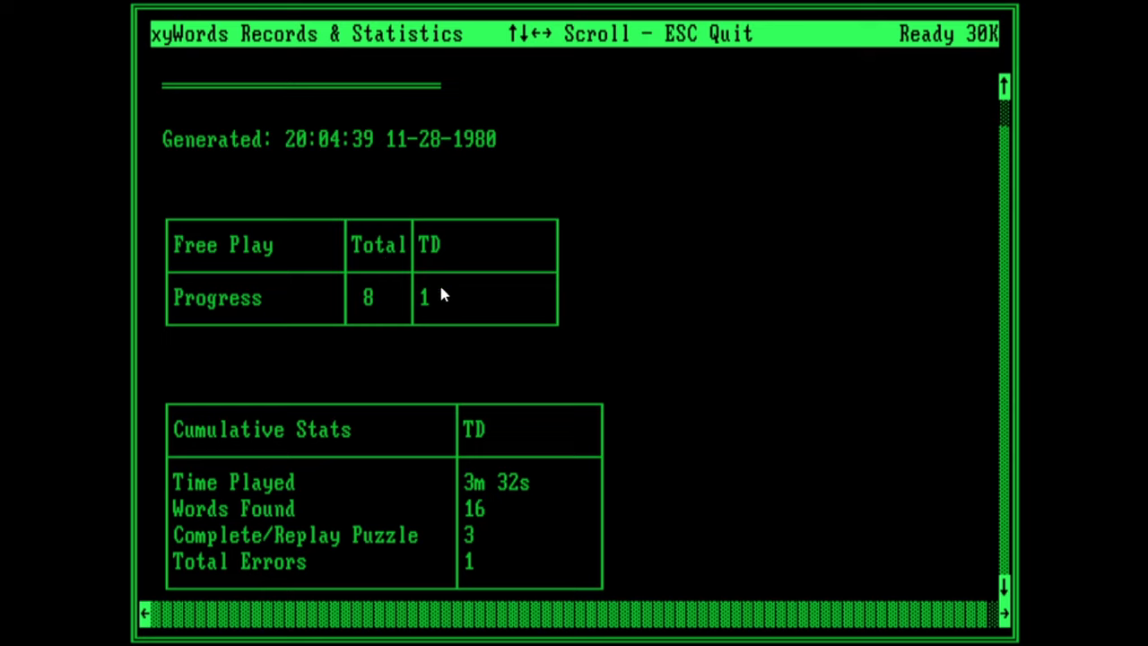
pyautogui.moveTo(668, 459)
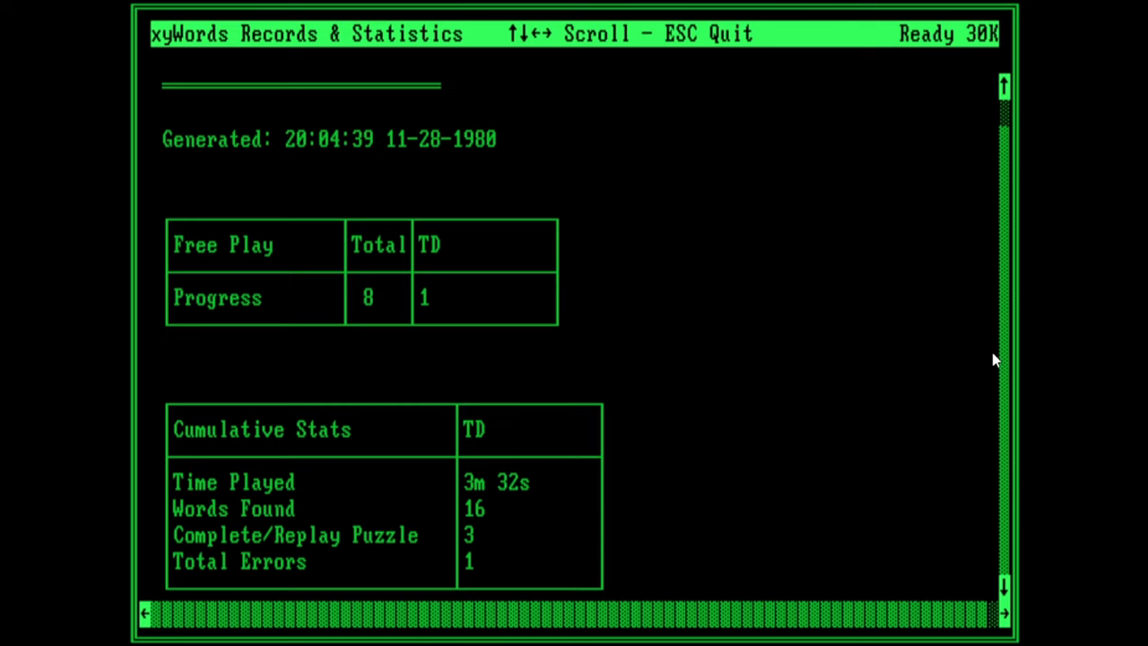
pyautogui.moveTo(530, 486)
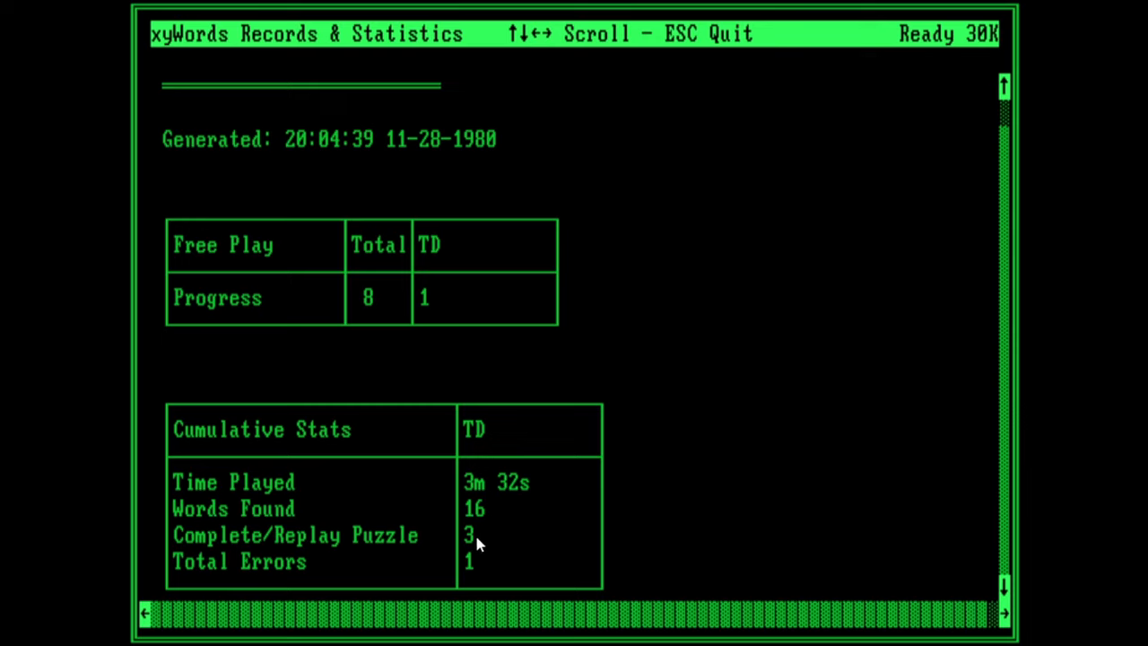
pyautogui.moveTo(478, 552)
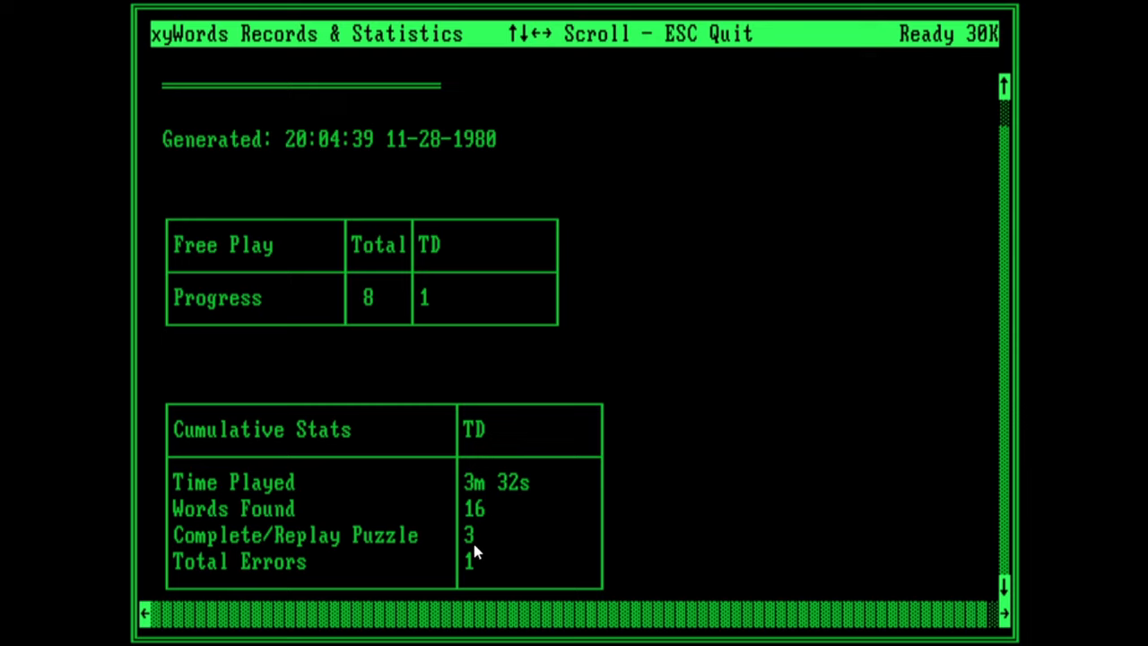
pyautogui.moveTo(893, 436)
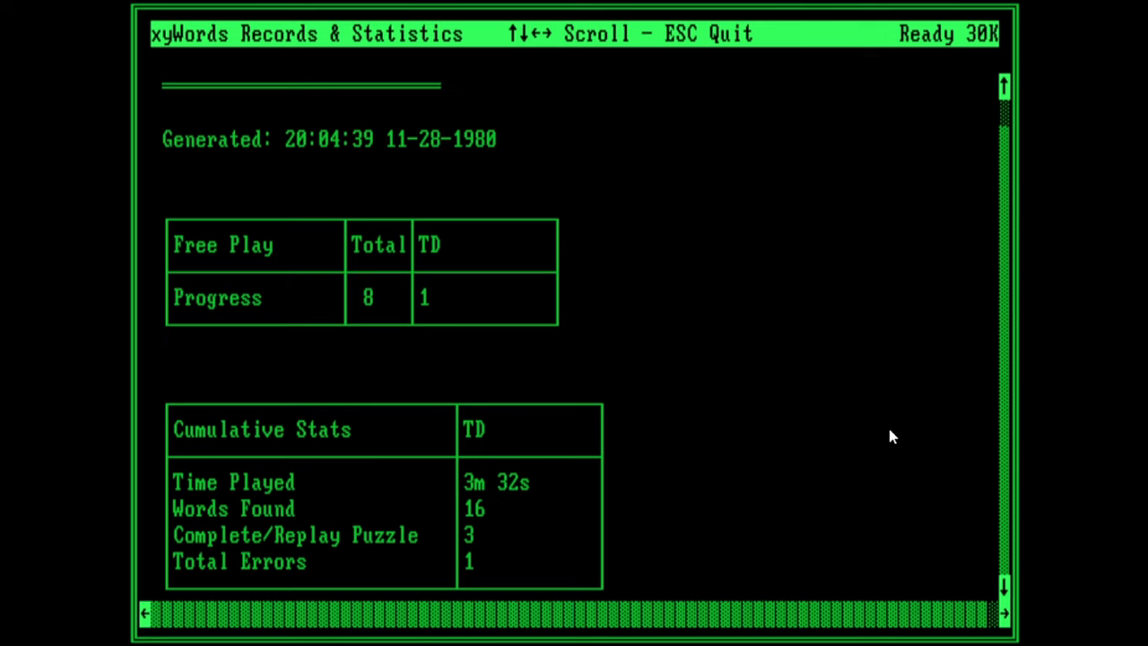
pyautogui.scroll(-3)
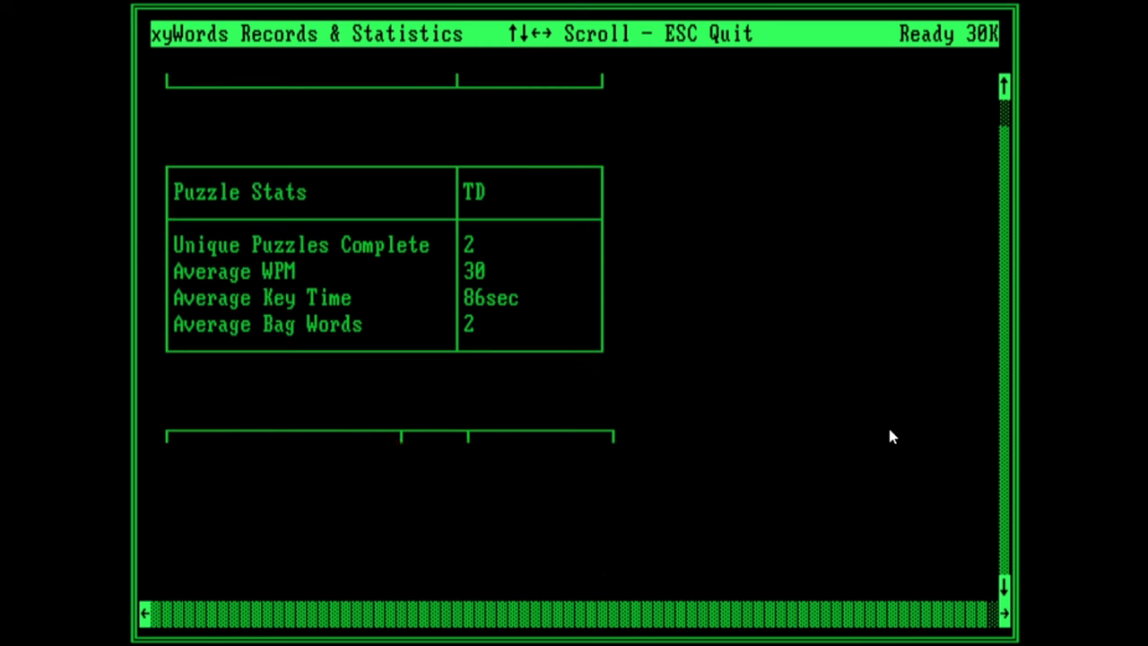
pyautogui.scroll(-3)
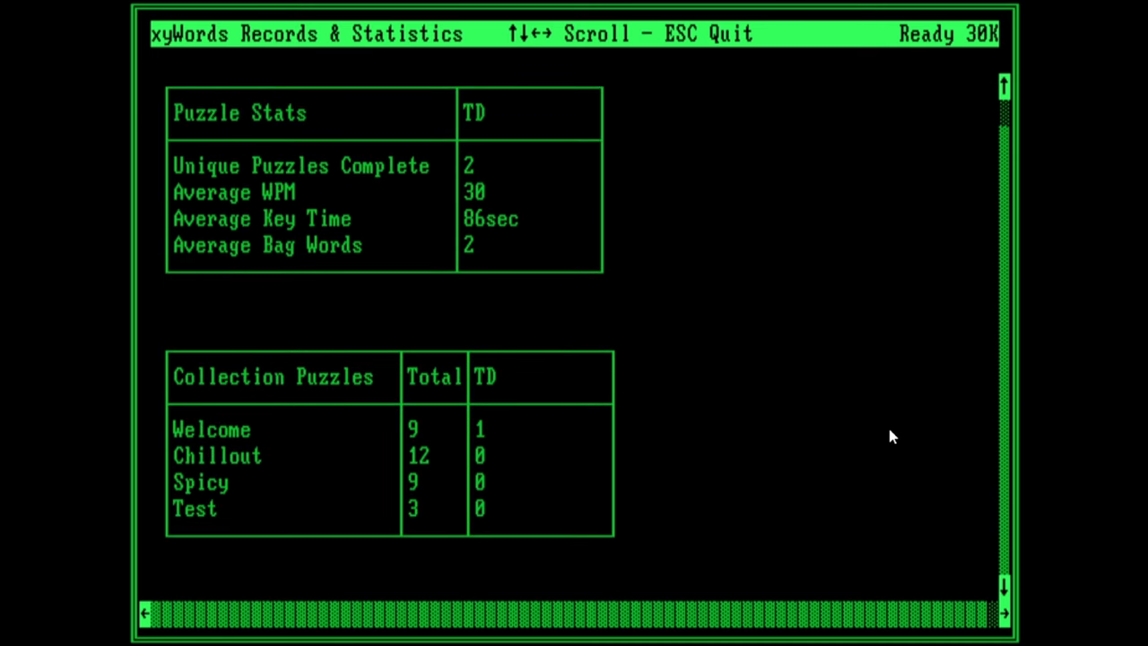
pyautogui.scroll(-3)
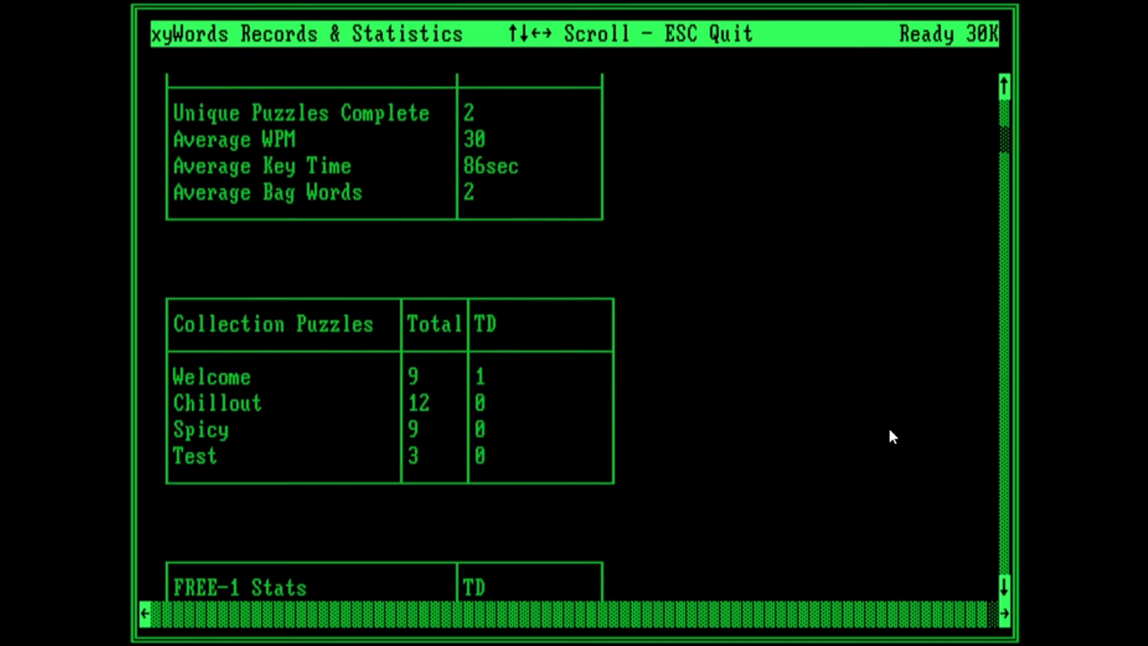
pyautogui.scroll(-3)
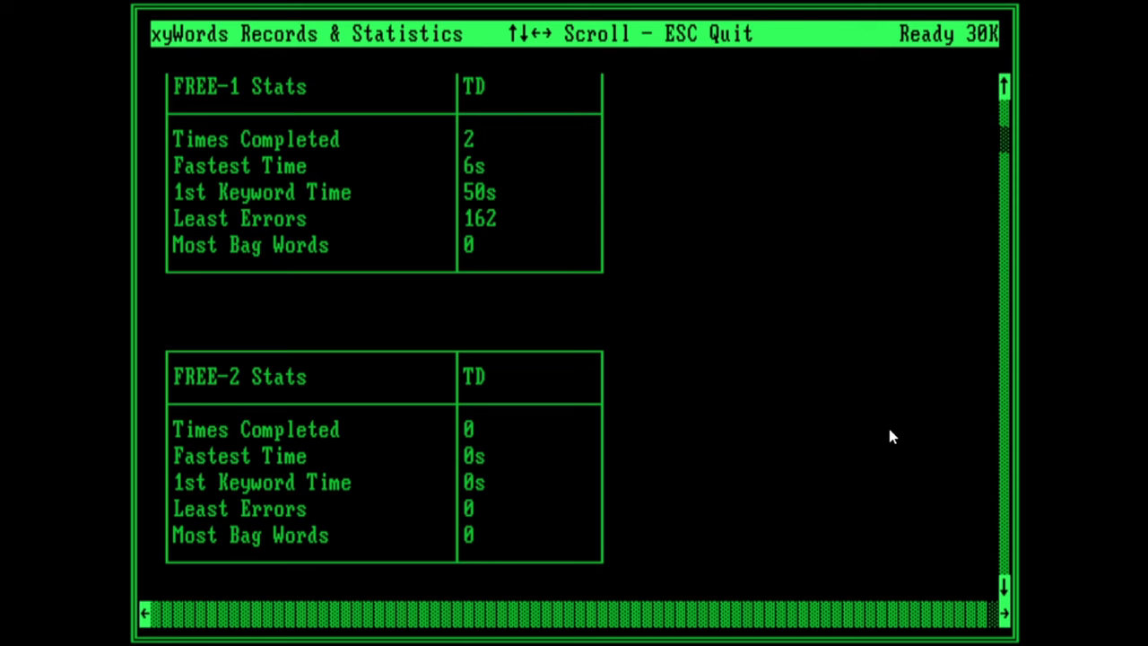
pyautogui.scroll(-3)
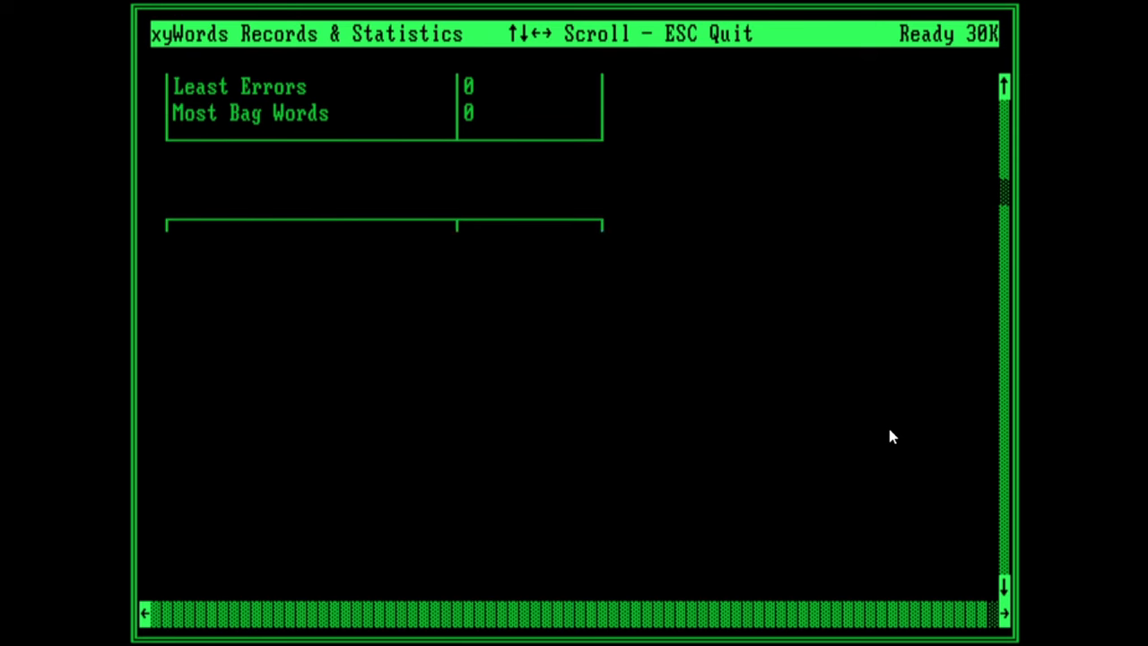
pyautogui.scroll(-3)
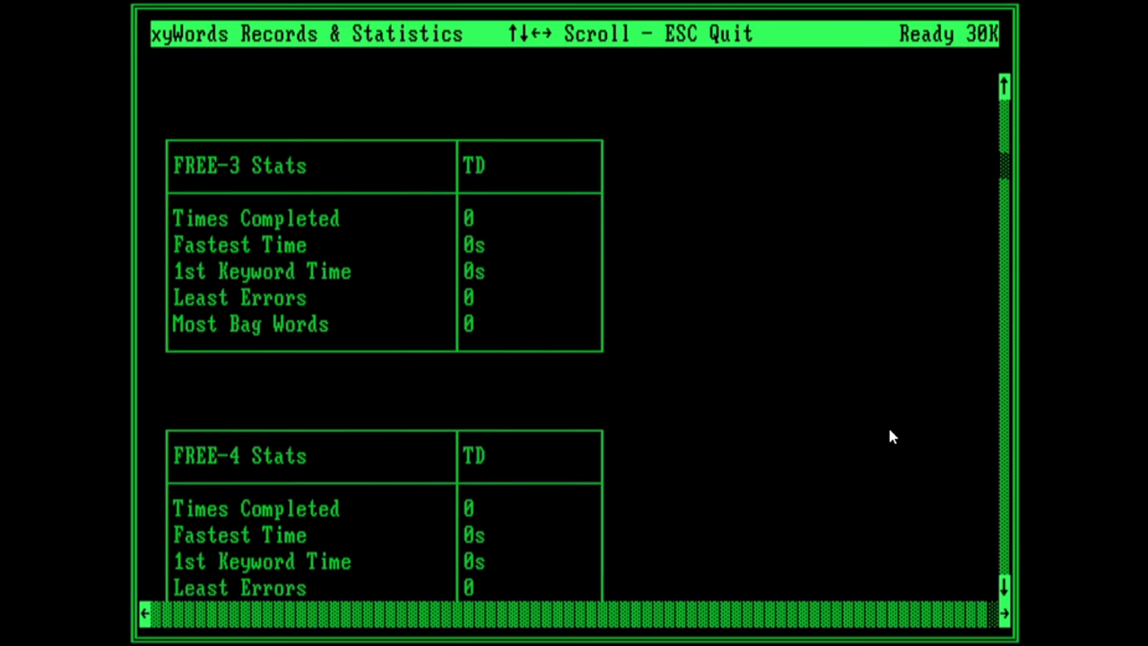
pyautogui.press('Escape')
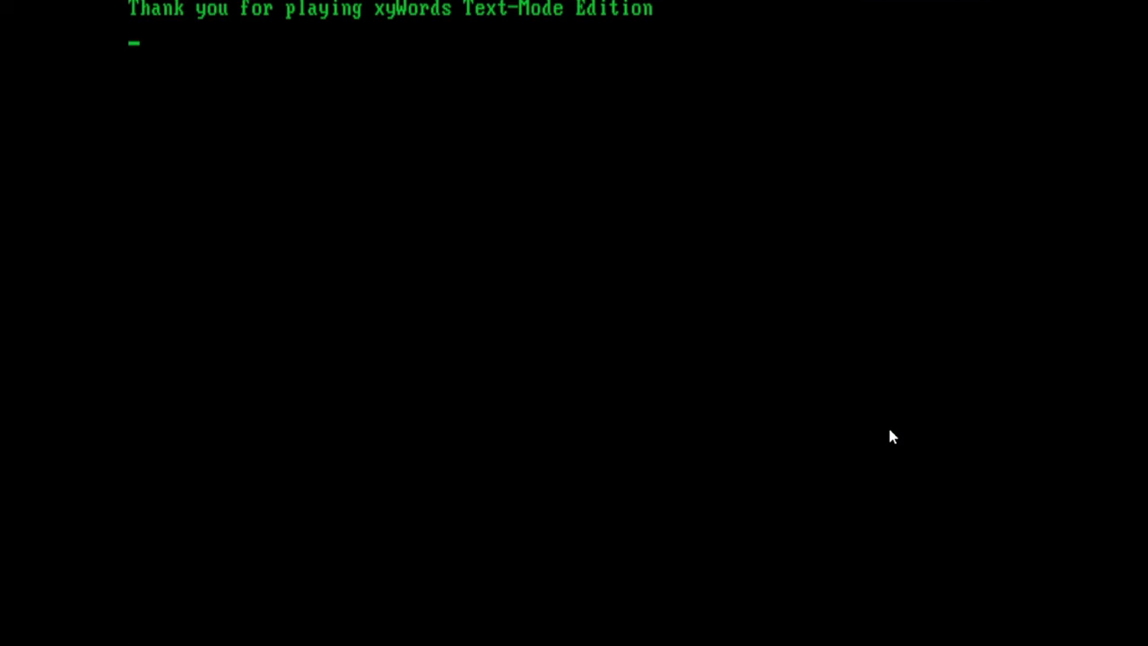
# Step: Delete PLAYER.DAT, rename PLAYER.OLD to PLAYER.DAT, and restart xyWords with xy
pyautogui.write('dir')
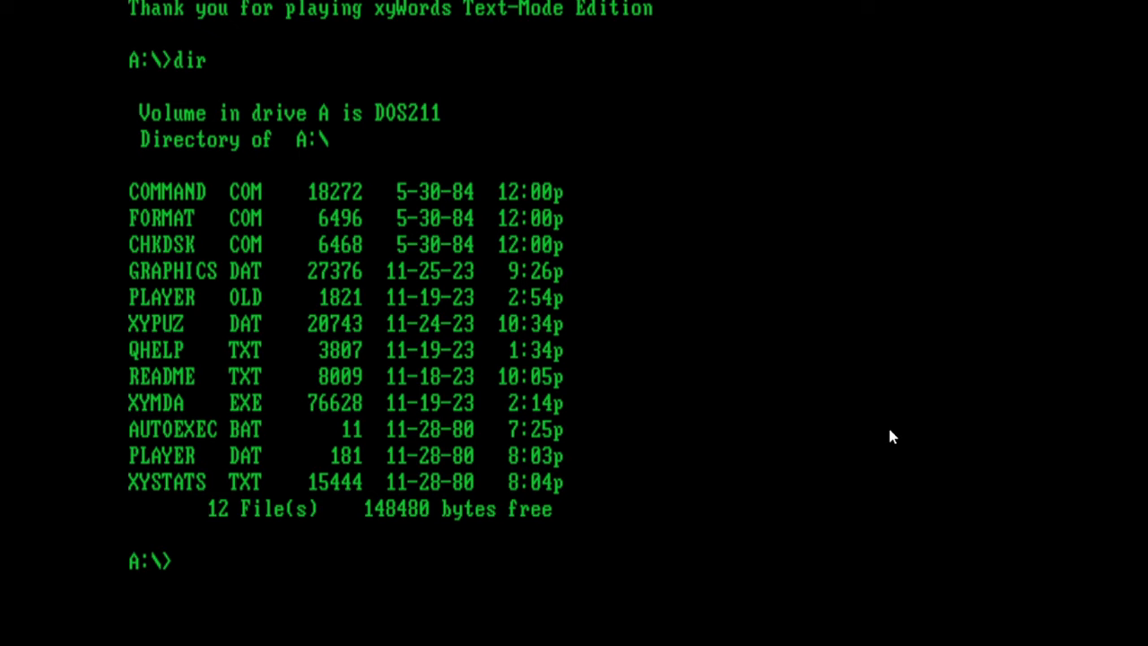
pyautogui.write('del player.dat')
pyautogui.write('ren player.old player.dat')
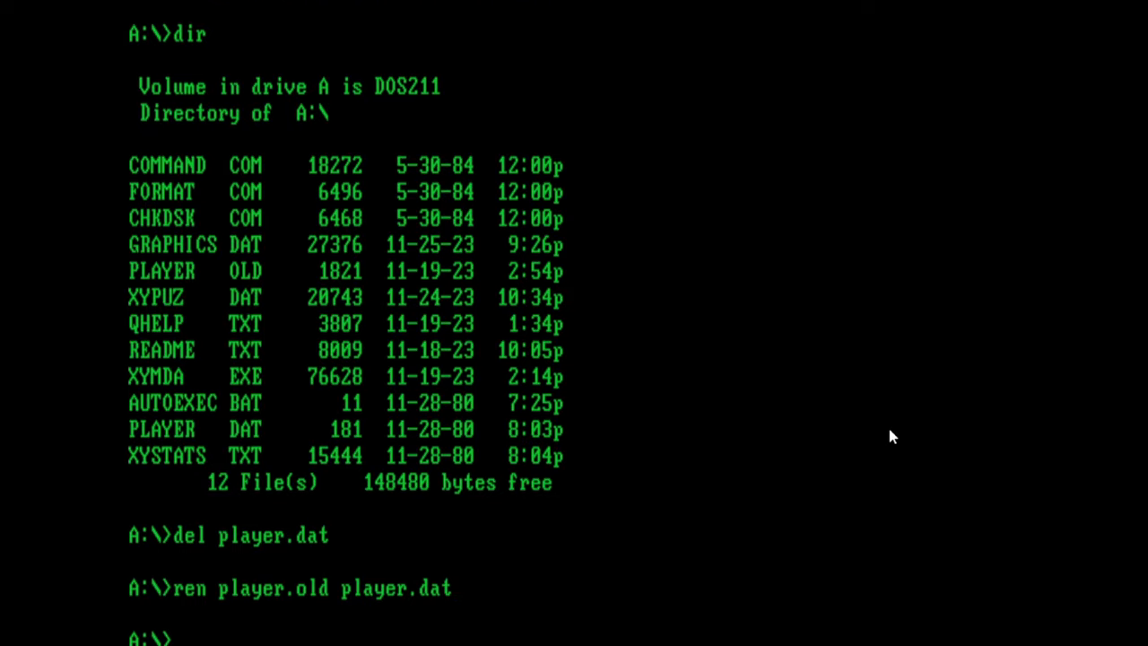
pyautogui.write('xy')
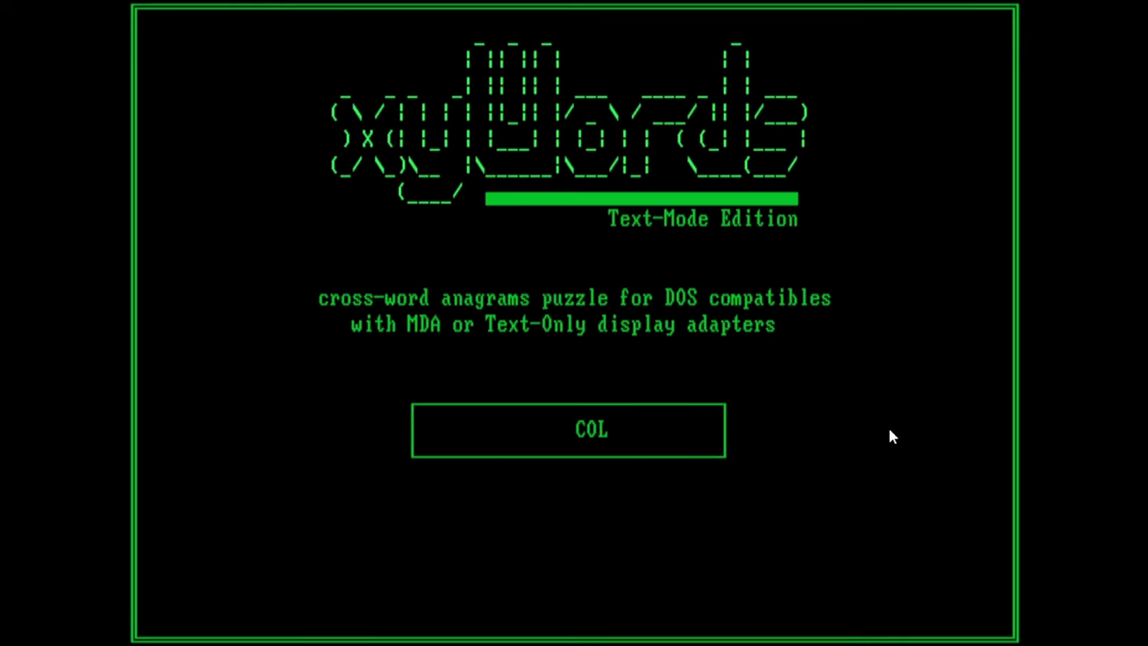
# Step: Load the Records & Statistics report listing players poppy, MojitX and Izzy and browse their tables
pyautogui.click(567, 431)
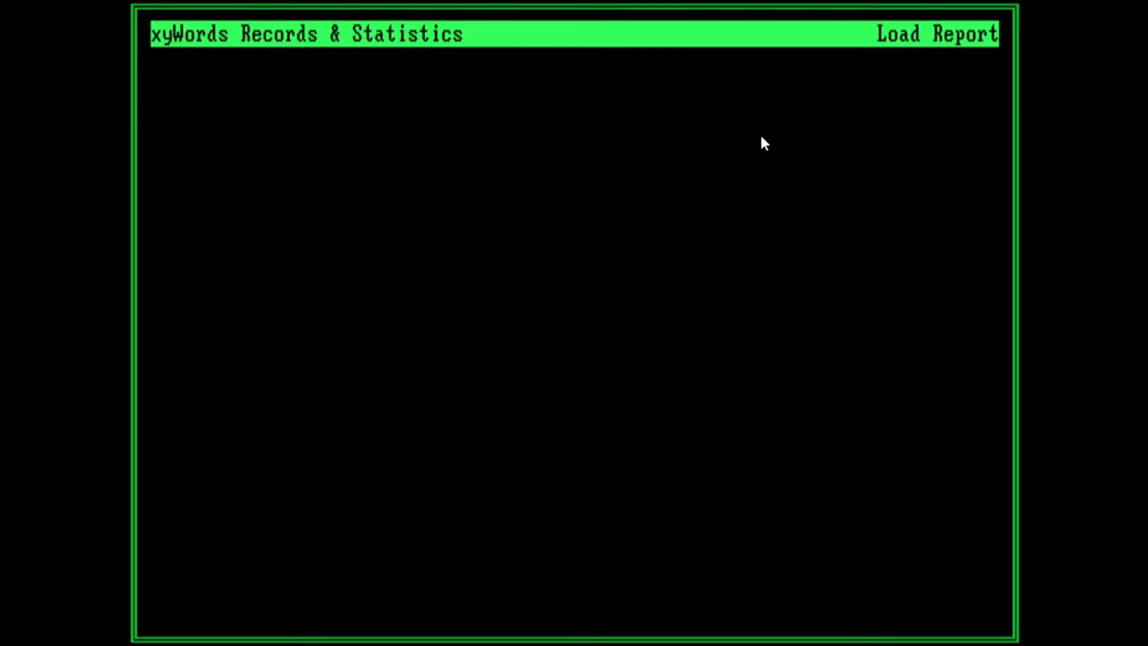
pyautogui.click(936, 34)
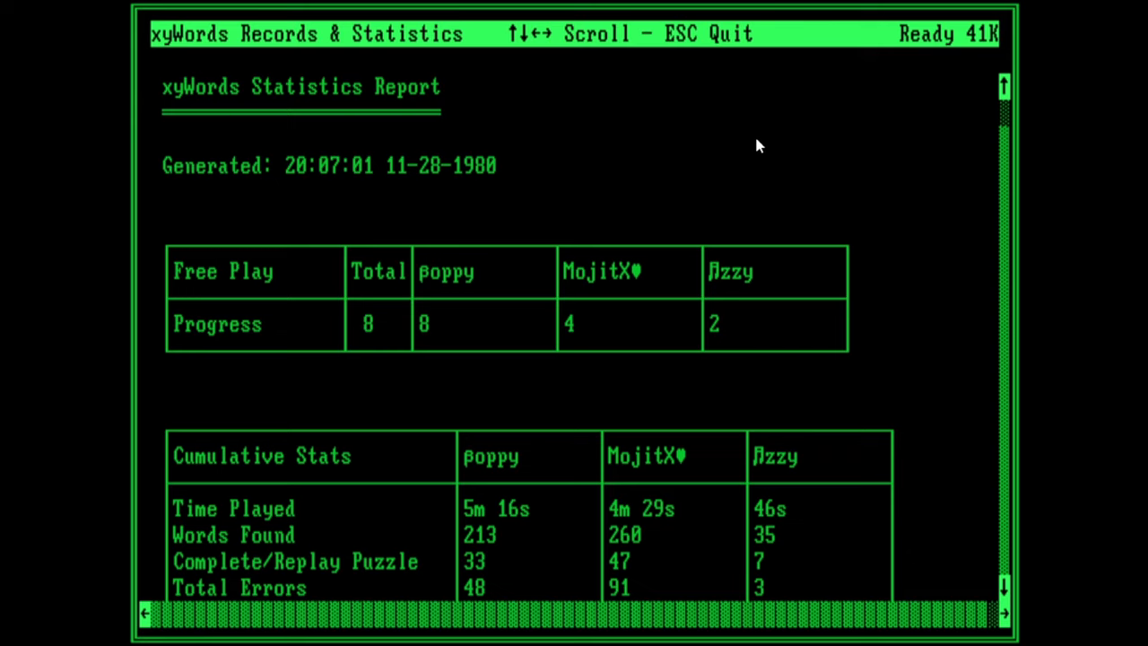
pyautogui.moveTo(588, 308)
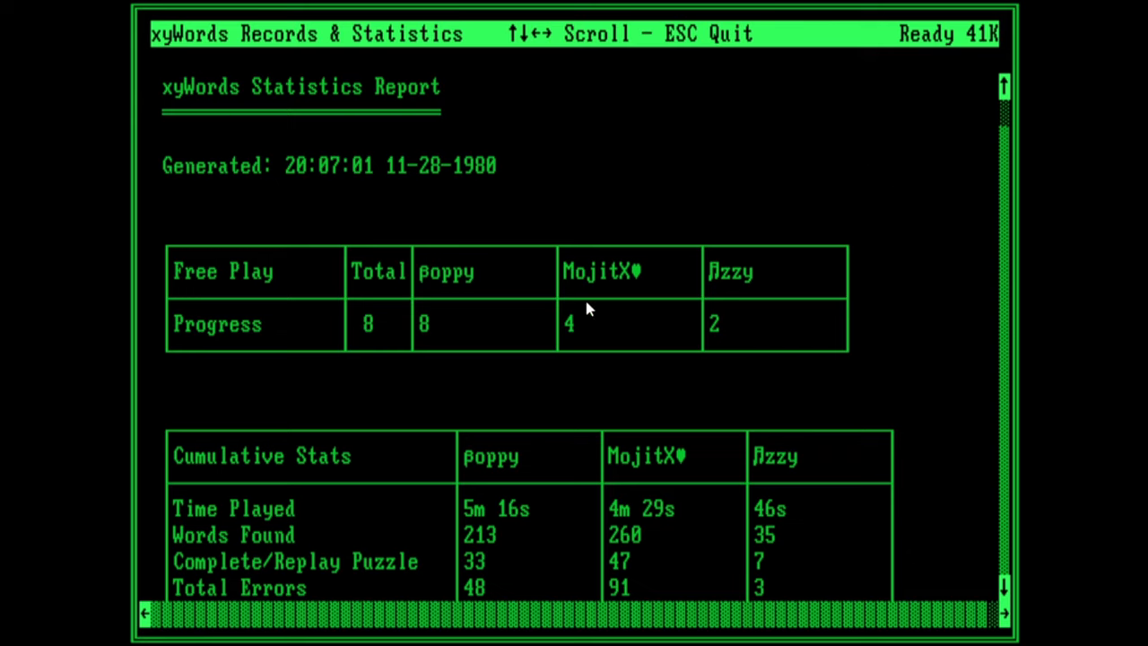
pyautogui.moveTo(546, 286)
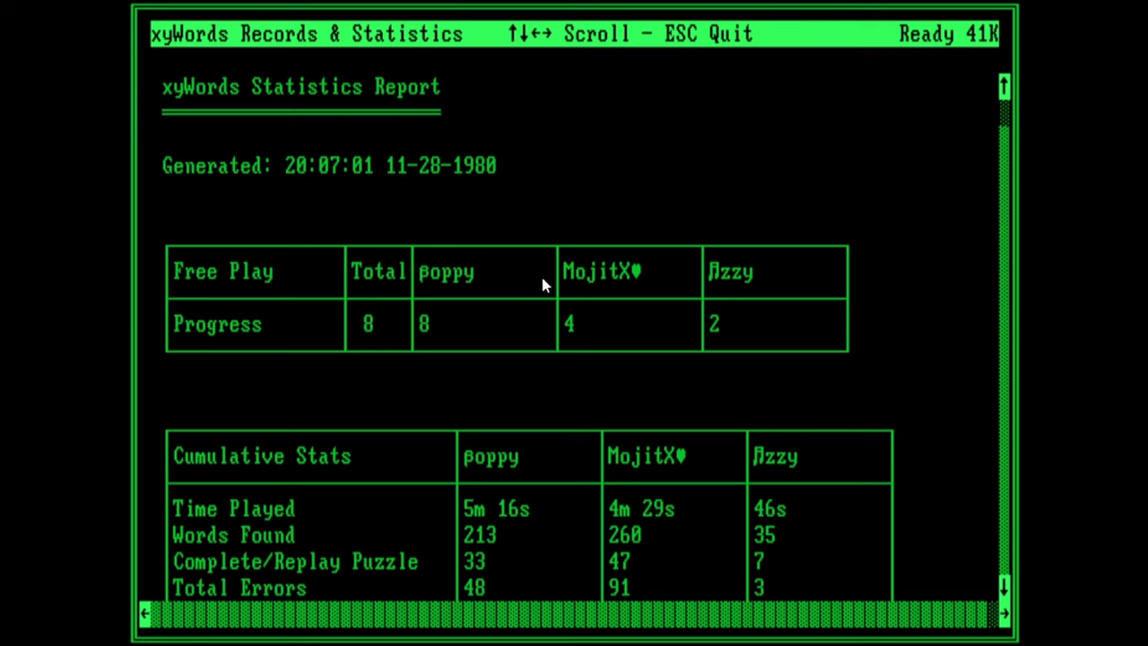
pyautogui.moveTo(280, 339)
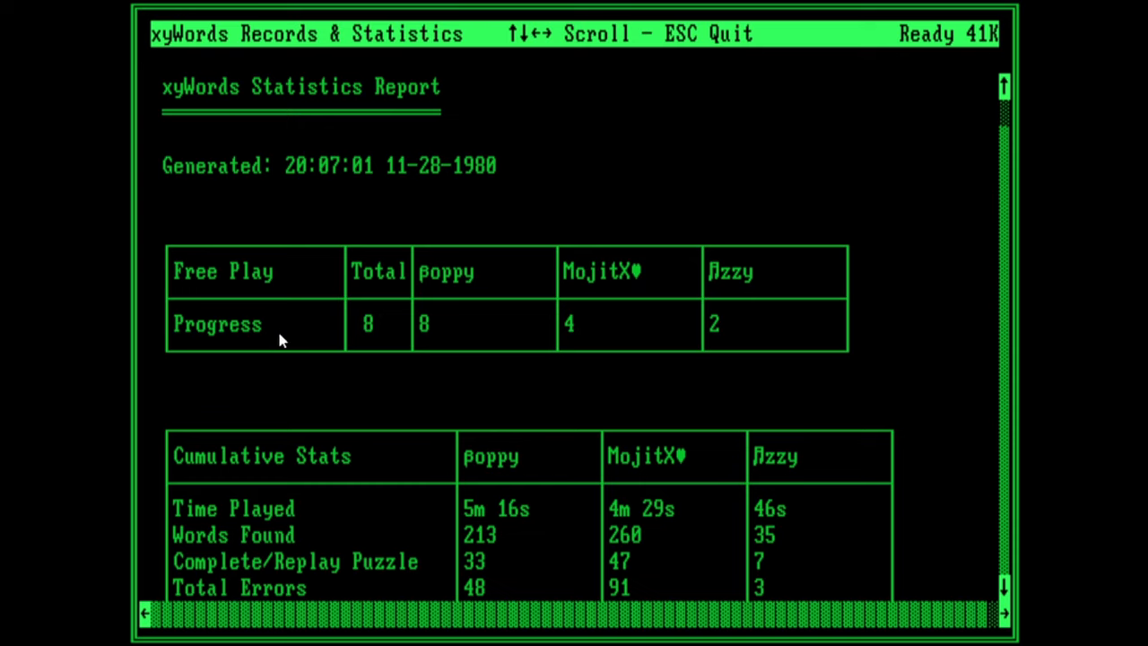
pyautogui.moveTo(832, 470)
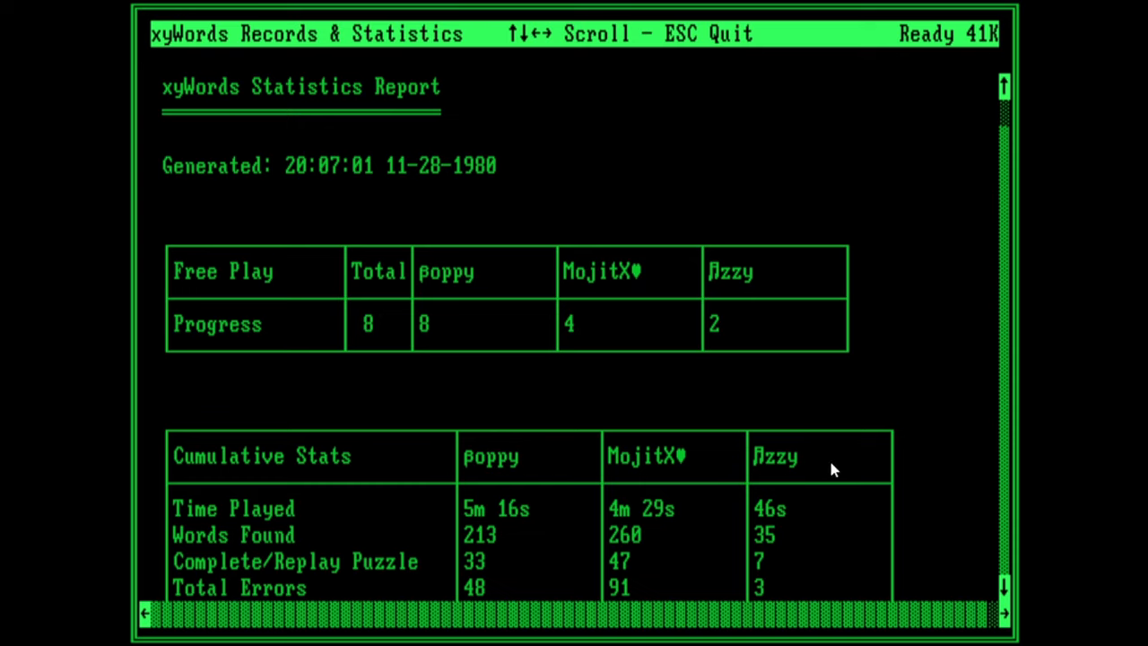
pyautogui.moveTo(637, 287)
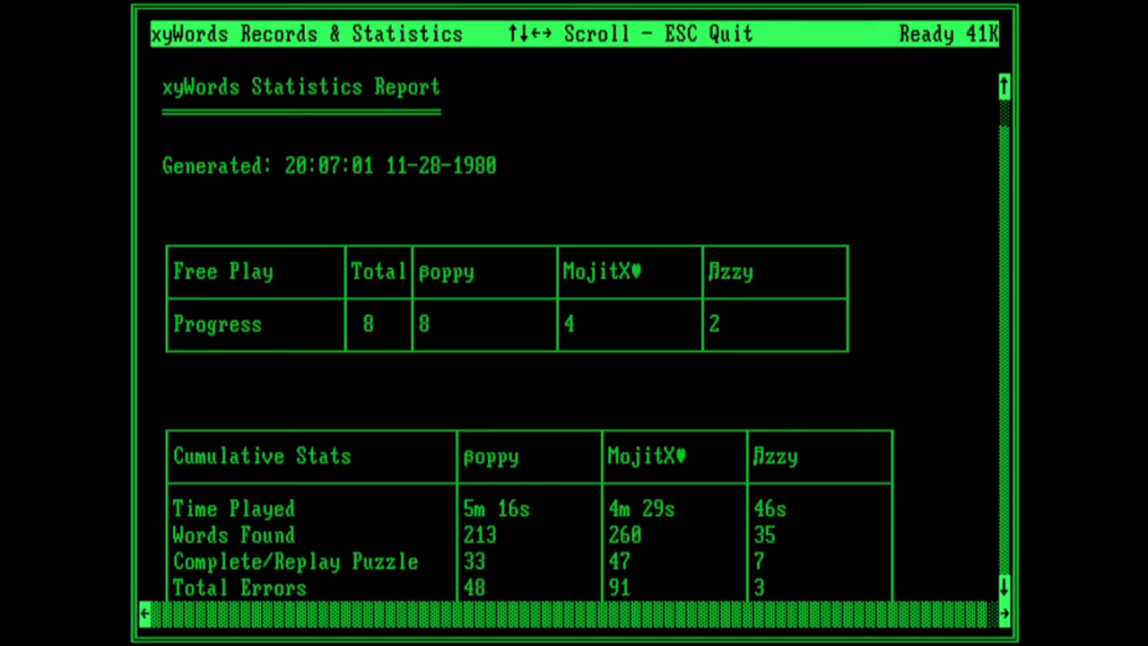
pyautogui.scroll(-3)
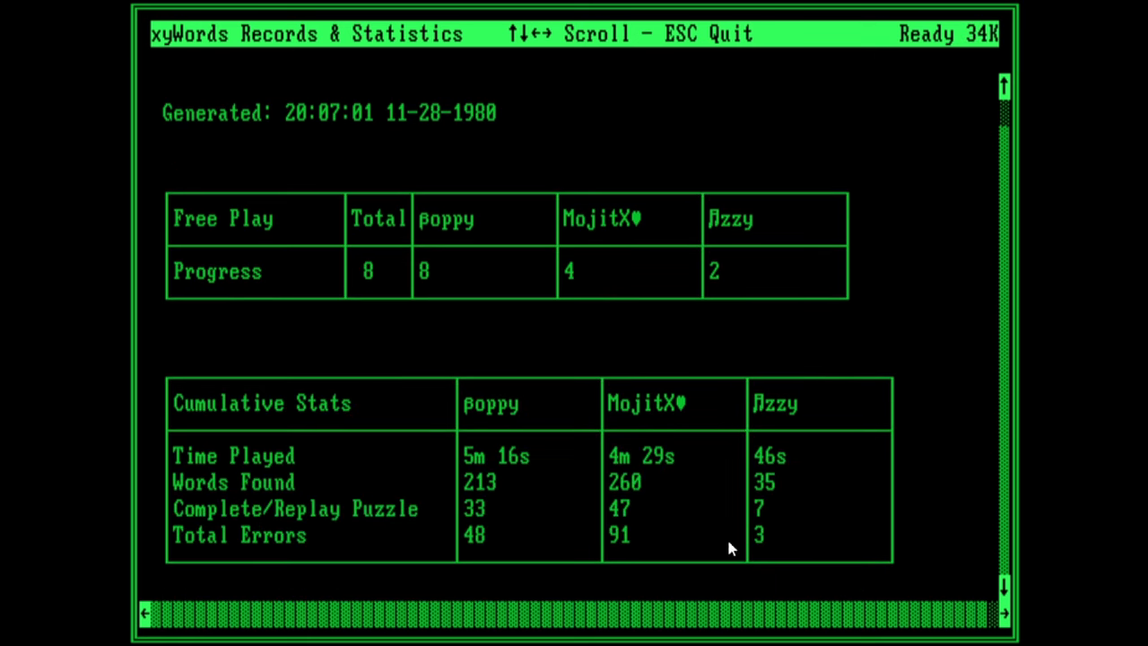
pyautogui.moveTo(530, 509)
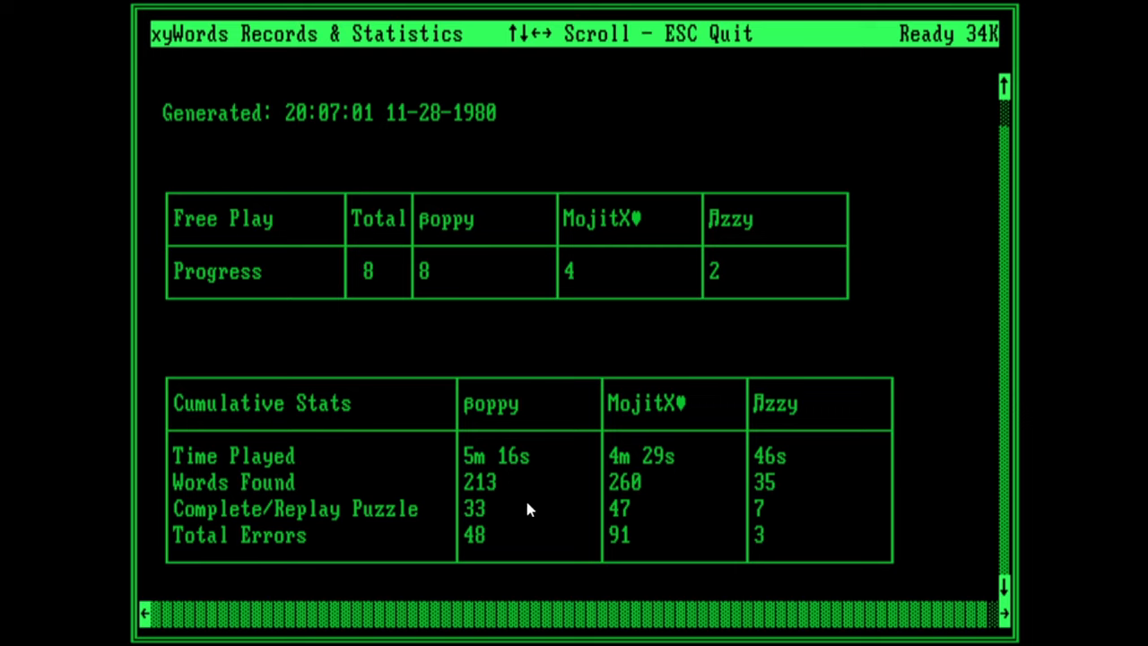
pyautogui.moveTo(523, 527)
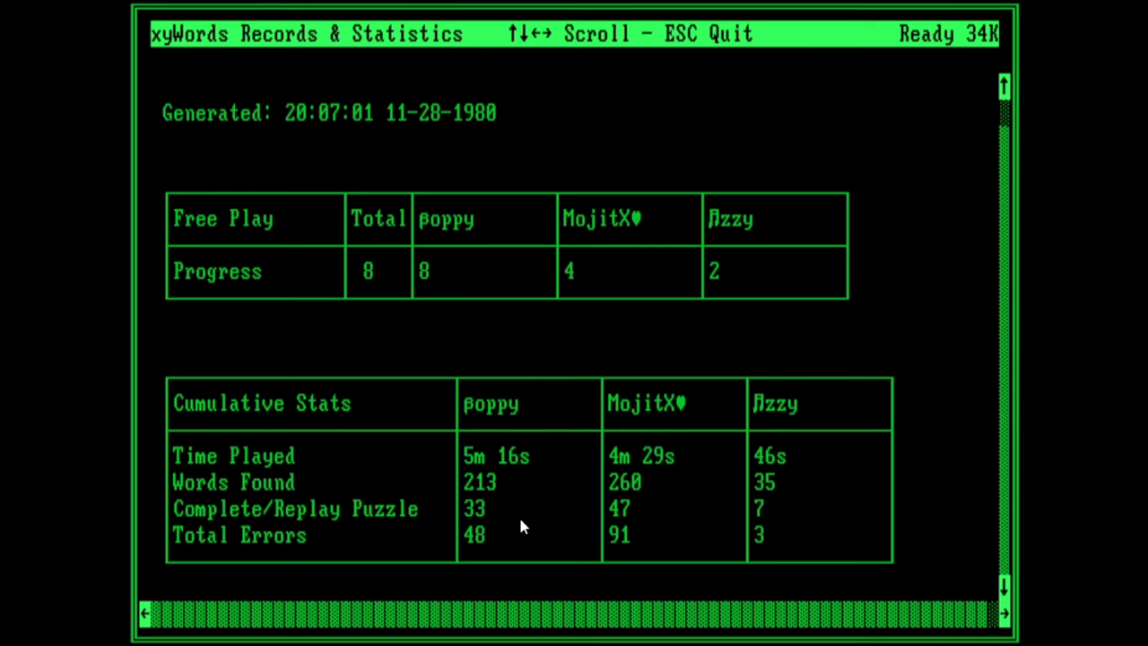
pyautogui.moveTo(960, 549)
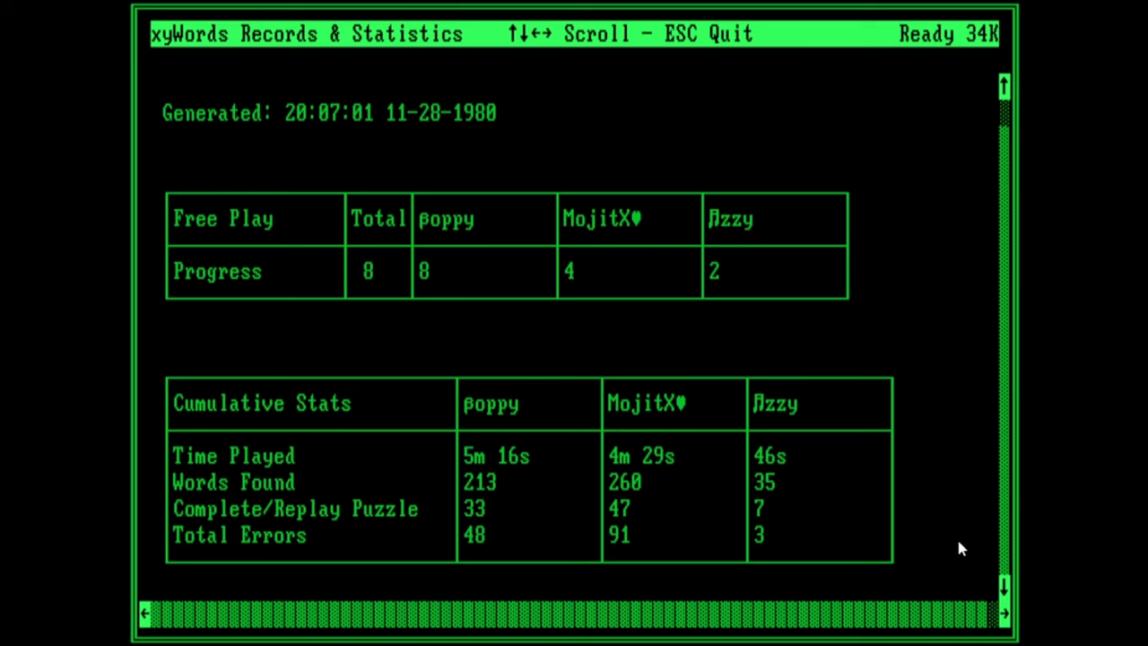
pyautogui.moveTo(875, 298)
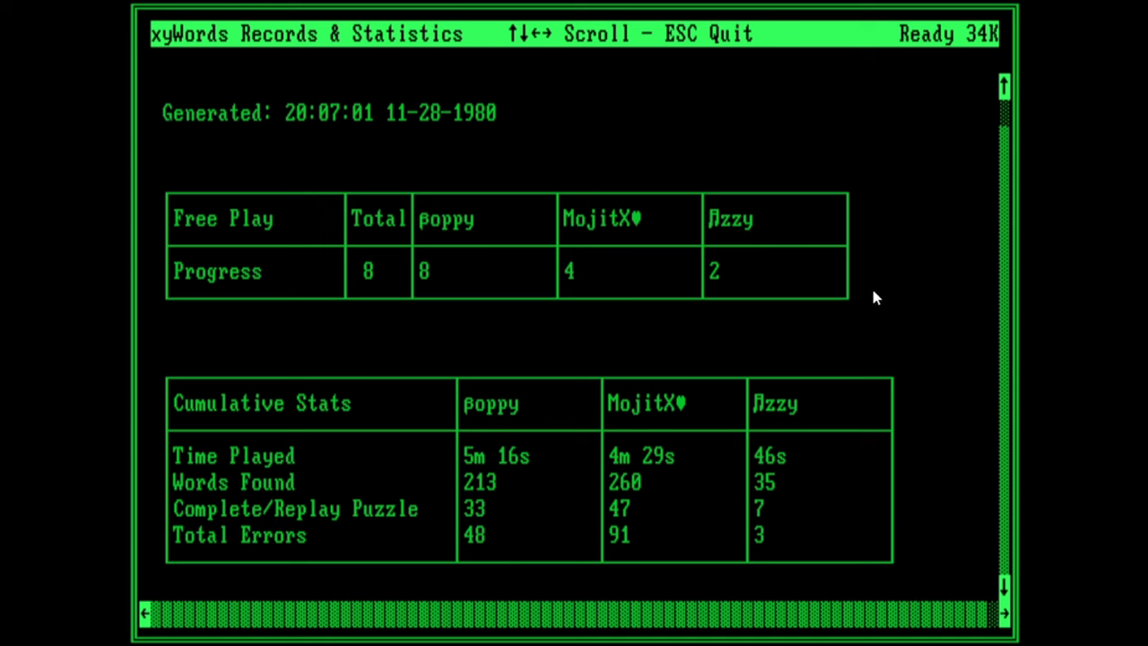
pyautogui.scroll(-3)
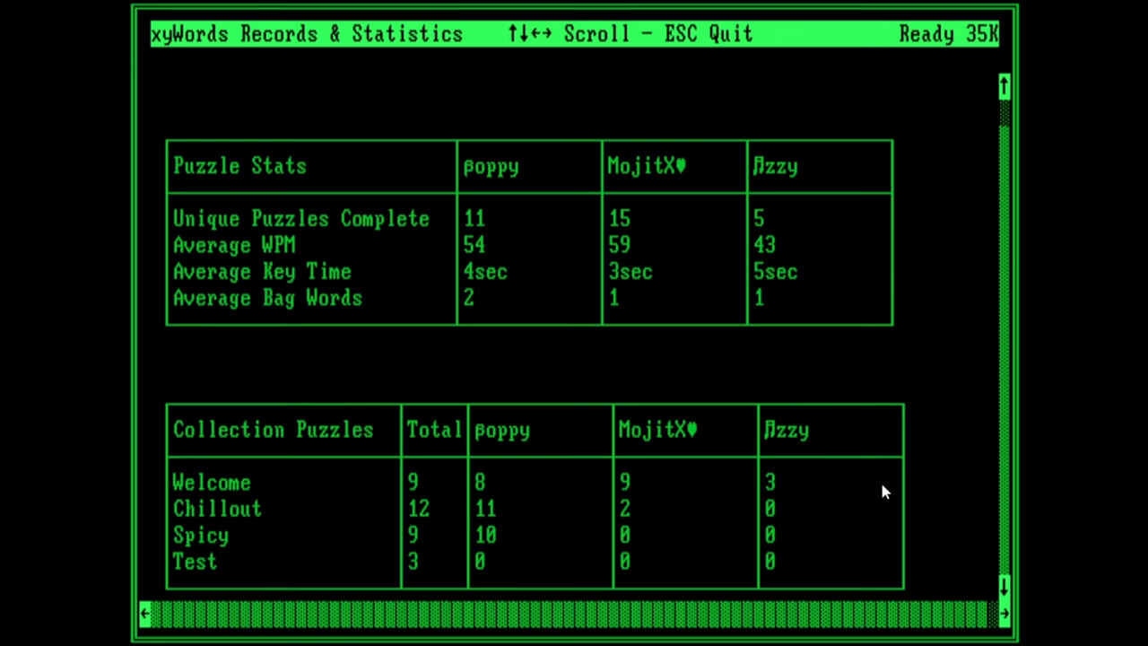
pyautogui.scroll(-3)
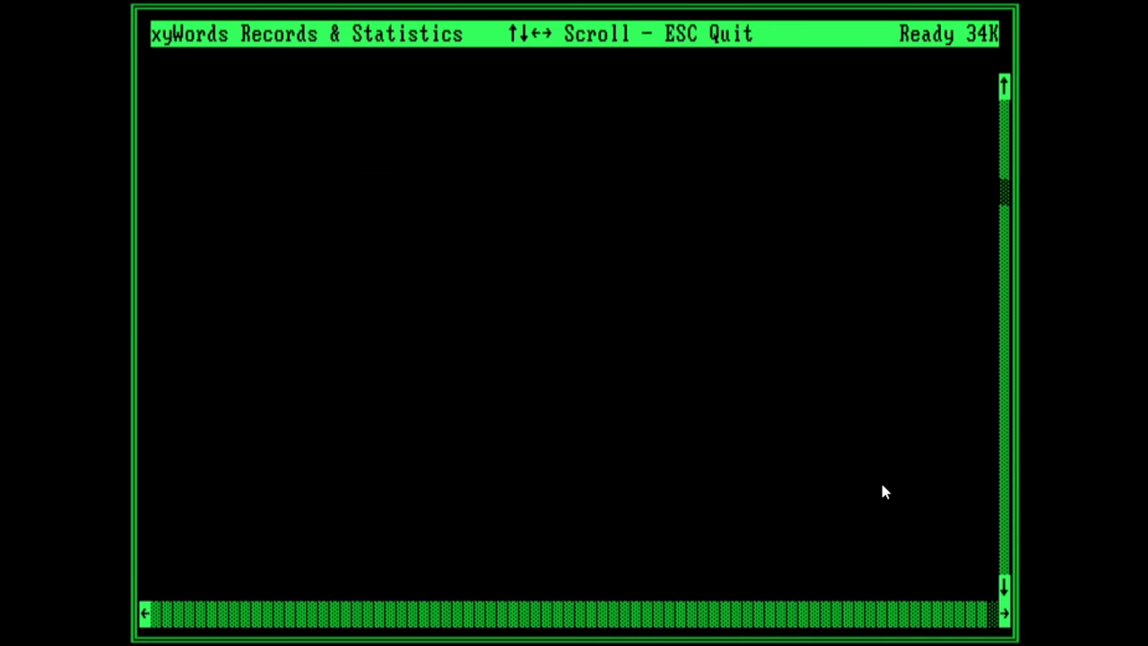
# Step: Browse the remaining three-player statistics tables and return to the Player Select Menu
pyautogui.scroll(-3)
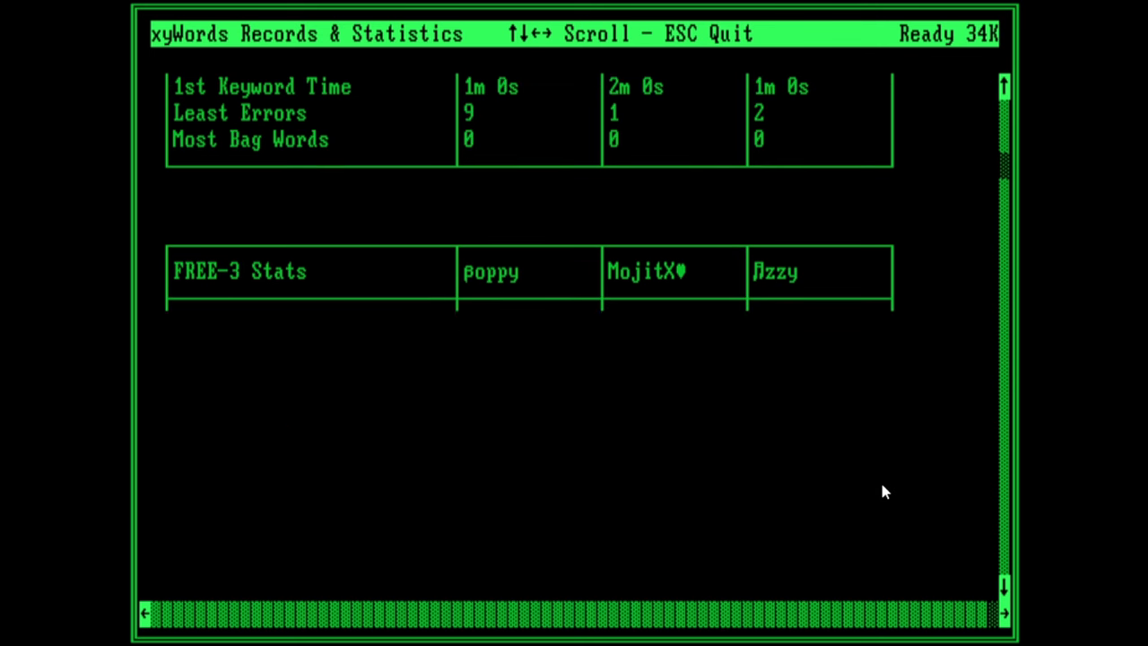
pyautogui.scroll(-3)
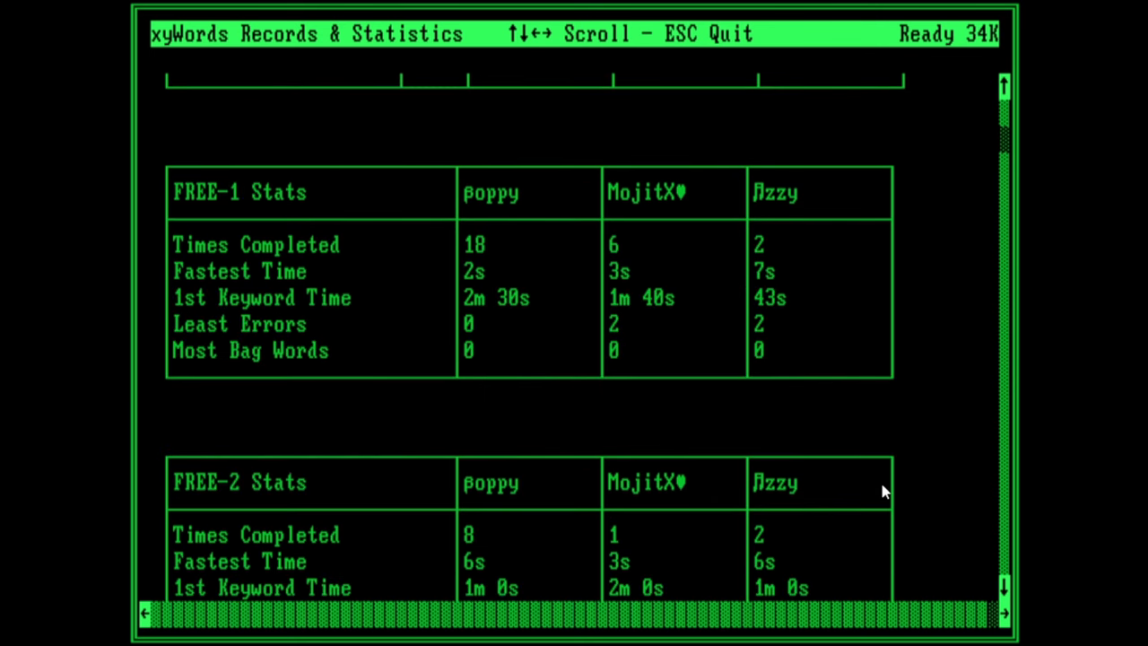
pyautogui.moveTo(481, 260)
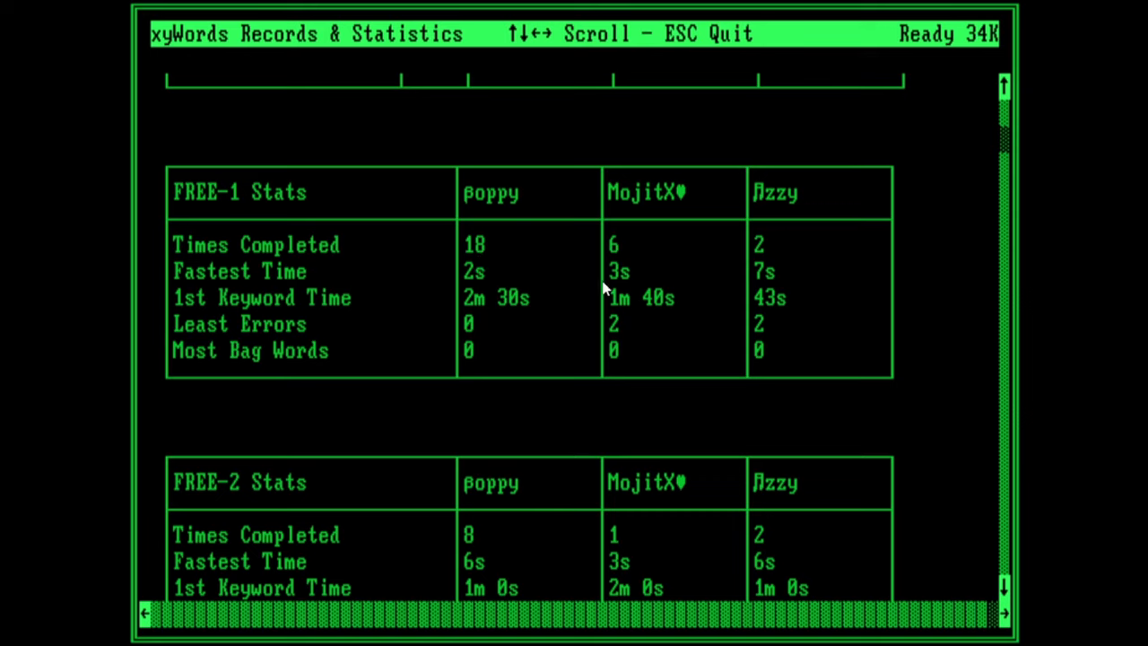
pyautogui.moveTo(476, 321)
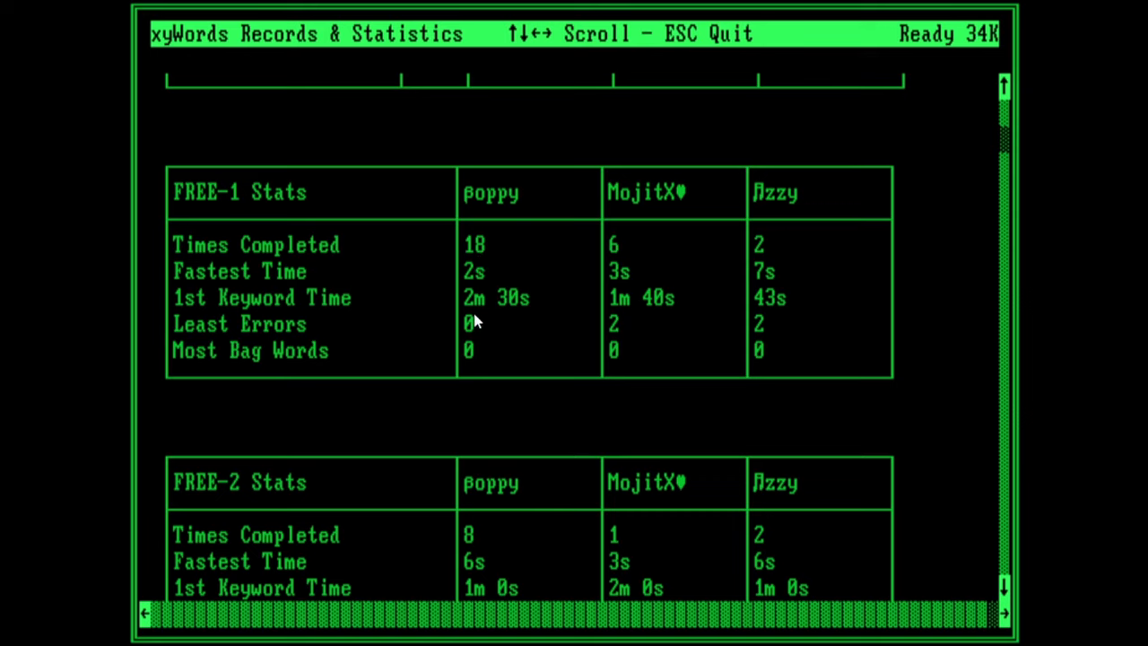
pyautogui.moveTo(488, 285)
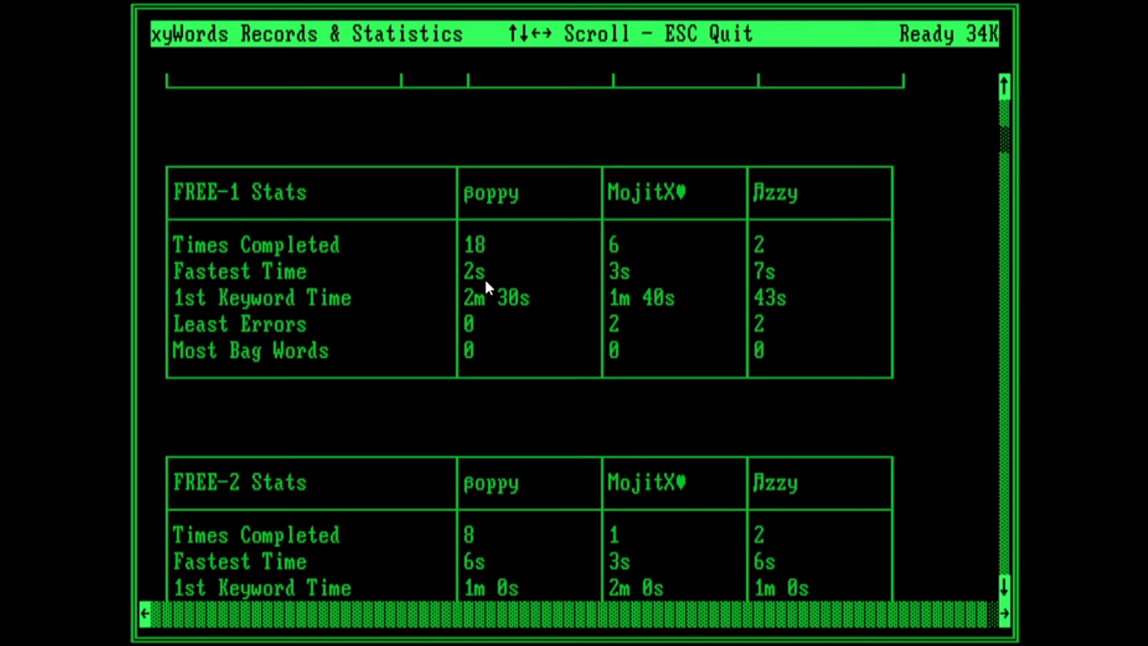
pyautogui.moveTo(464, 285)
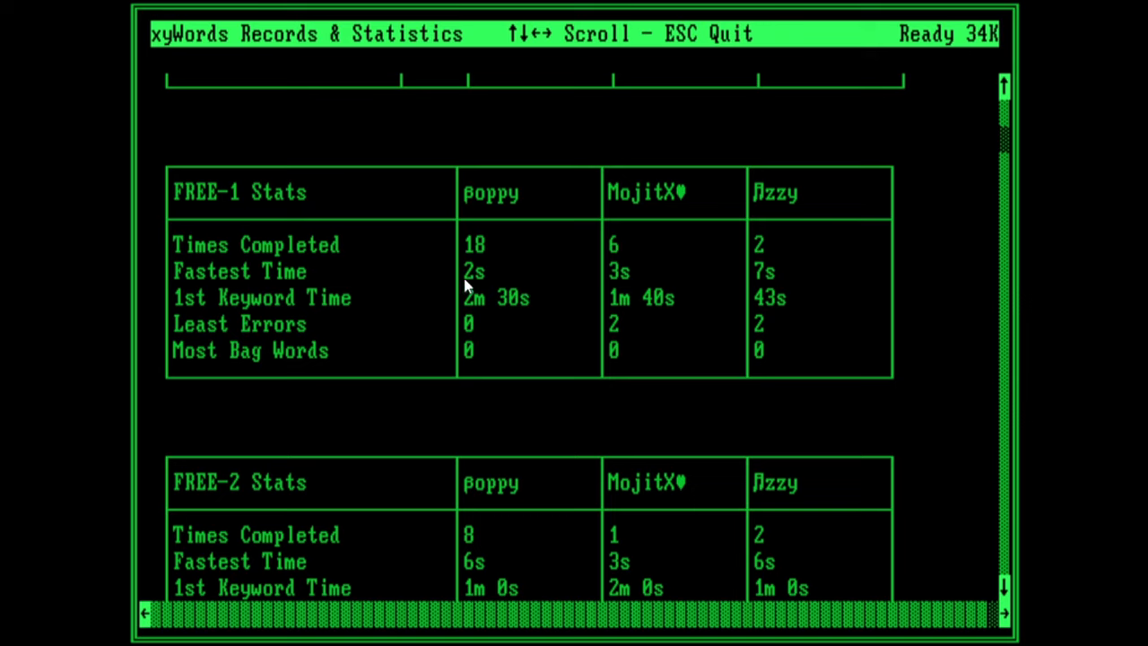
pyautogui.moveTo(481, 277)
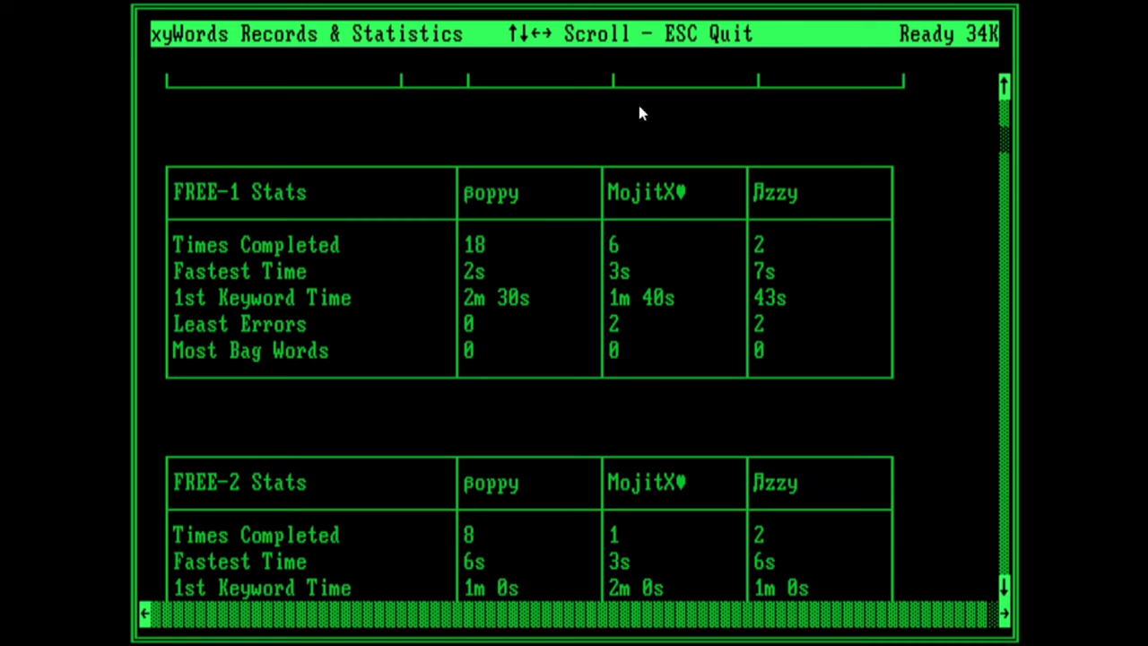
pyautogui.moveTo(493, 277)
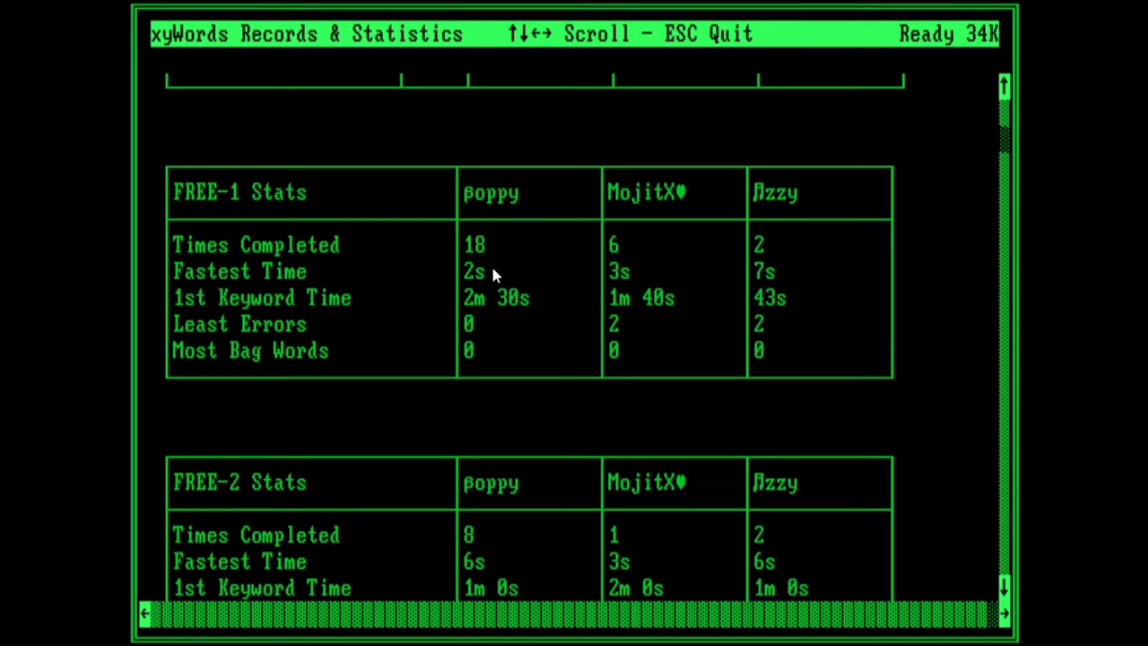
pyautogui.moveTo(491, 287)
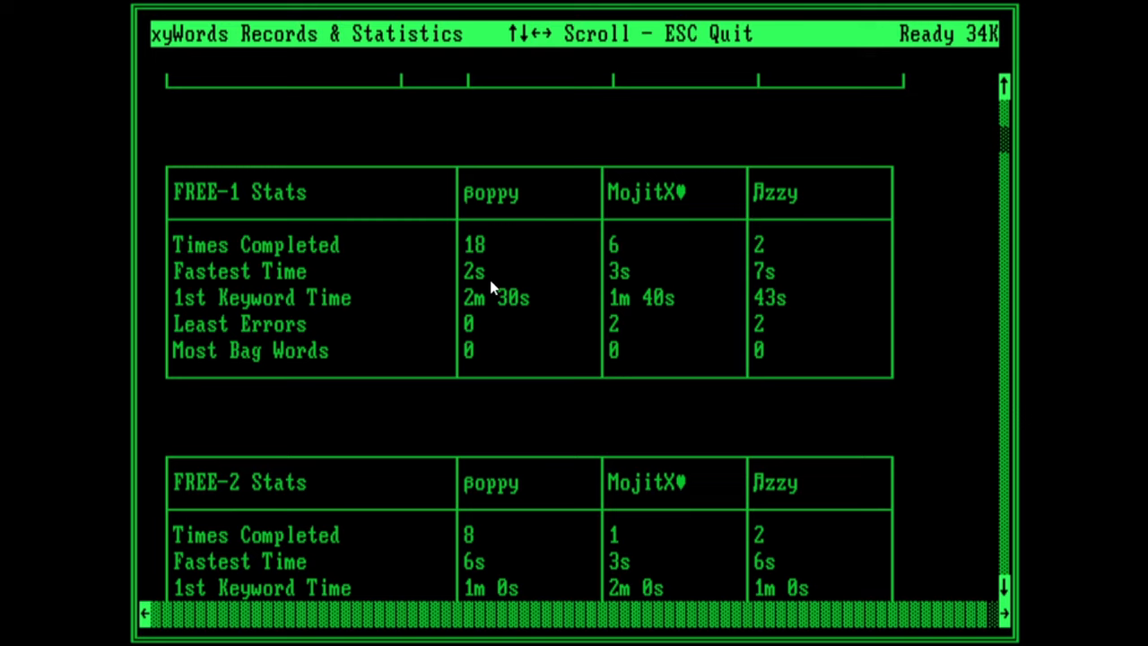
pyautogui.moveTo(639, 485)
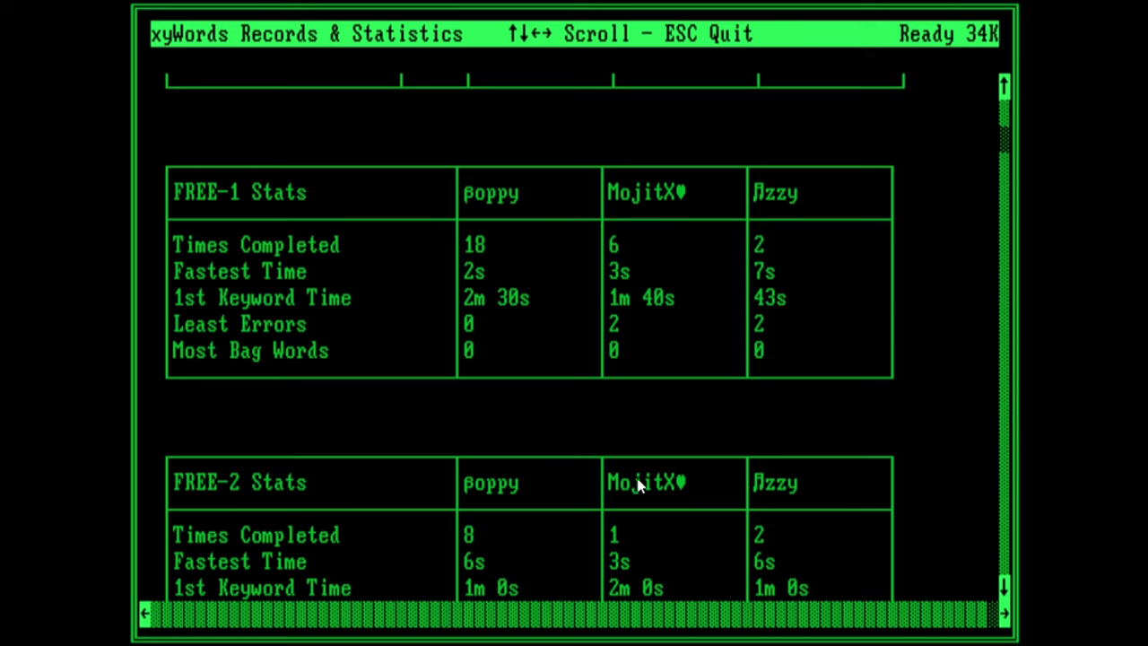
pyautogui.moveTo(824, 473)
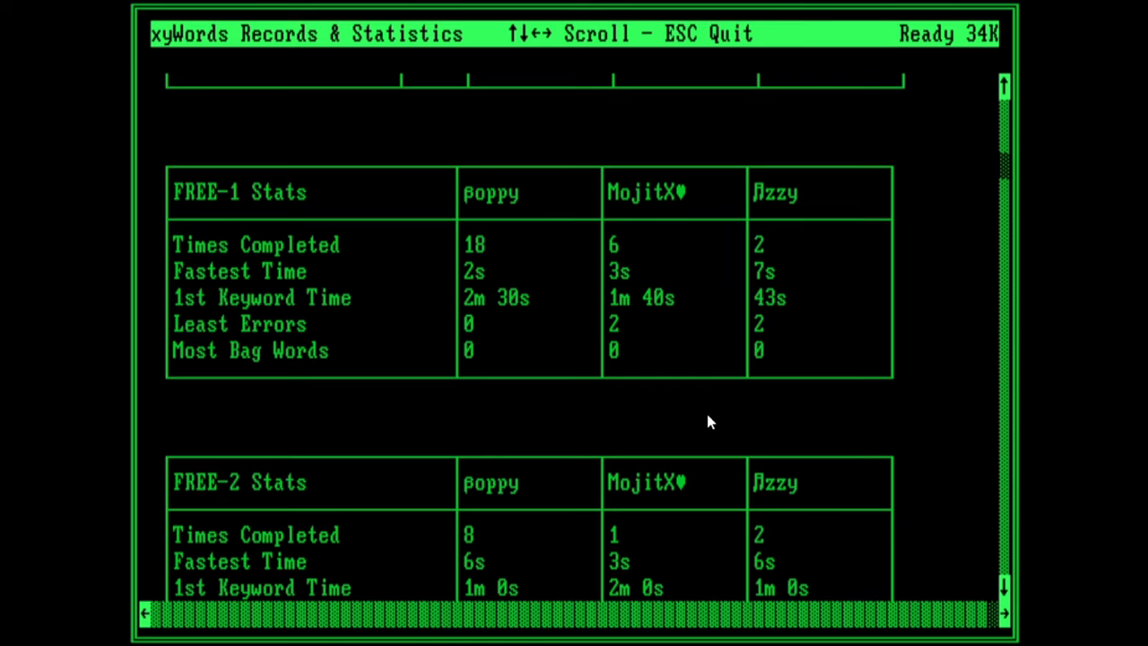
pyautogui.scroll(-3)
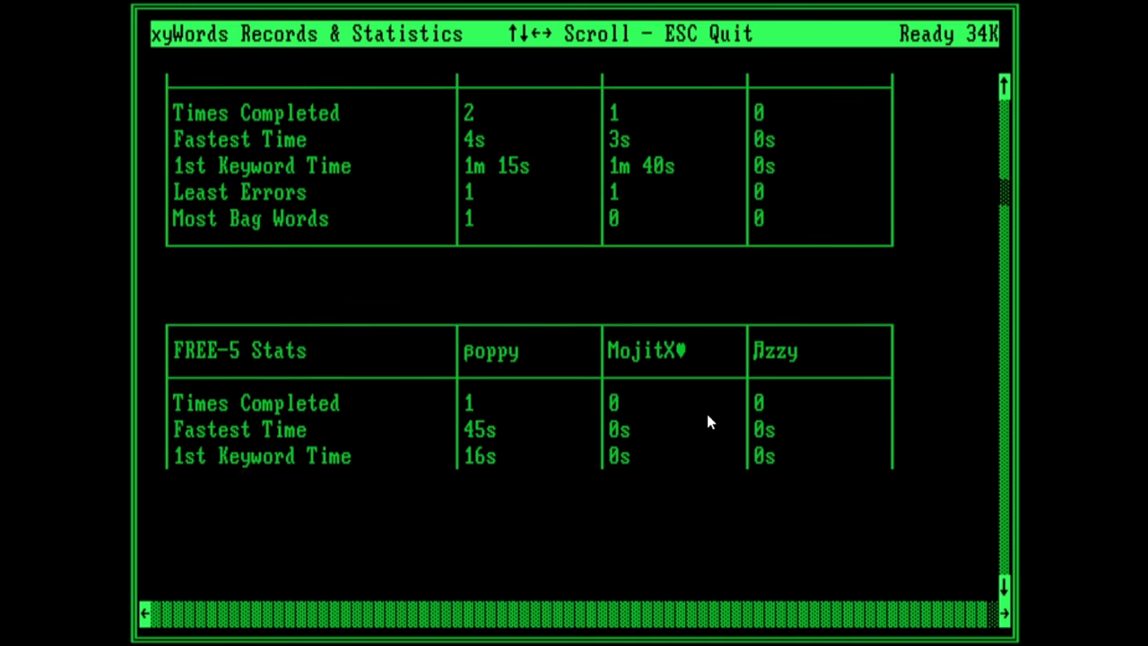
pyautogui.scroll(-3)
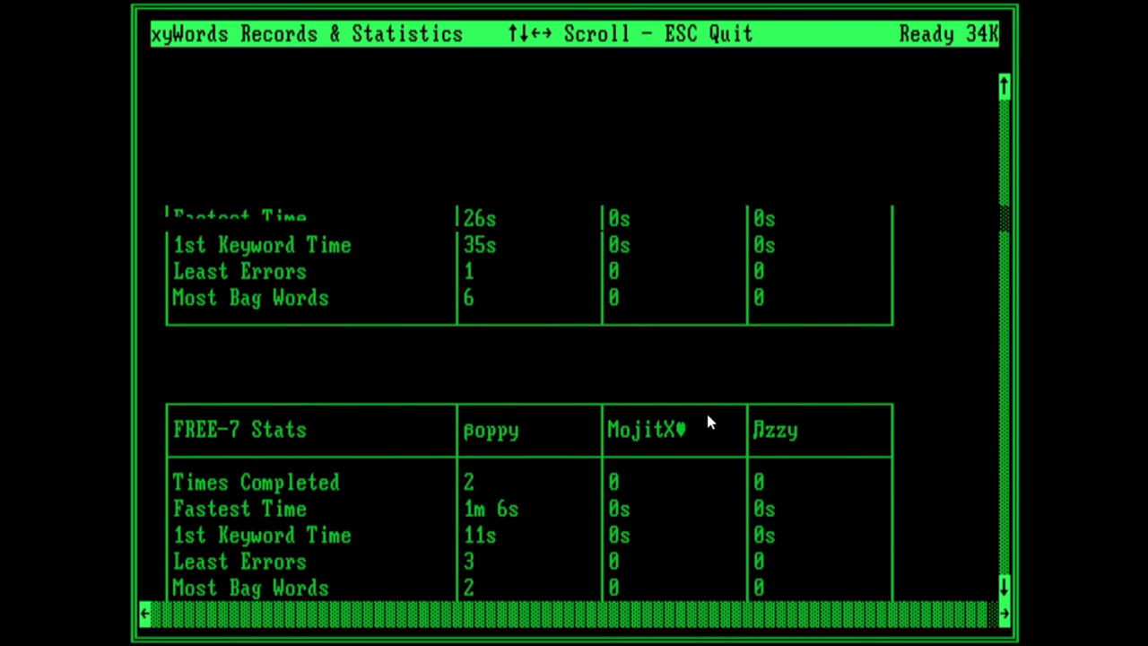
pyautogui.scroll(-3)
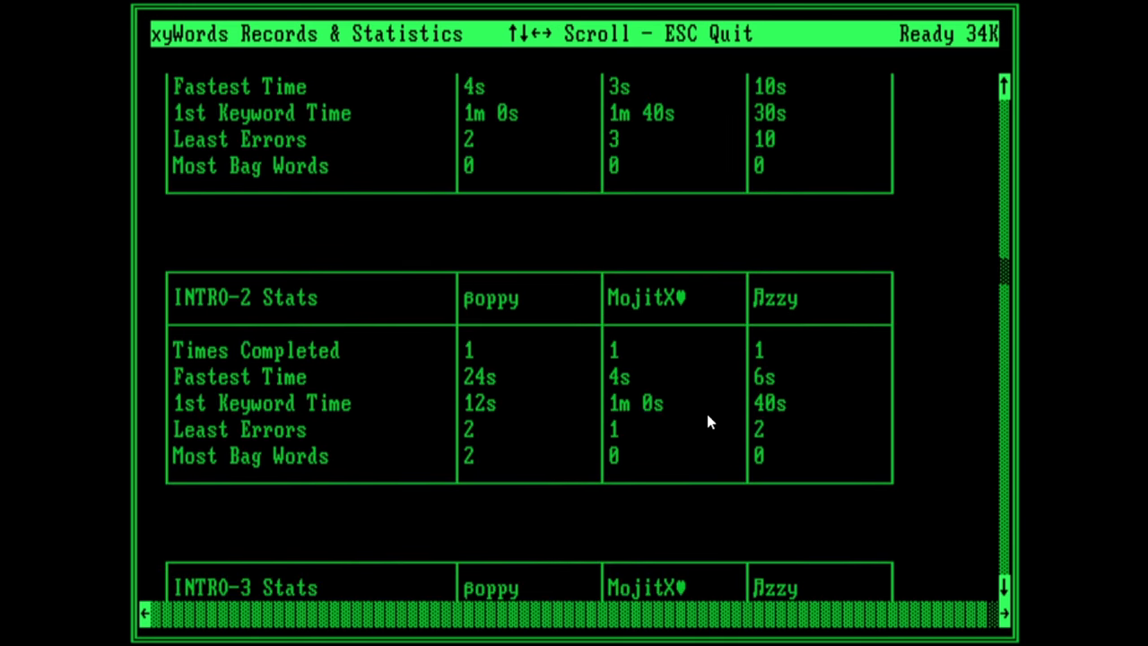
pyautogui.scroll(-3)
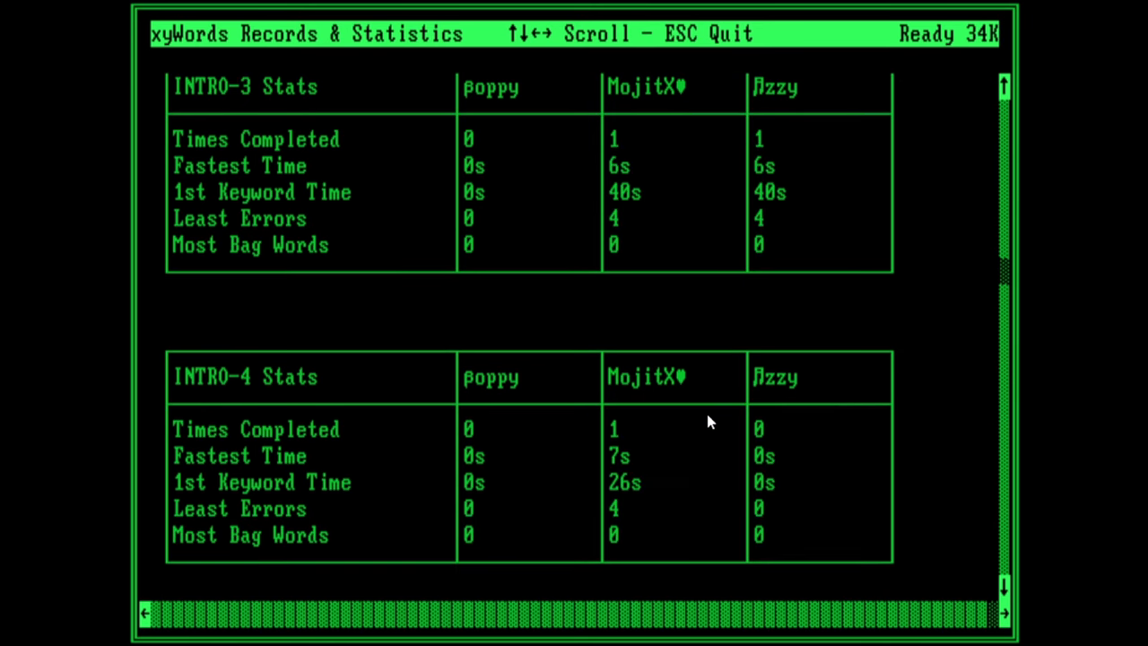
pyautogui.scroll(-3)
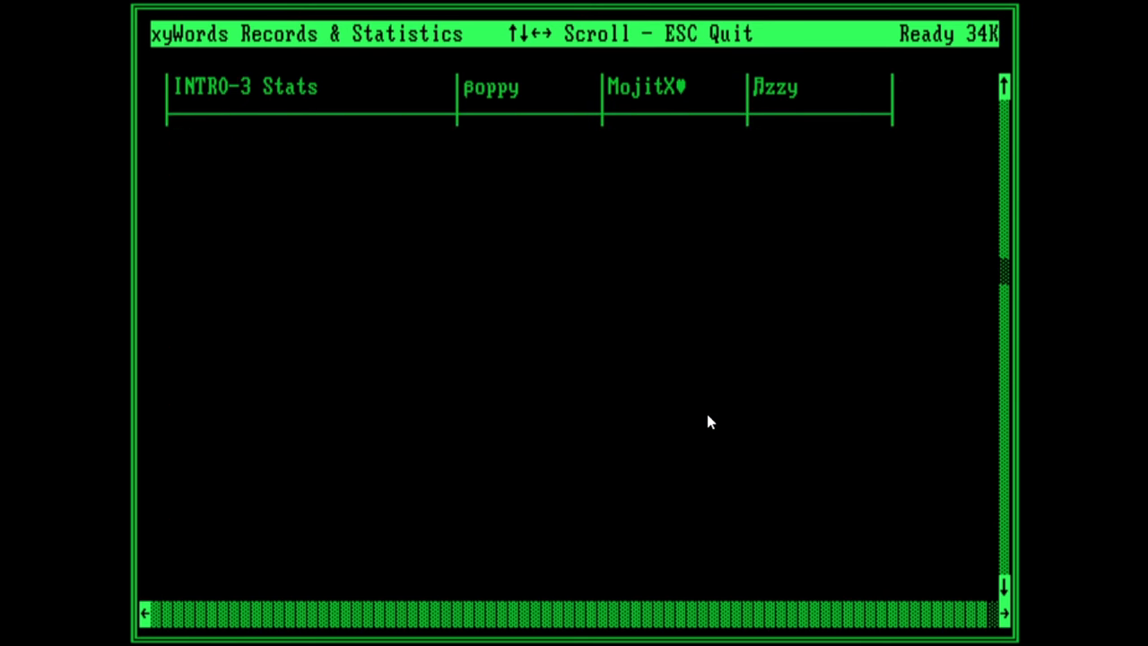
pyautogui.scroll(-3)
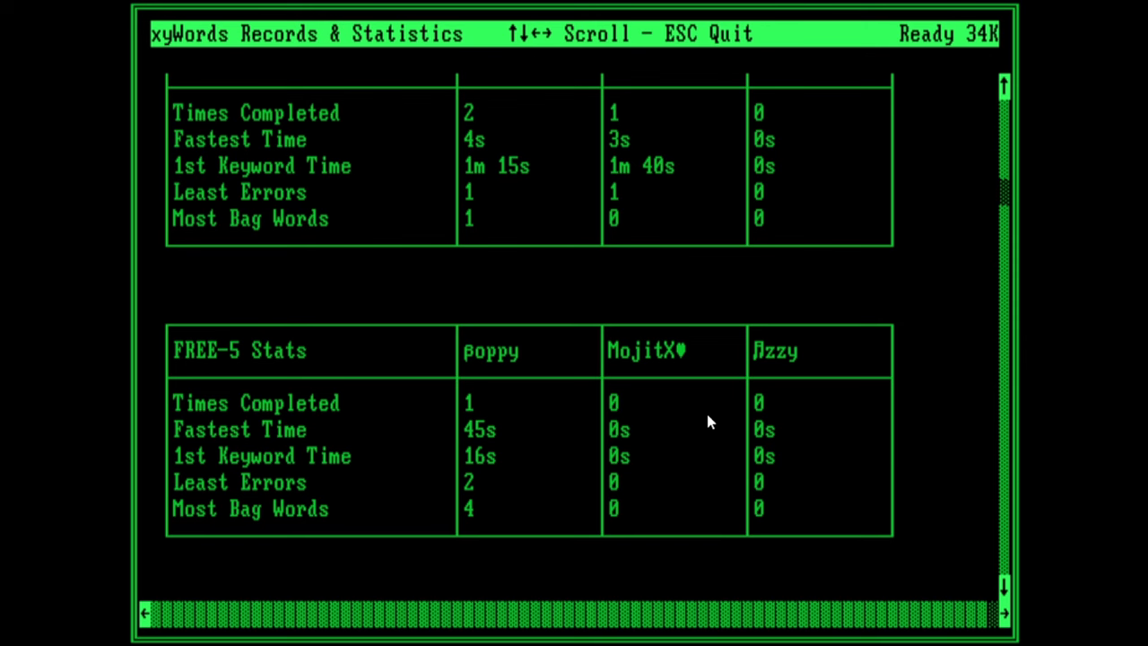
pyautogui.press('Escape')
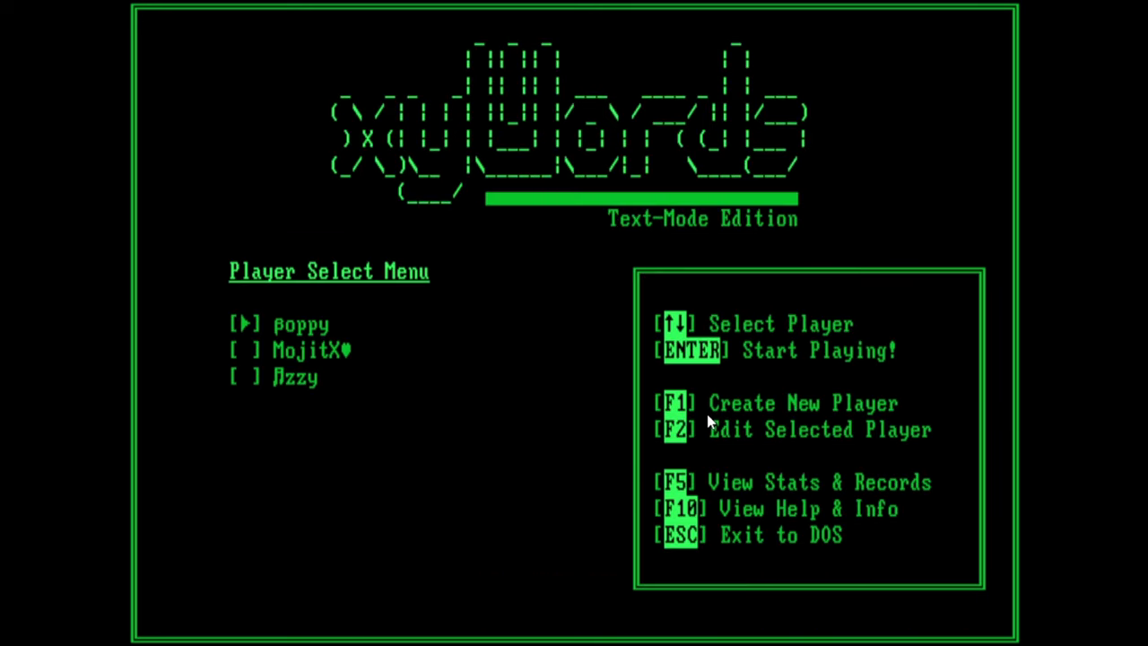
pyautogui.moveTo(793, 206)
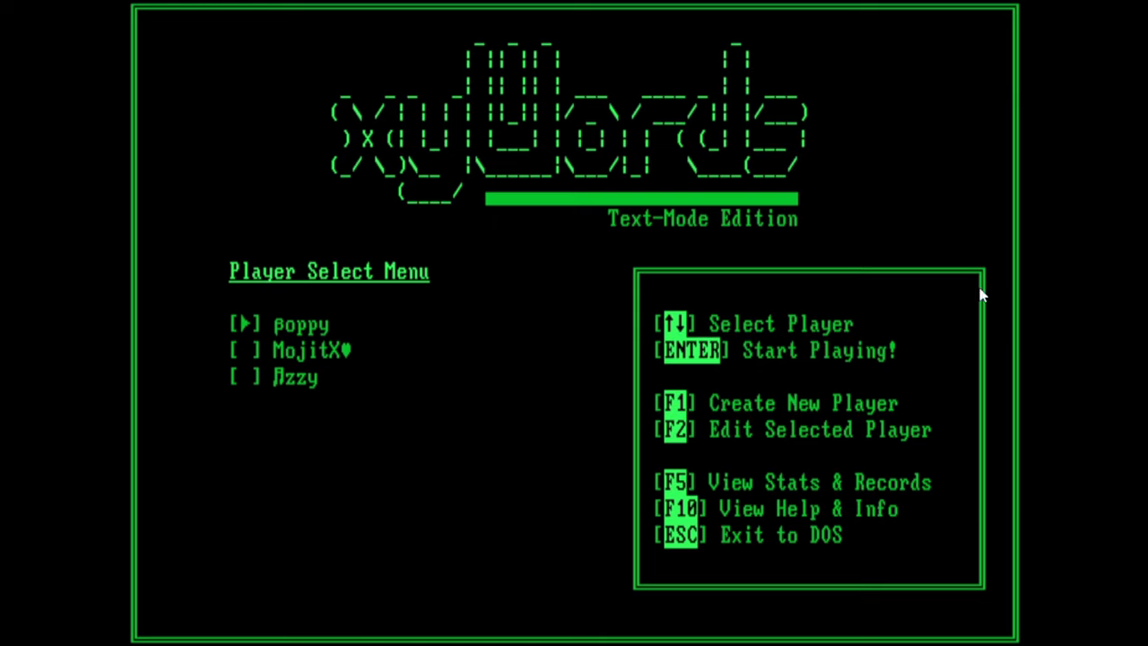
pyautogui.moveTo(818, 463)
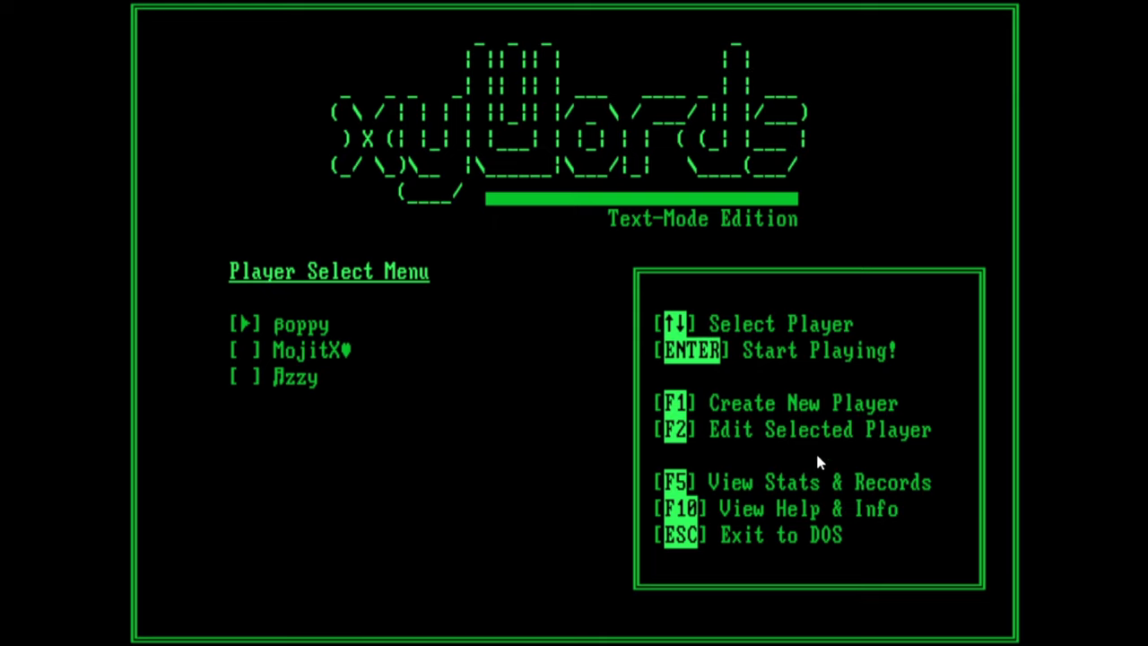
# Step: Exit xyWords from the Player Select Menu back to the DOS prompt
pyautogui.press('Escape')
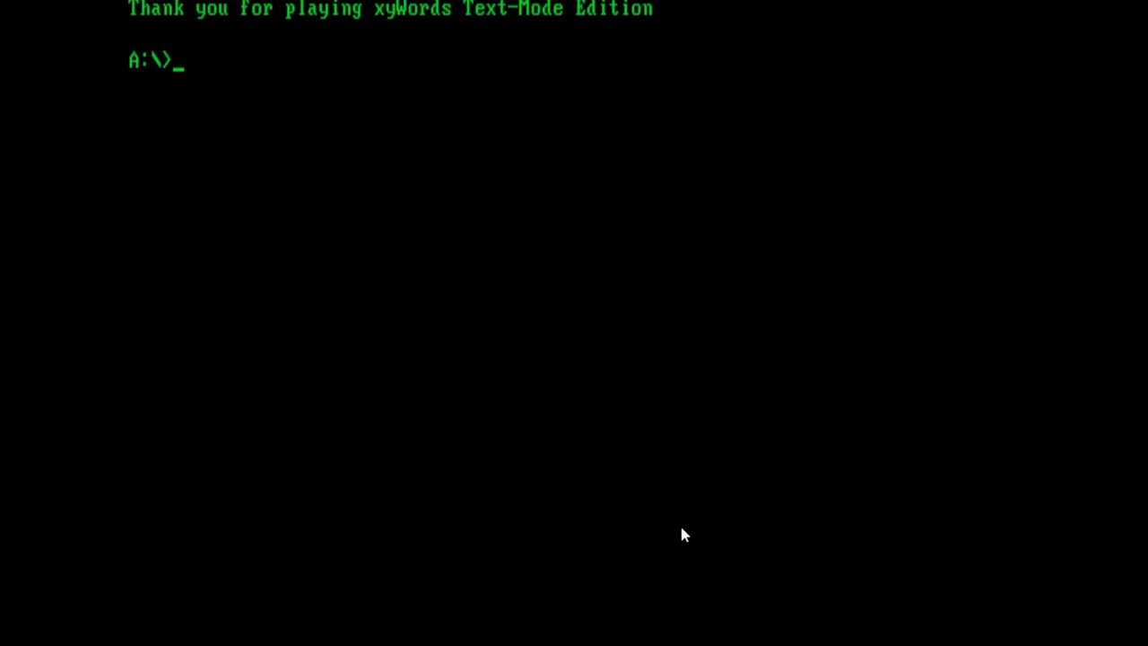
# Step: List the directory's 11 files and run chkdsk showing 262144 bytes total memory, 237552 free
pyautogui.write('dir')
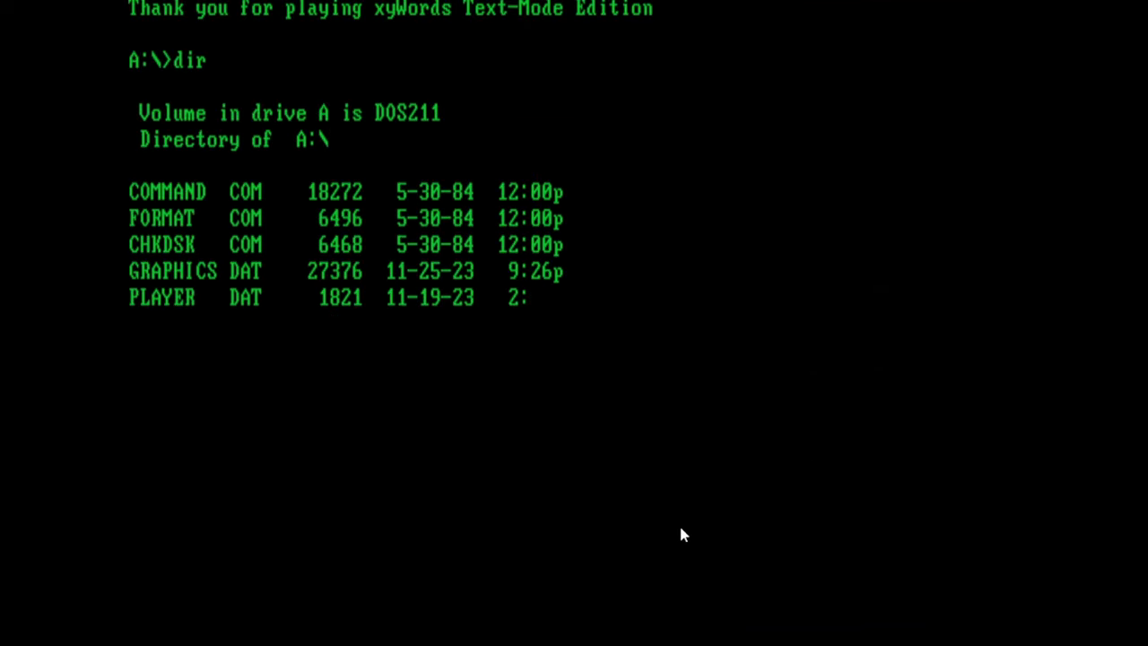
pyautogui.write('chkdsk')
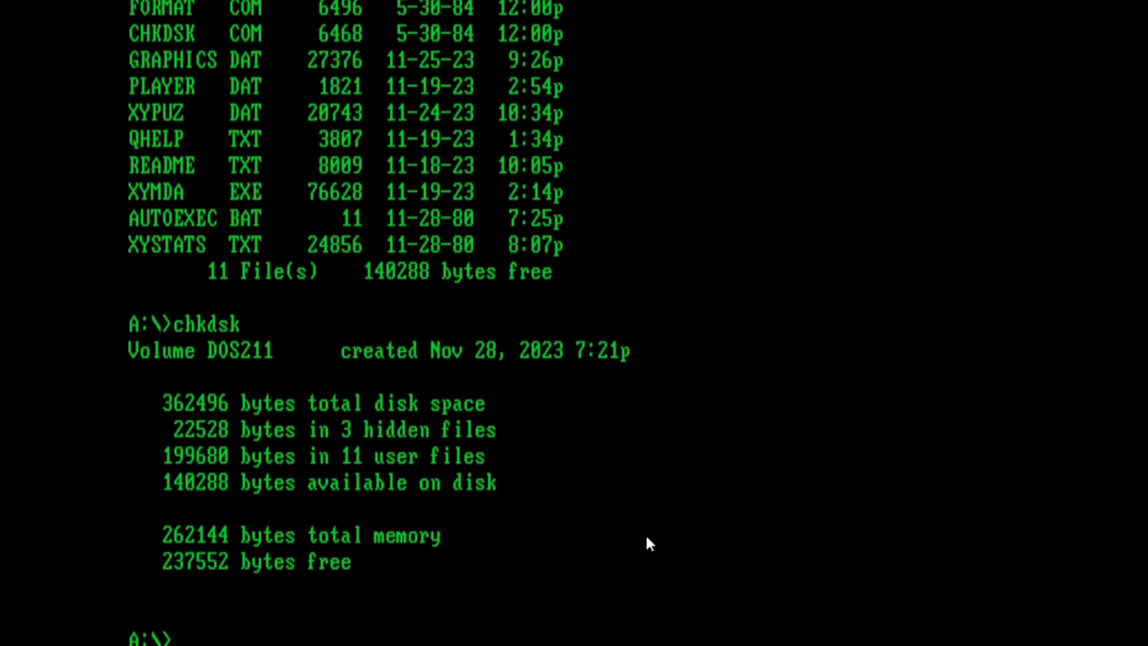
pyautogui.moveTo(793, 452)
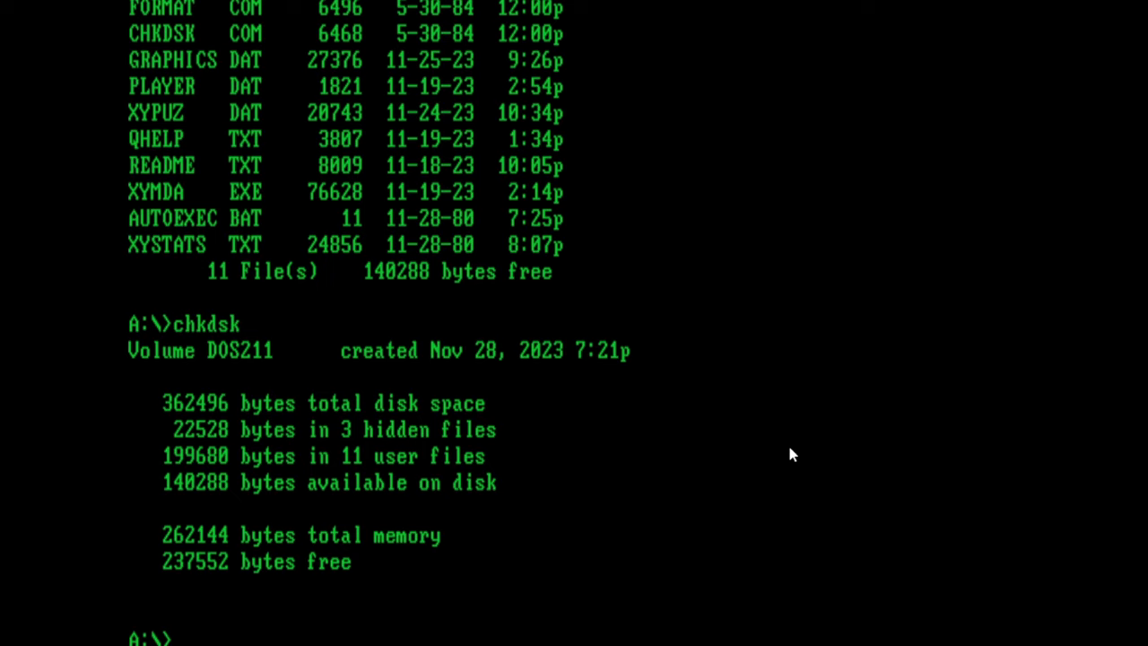
pyautogui.moveTo(754, 439)
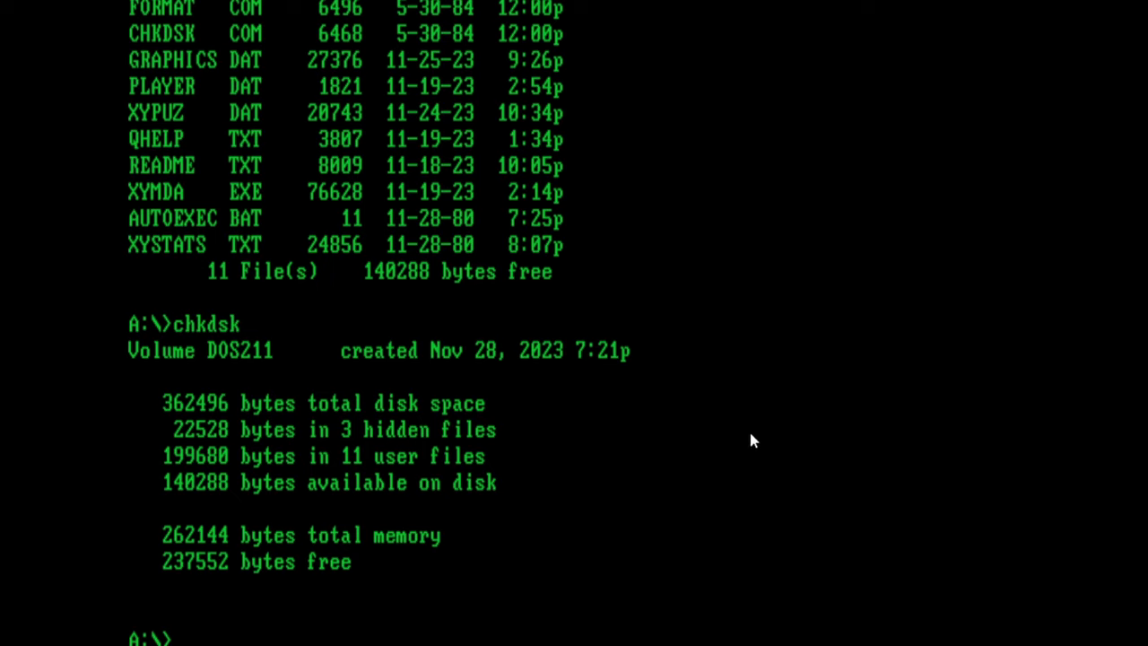
pyautogui.moveTo(708, 456)
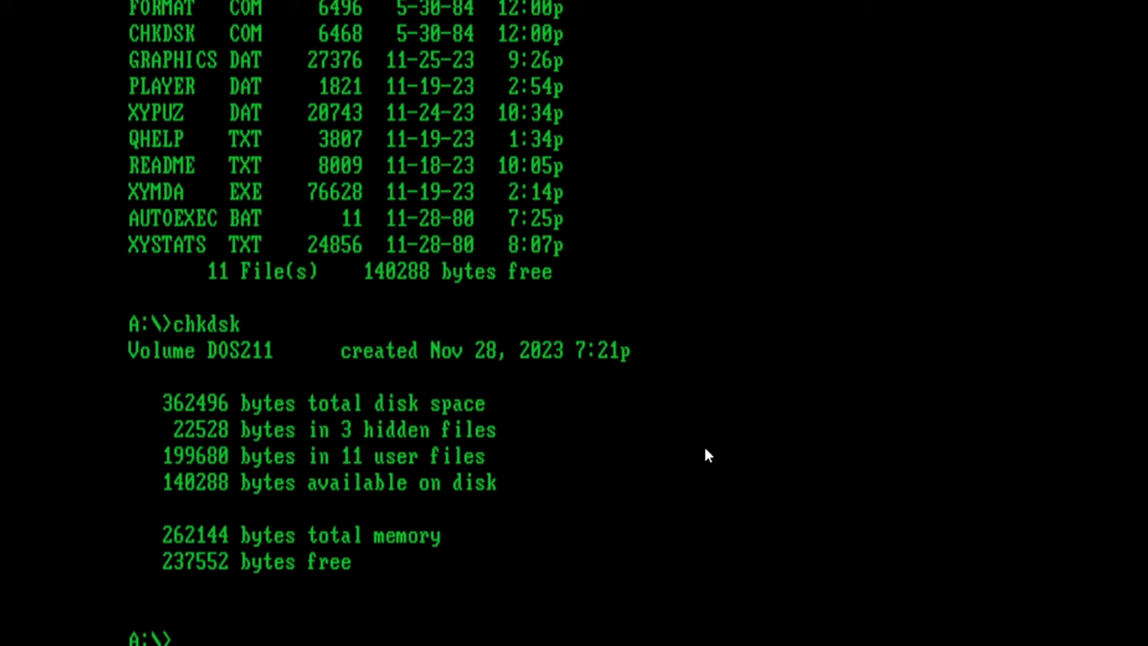